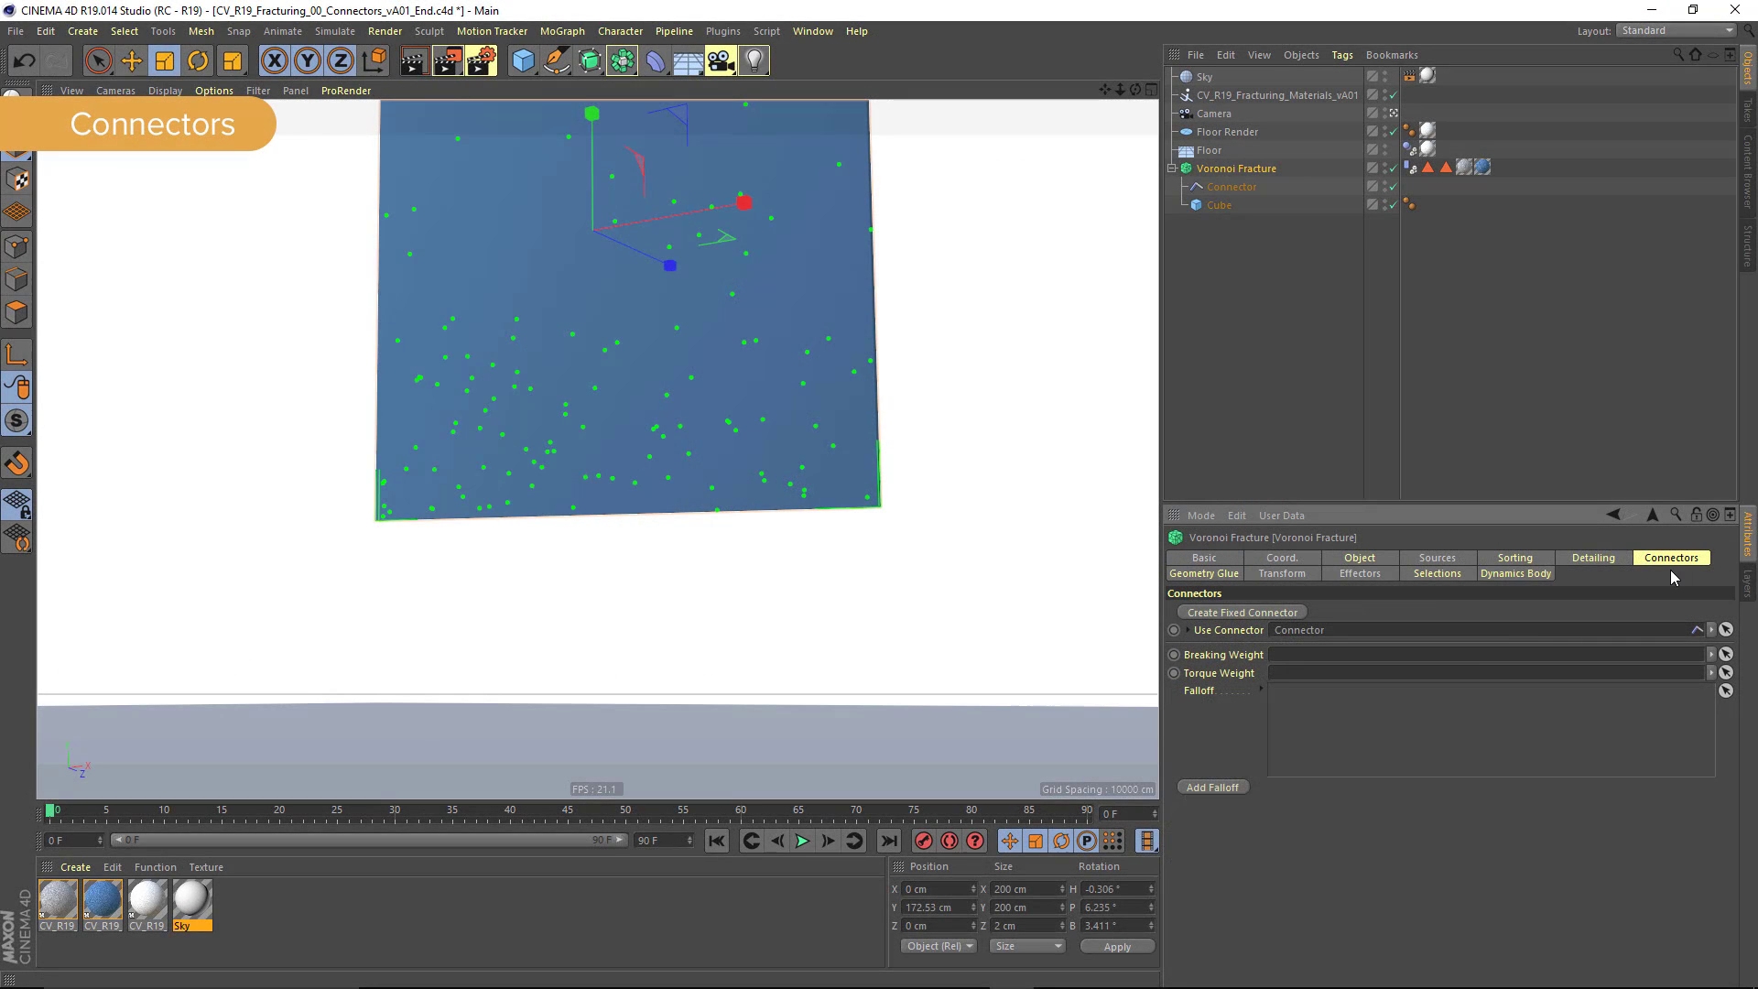
mouse_move(802, 838)
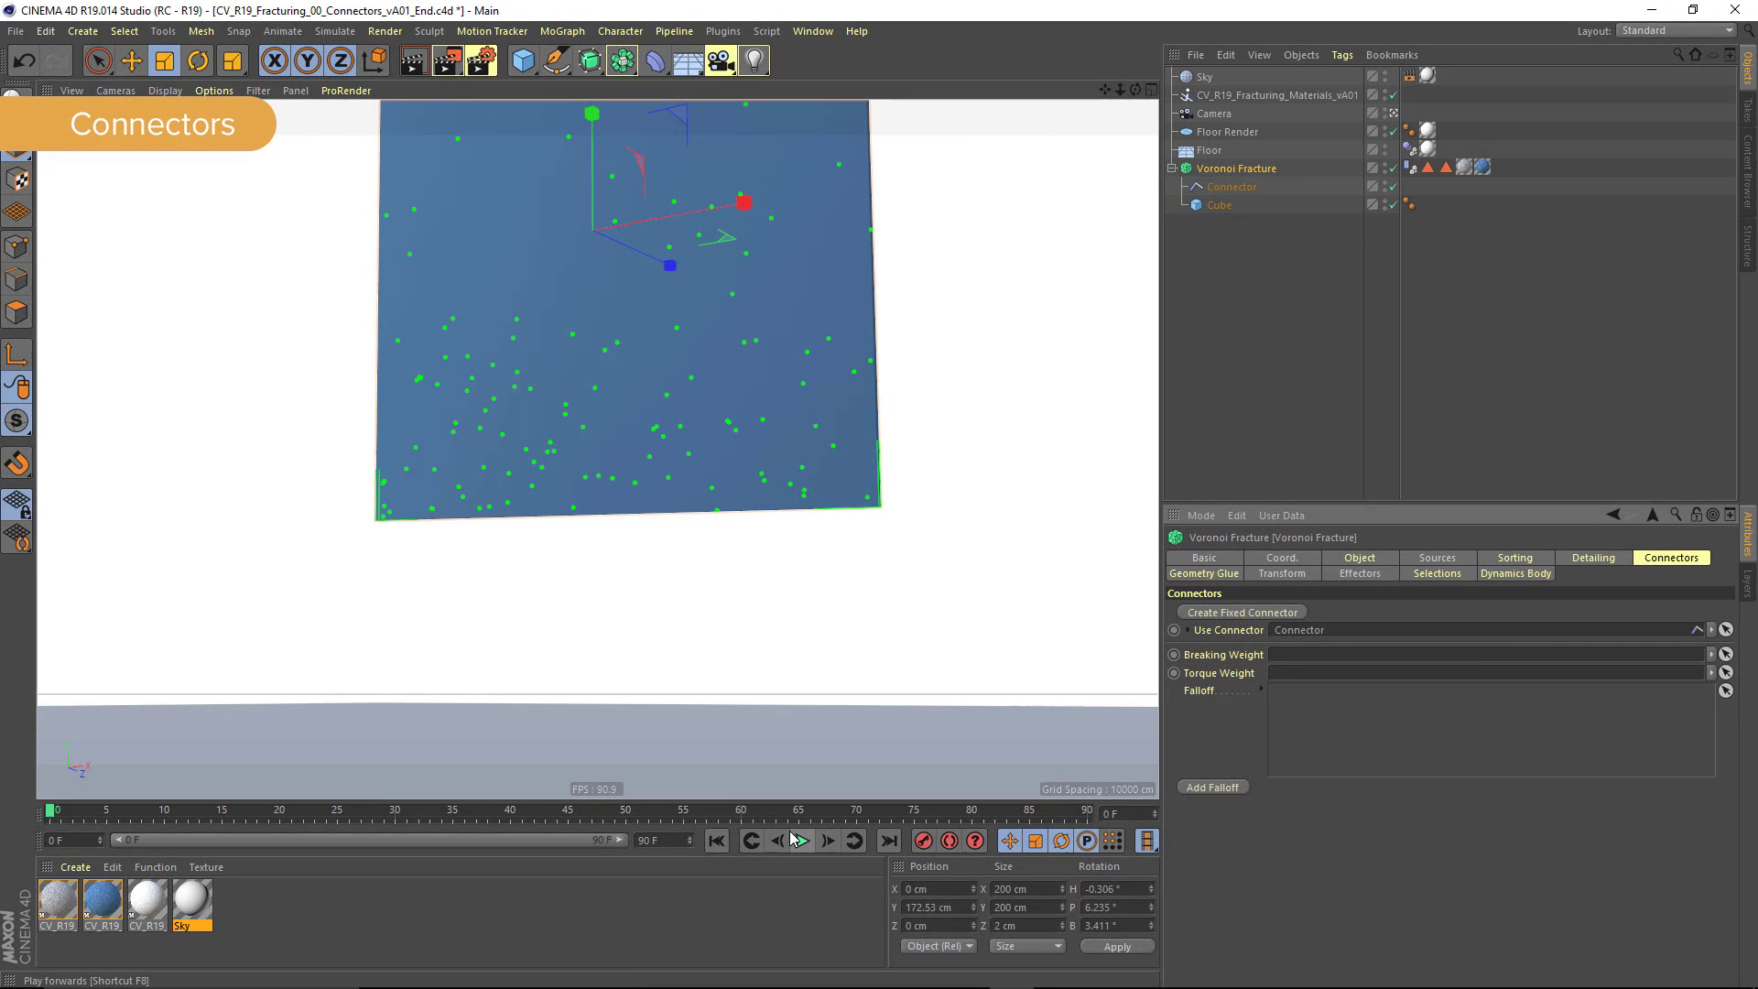
Play and rewind the fracture simulation several times to watch the wall break apart
left_click(802, 840)
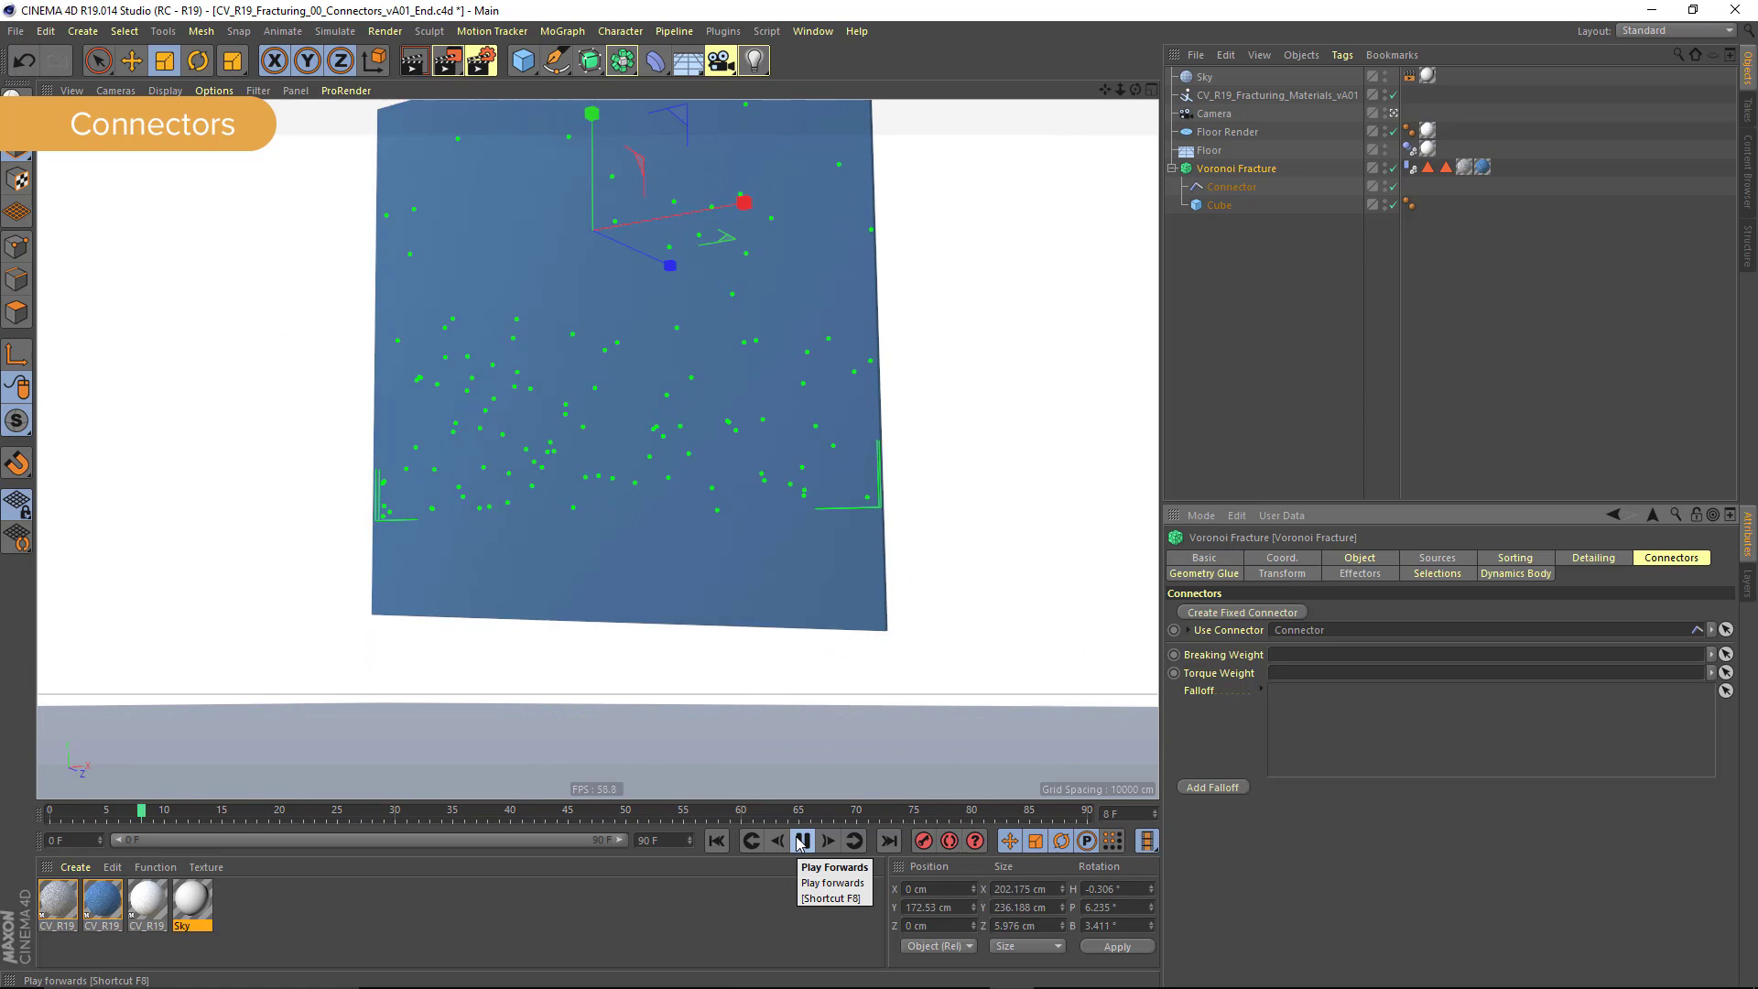
left_click(802, 841)
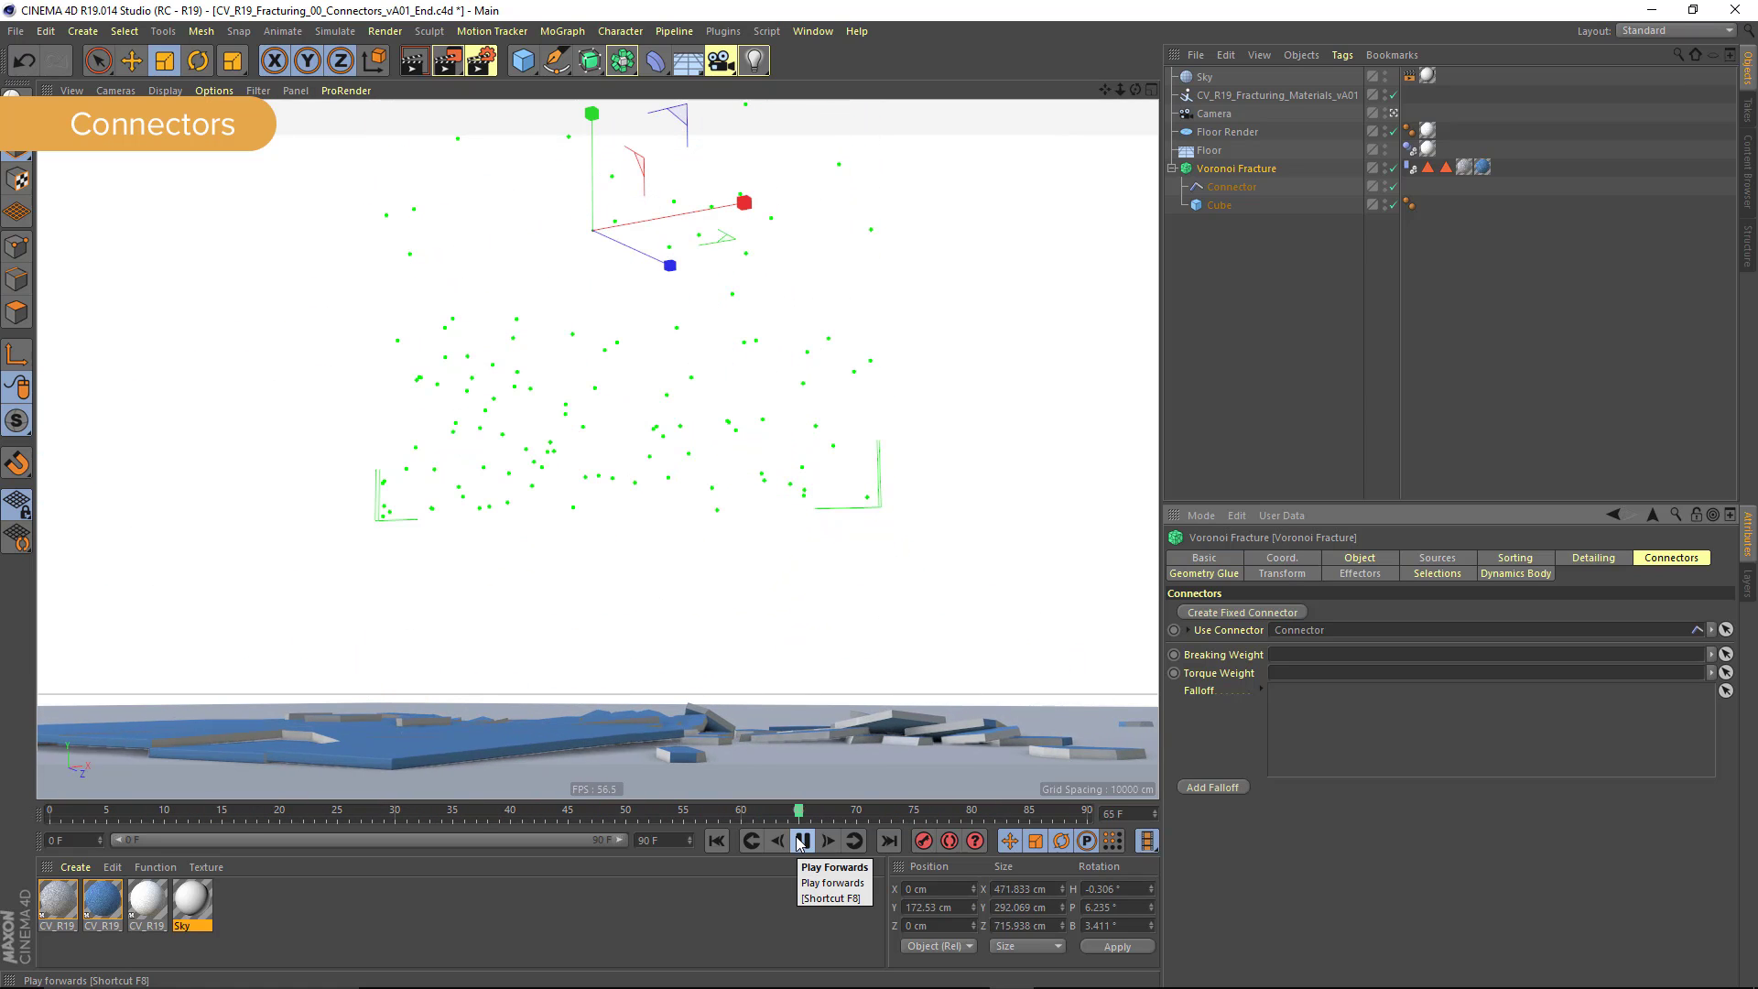
left_click(800, 841)
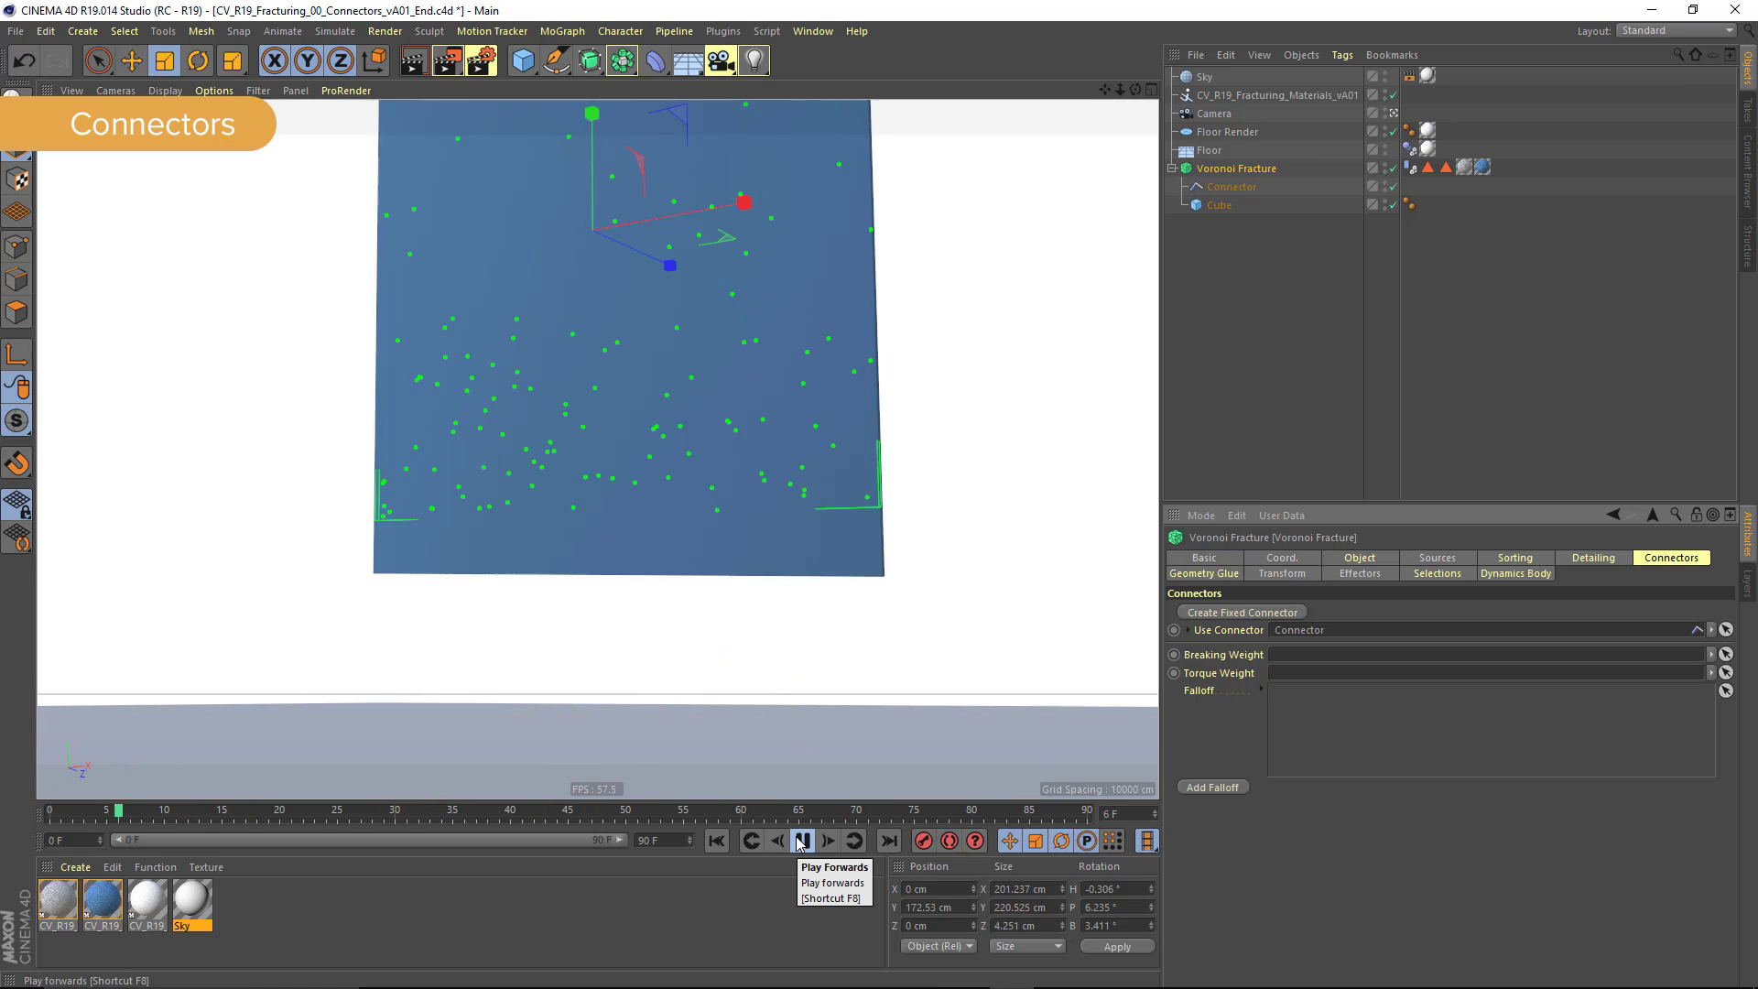
left_click(802, 840)
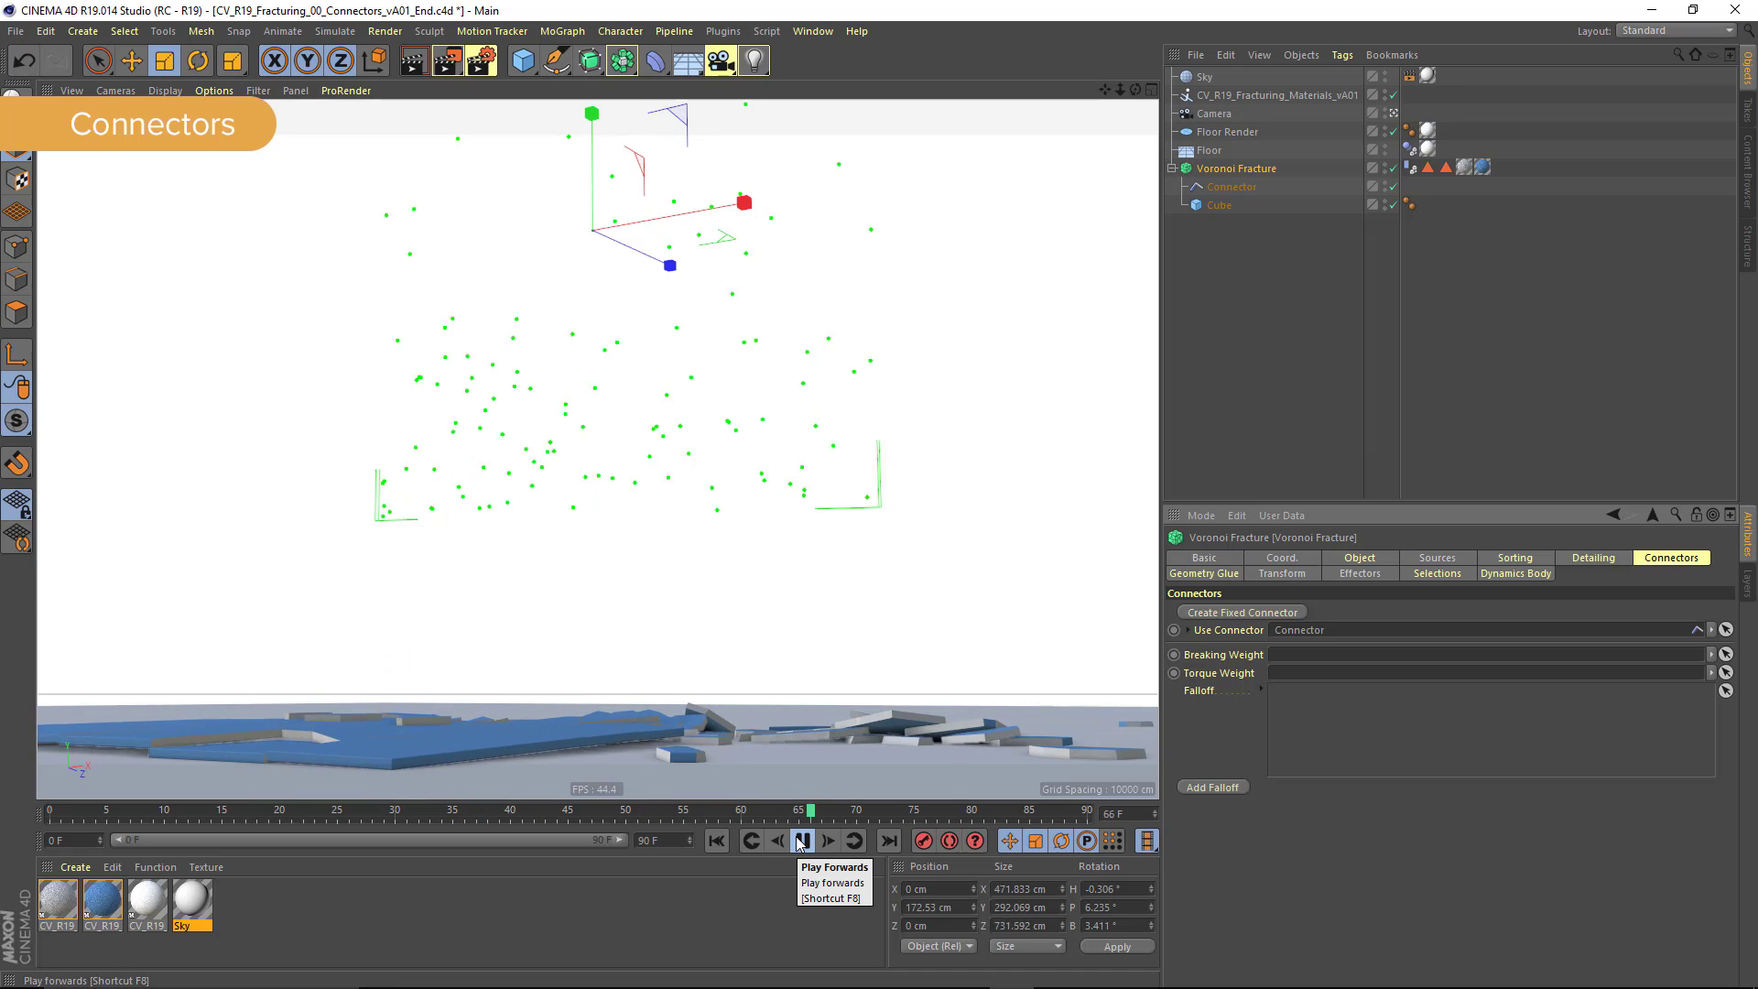
left_click(802, 841)
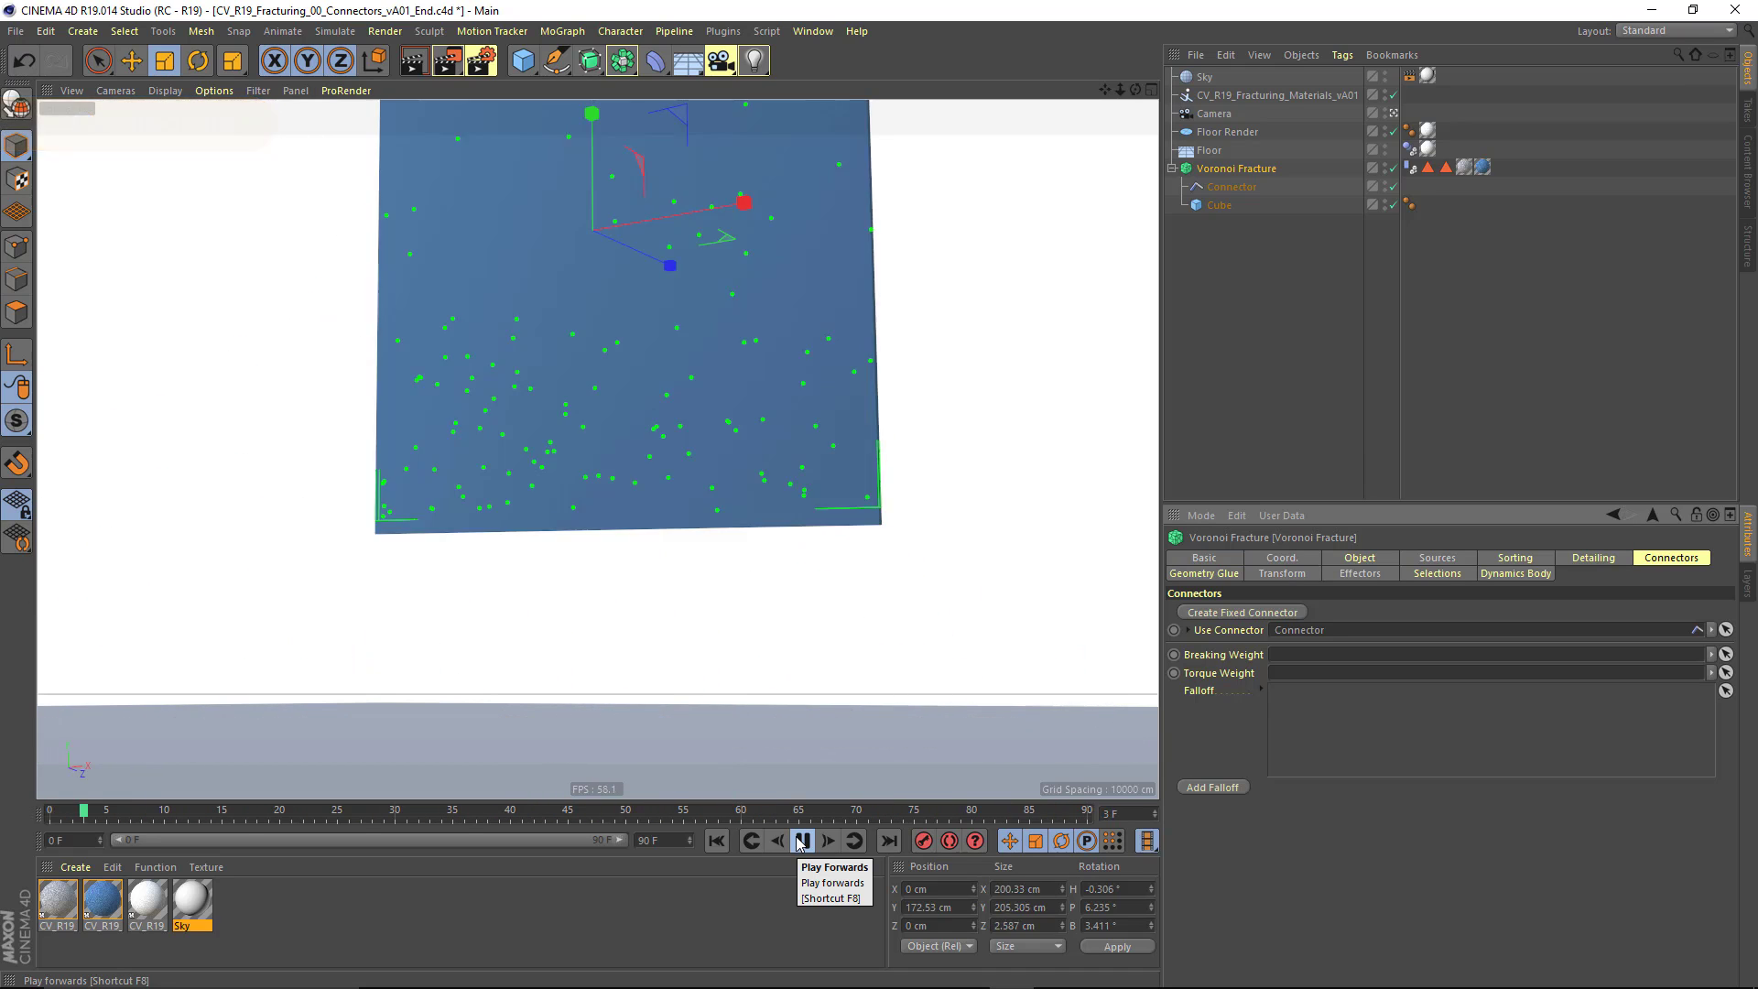
Make the Connector always visible with a 5 cm draw size and replay the collapse
left_click(800, 840)
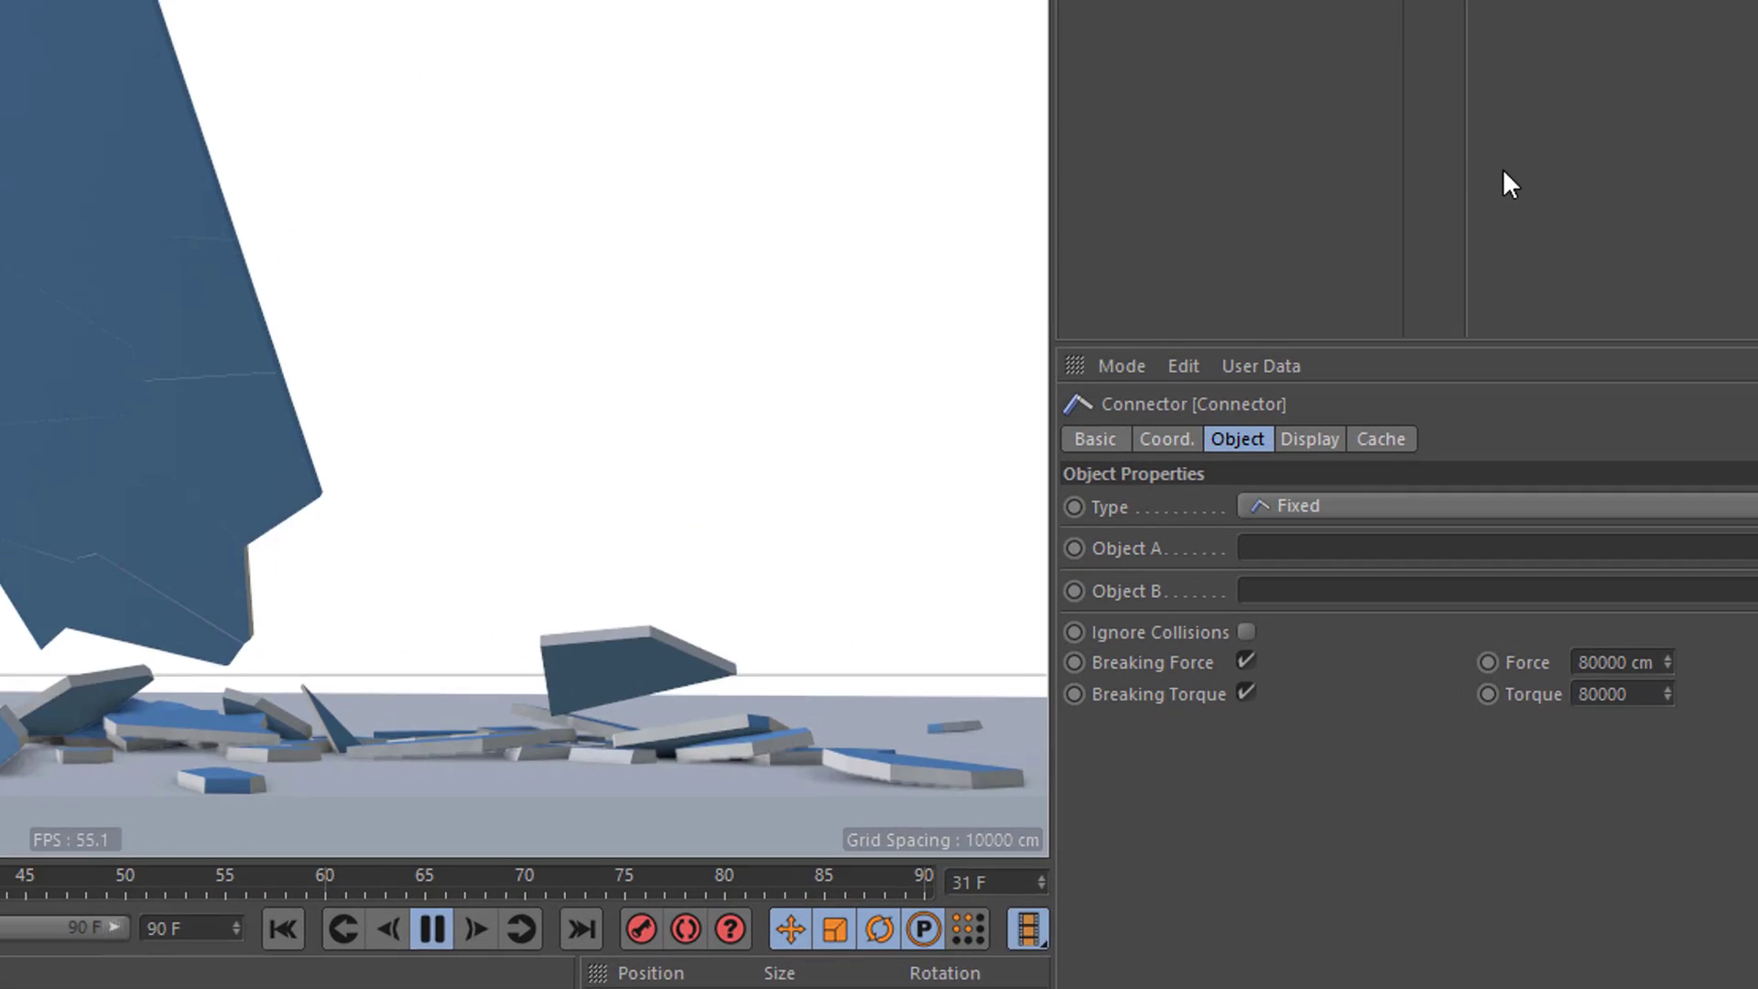
left_click(1307, 437)
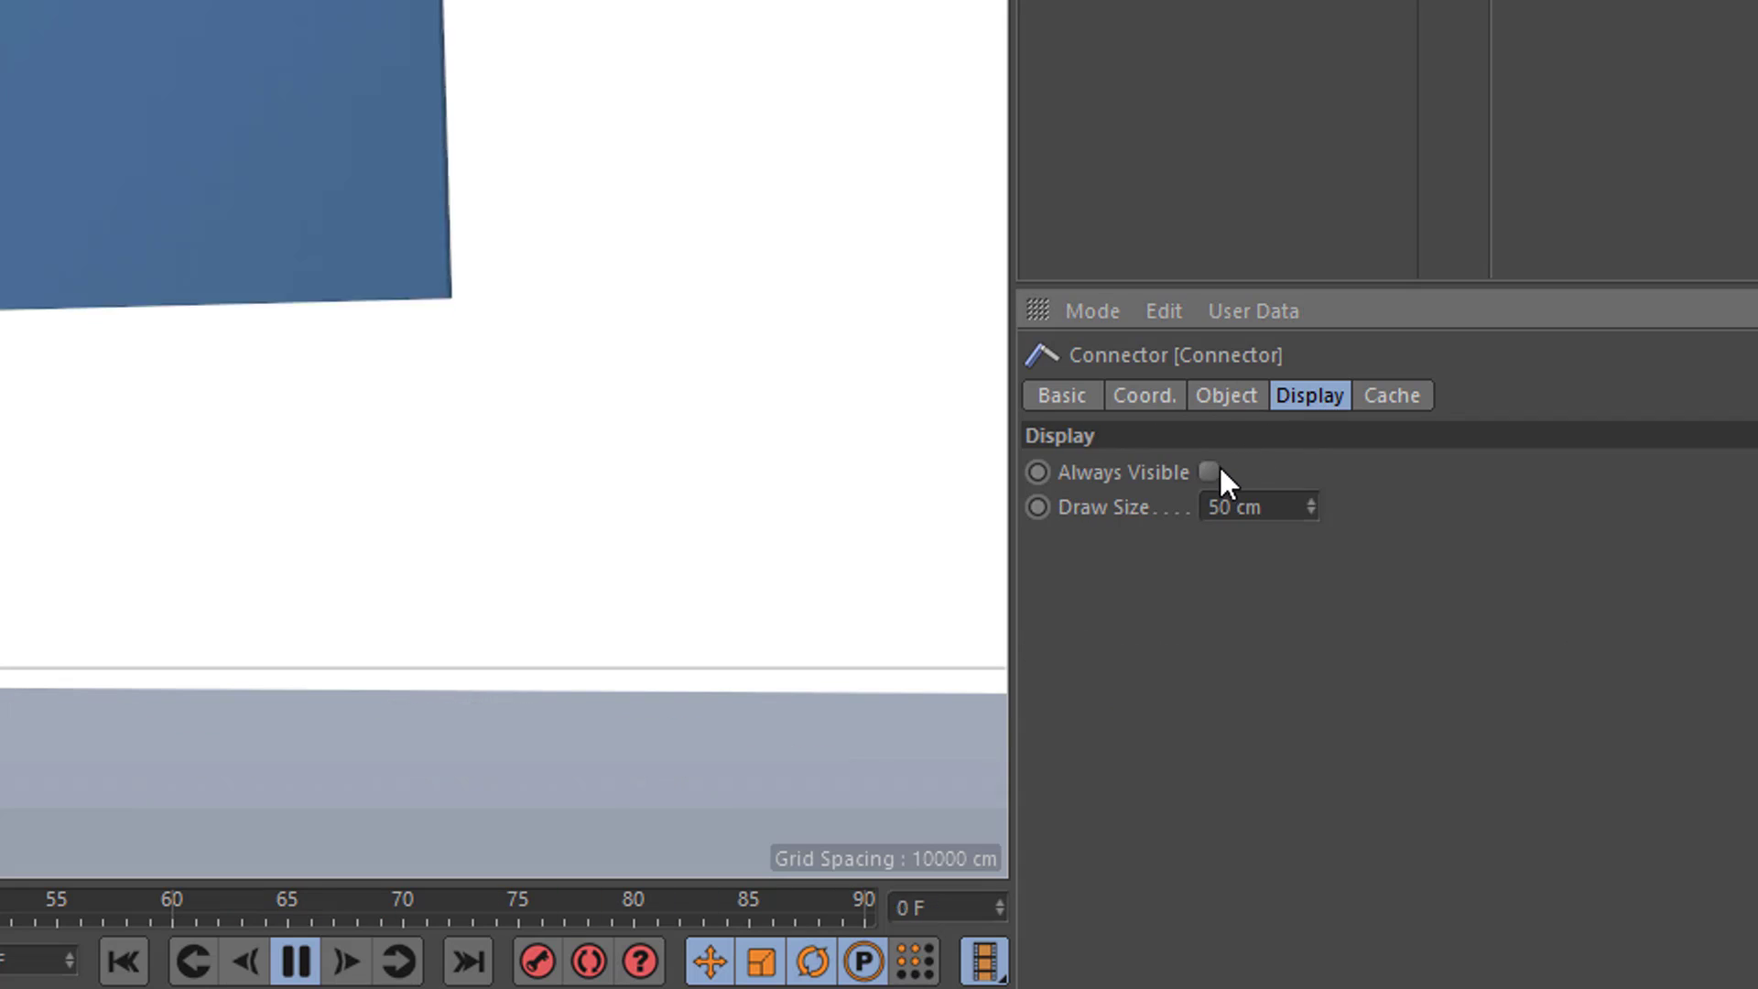
left_click(1209, 470)
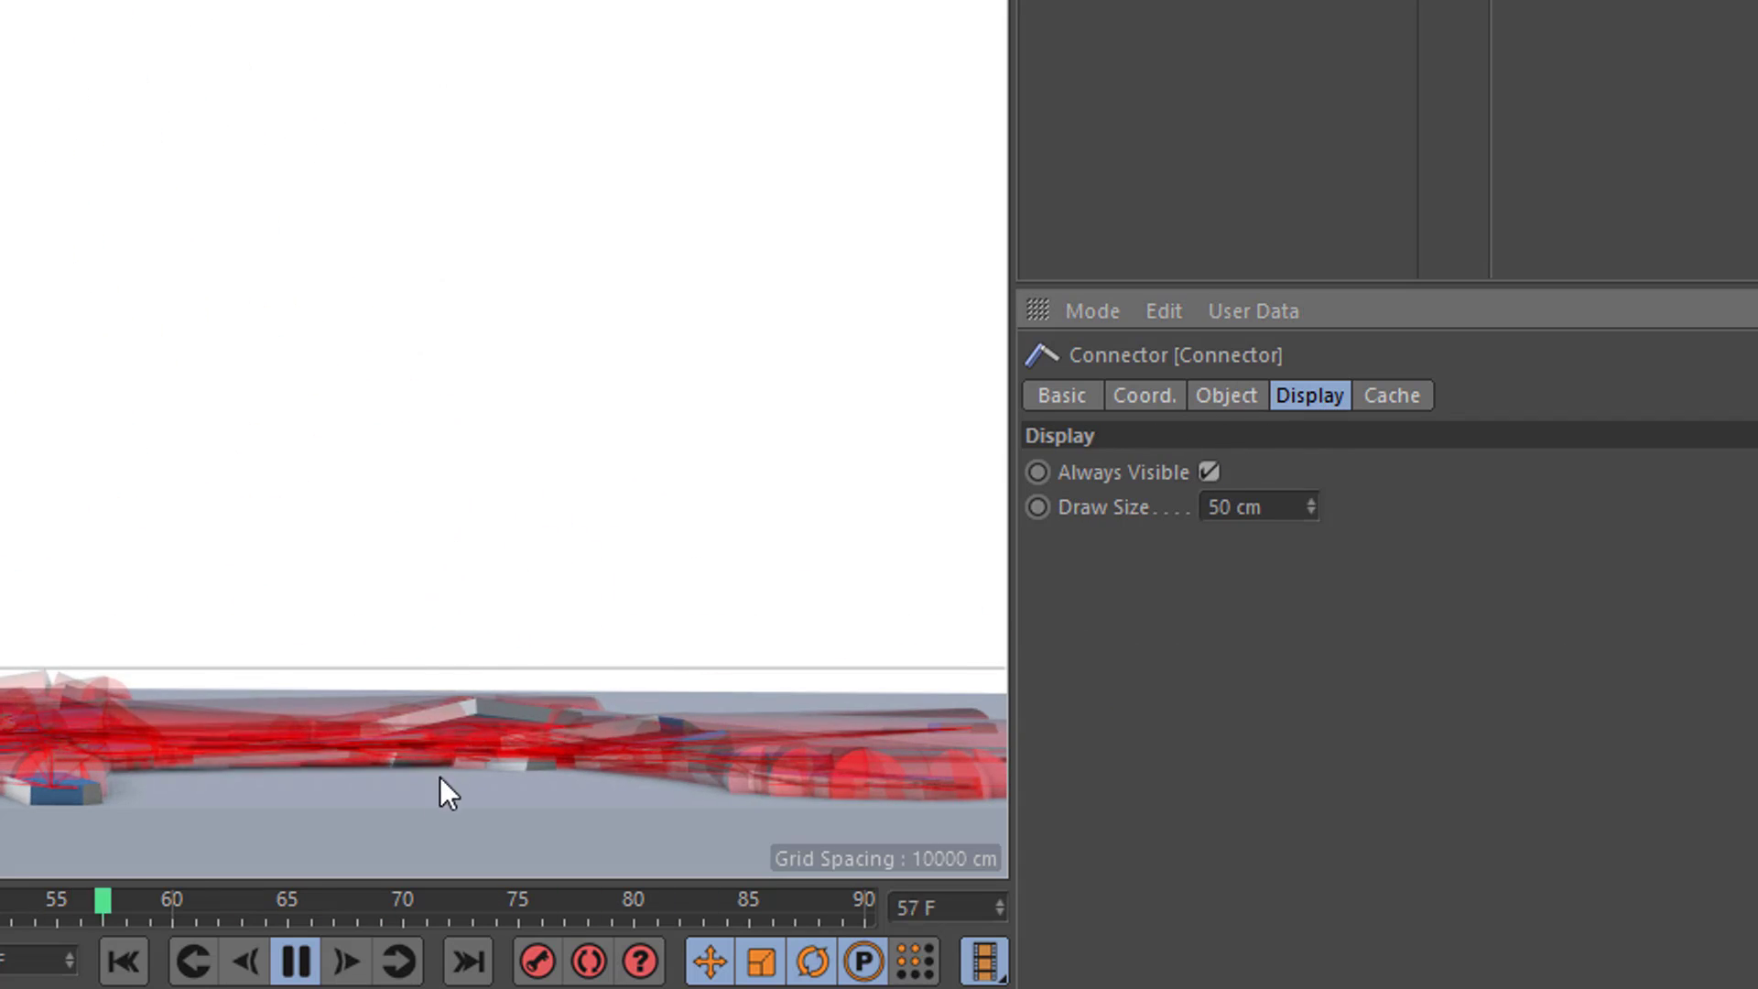
left_click(802, 841)
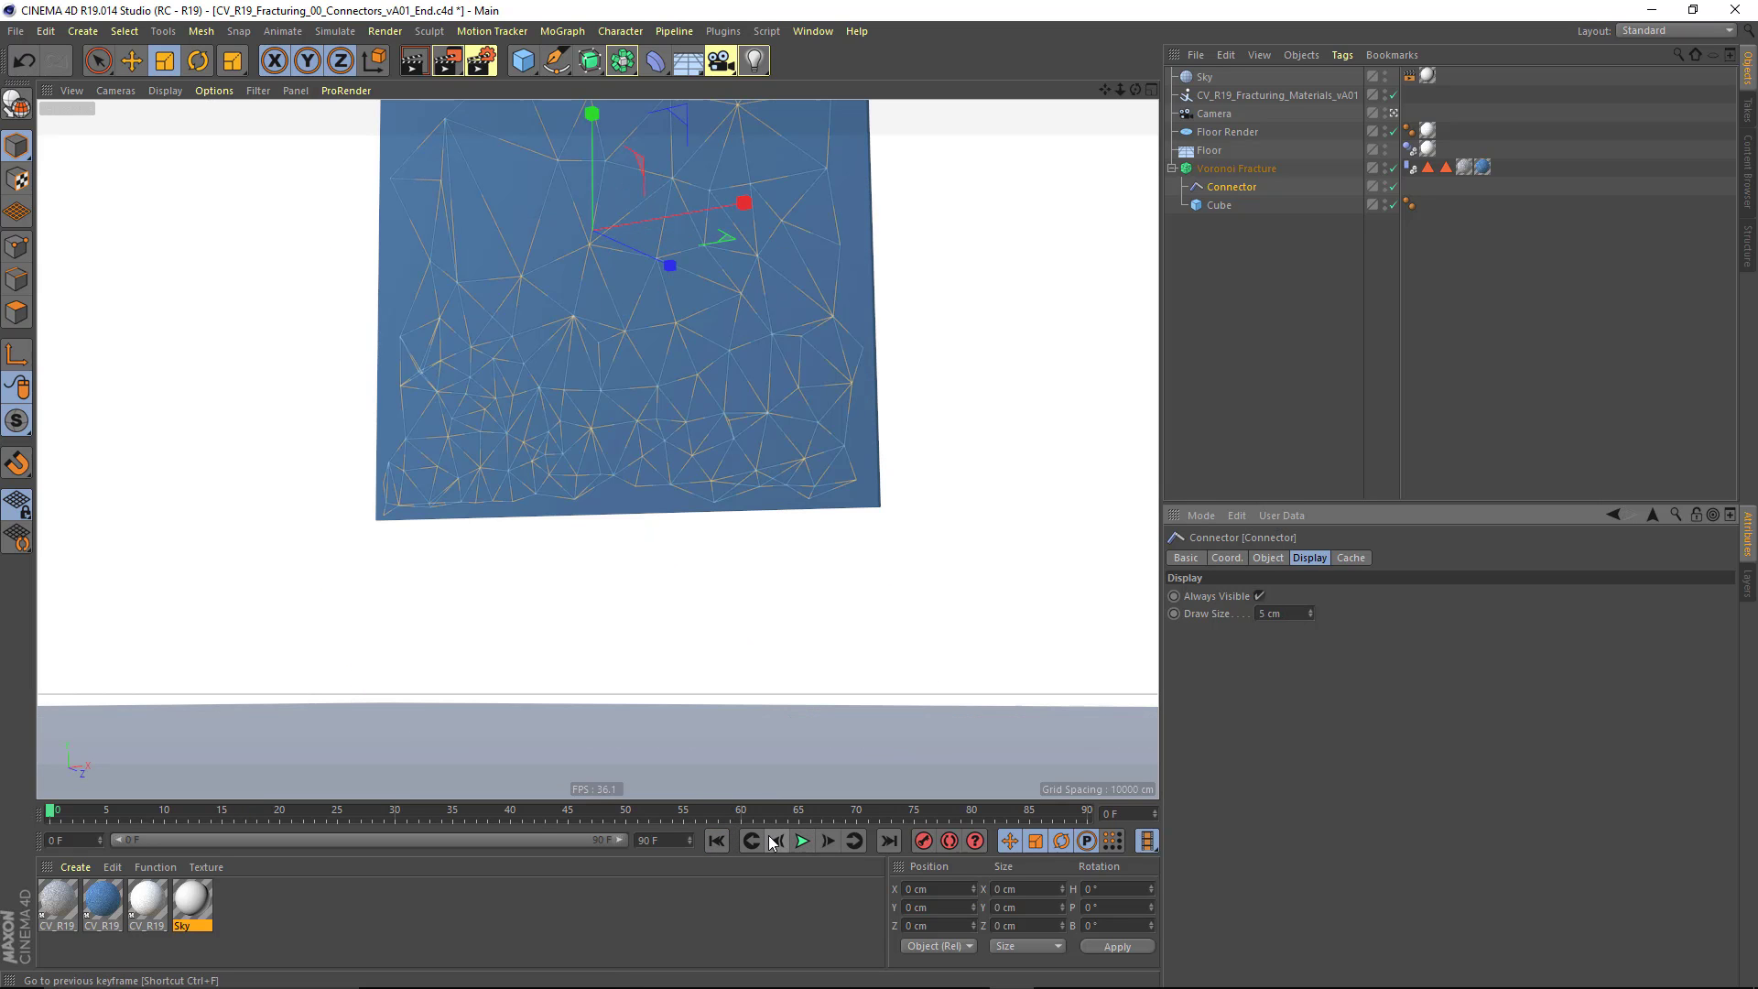
left_click(802, 841)
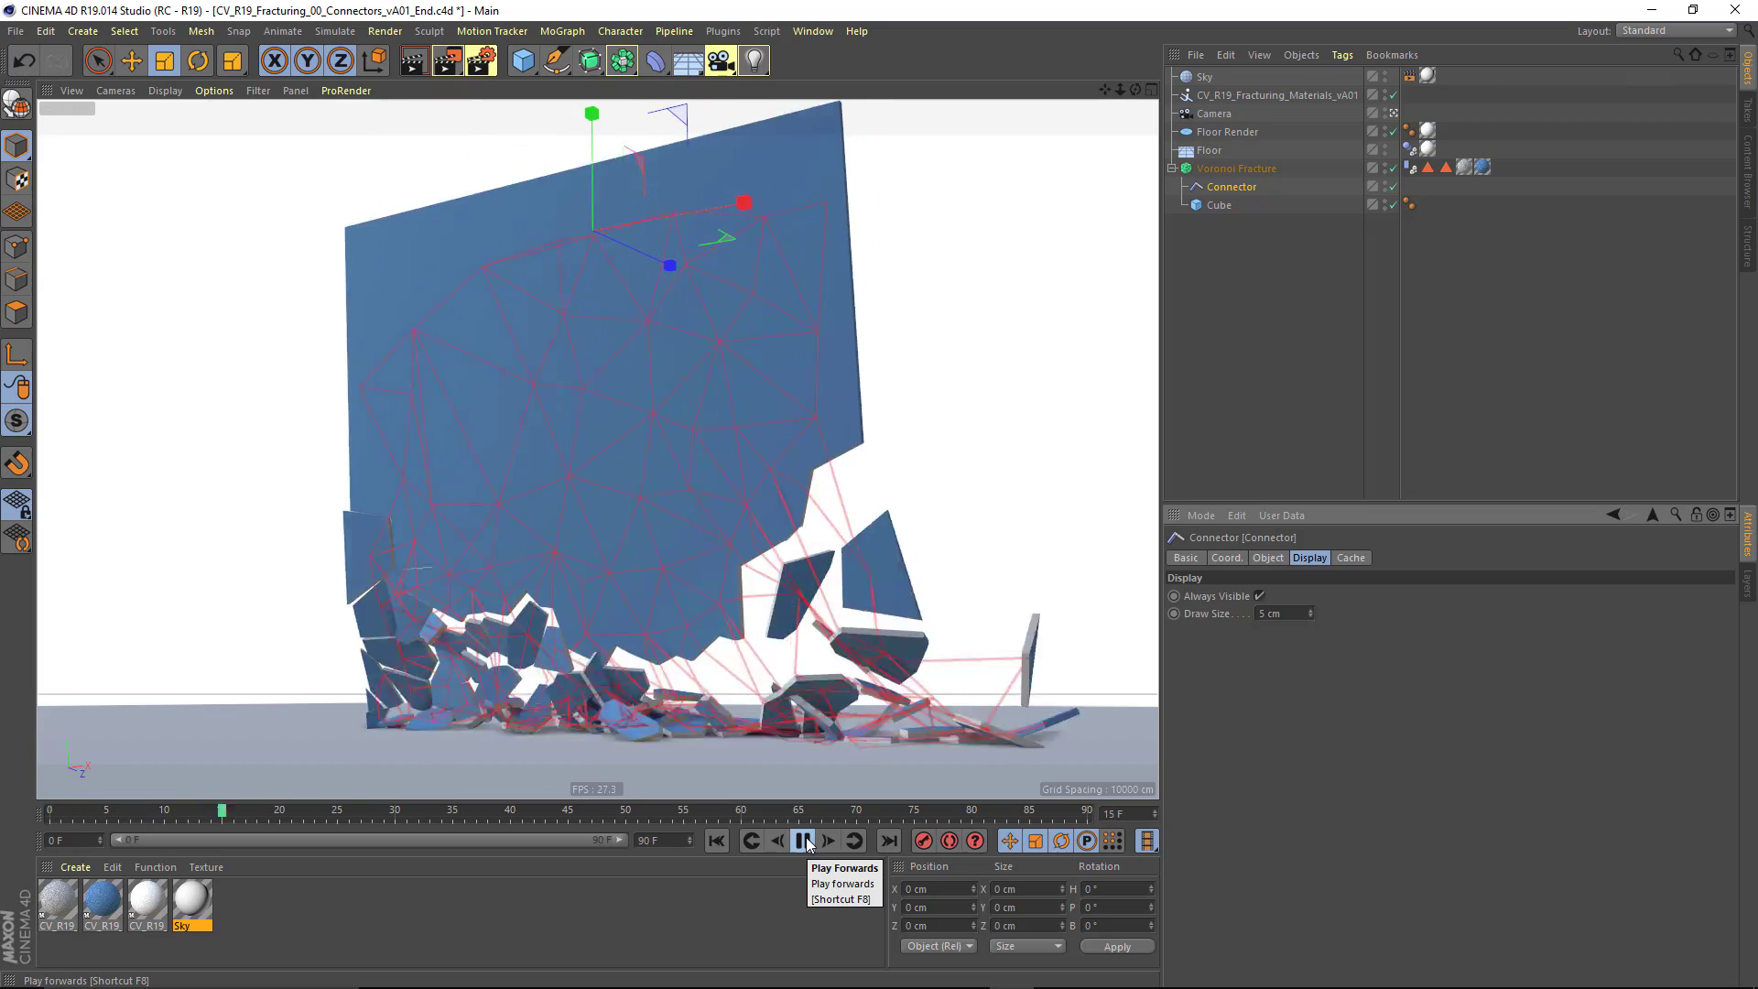
left_click(806, 841)
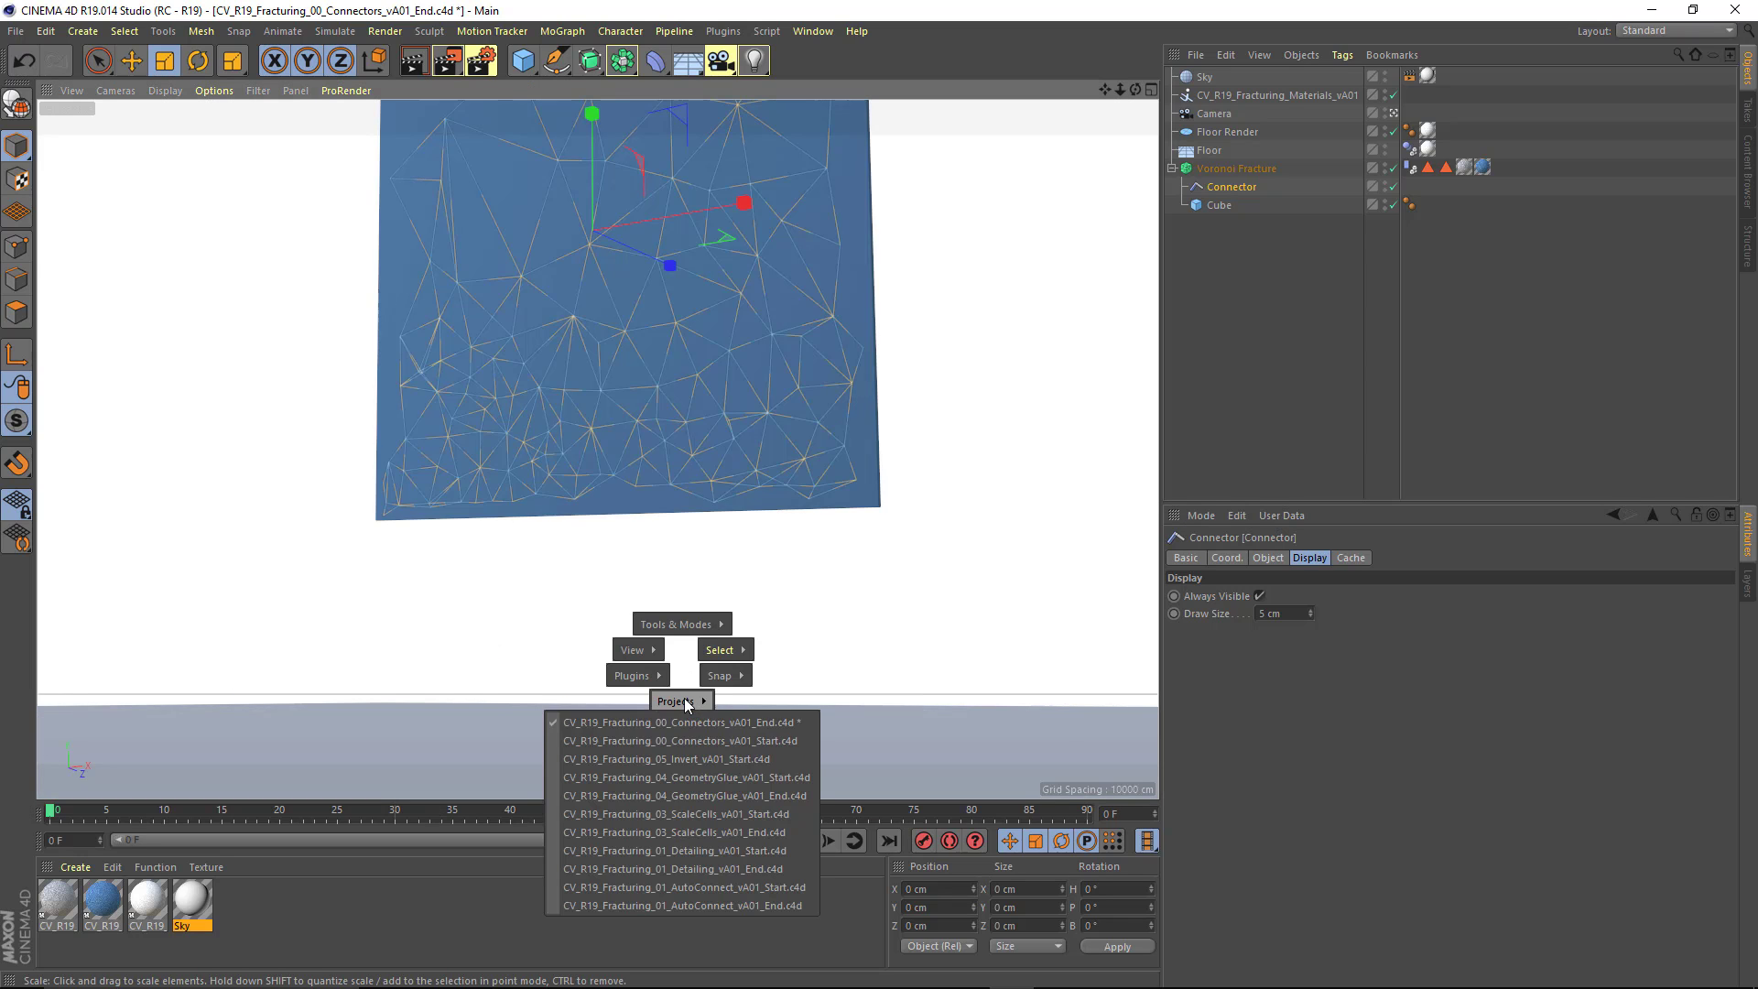
Switch to CV_R19_Fracturing_00_Connectors_vA01_Start.c4d and watch its unconnected wall shatter
left_click(678, 739)
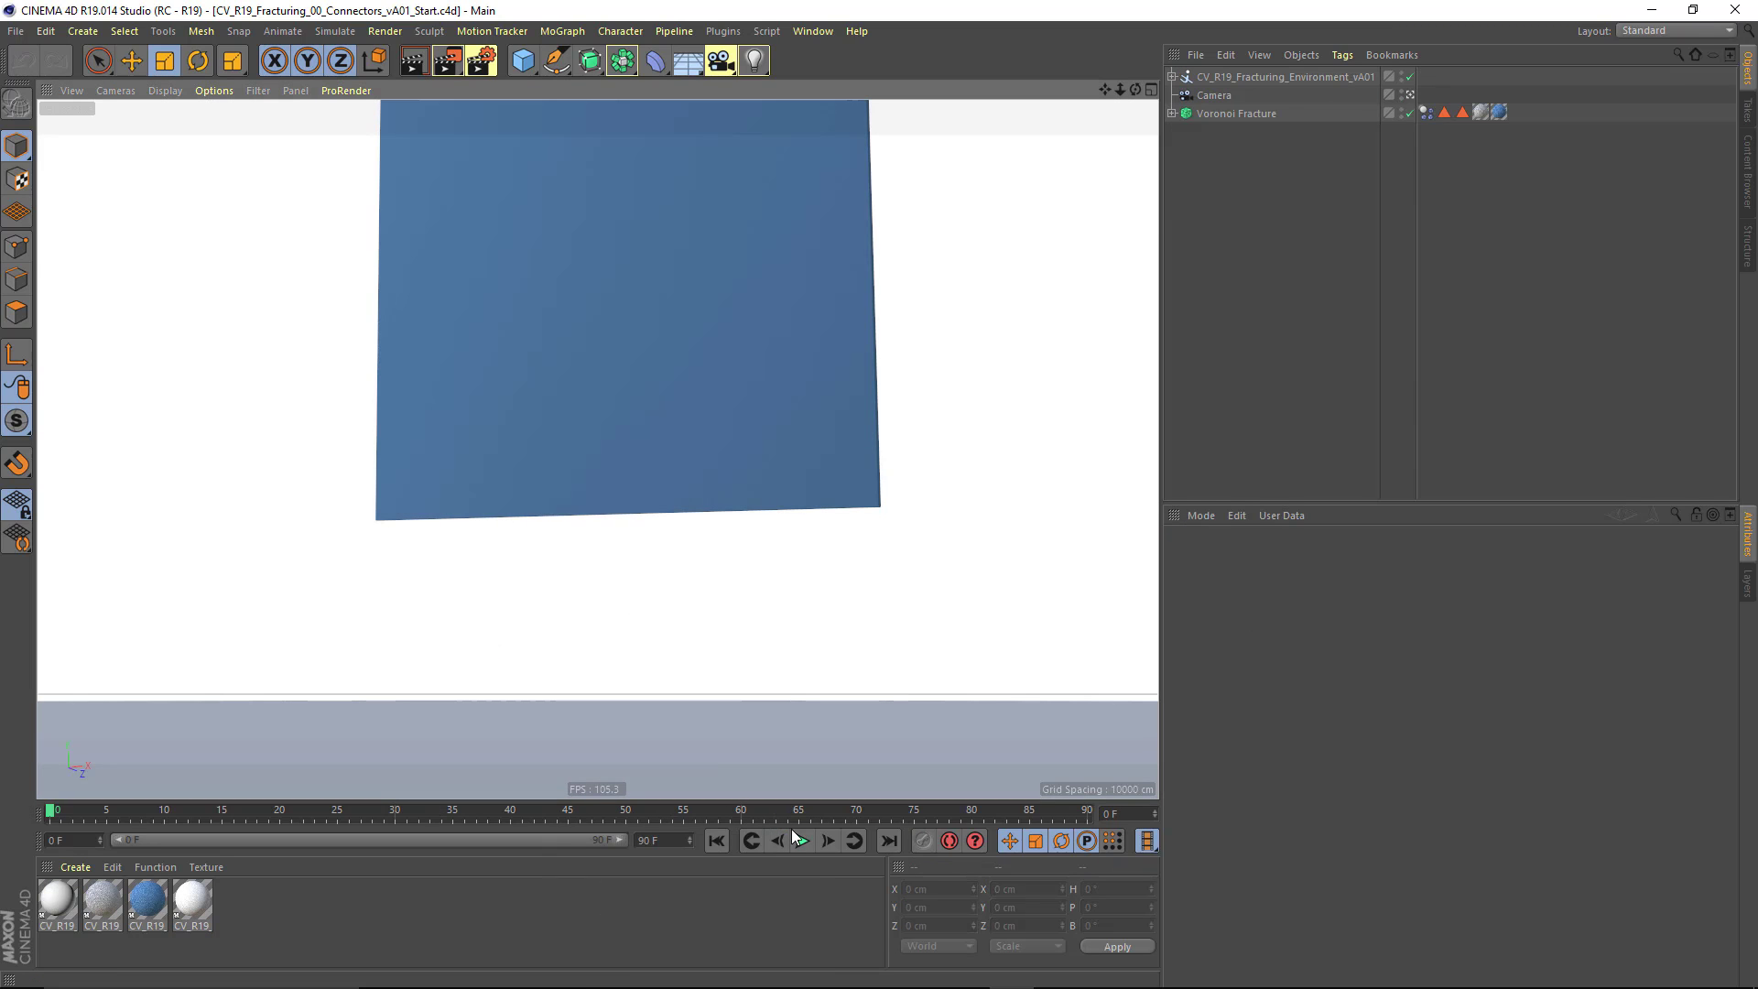
mouse_move(801, 841)
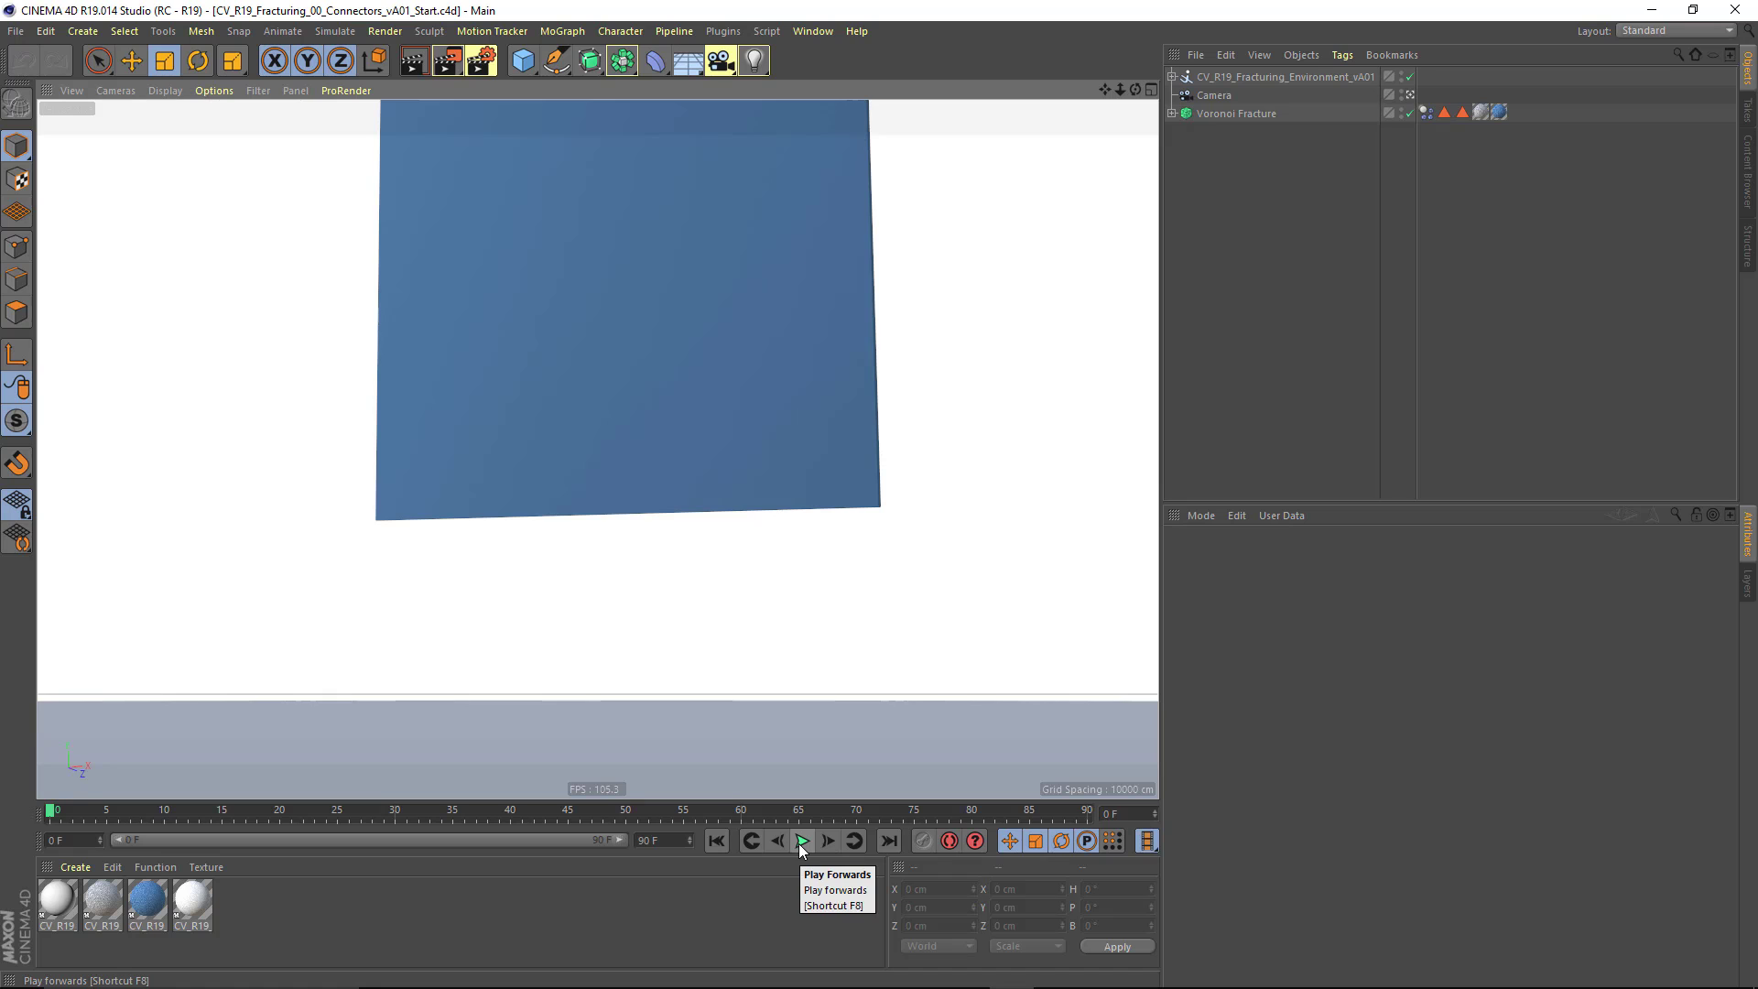
left_click(802, 841)
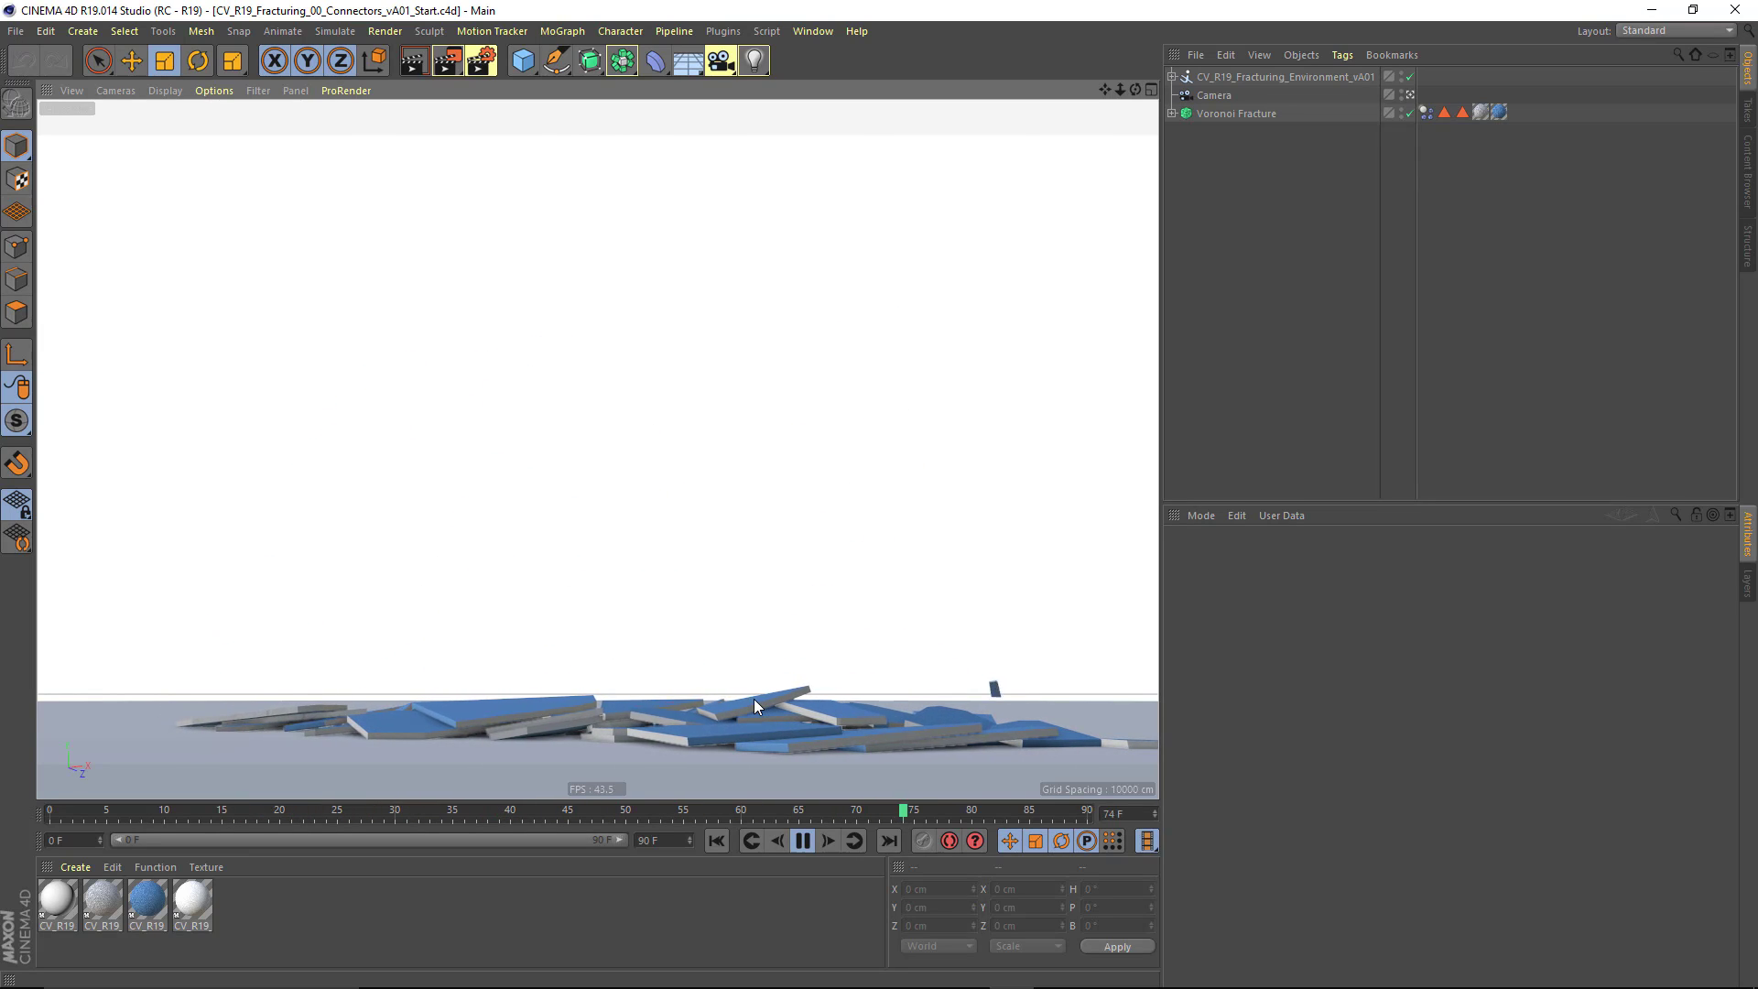
left_click(802, 841)
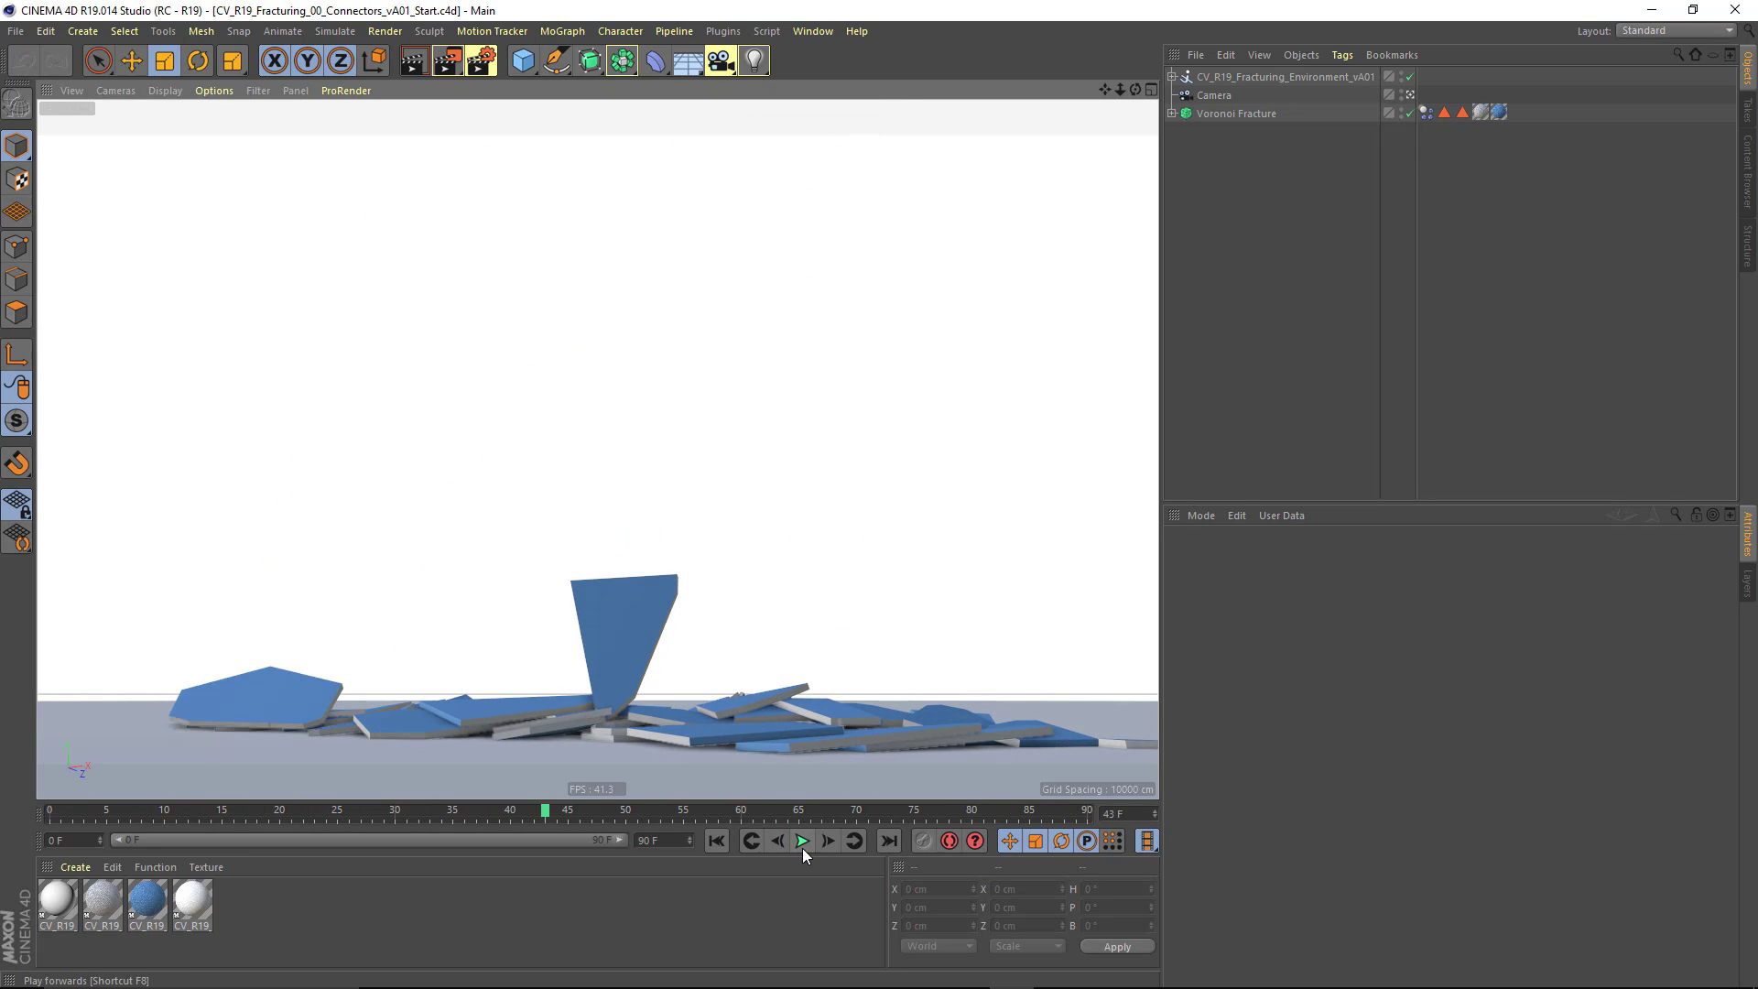
left_click(716, 840)
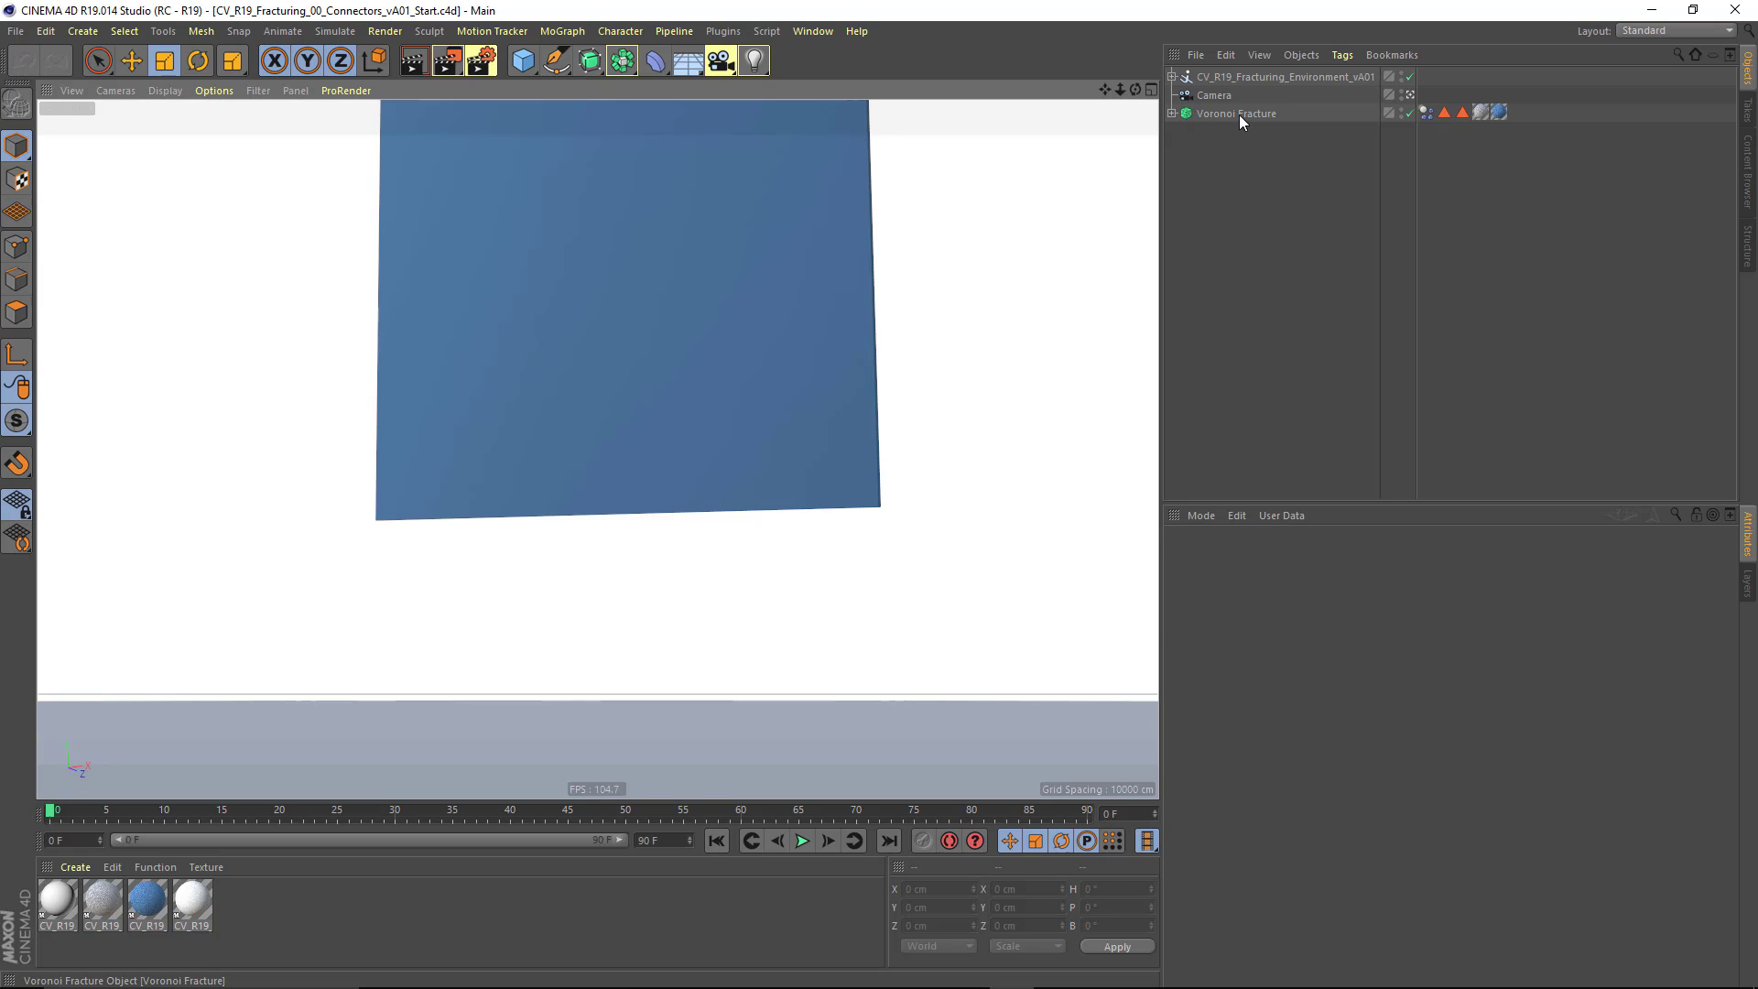
Create a fixed connector on the Voronoi Fracture and play to see the pieces stay joined
left_click(1584, 396)
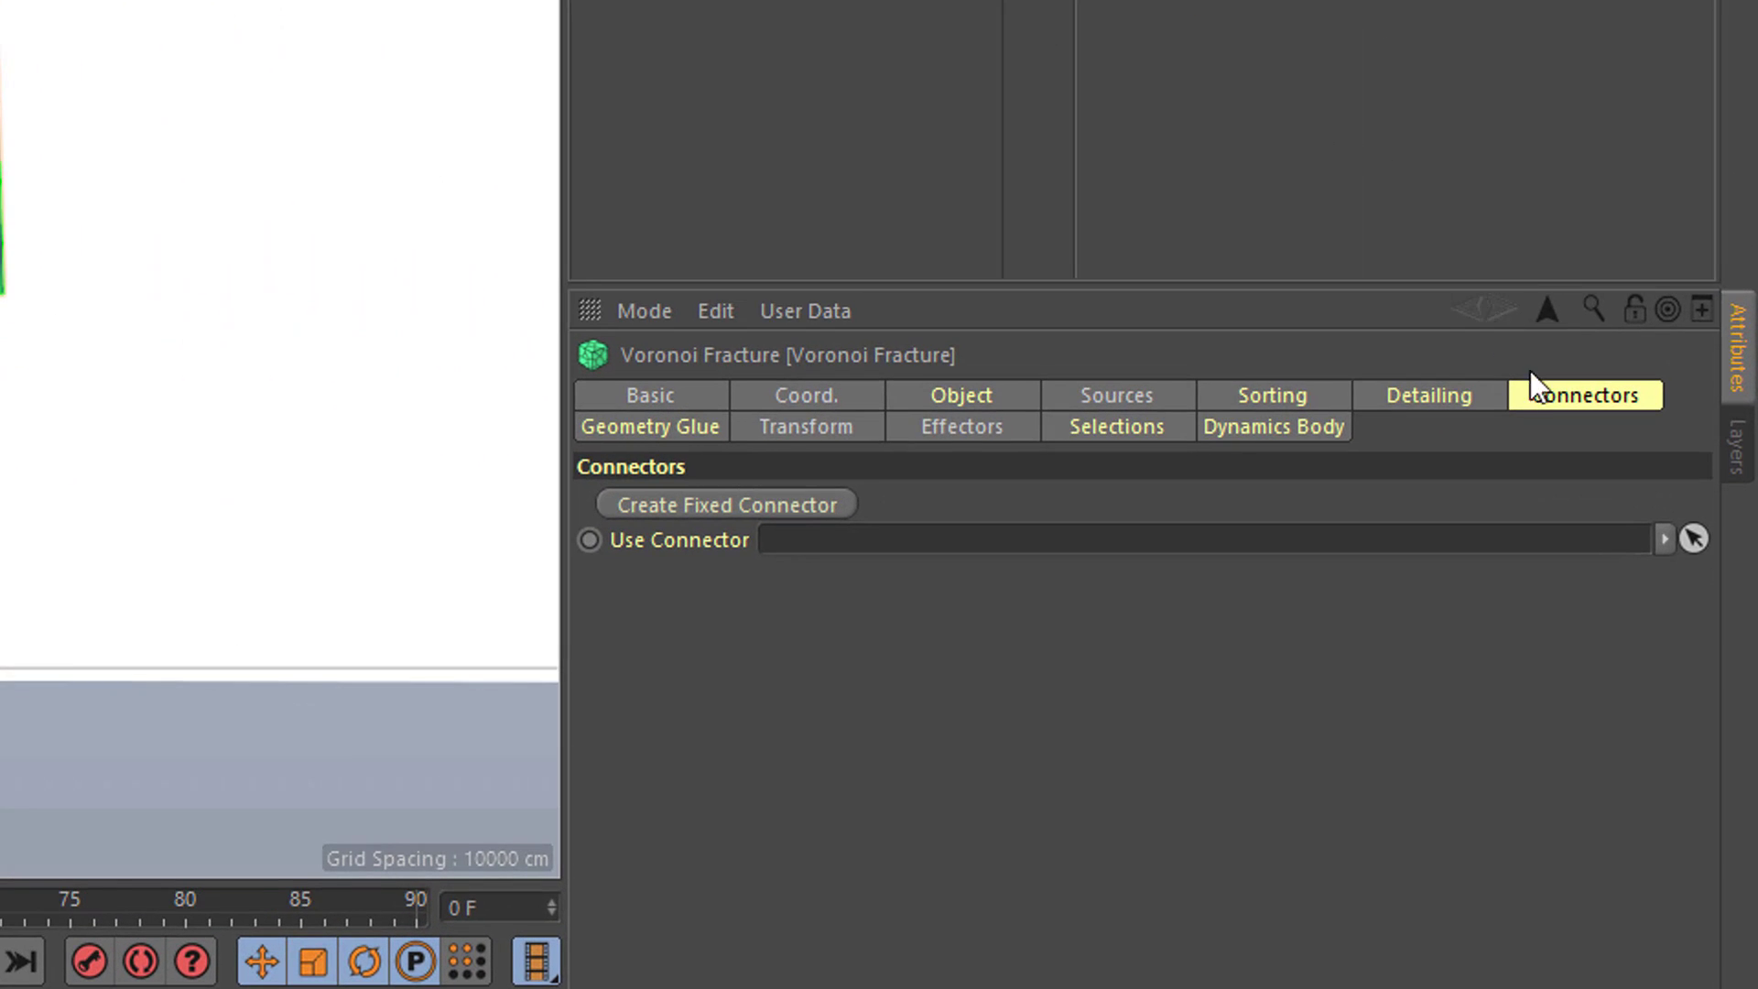
mouse_move(717, 513)
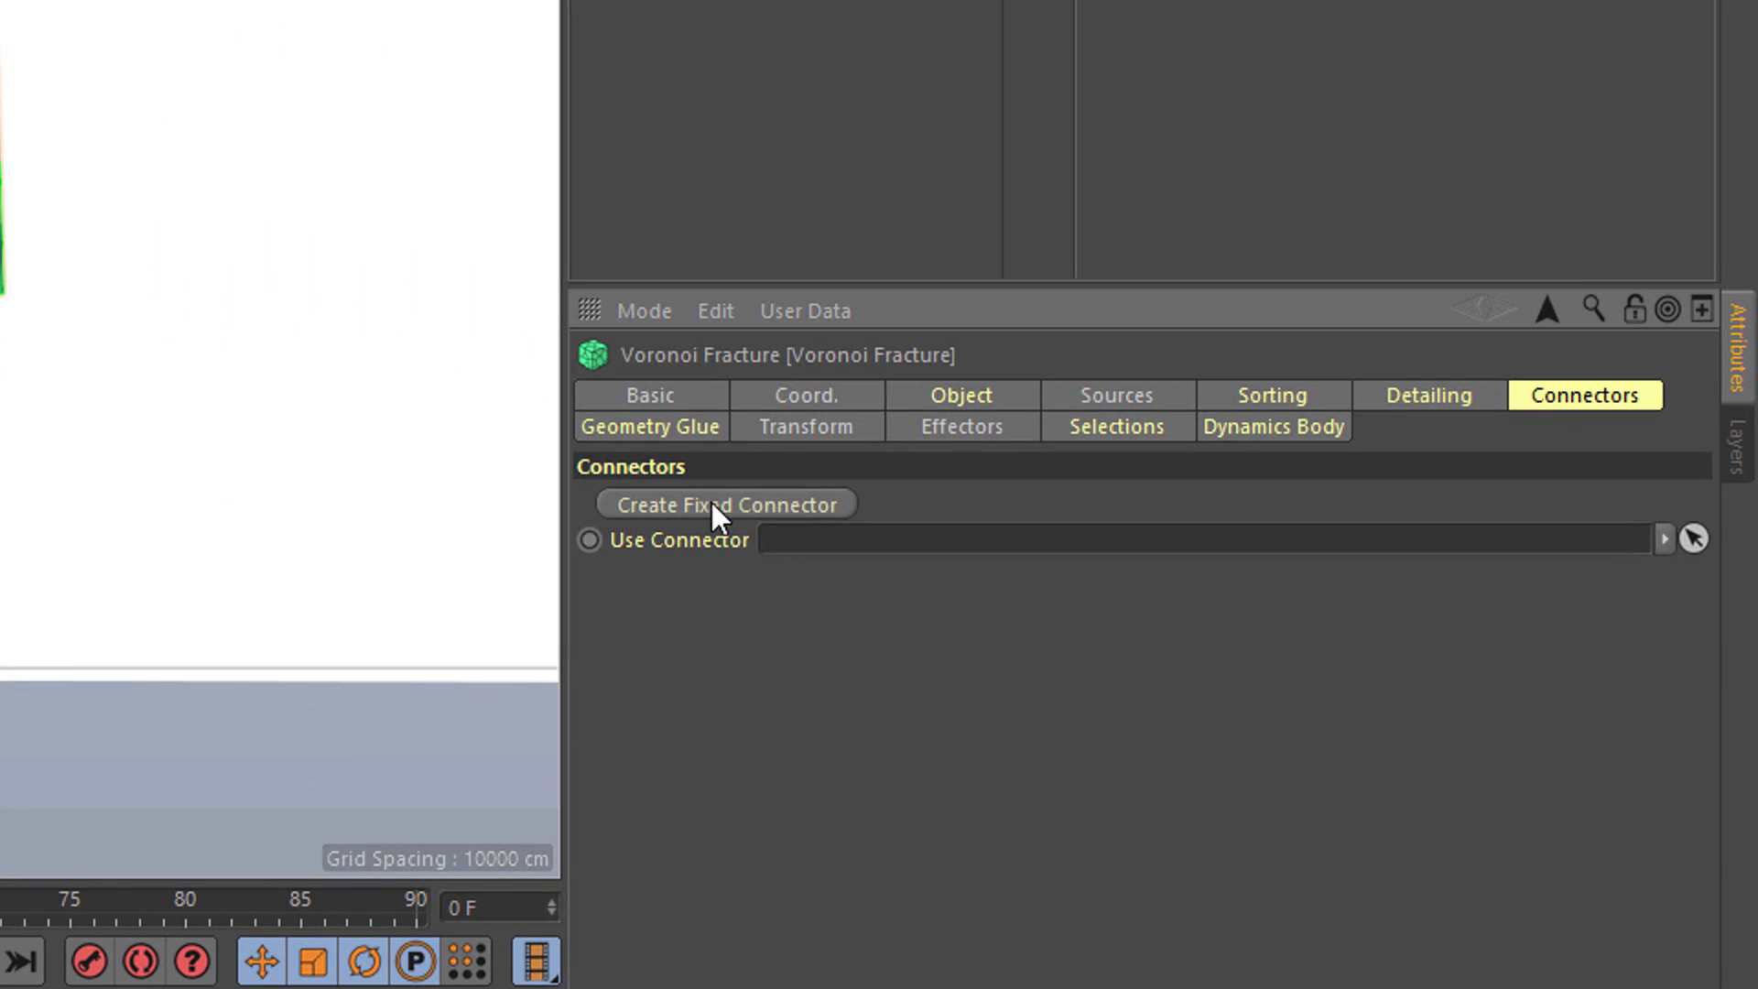
left_click(615, 539)
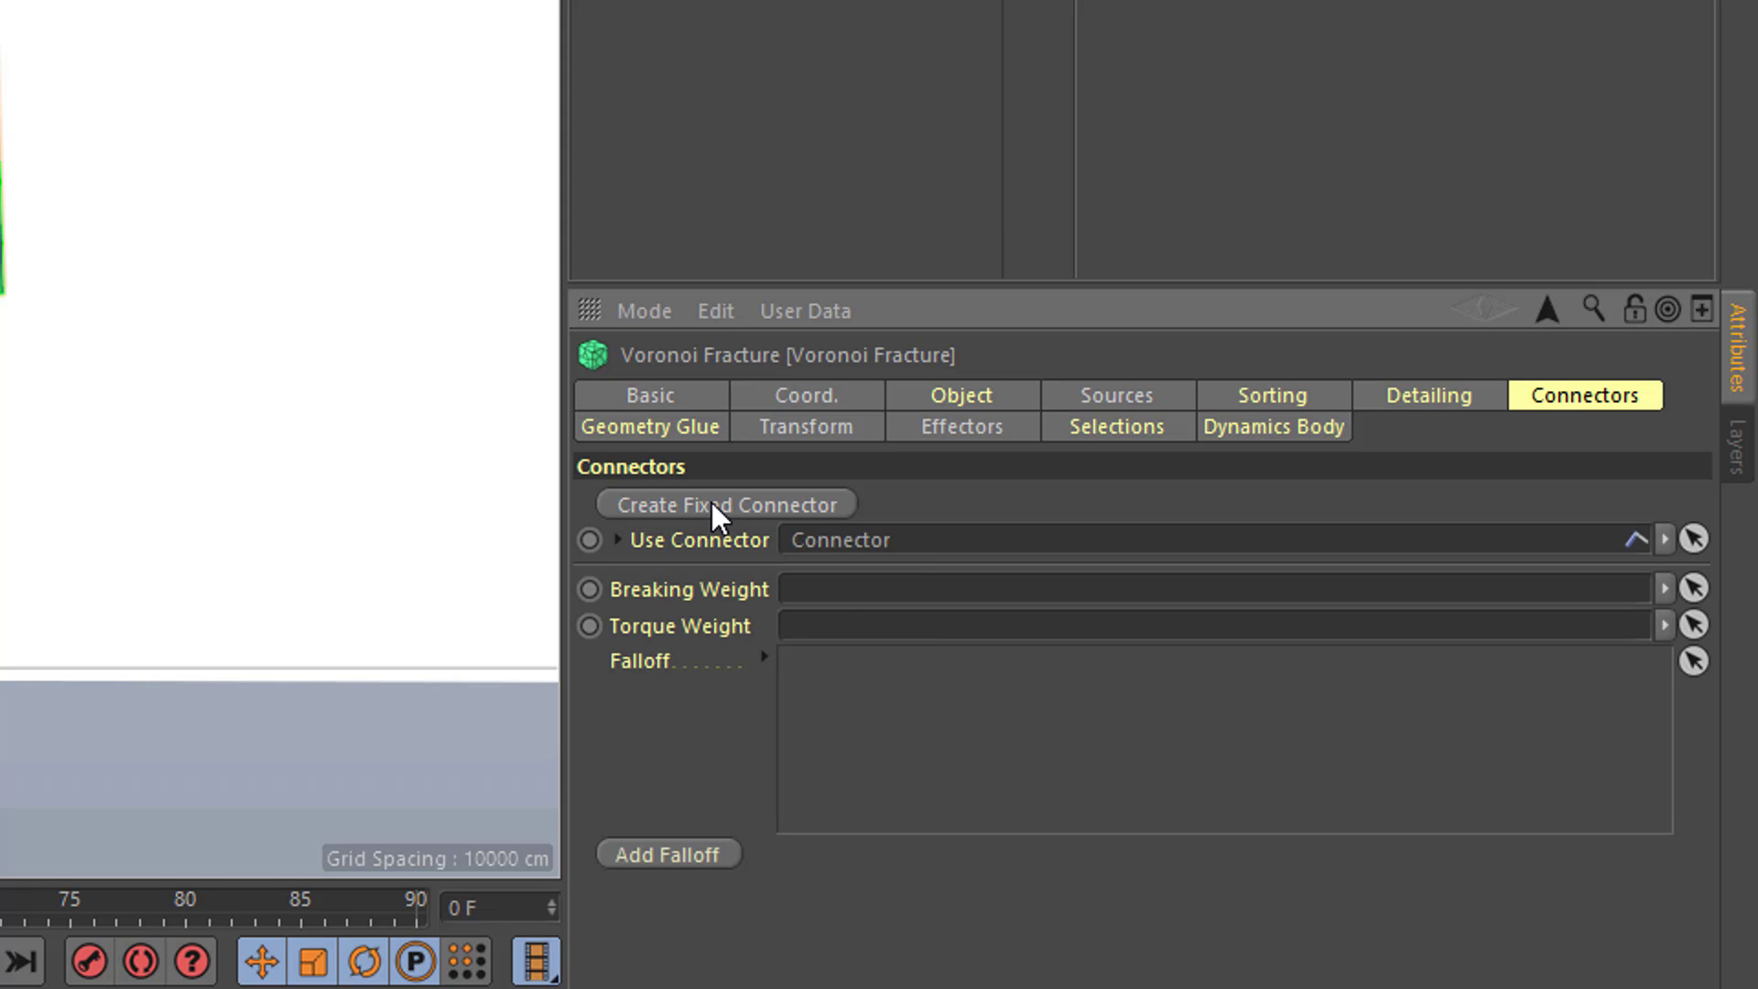
left_click(802, 840)
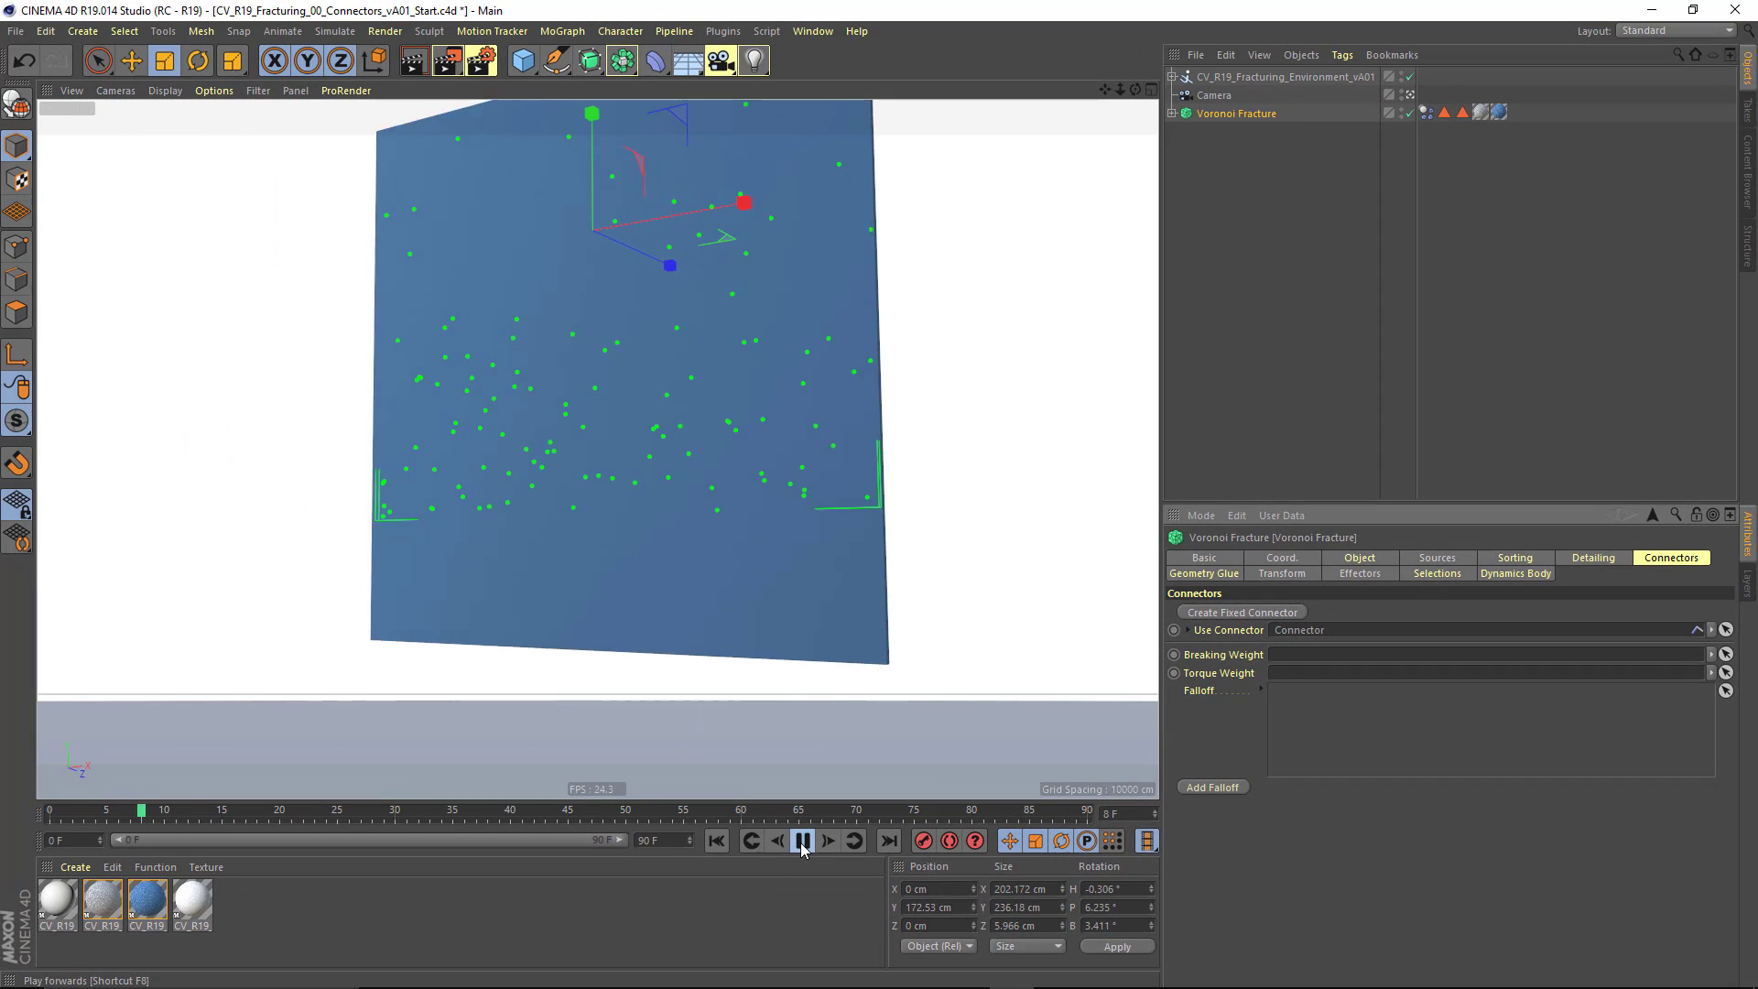
left_click(802, 840)
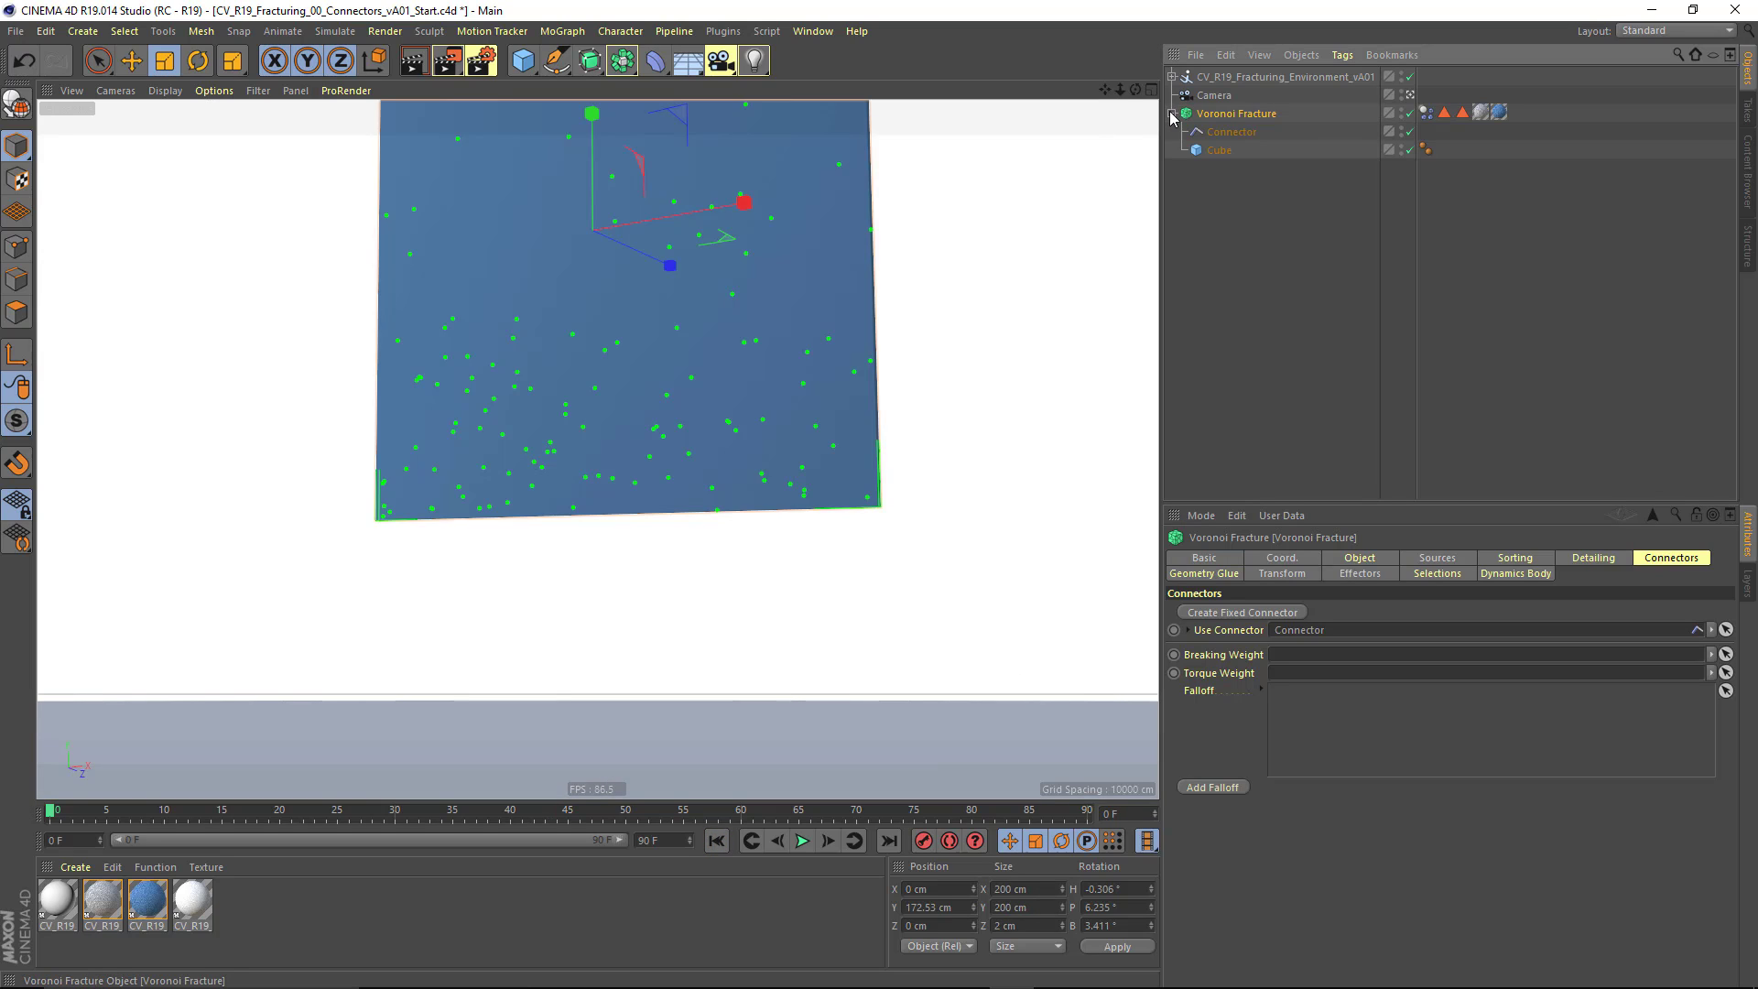
mouse_move(1232, 122)
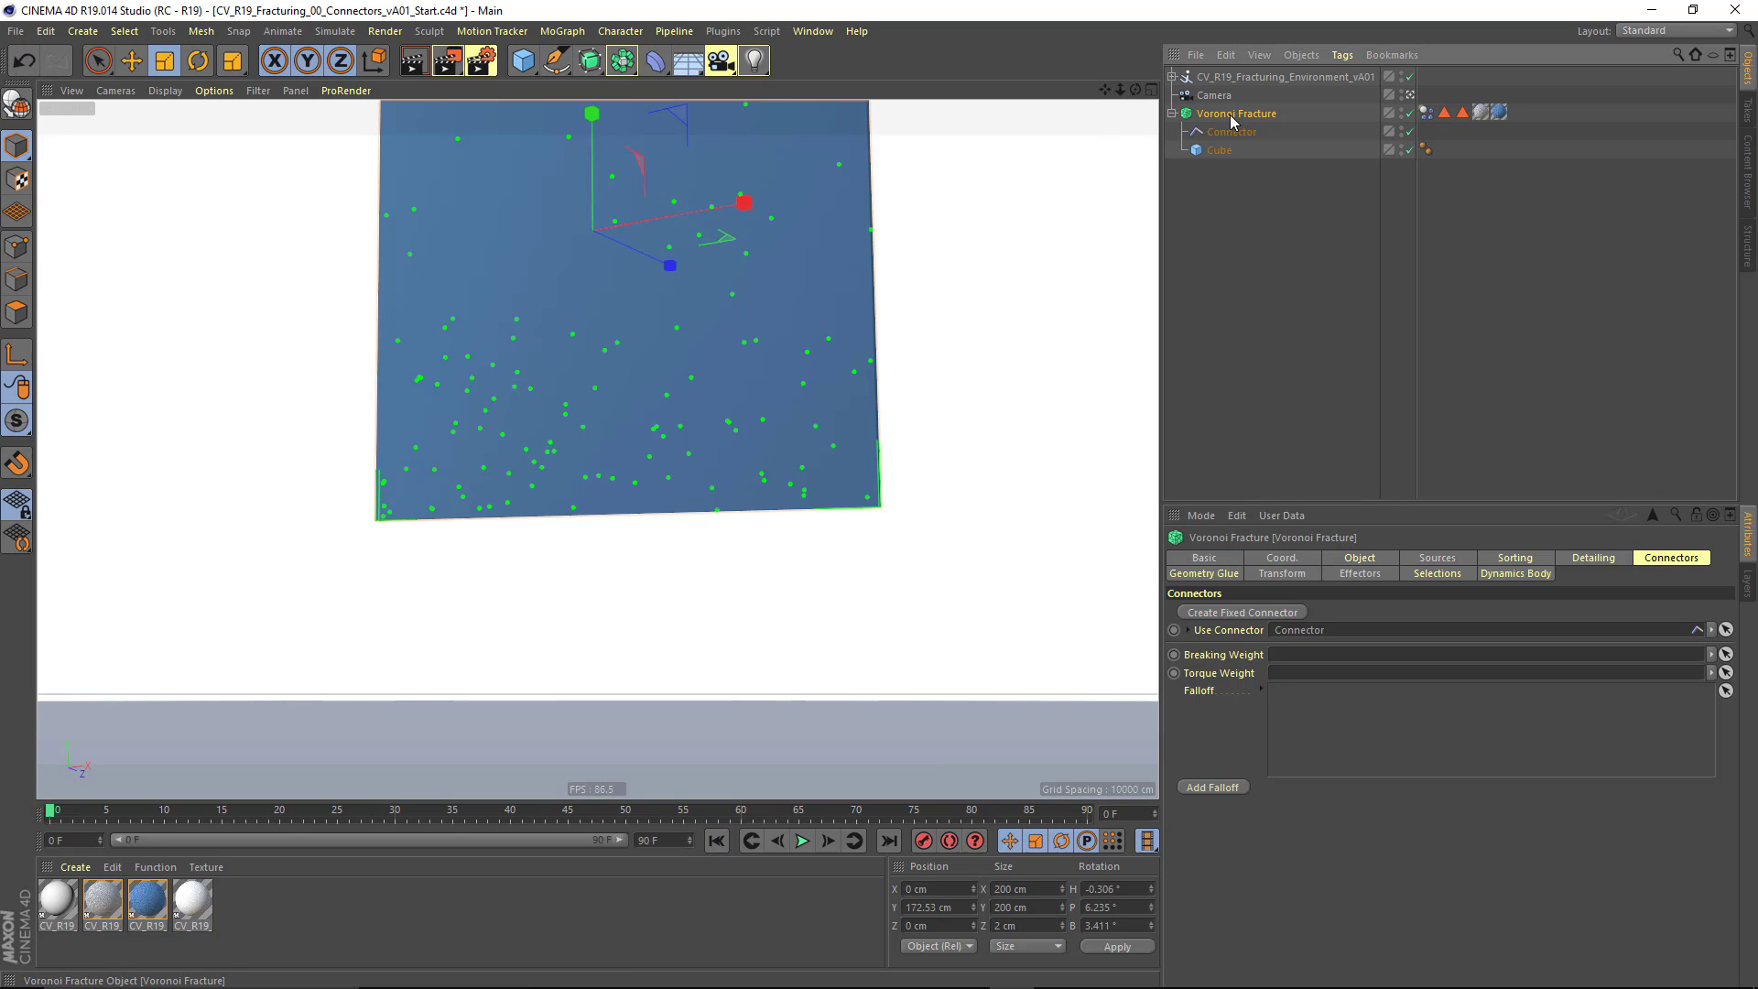
Make the Voronoi Fracture editable, inspect its per-piece connectors, then revert to the original
left_click(1230, 132)
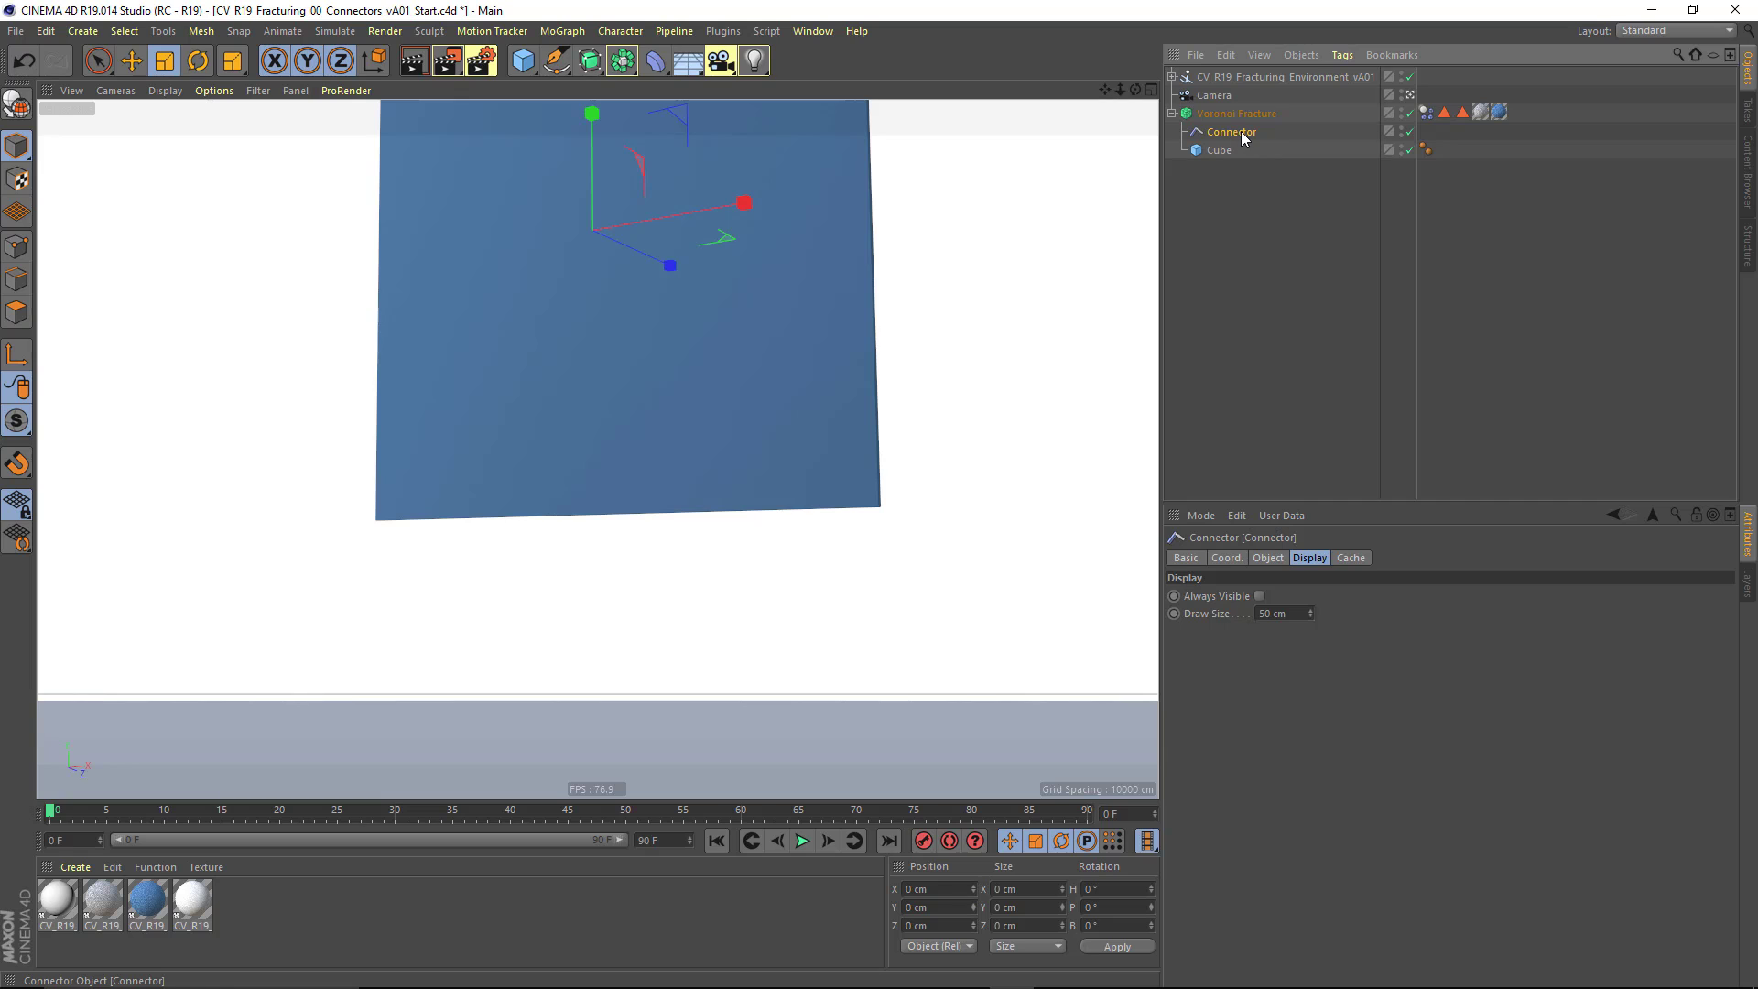
mouse_move(1214, 133)
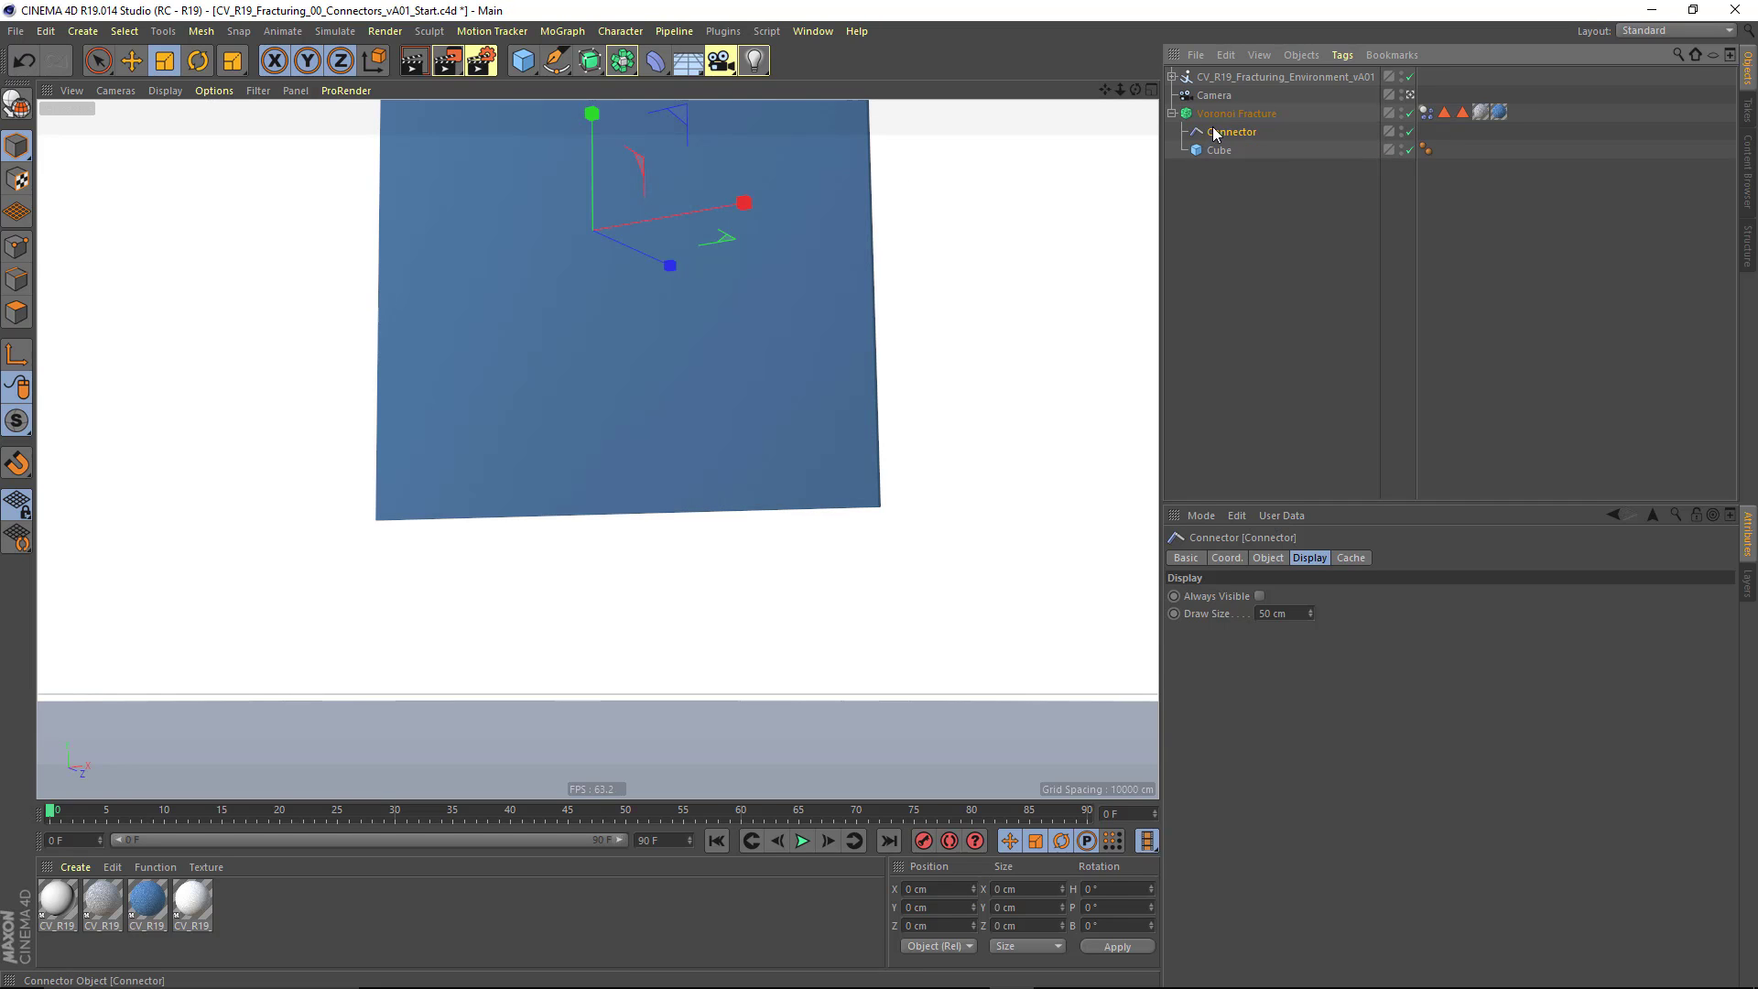
left_click(1236, 114)
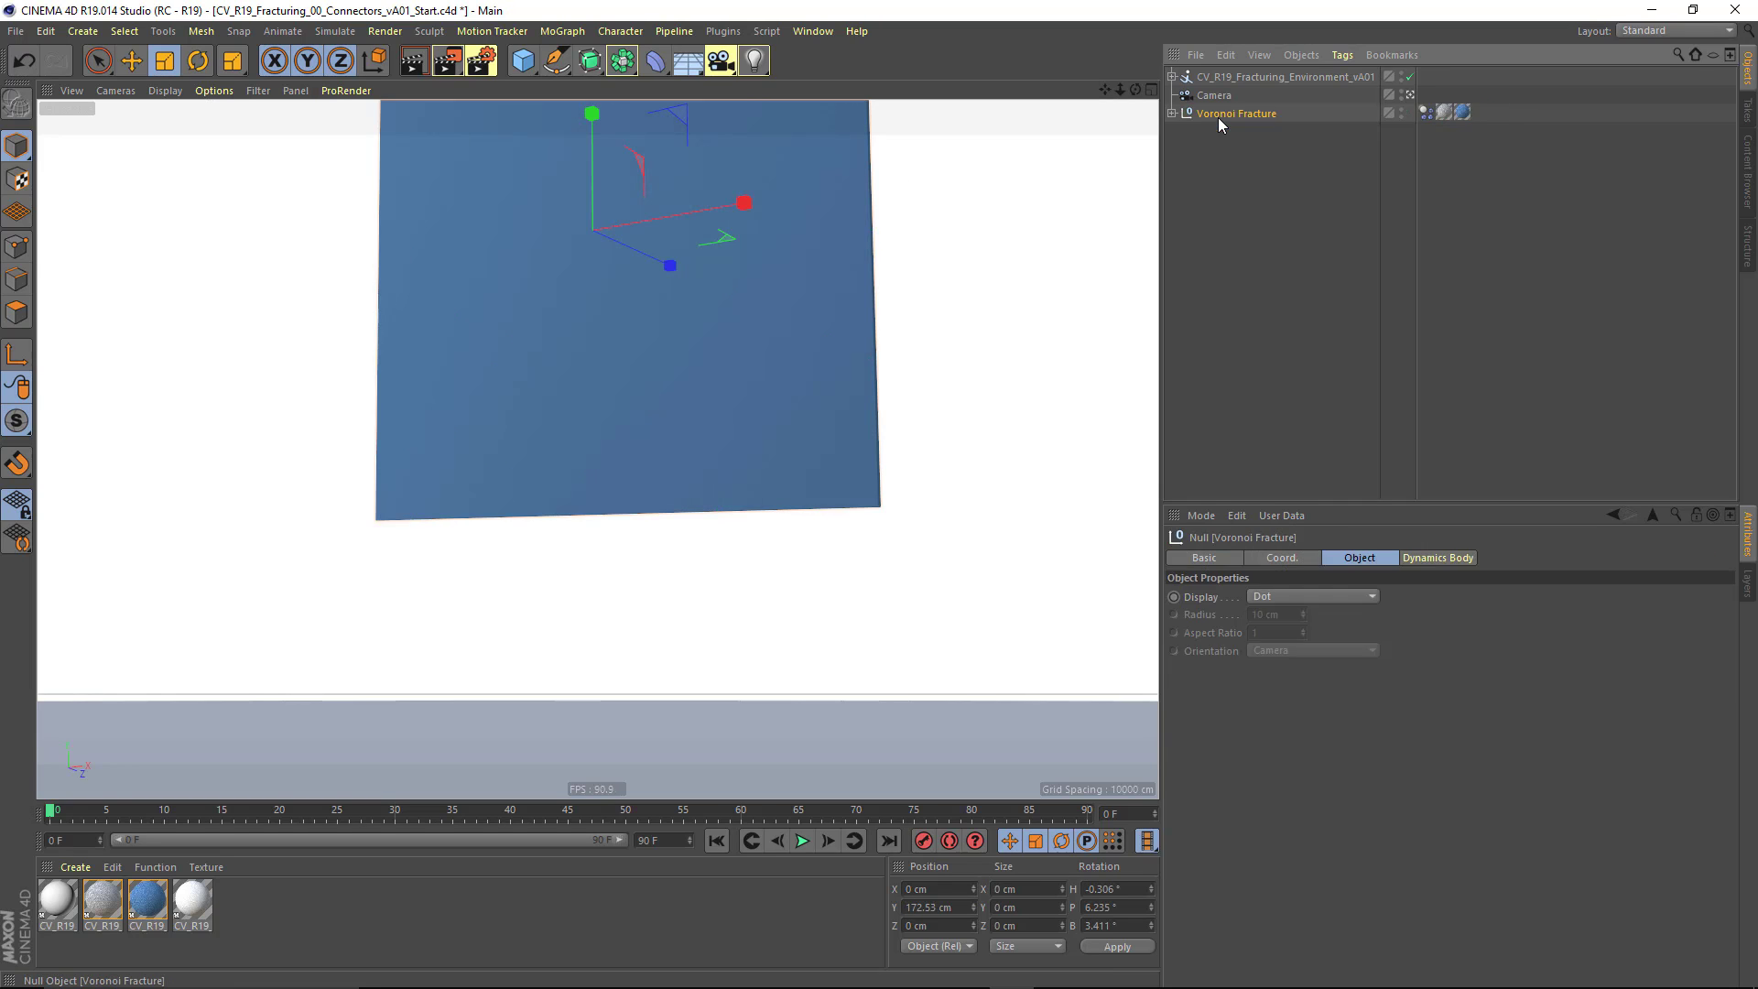
left_click(1170, 114)
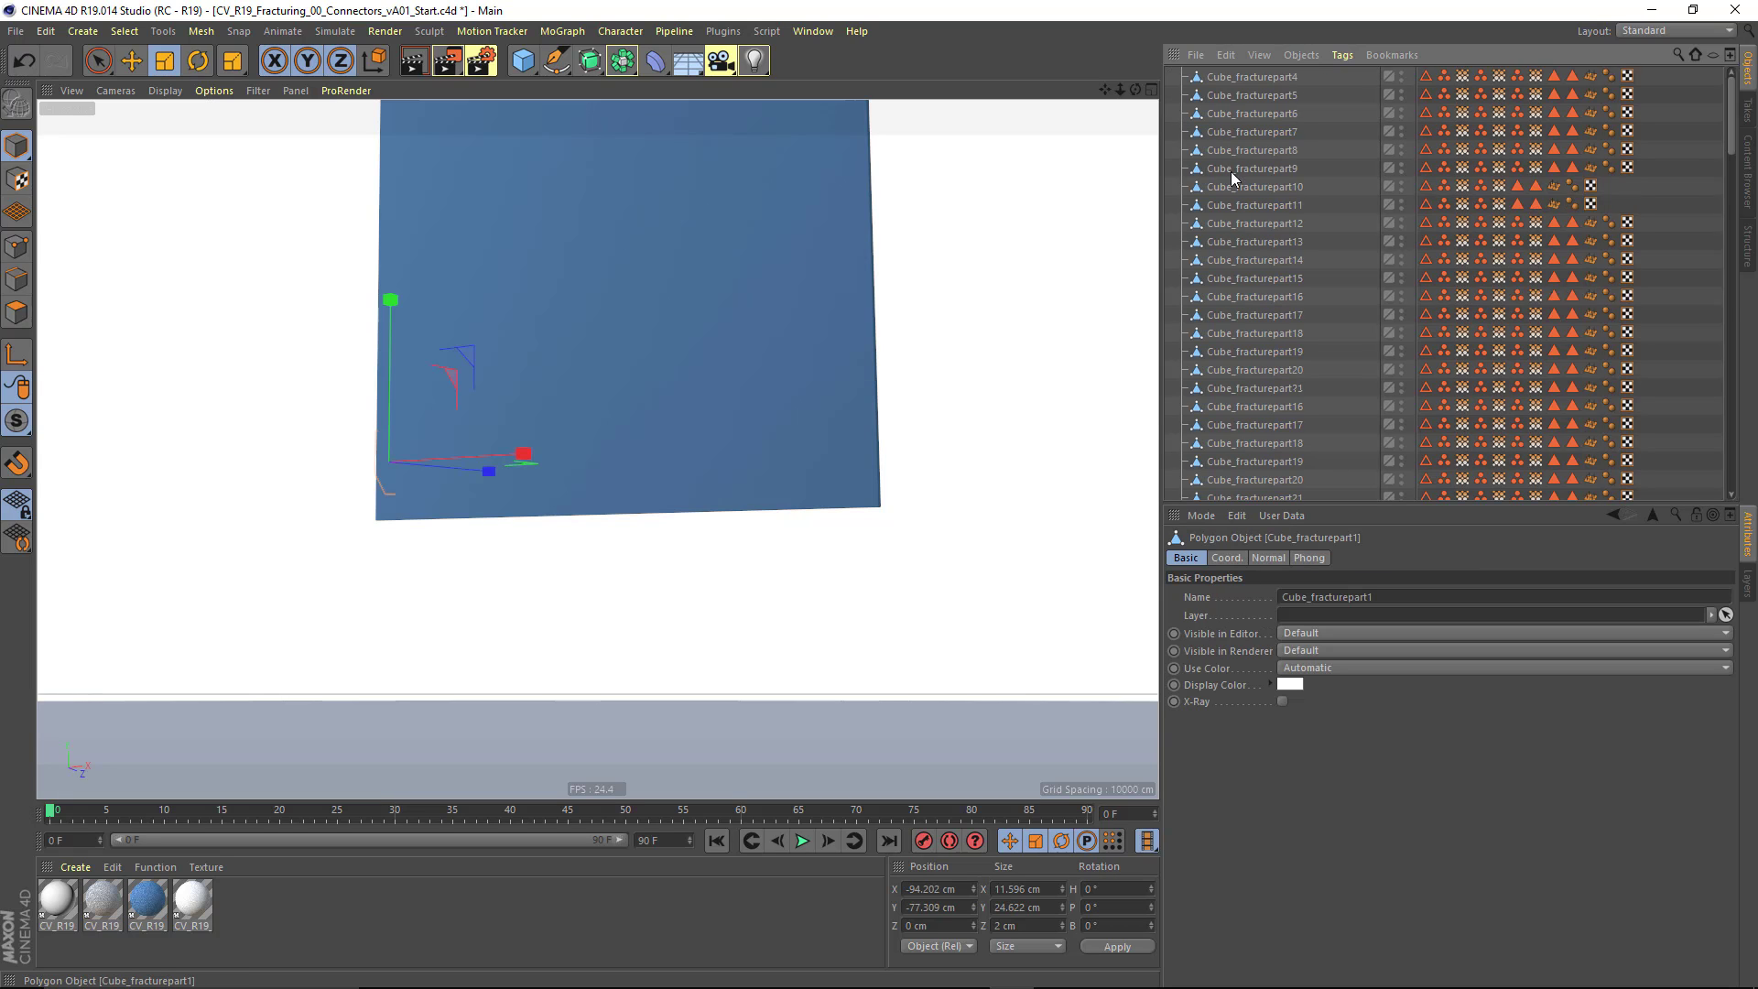
scroll("down", 3)
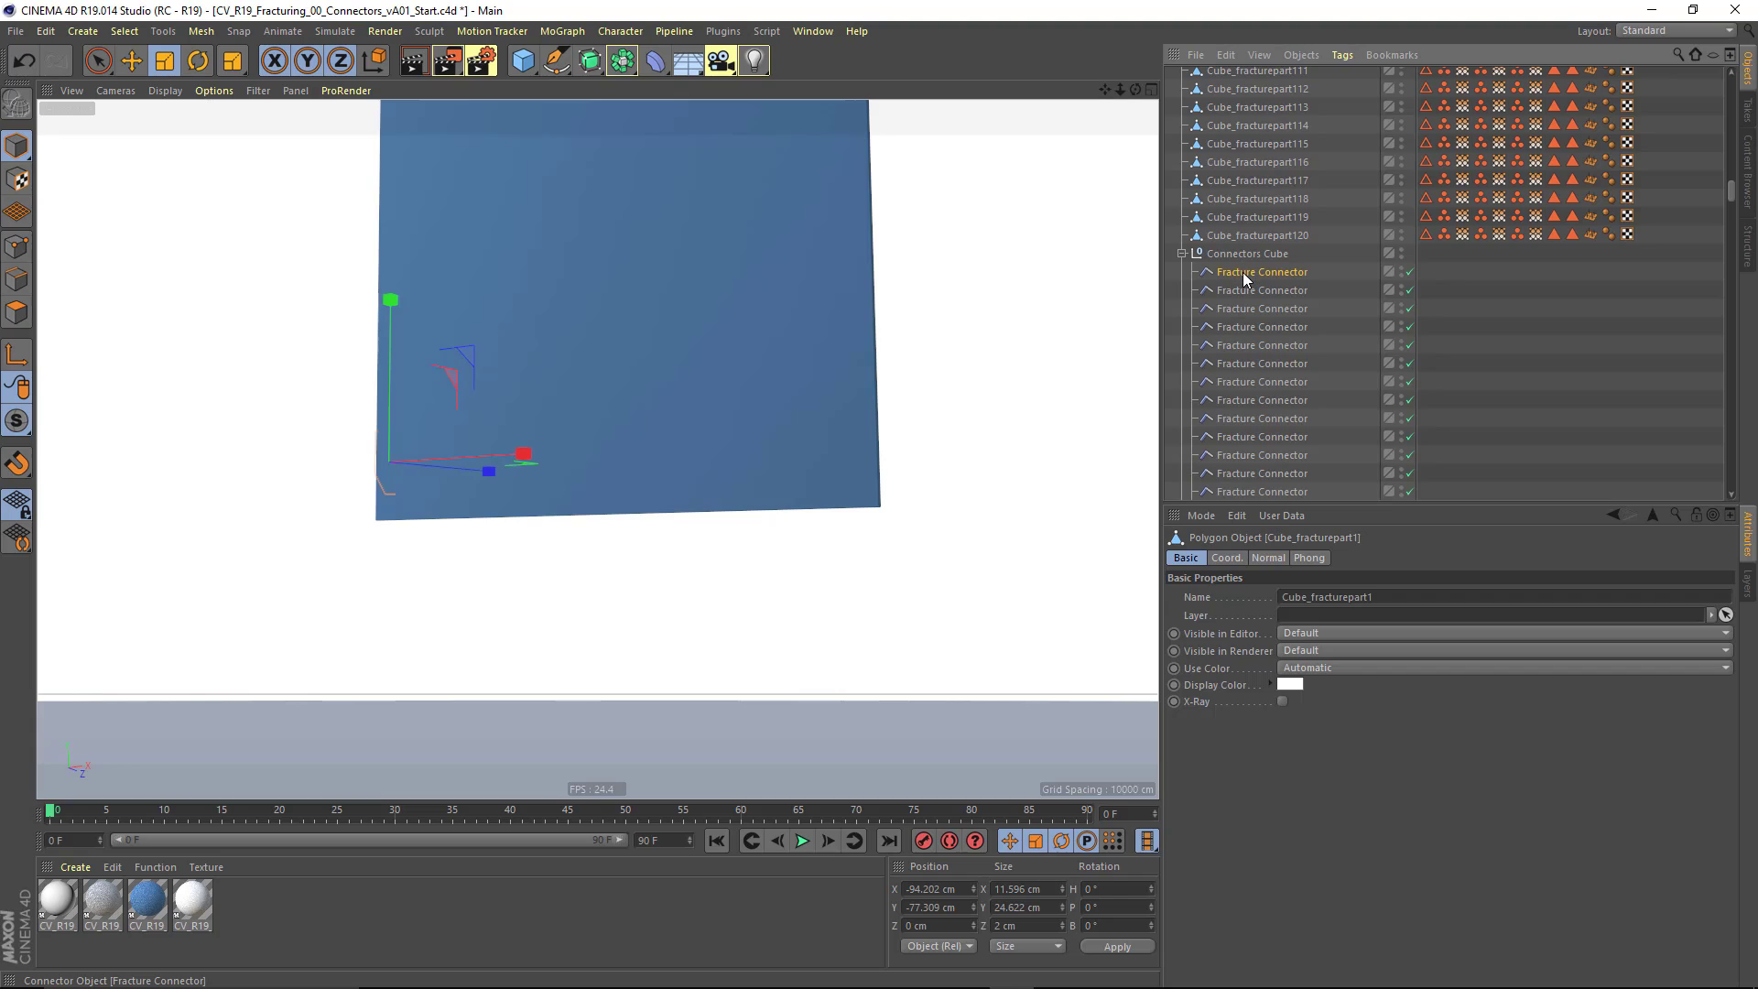
left_click(1259, 271)
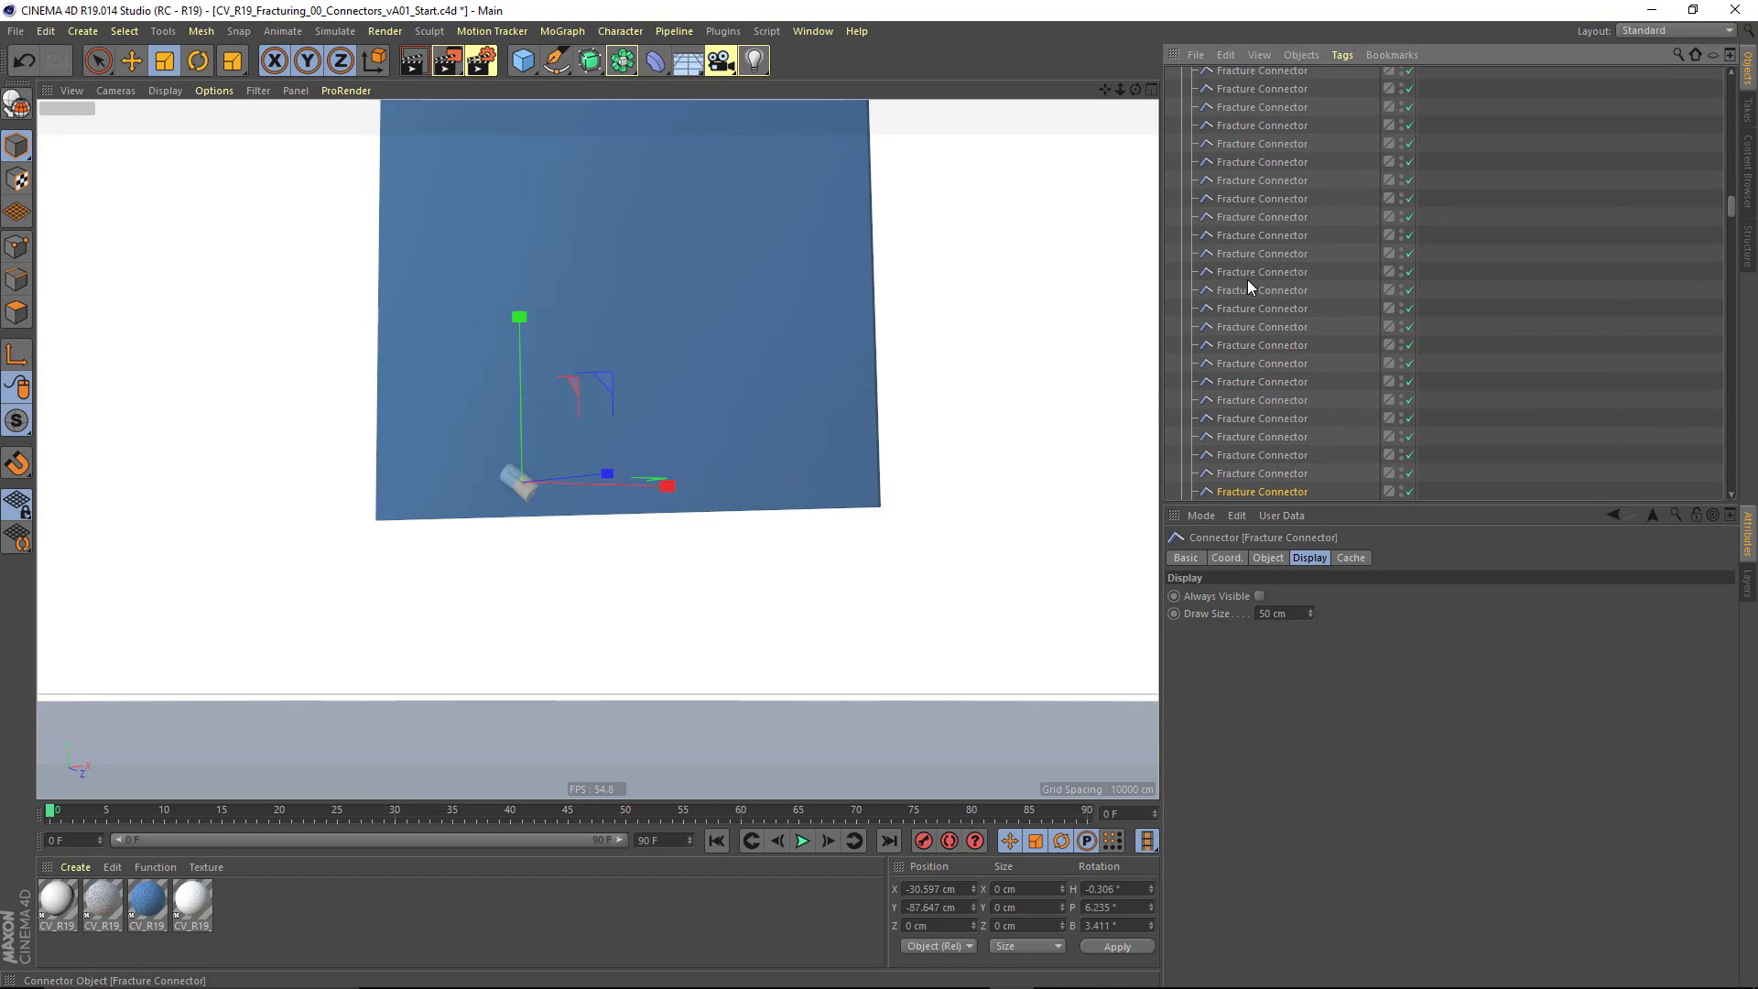
scroll("up", 3)
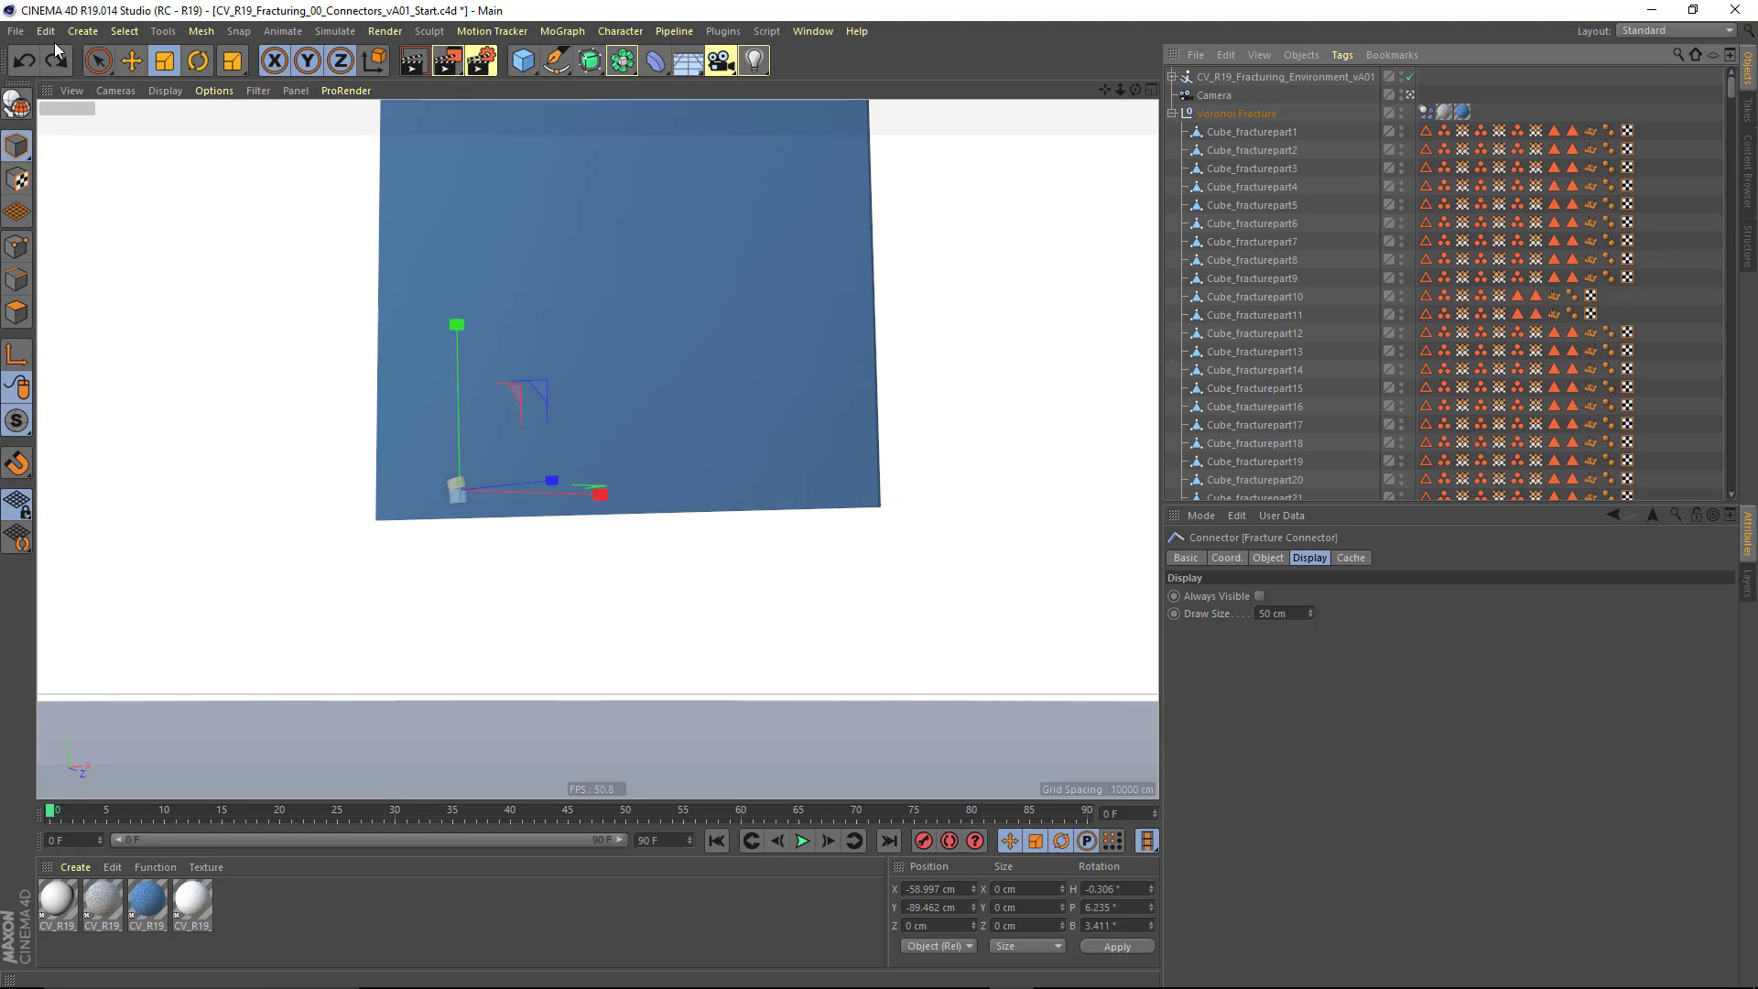
left_click(16, 31)
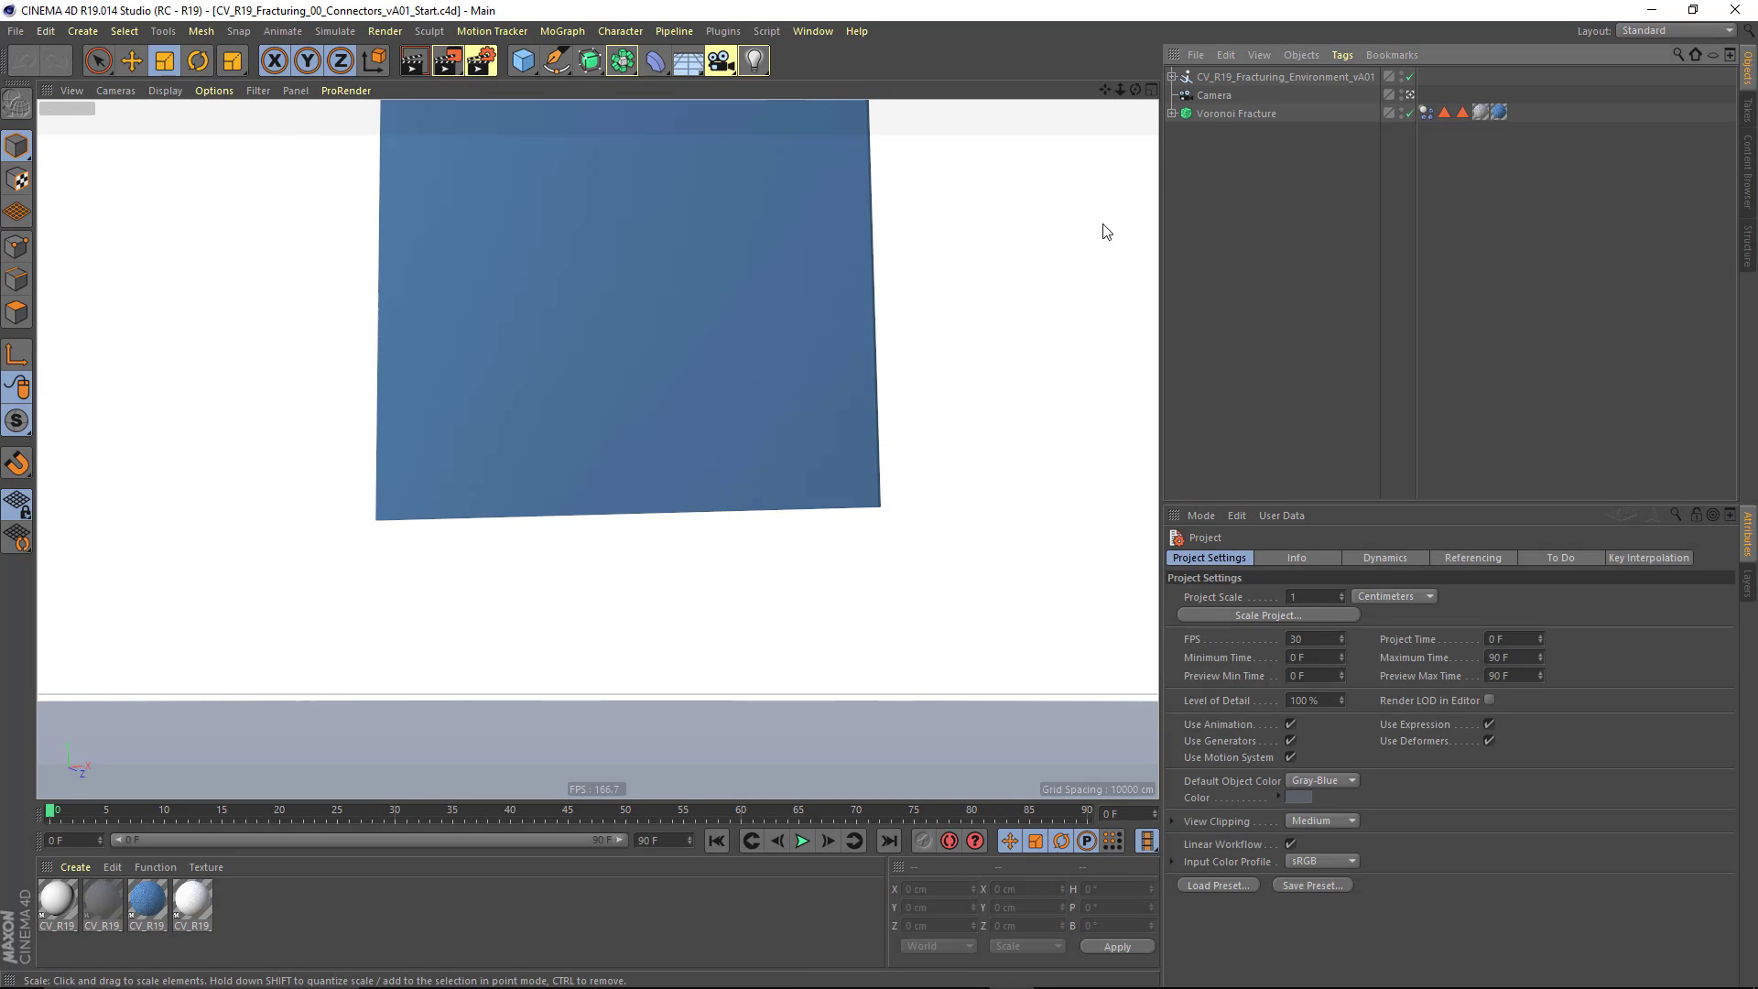
Select the plane's Voronoi Fracture and replay the simulation, rewinding to frame 0
left_click(1236, 111)
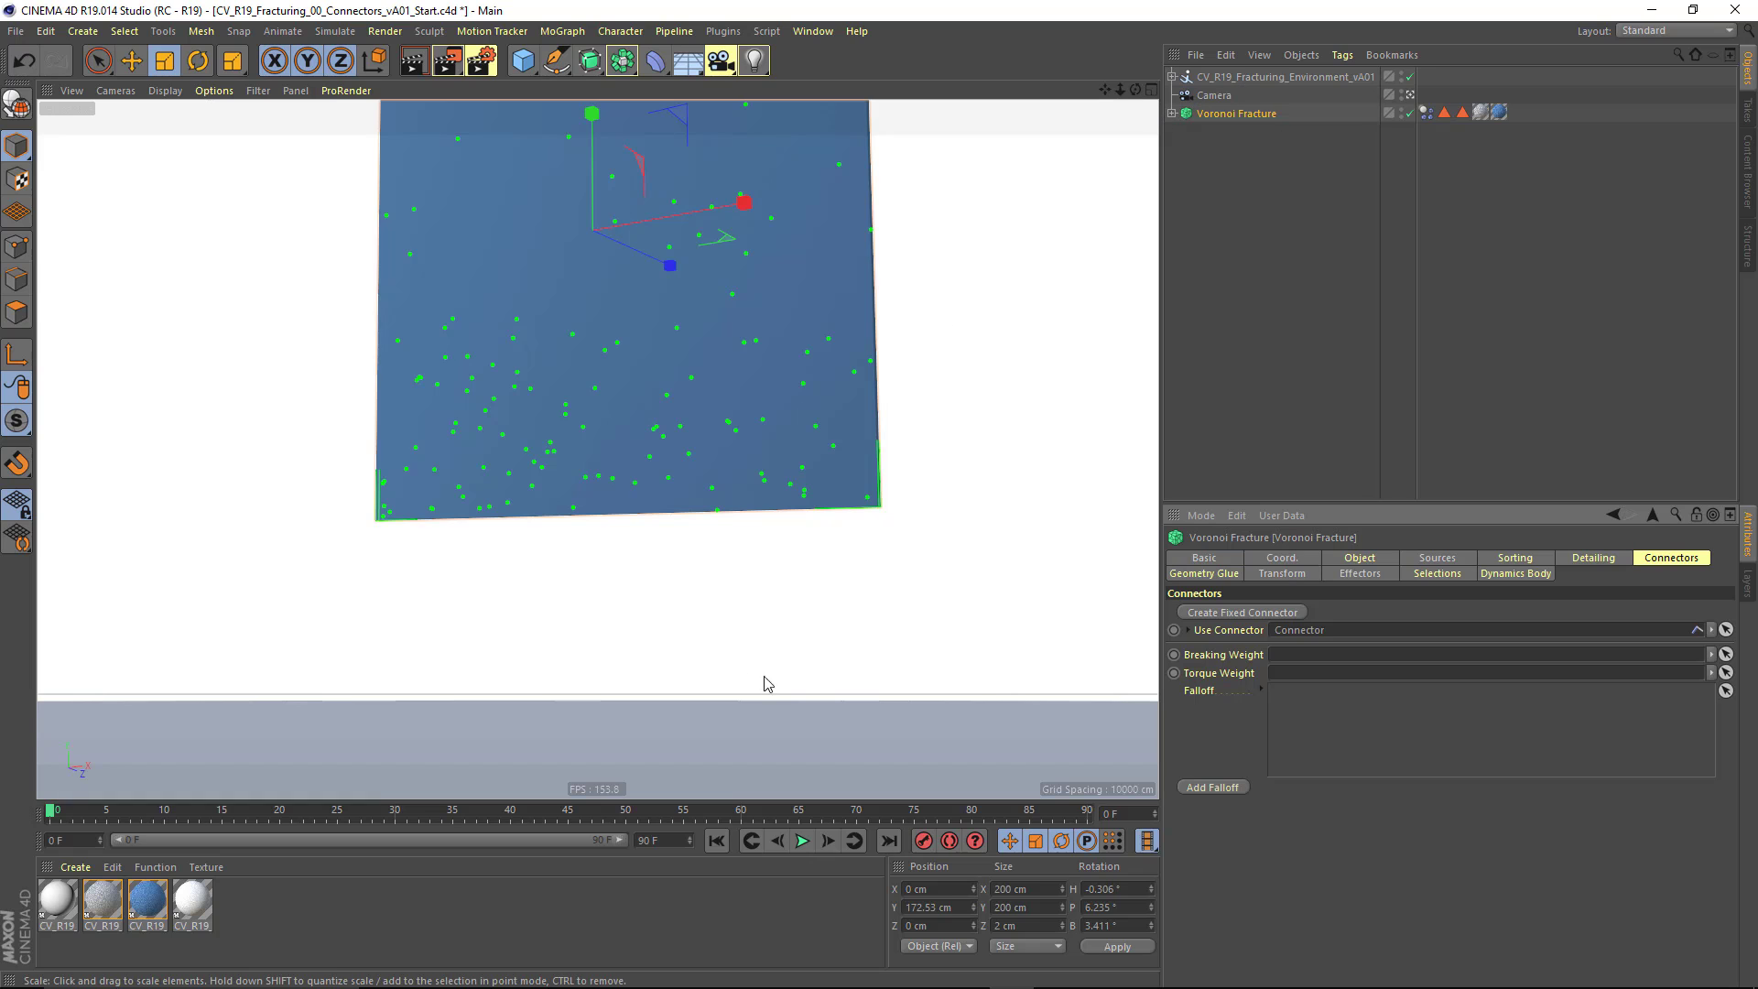
left_click(804, 840)
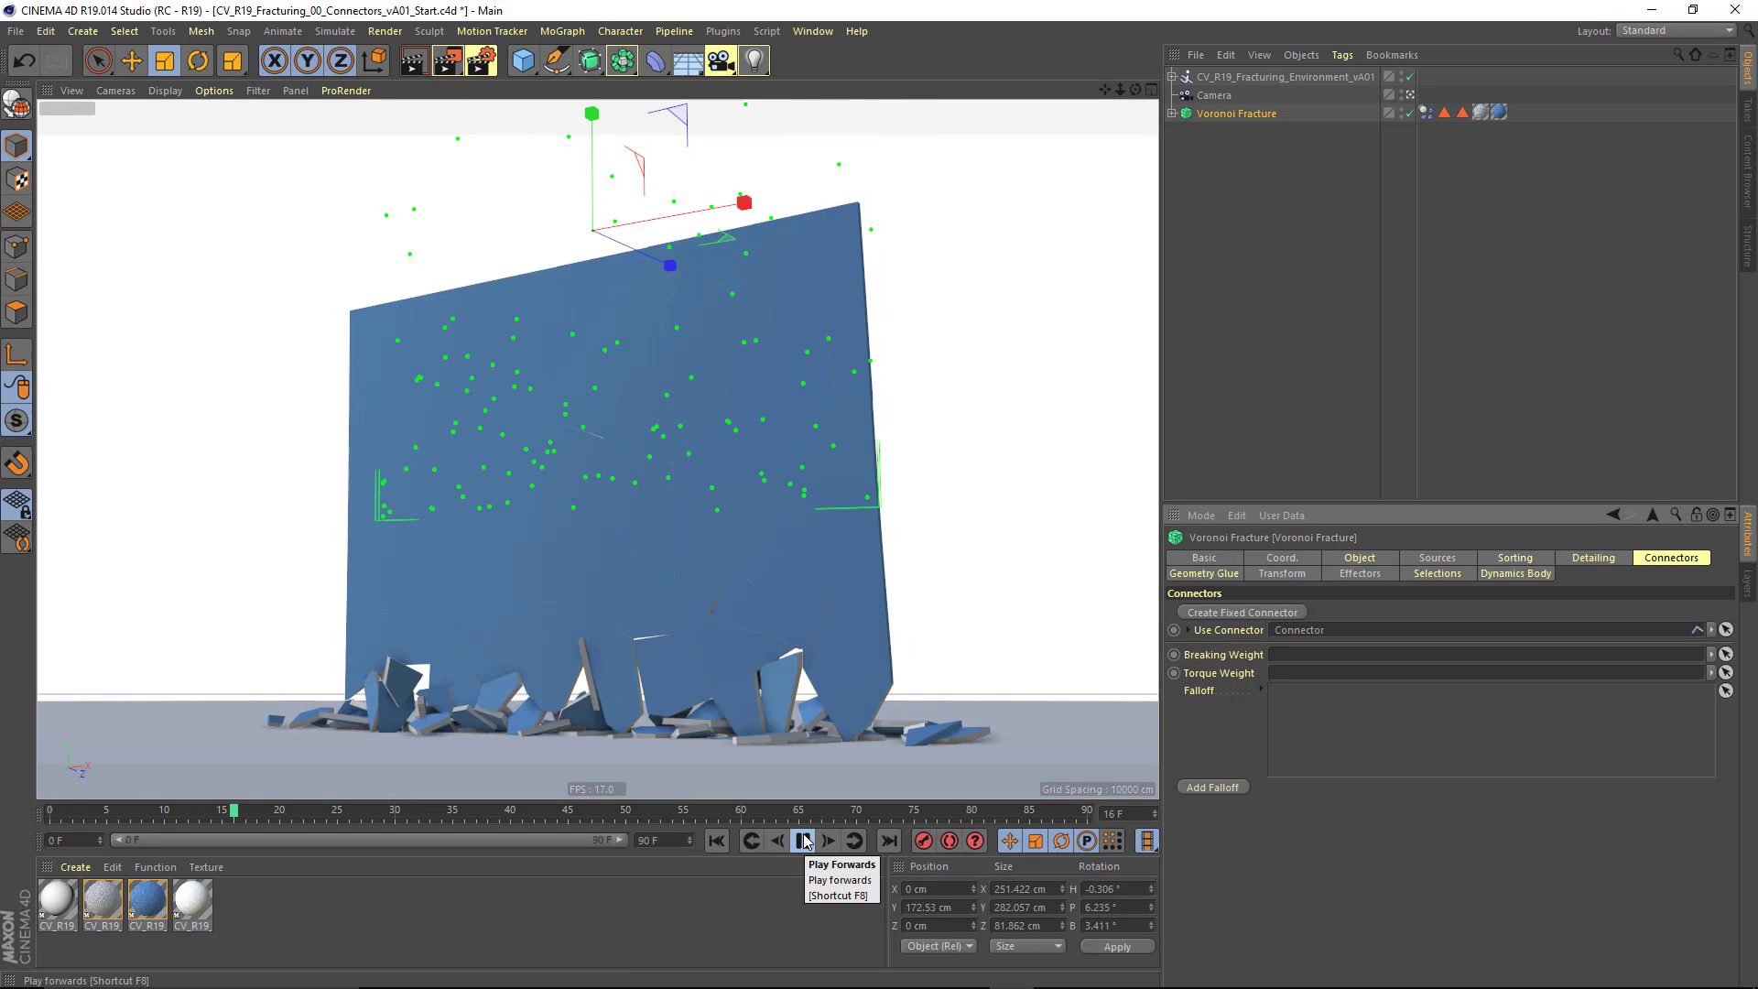
left_click(806, 840)
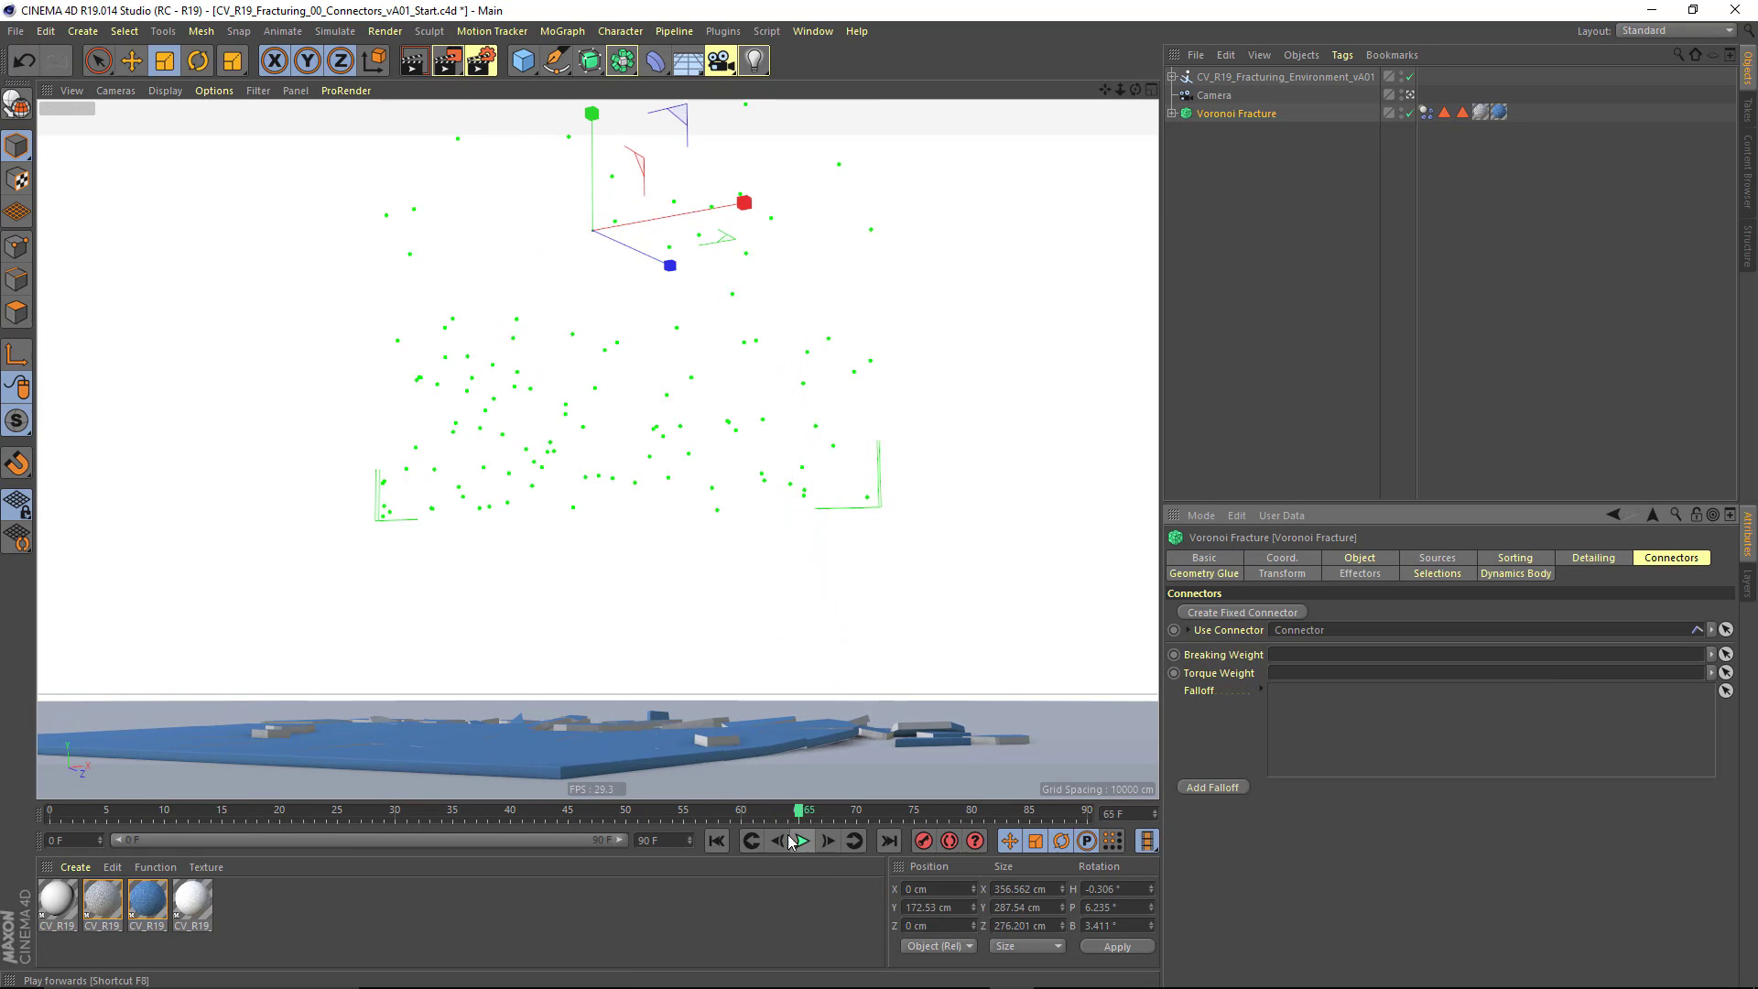
left_click(800, 841)
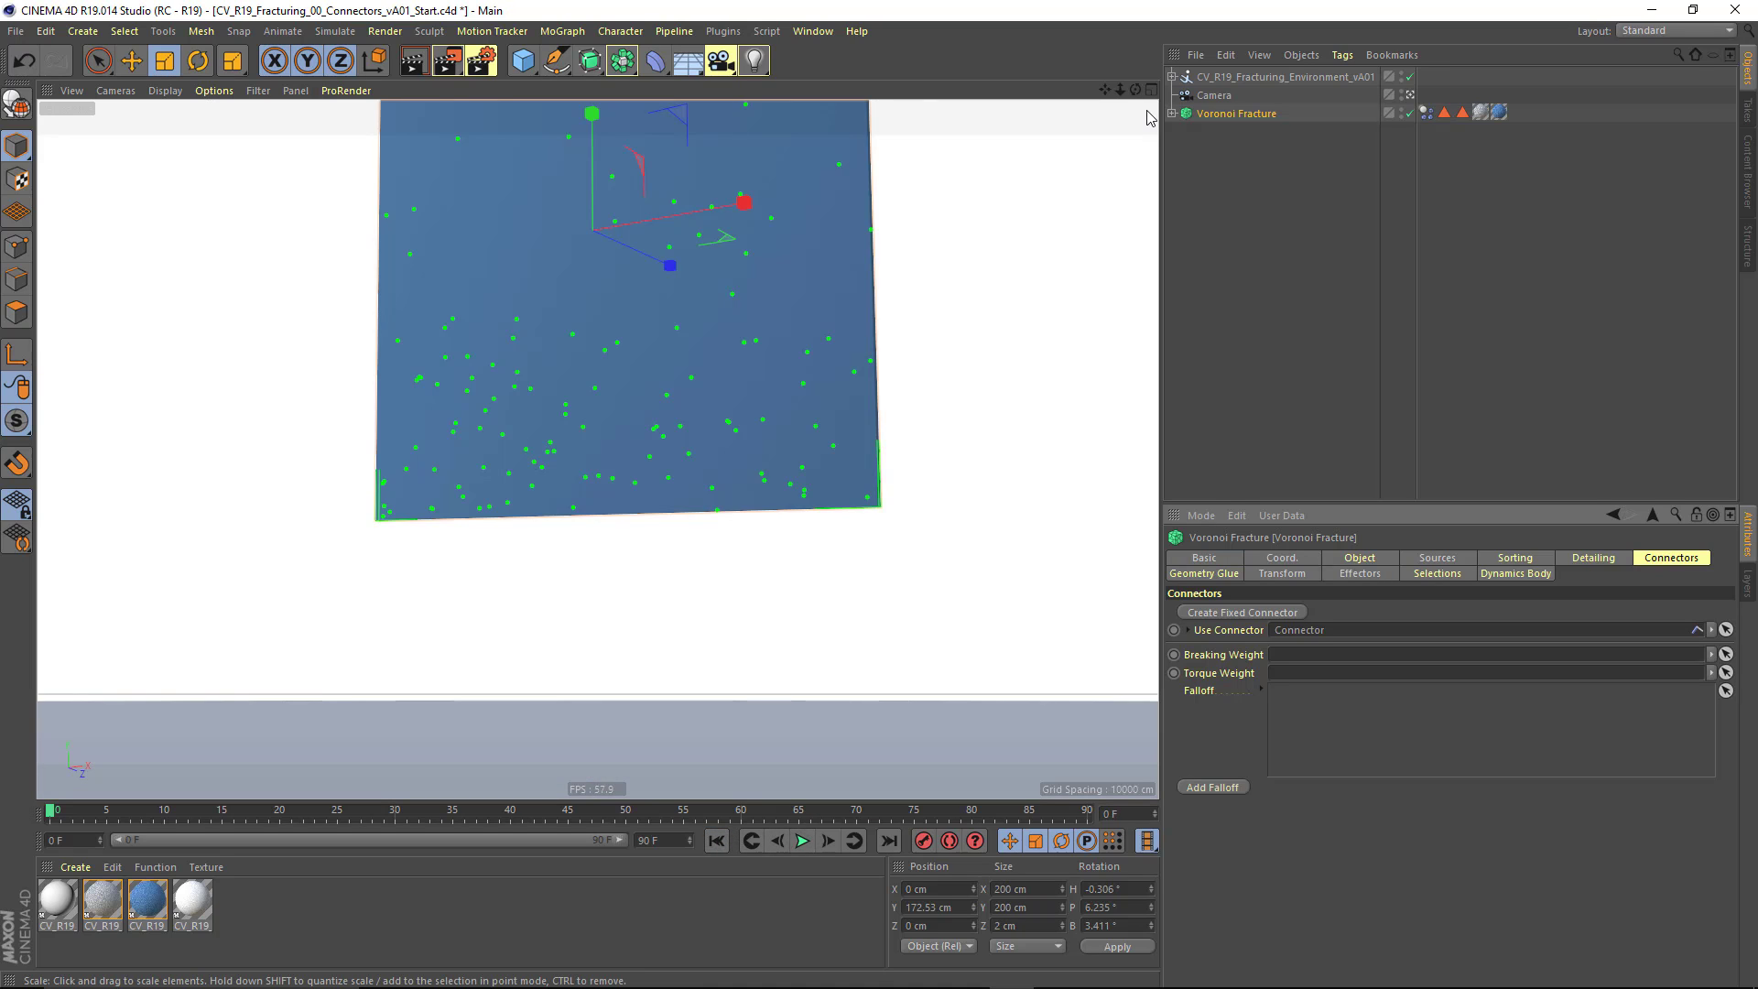
mouse_move(1236, 114)
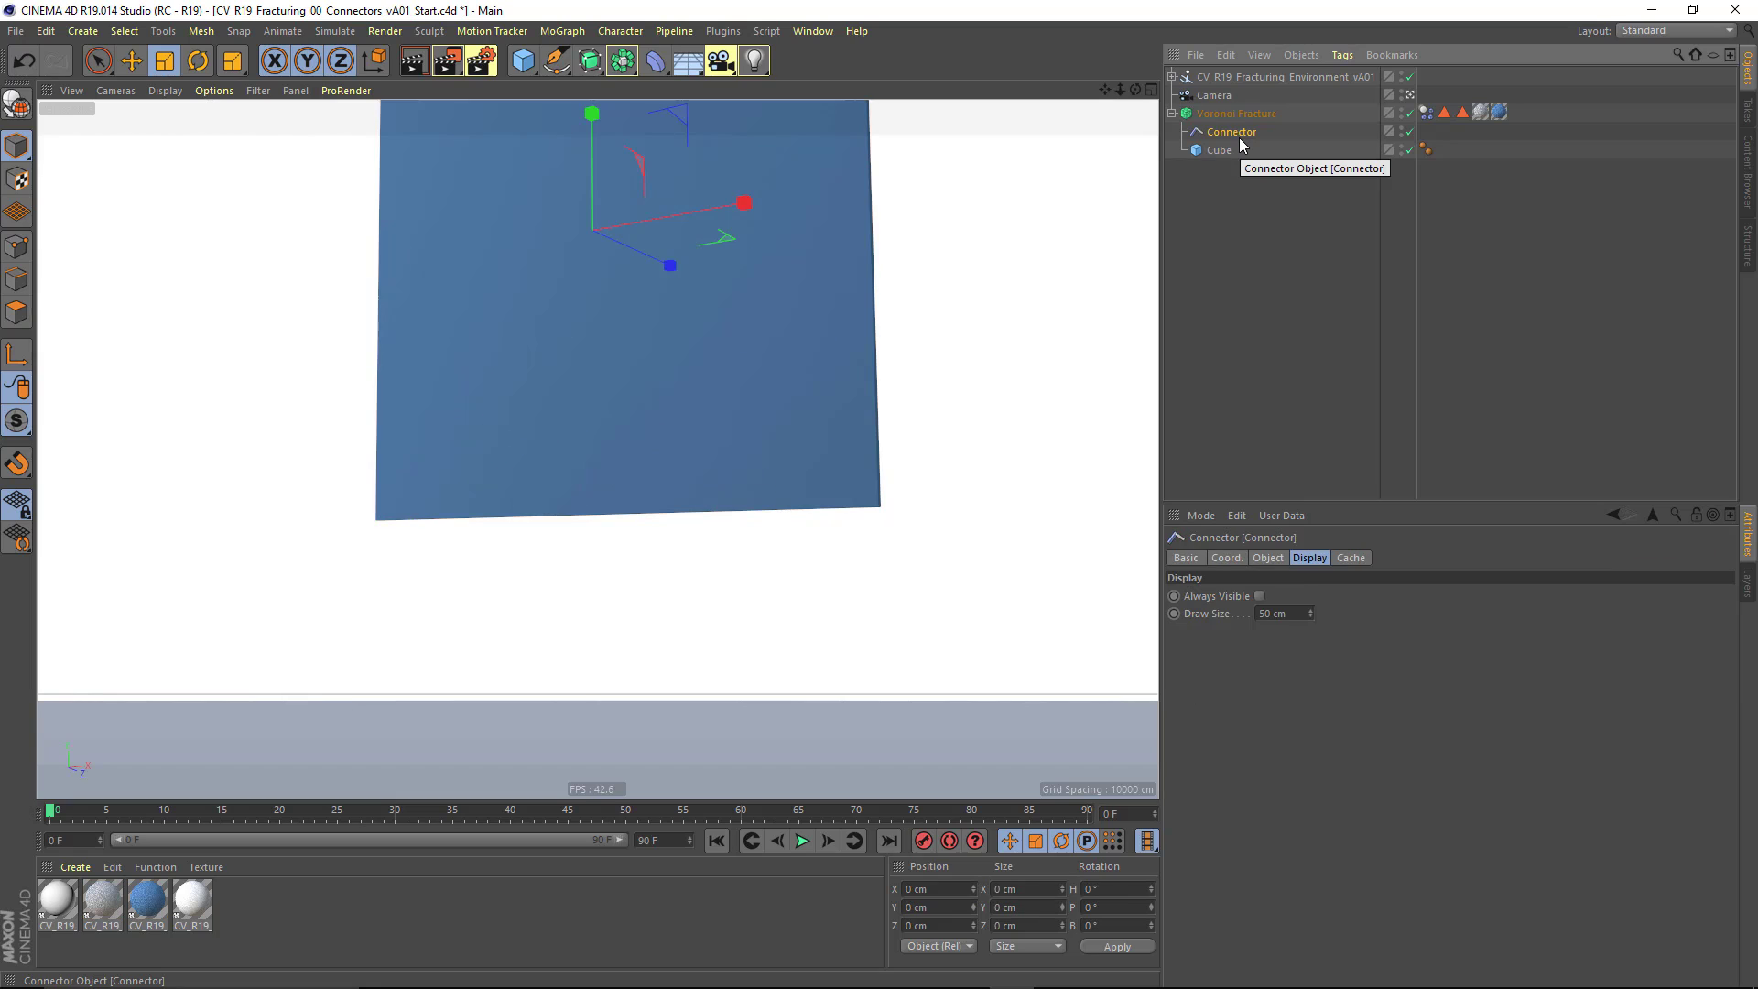
Set the connector's breaking force and torque to 100000 and play the plane's collapse
left_click(1268, 557)
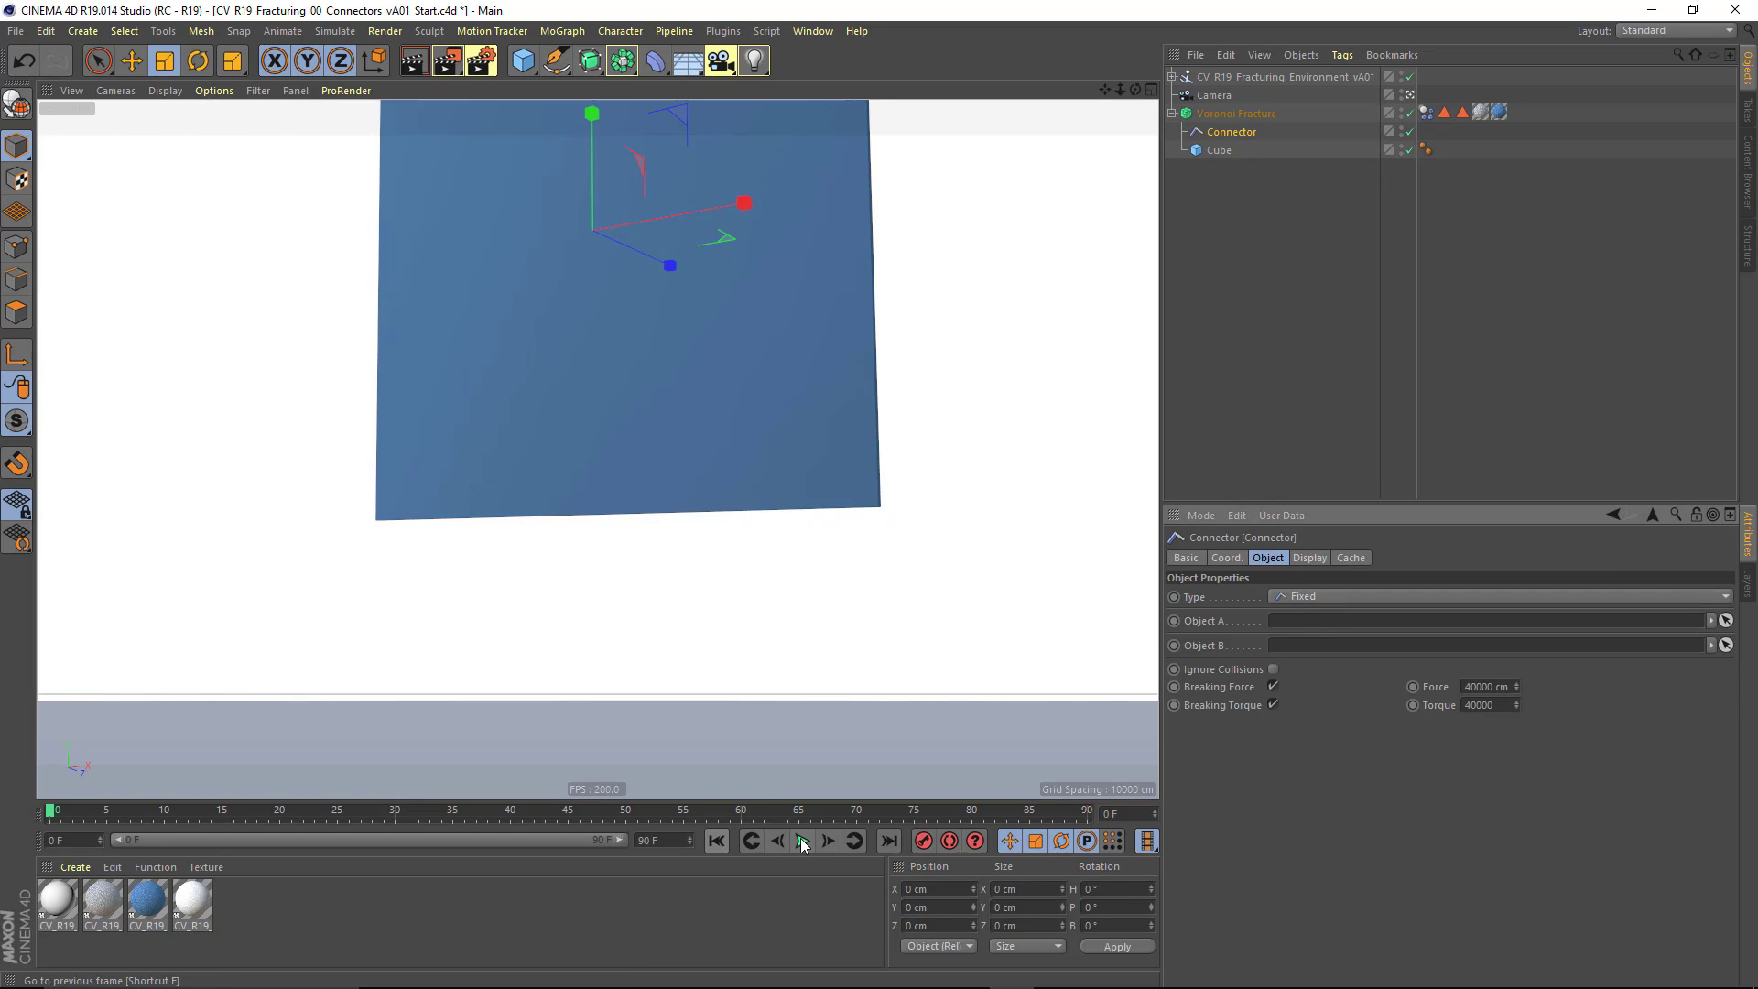
left_click(802, 841)
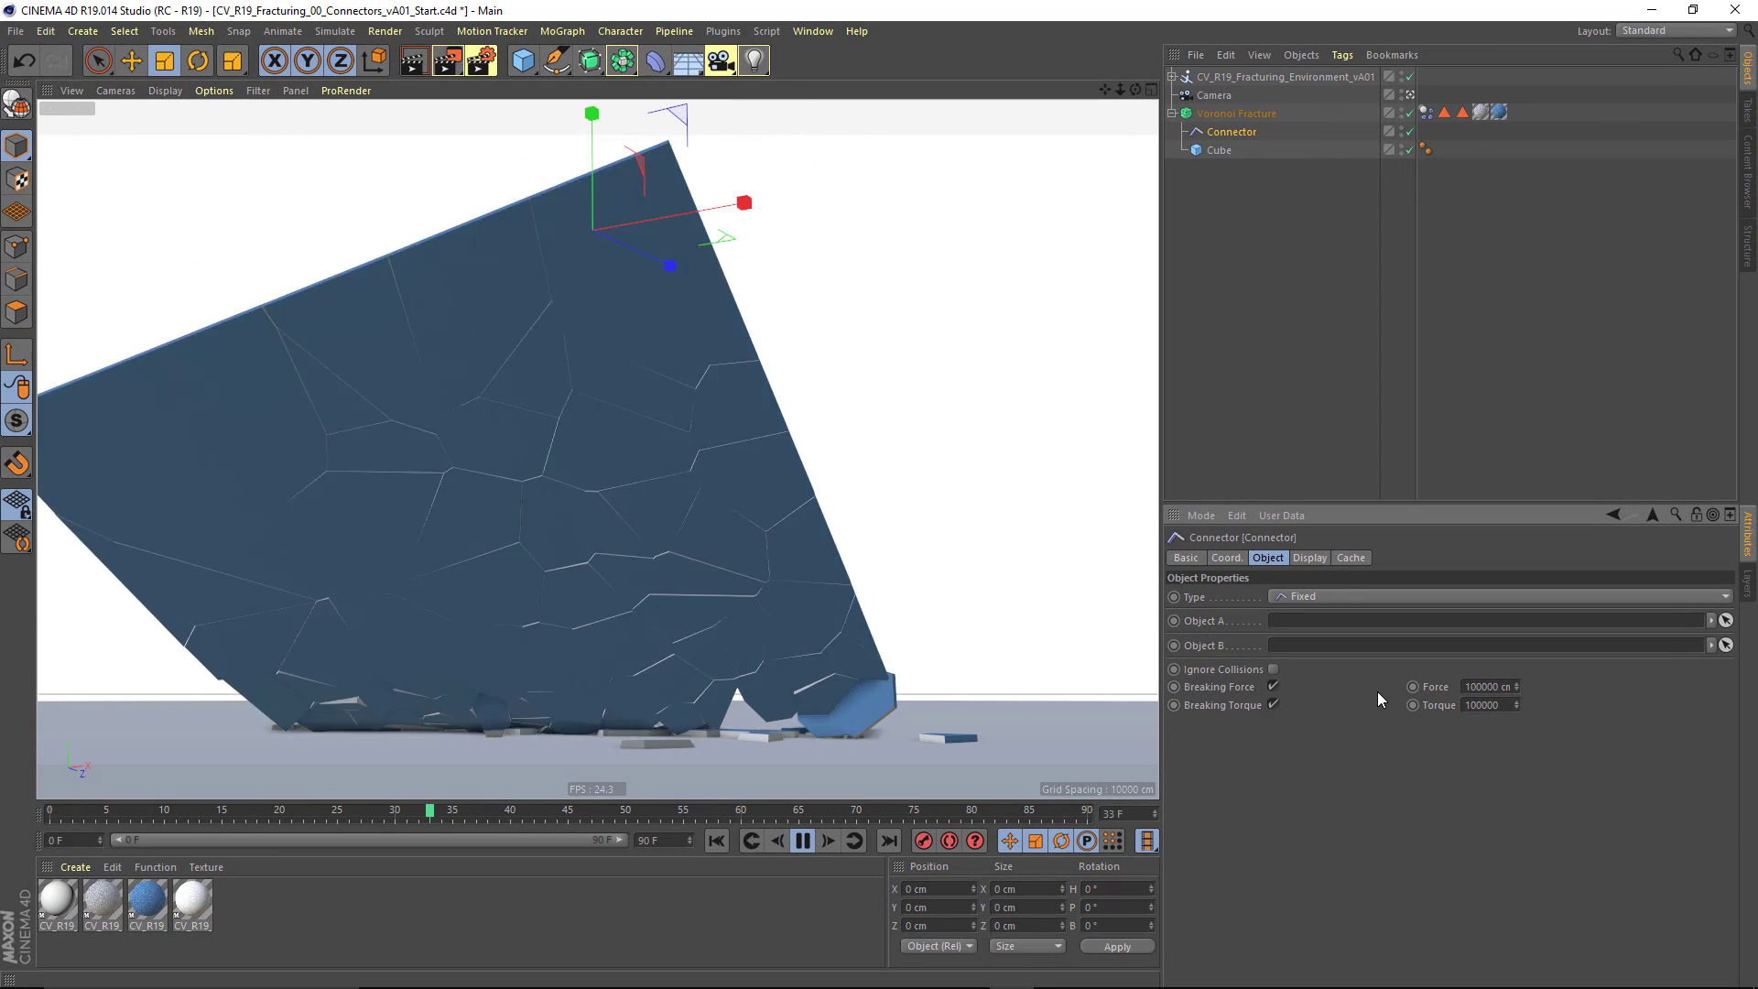
left_click(827, 841)
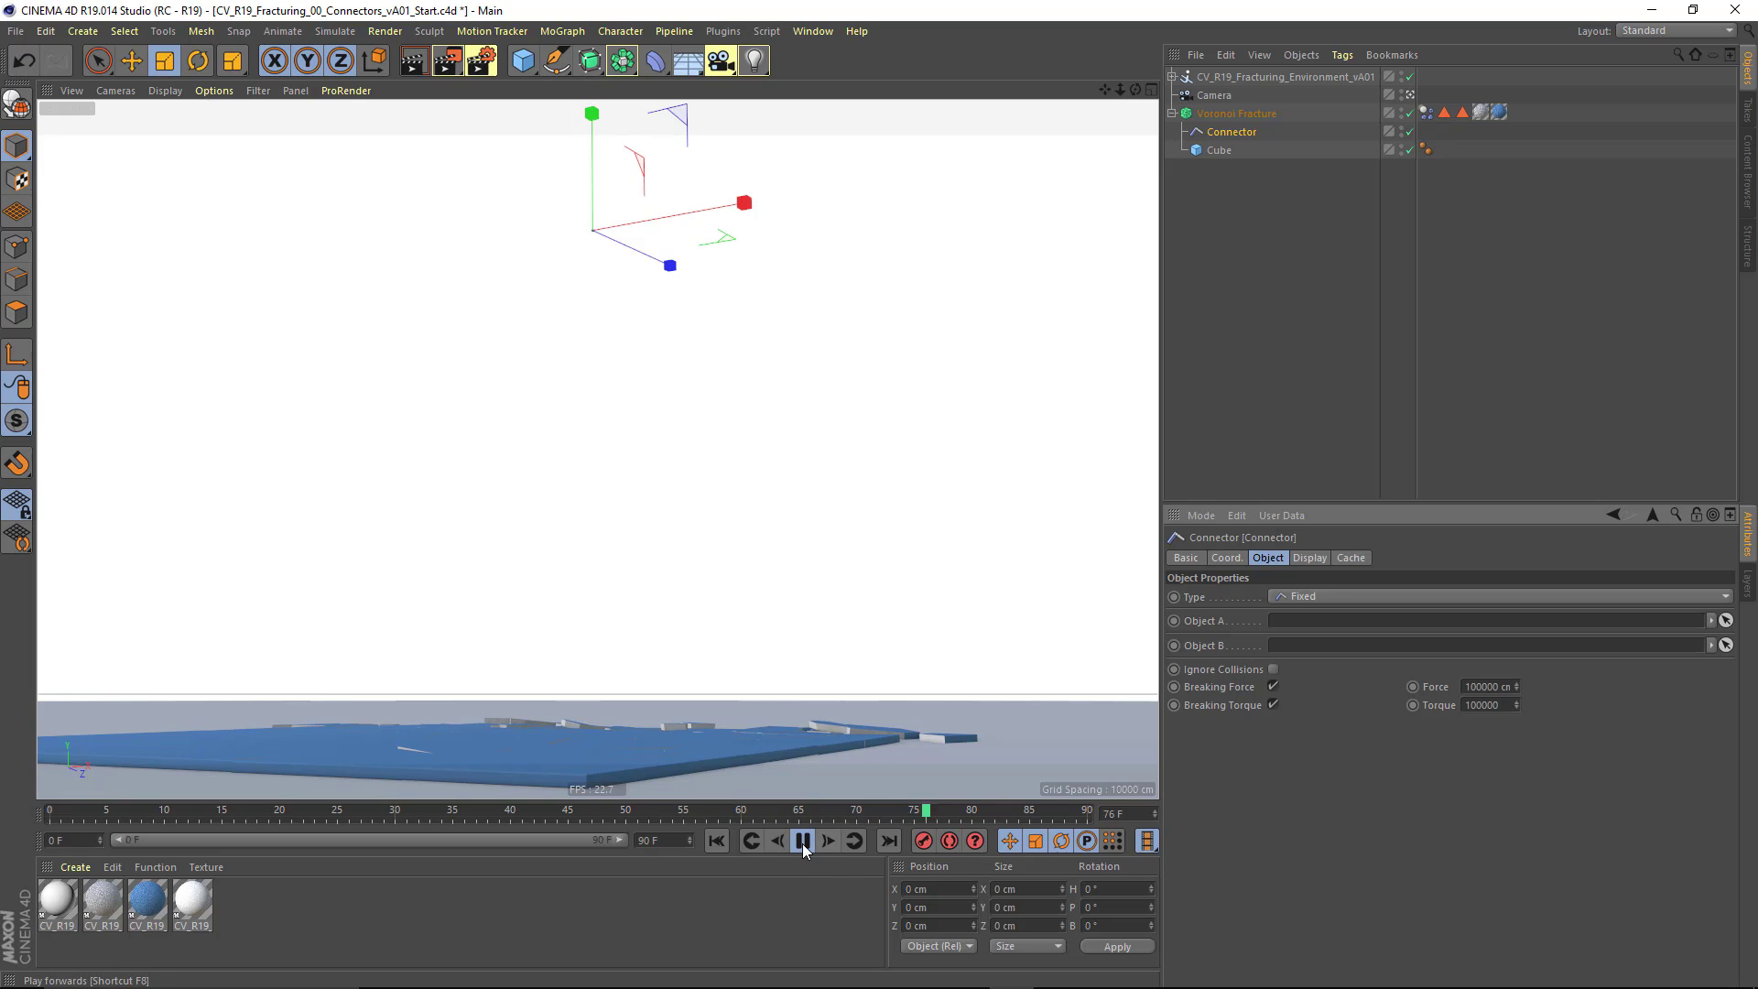
left_click(716, 841)
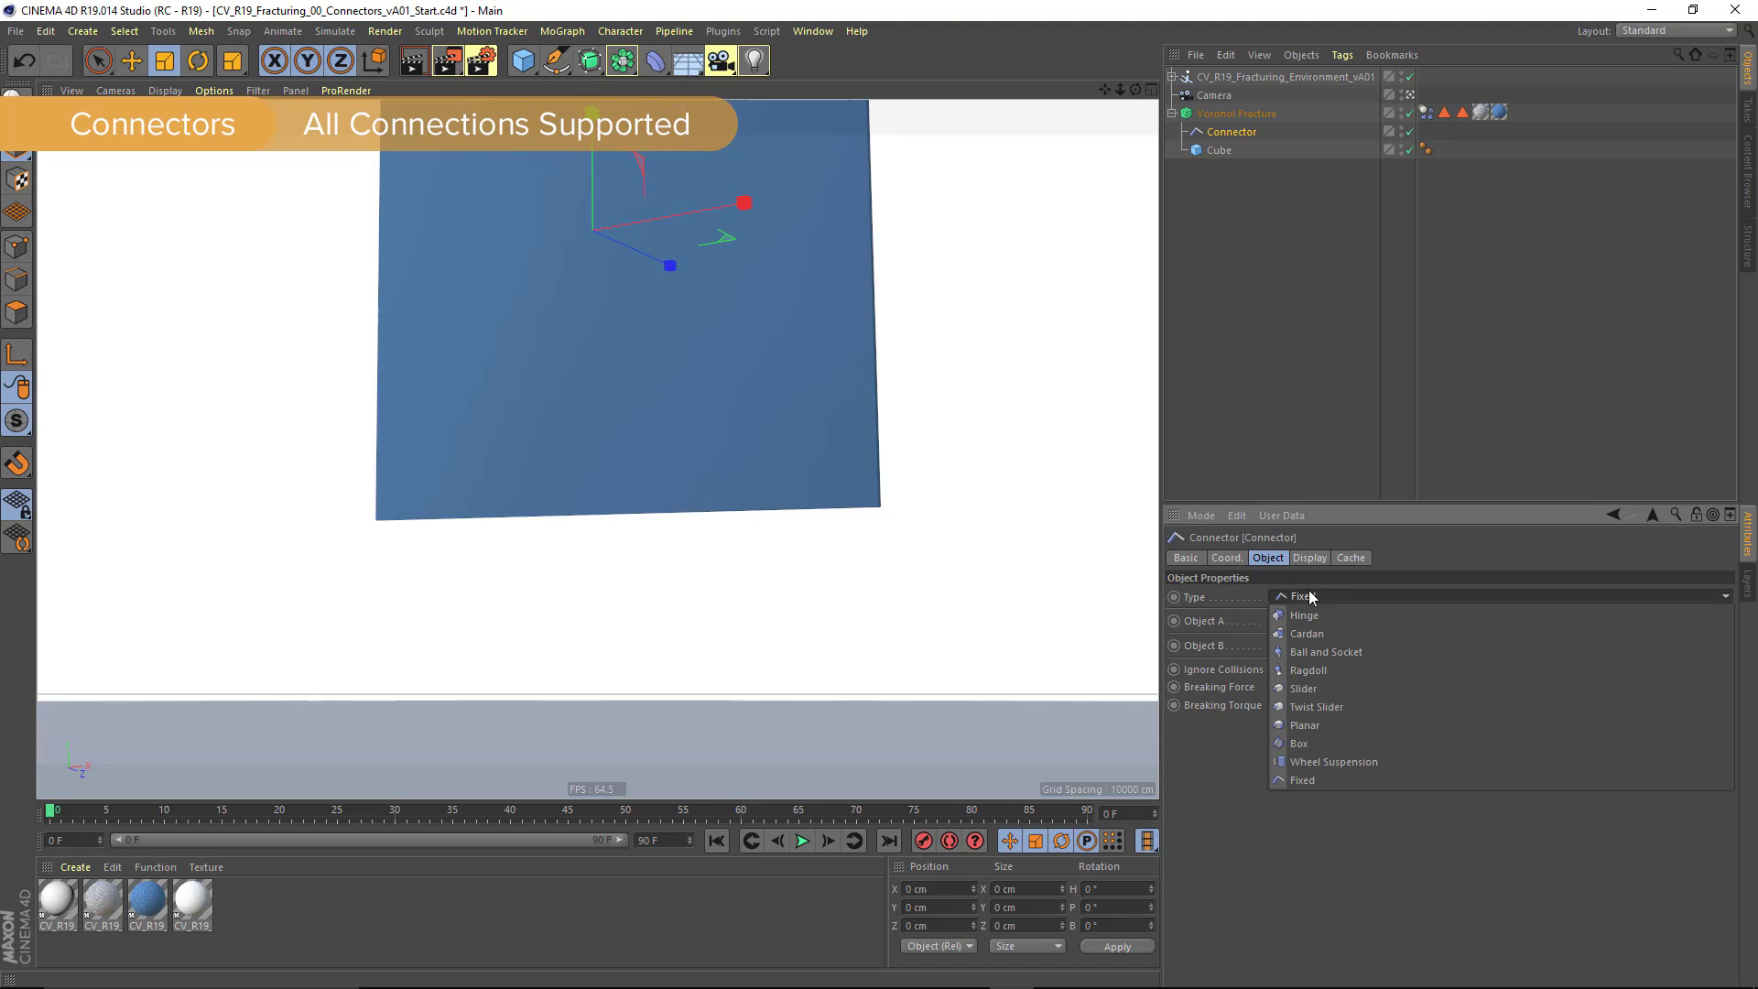
mouse_move(1326, 652)
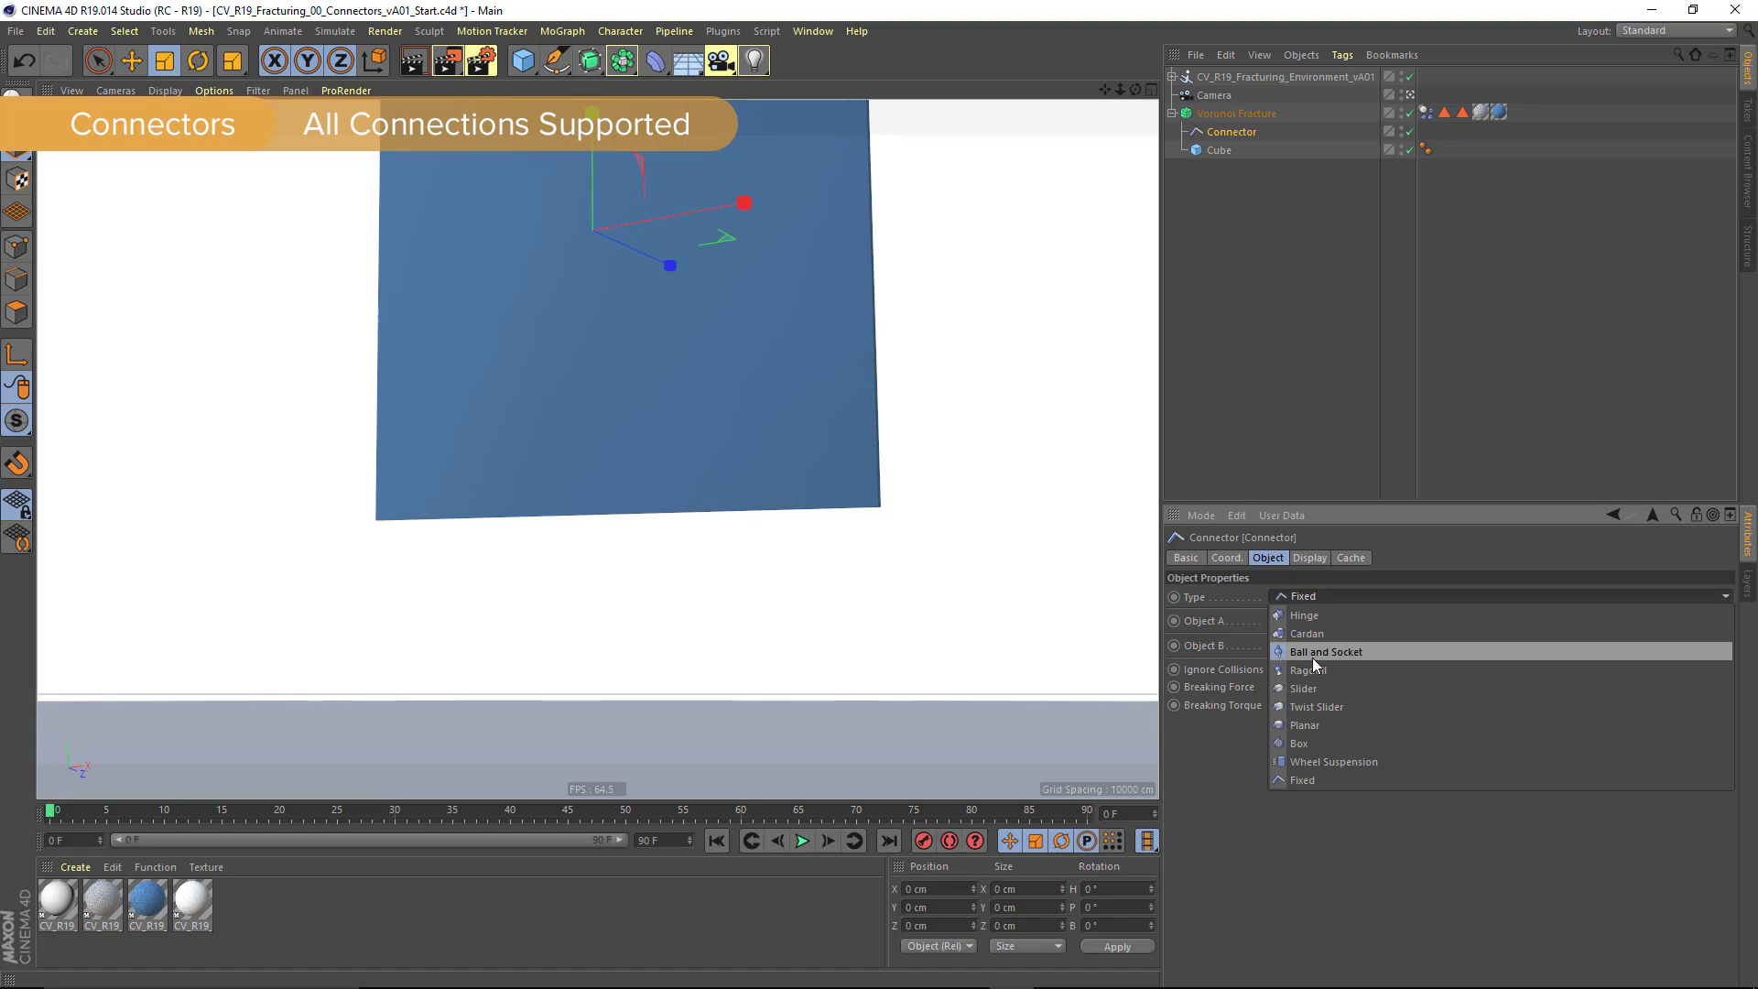
mouse_move(1351, 654)
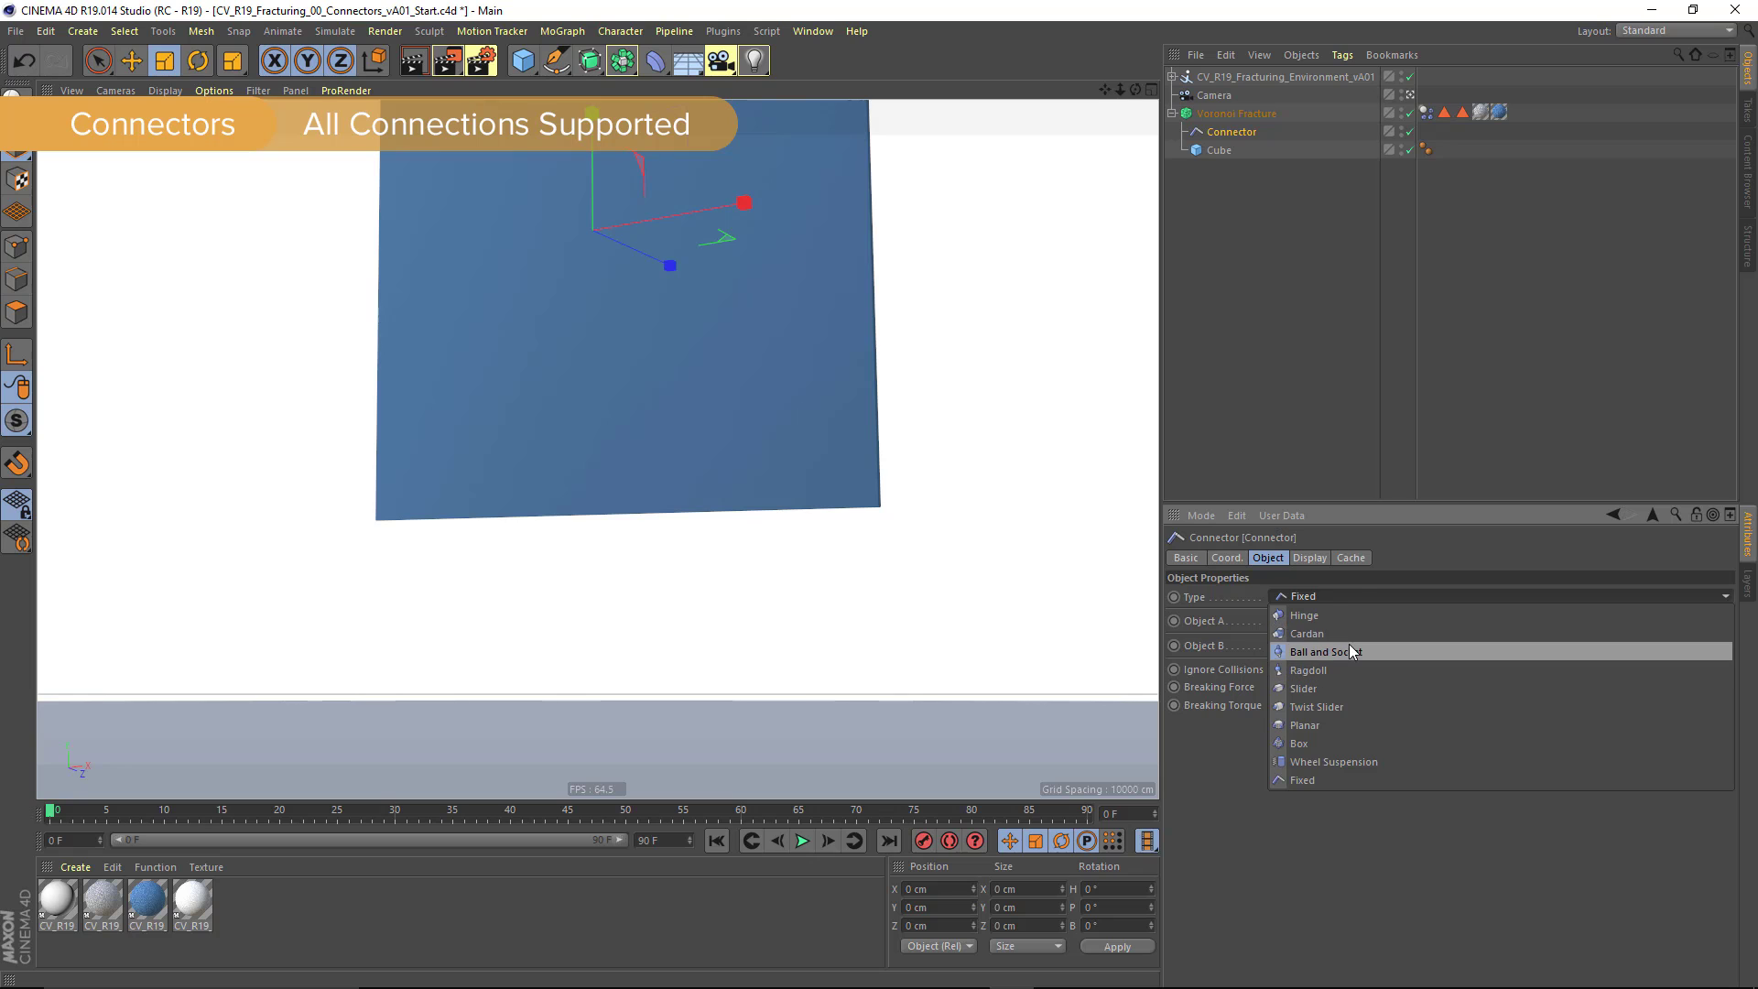
left_click(1330, 652)
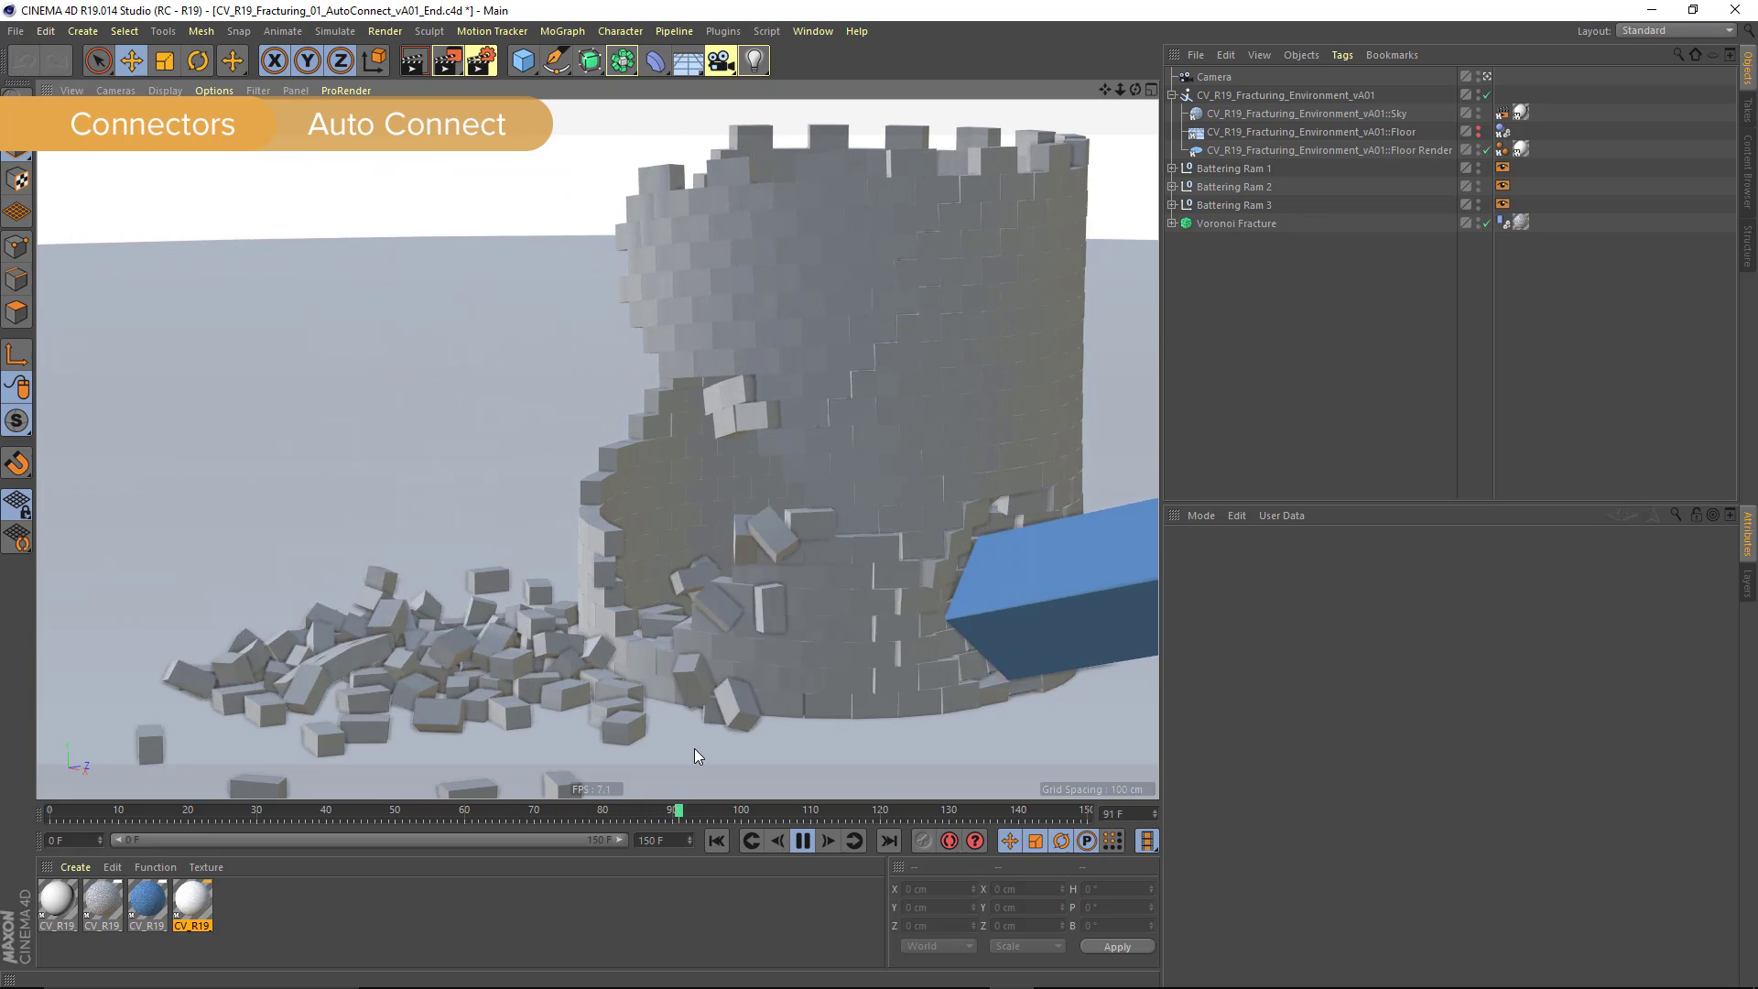
Pause the tower demolition playback after the battering rams knock bricks loose
left_click(802, 841)
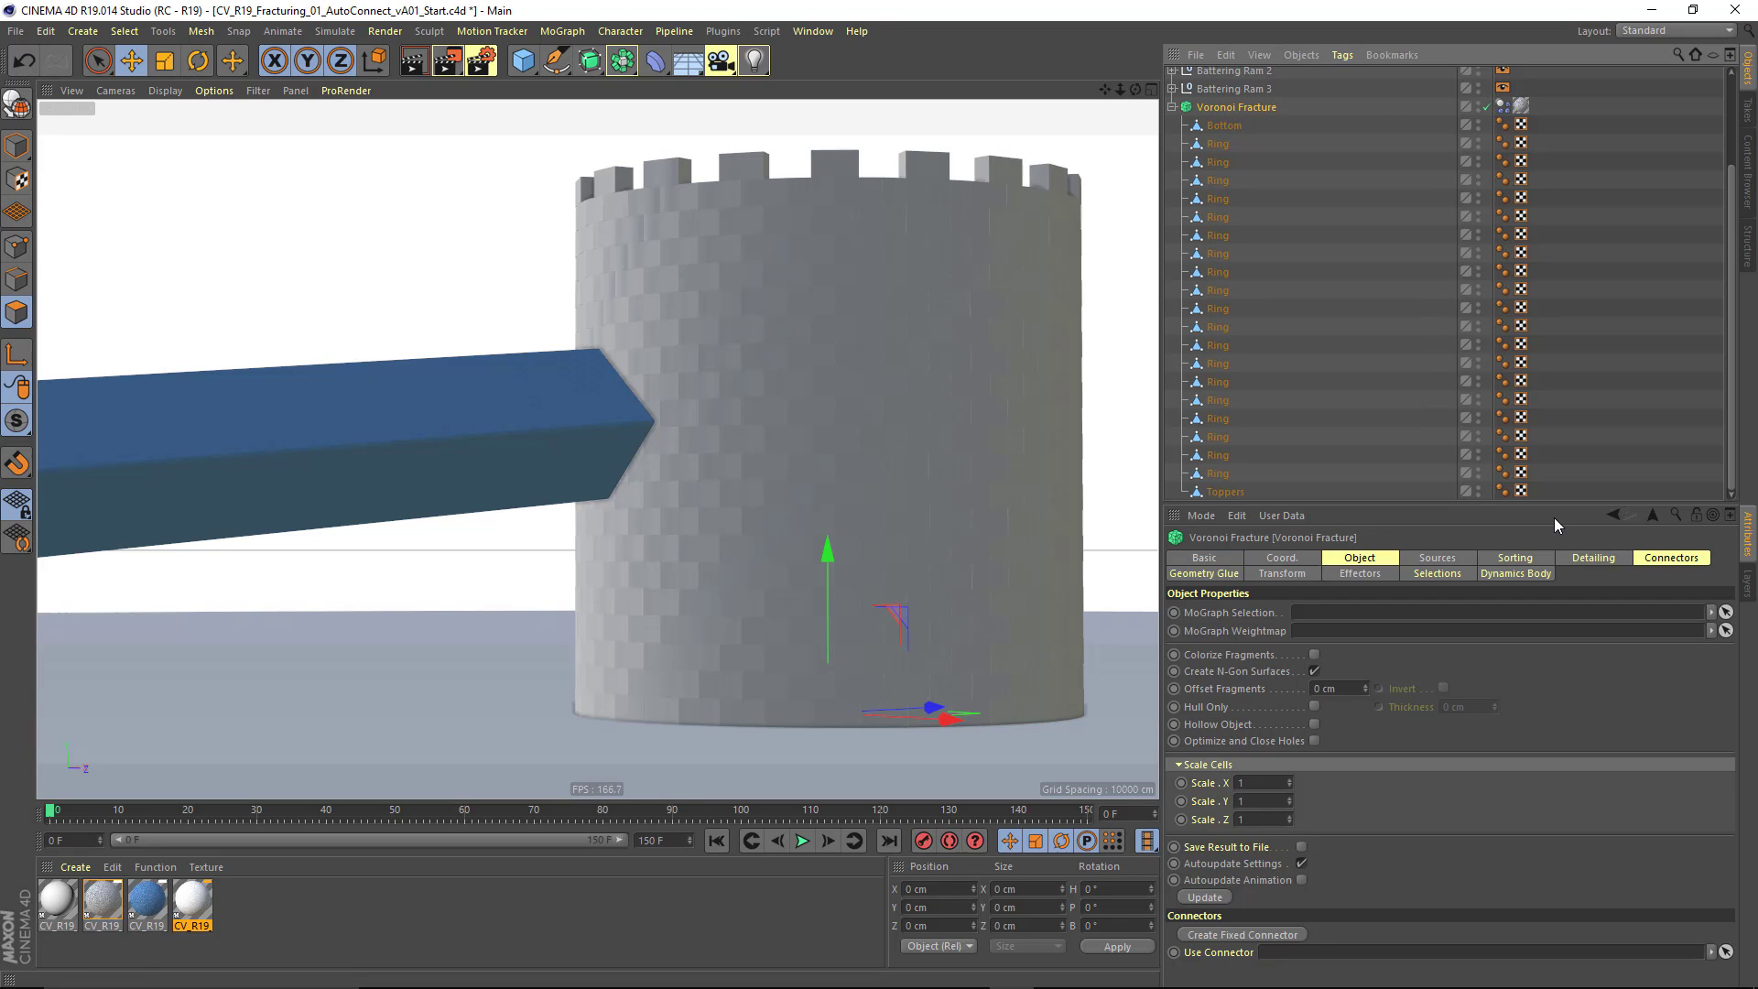
Create a fixed connector for the tower's Voronoi Fracture and replay the battering-ram impacts
left_click(1670, 557)
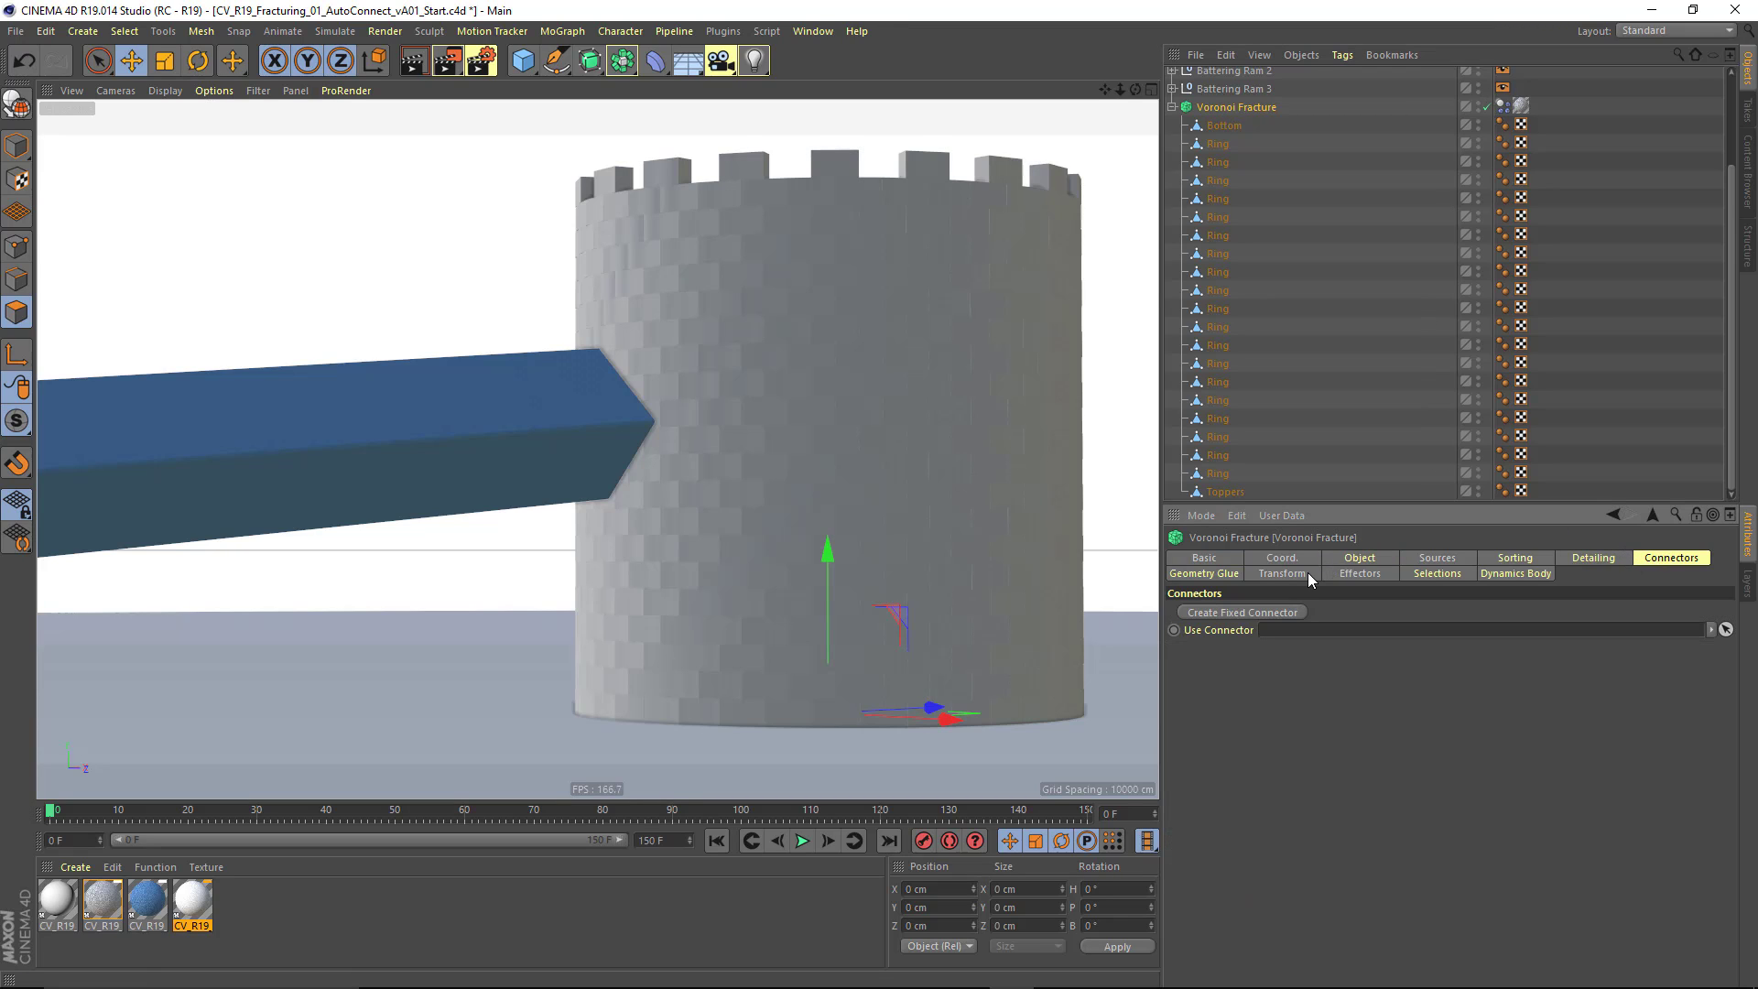
left_click(1242, 611)
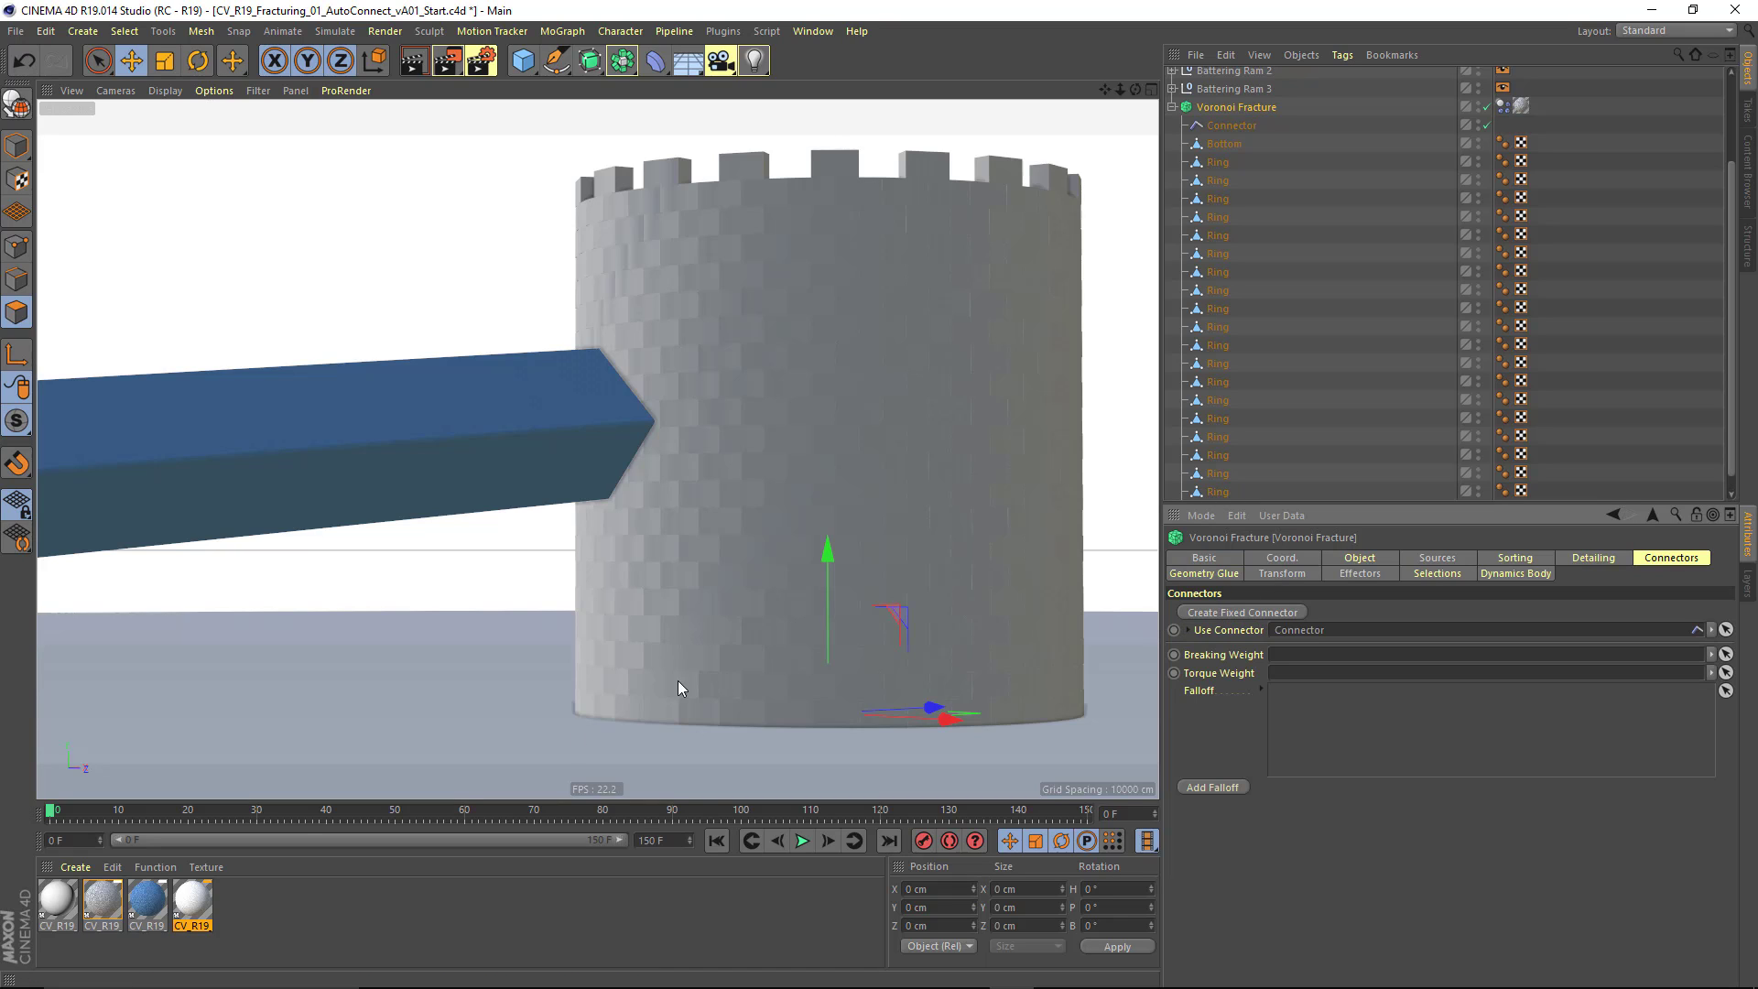
left_click(800, 840)
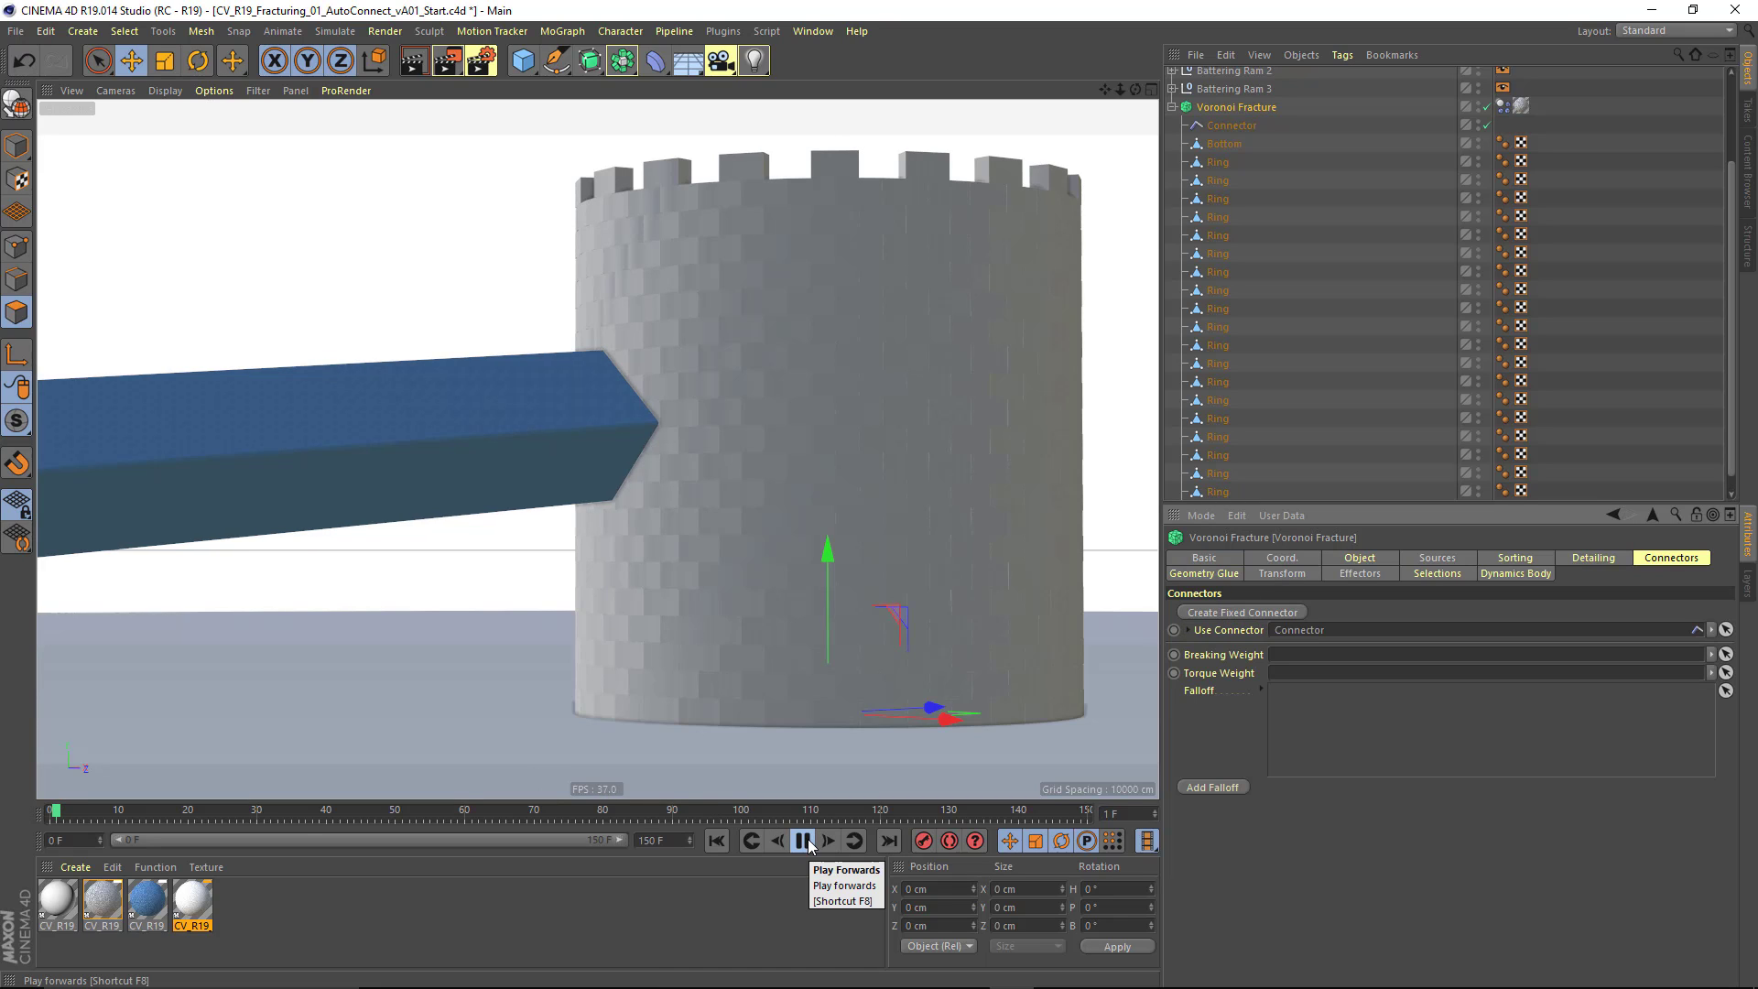
left_click(807, 841)
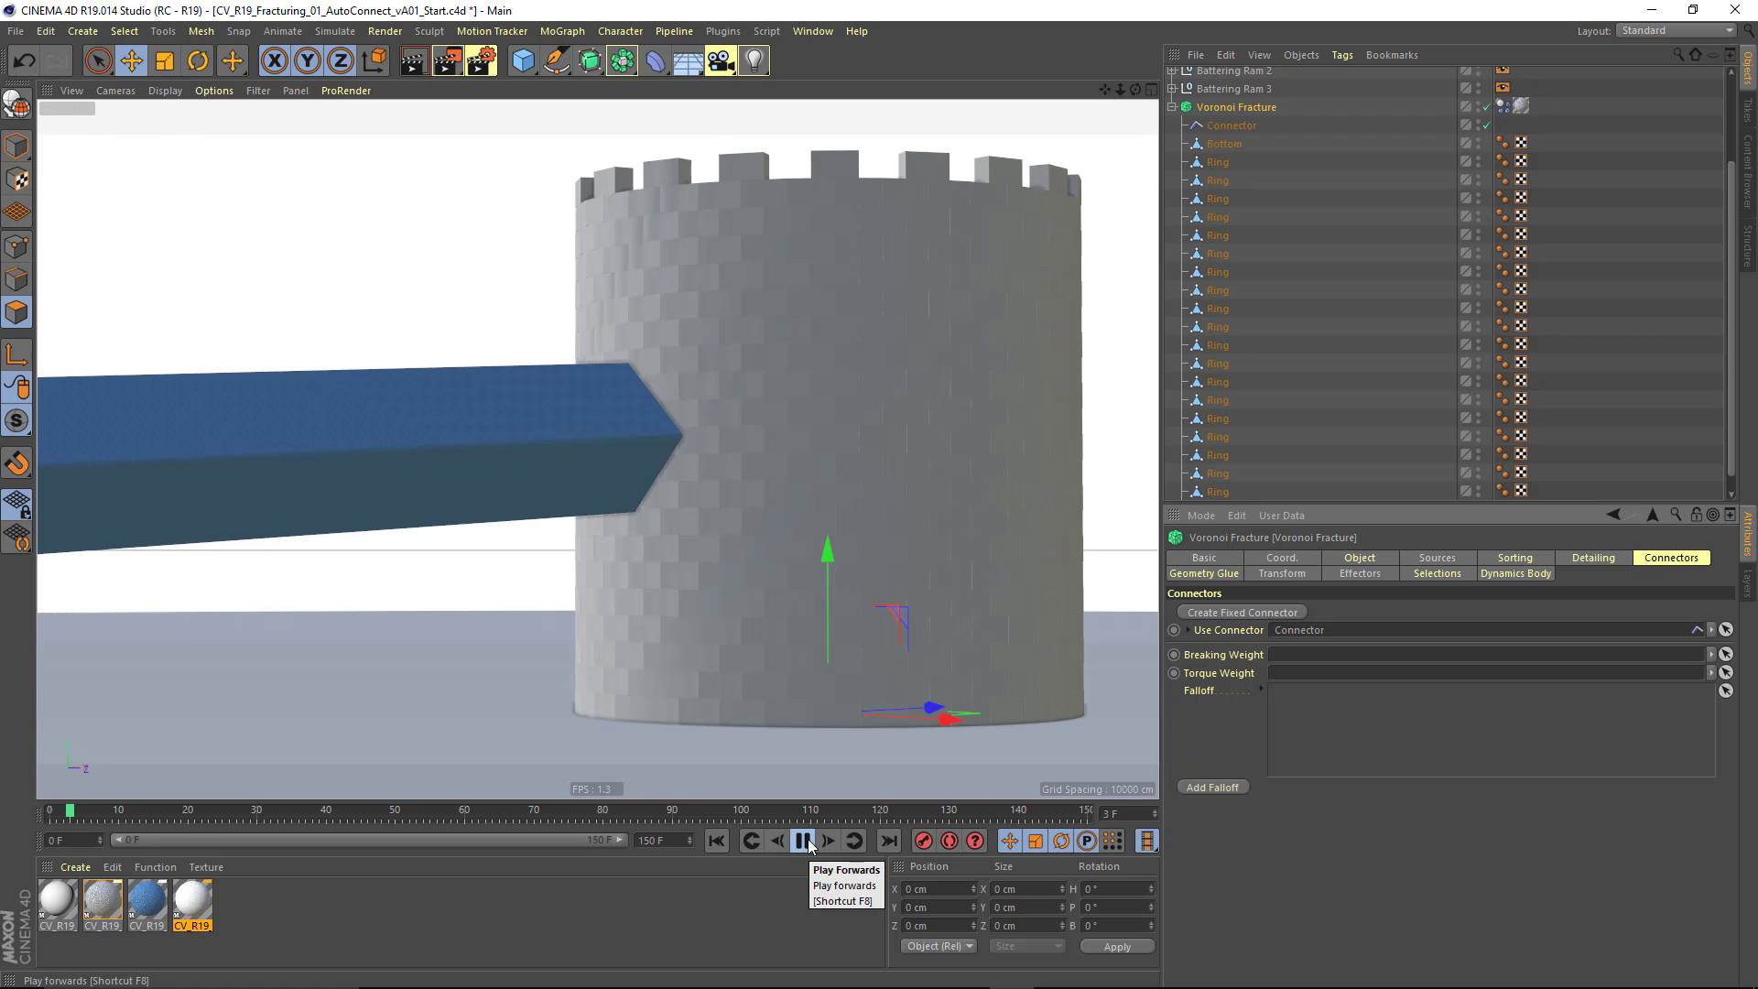
left_click(802, 841)
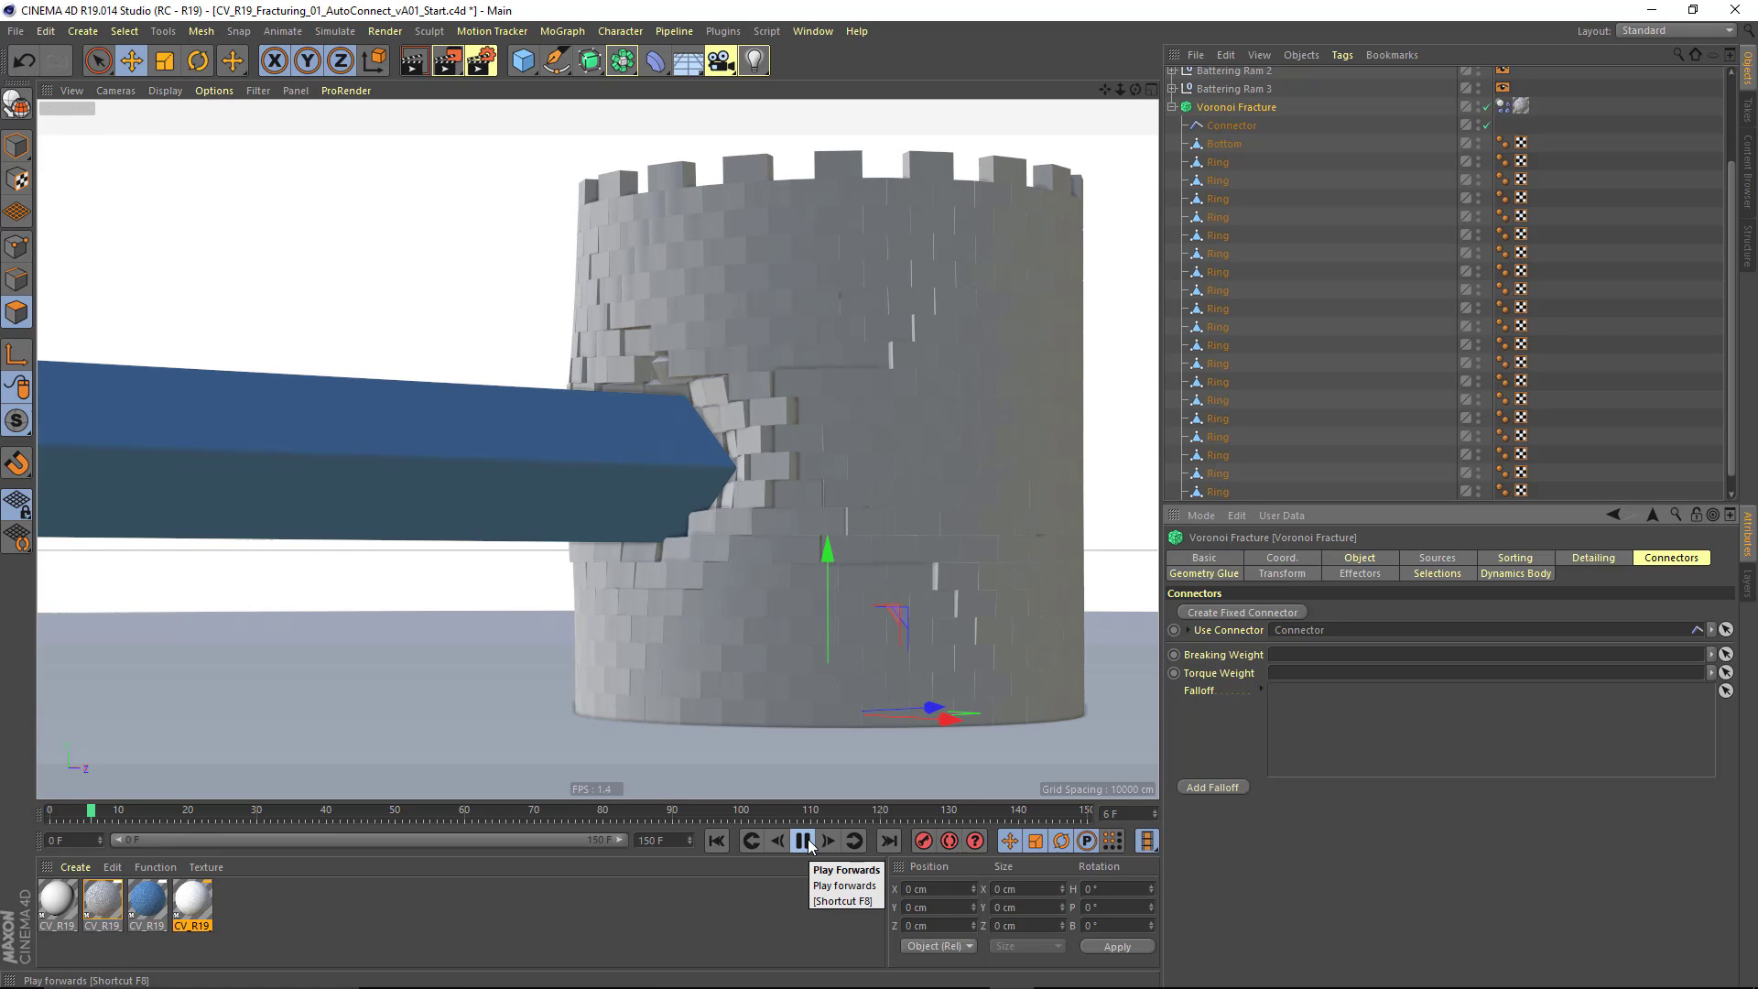
left_click(806, 840)
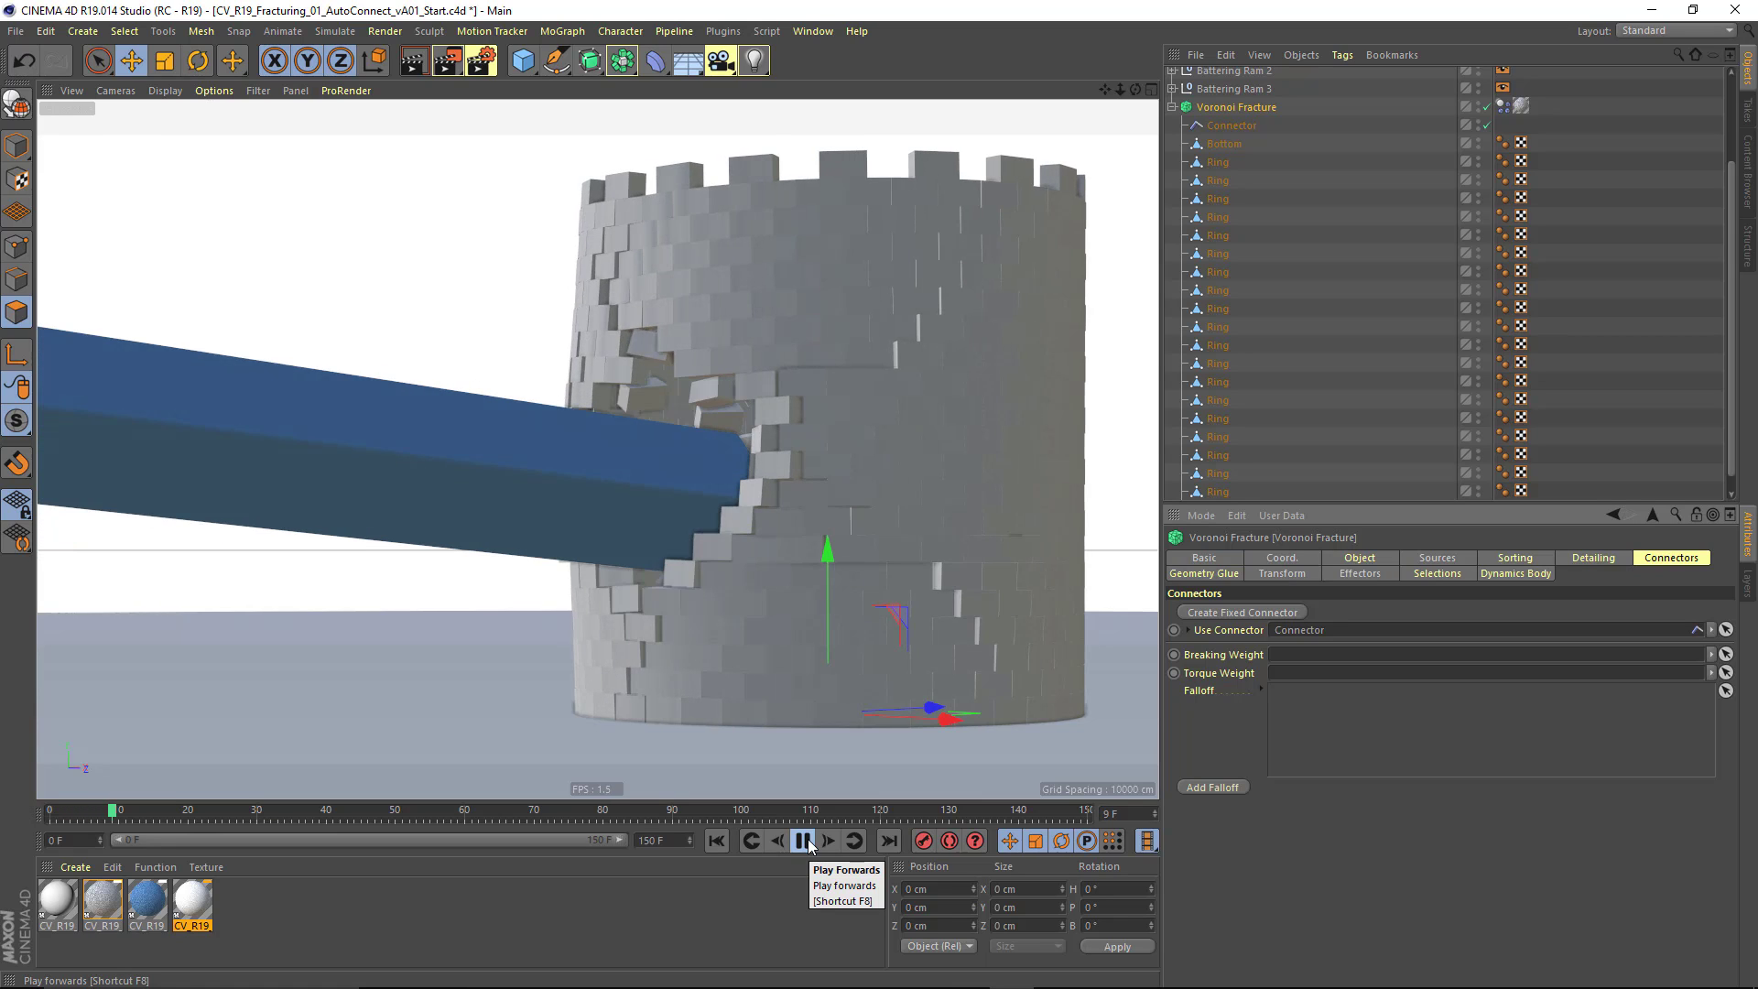
left_click(805, 840)
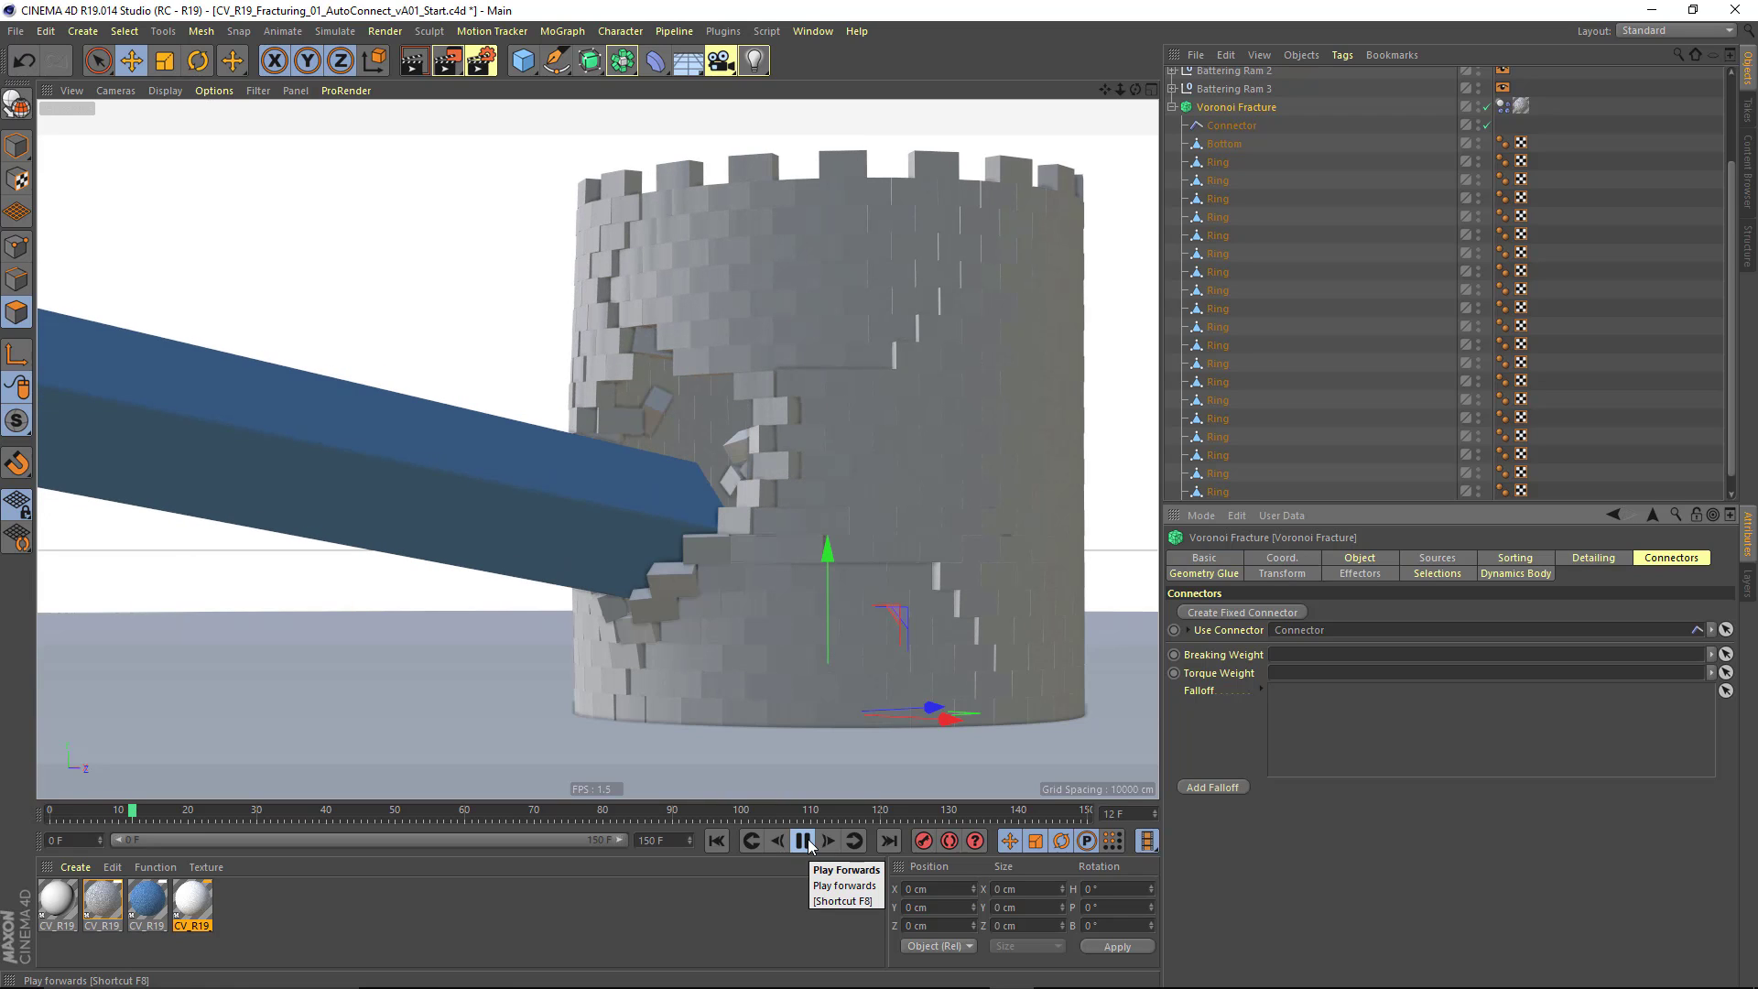
left_click(804, 841)
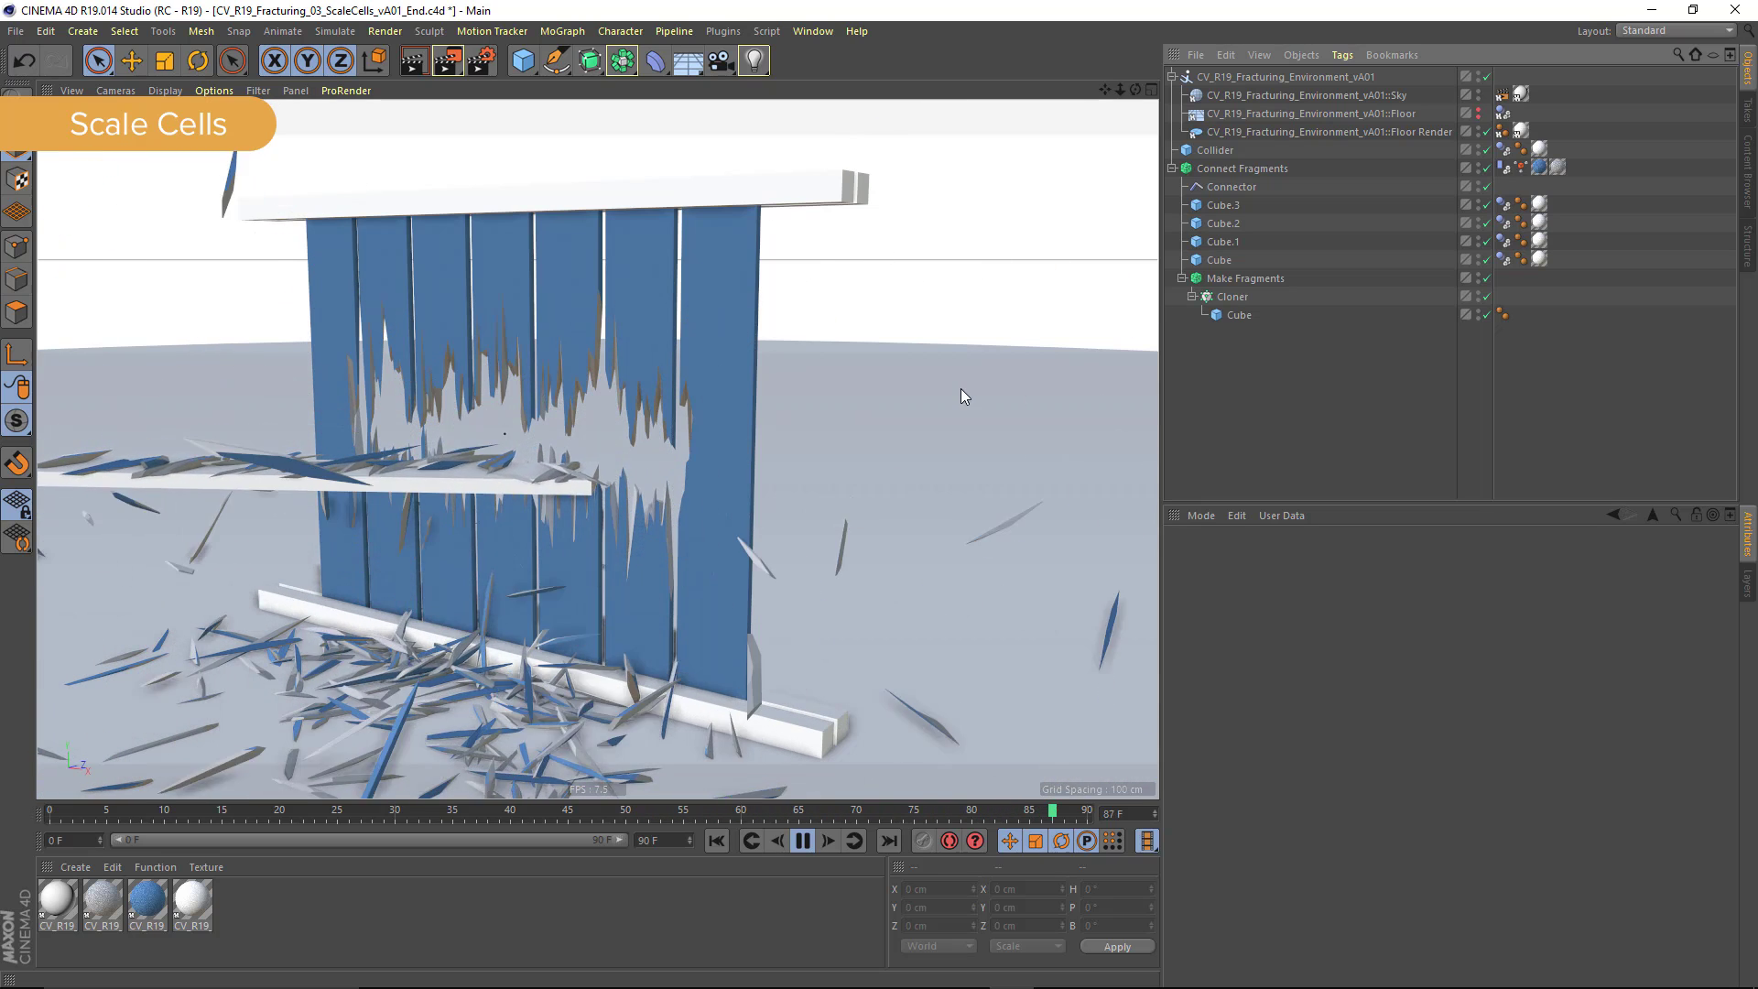
Play and rewind the plank fracture, then set Make Fragments' Scale Cells X to 5
left_click(716, 841)
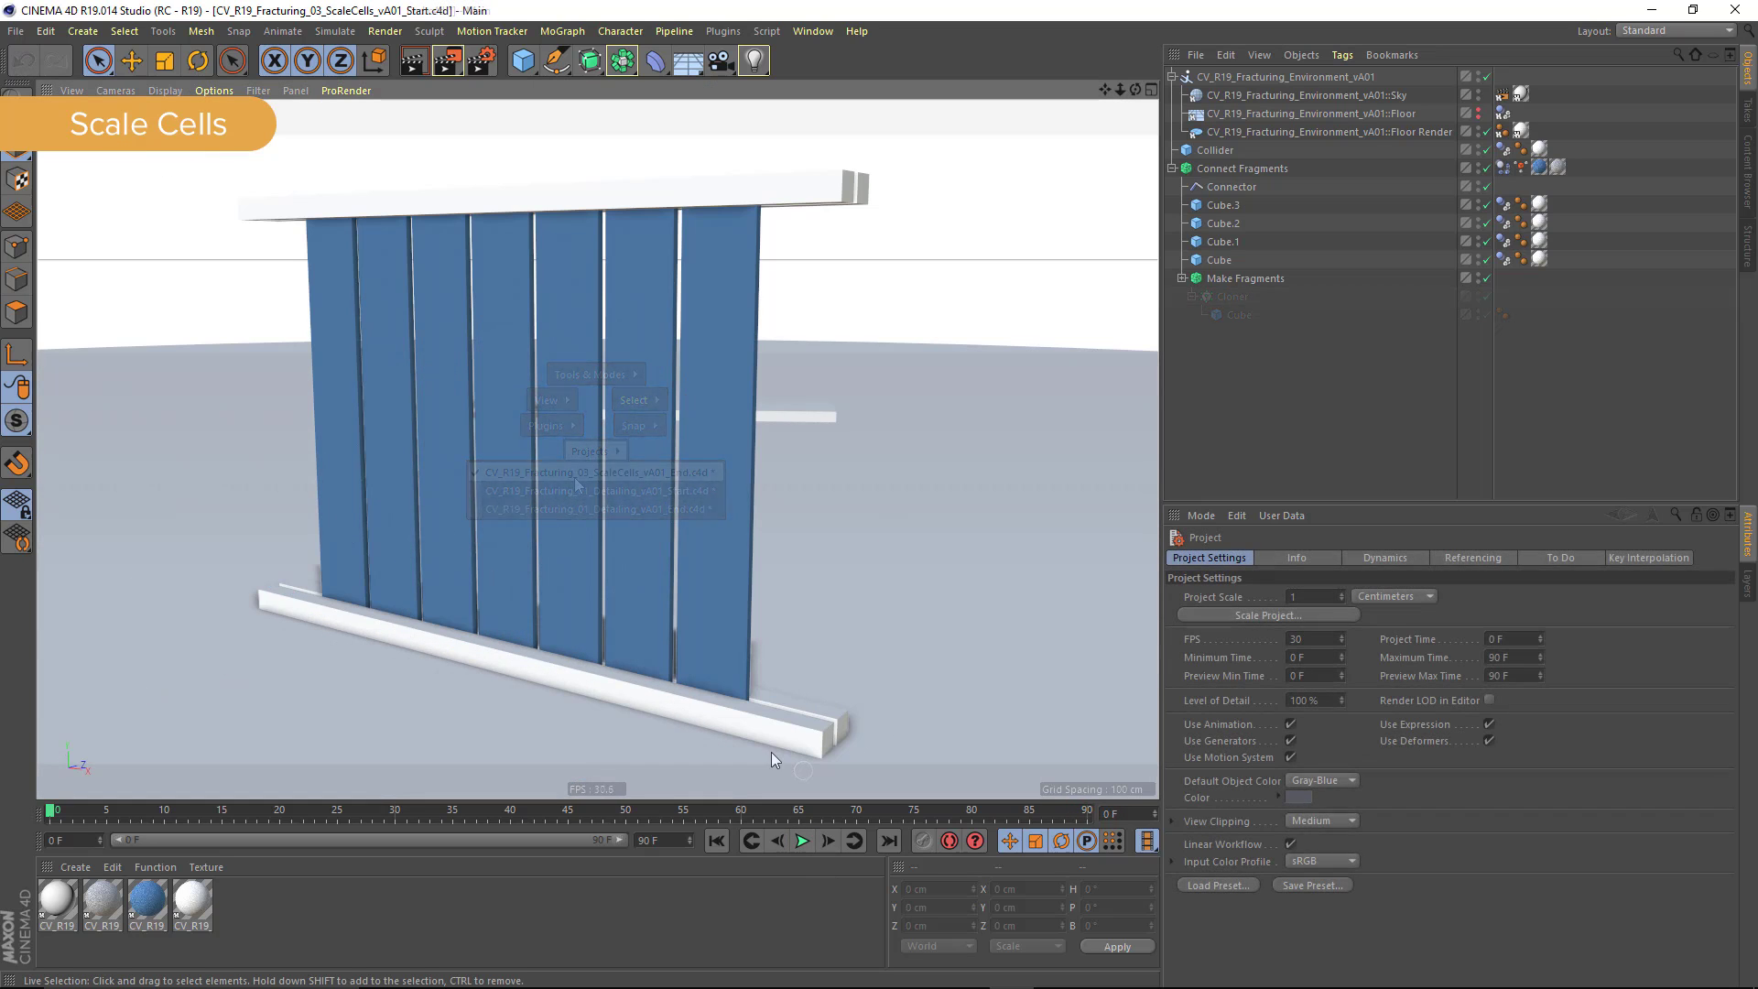
left_click(800, 841)
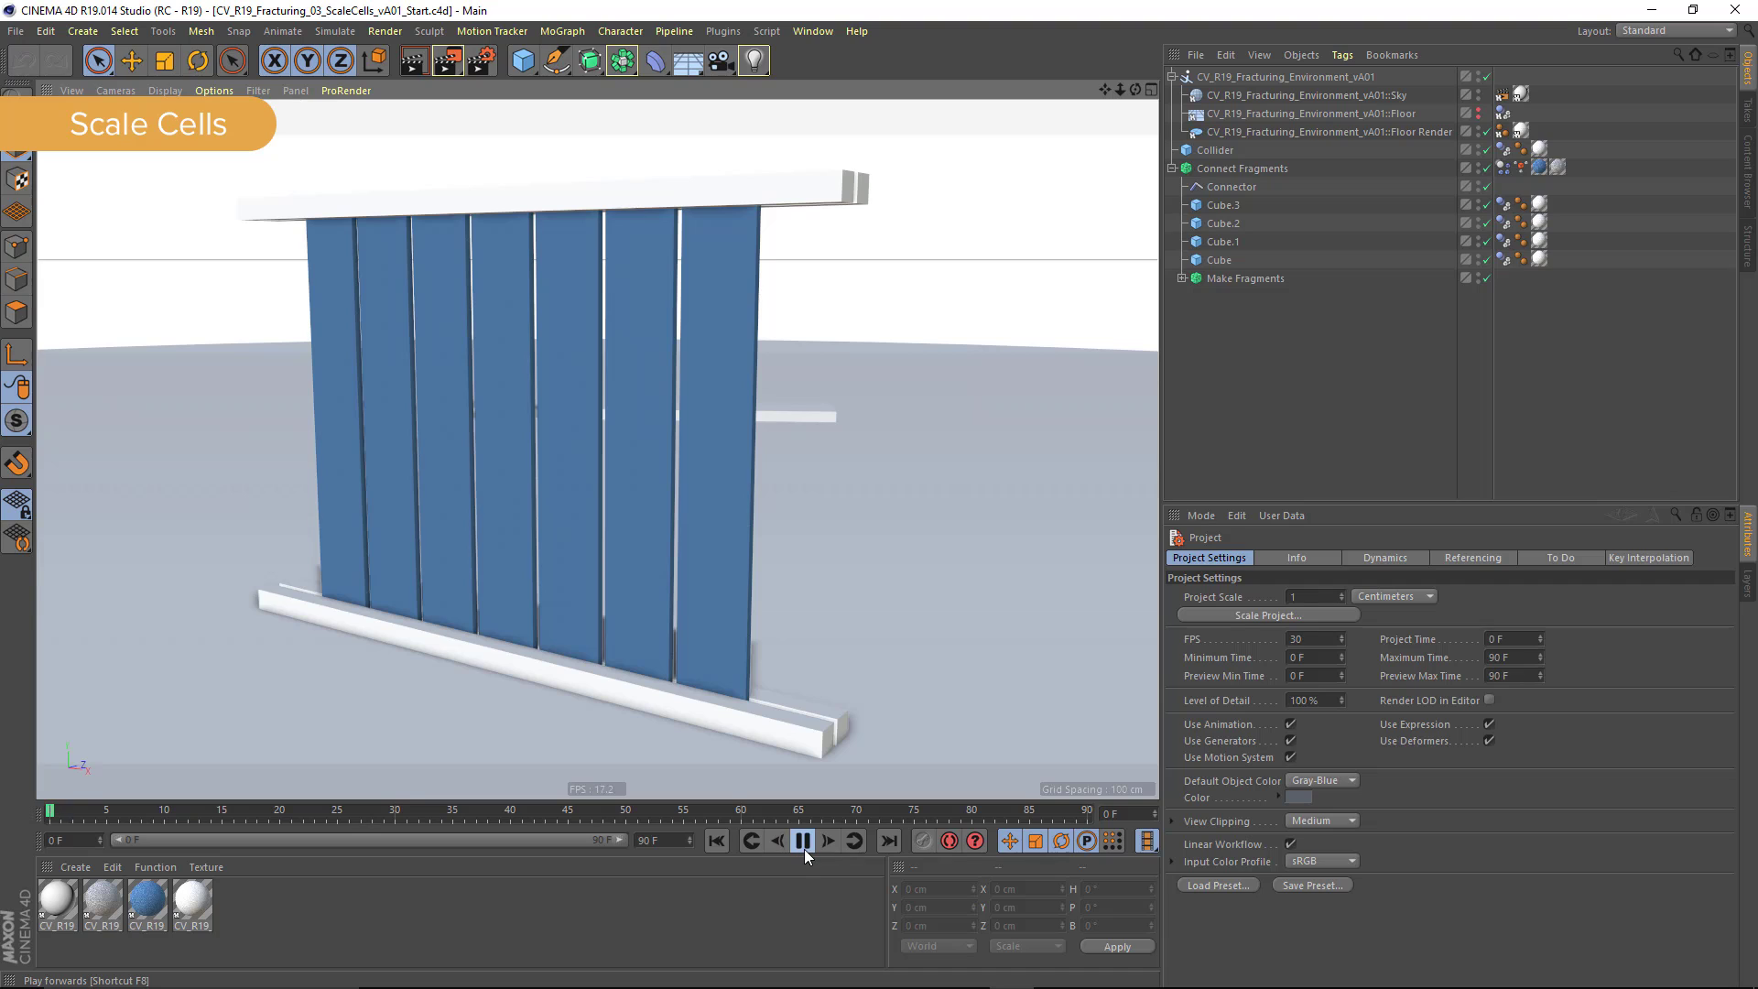
mouse_move(802, 840)
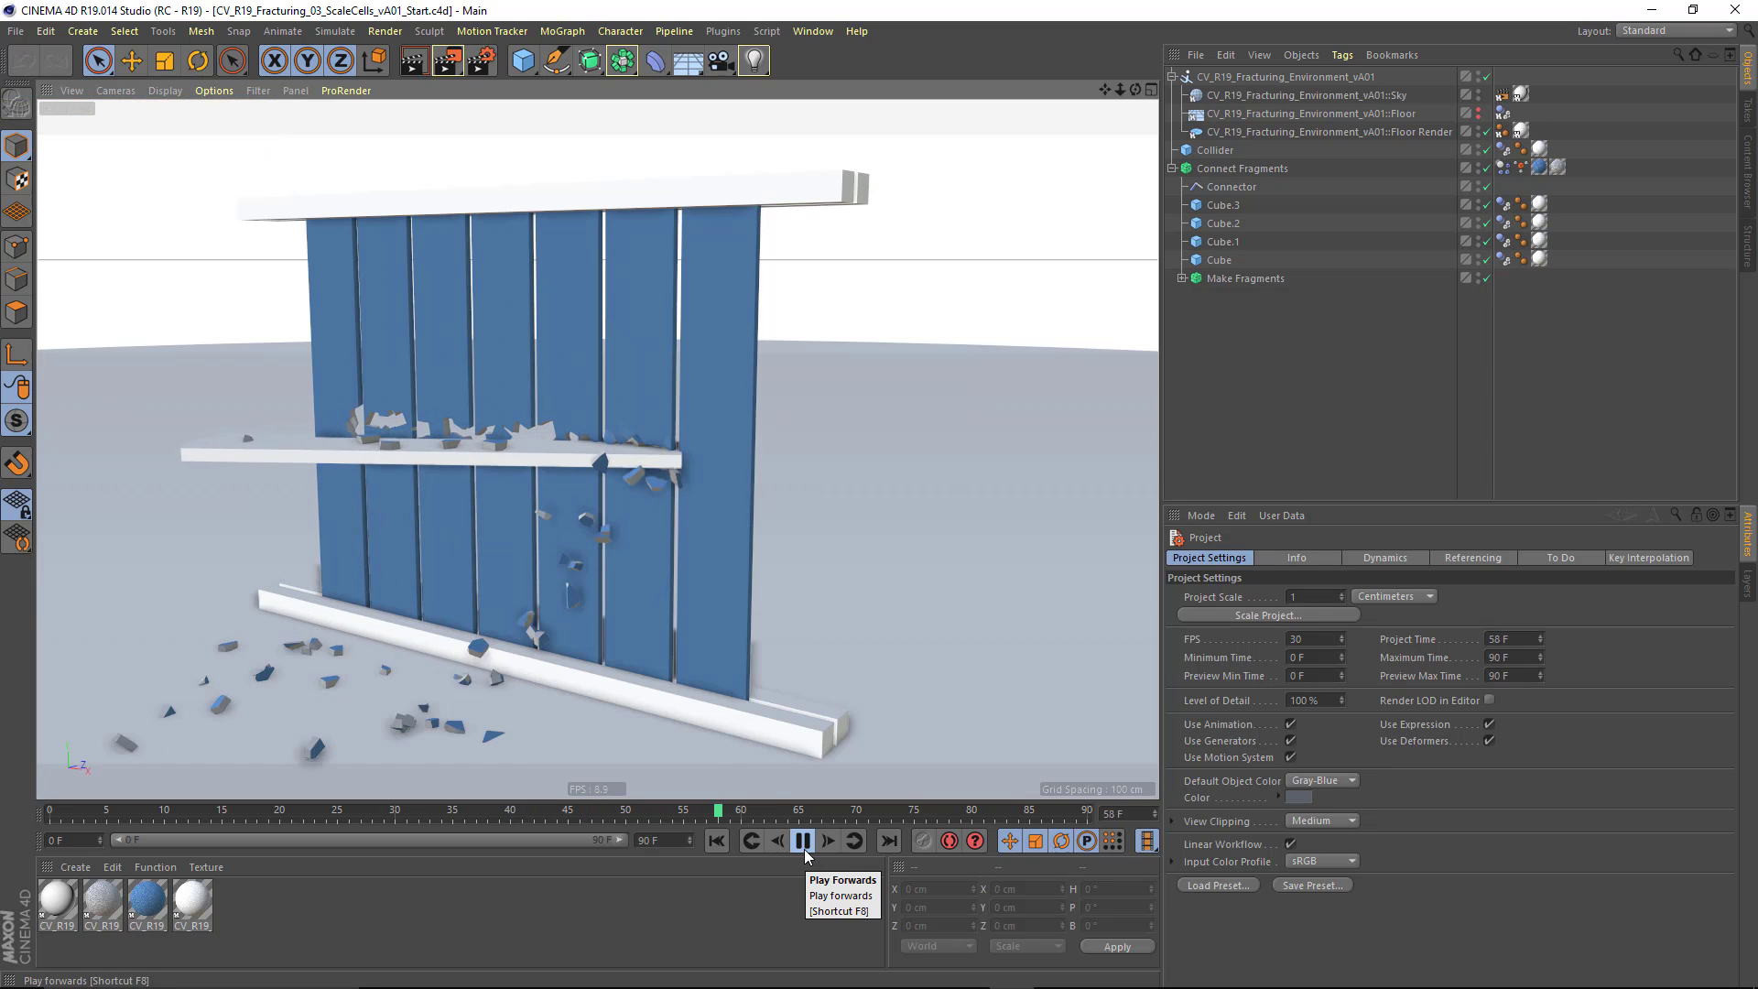
left_click(801, 841)
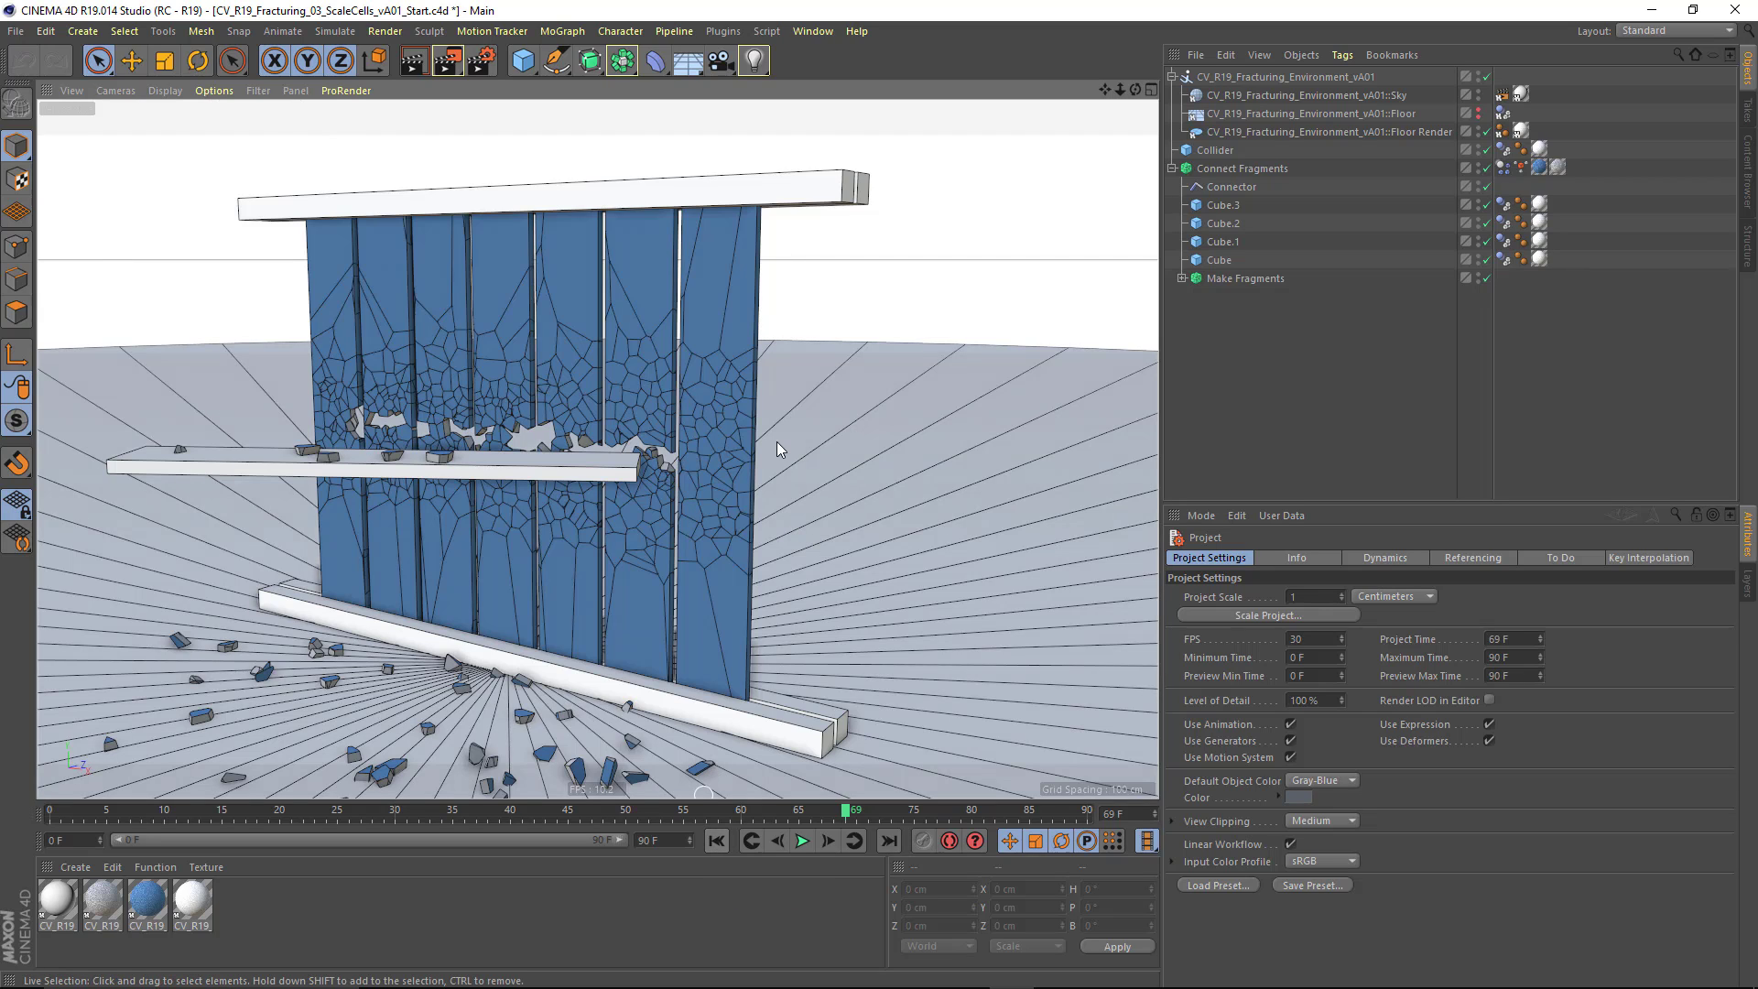
left_click(716, 840)
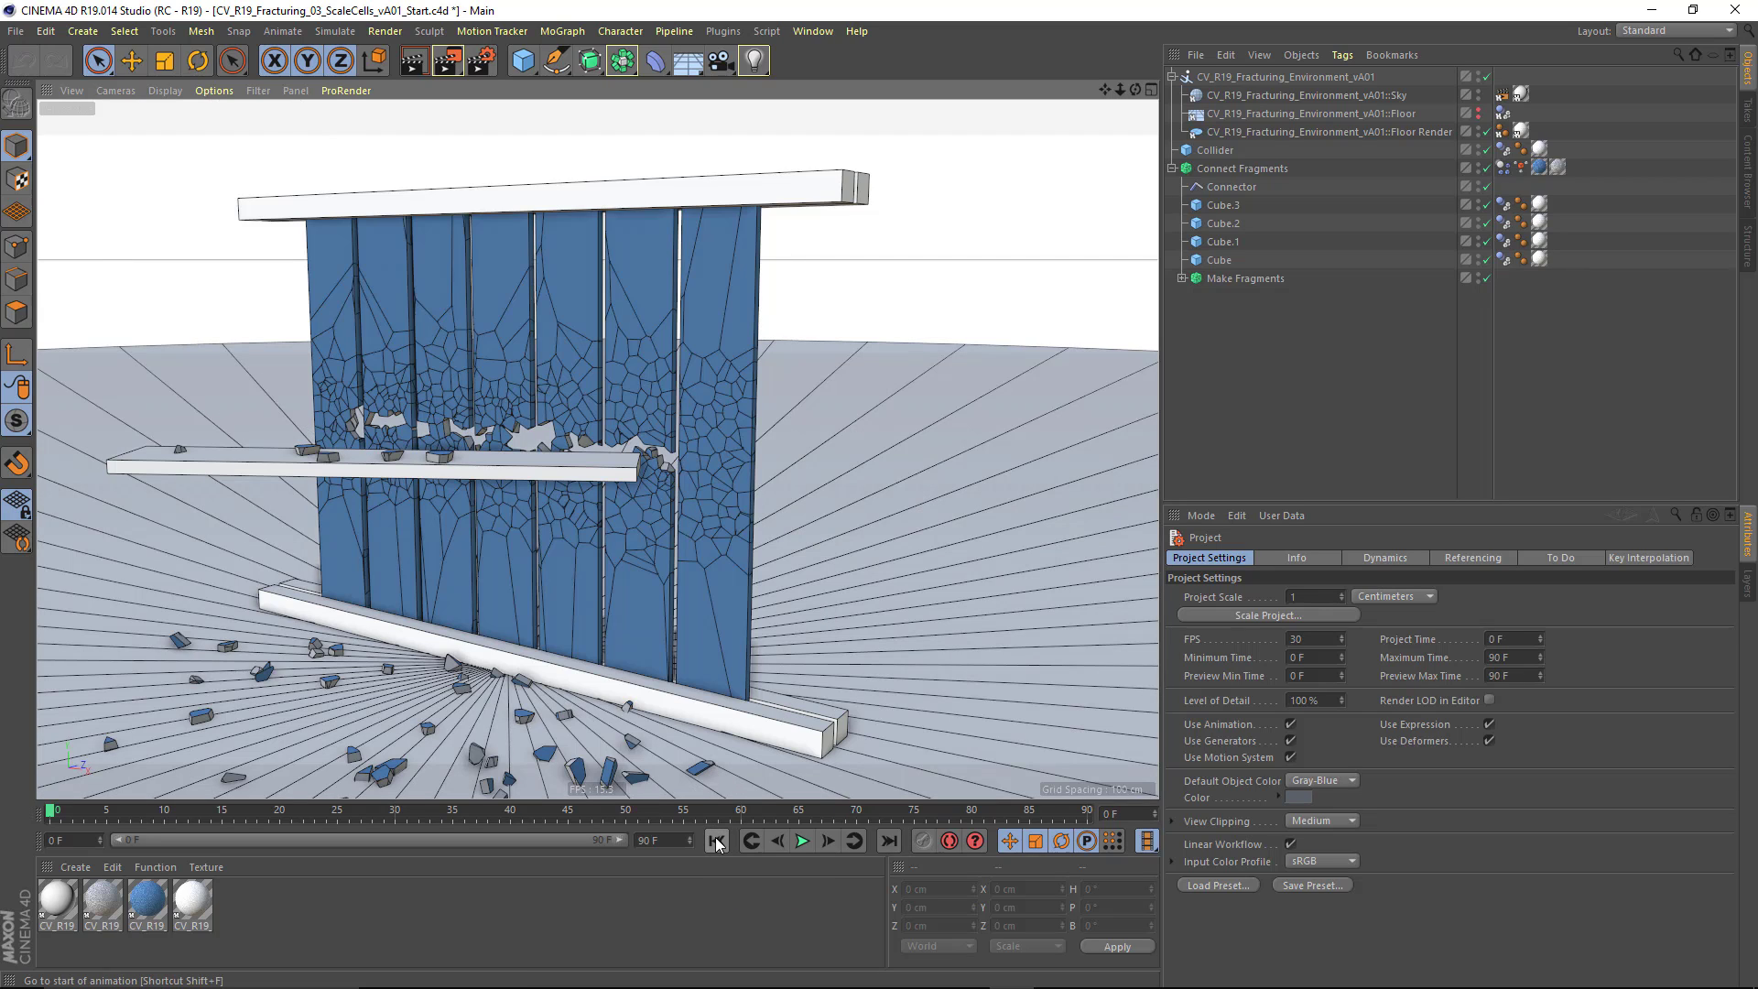
left_click(716, 839)
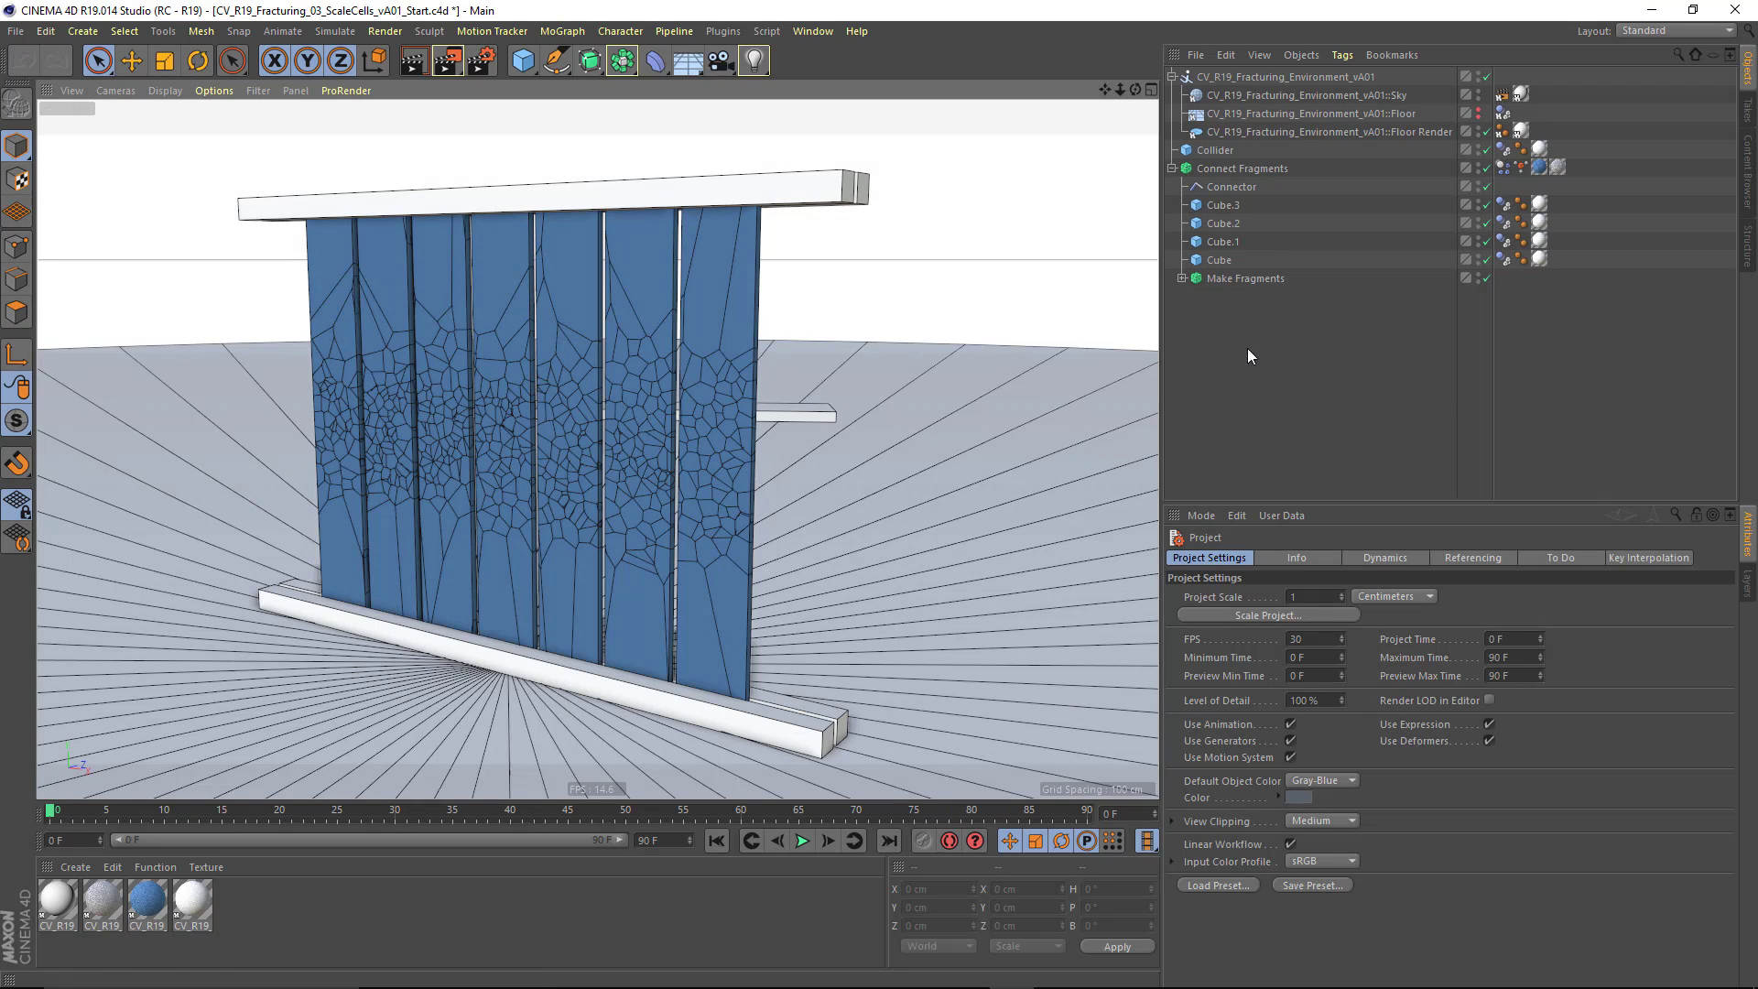
left_click(1245, 279)
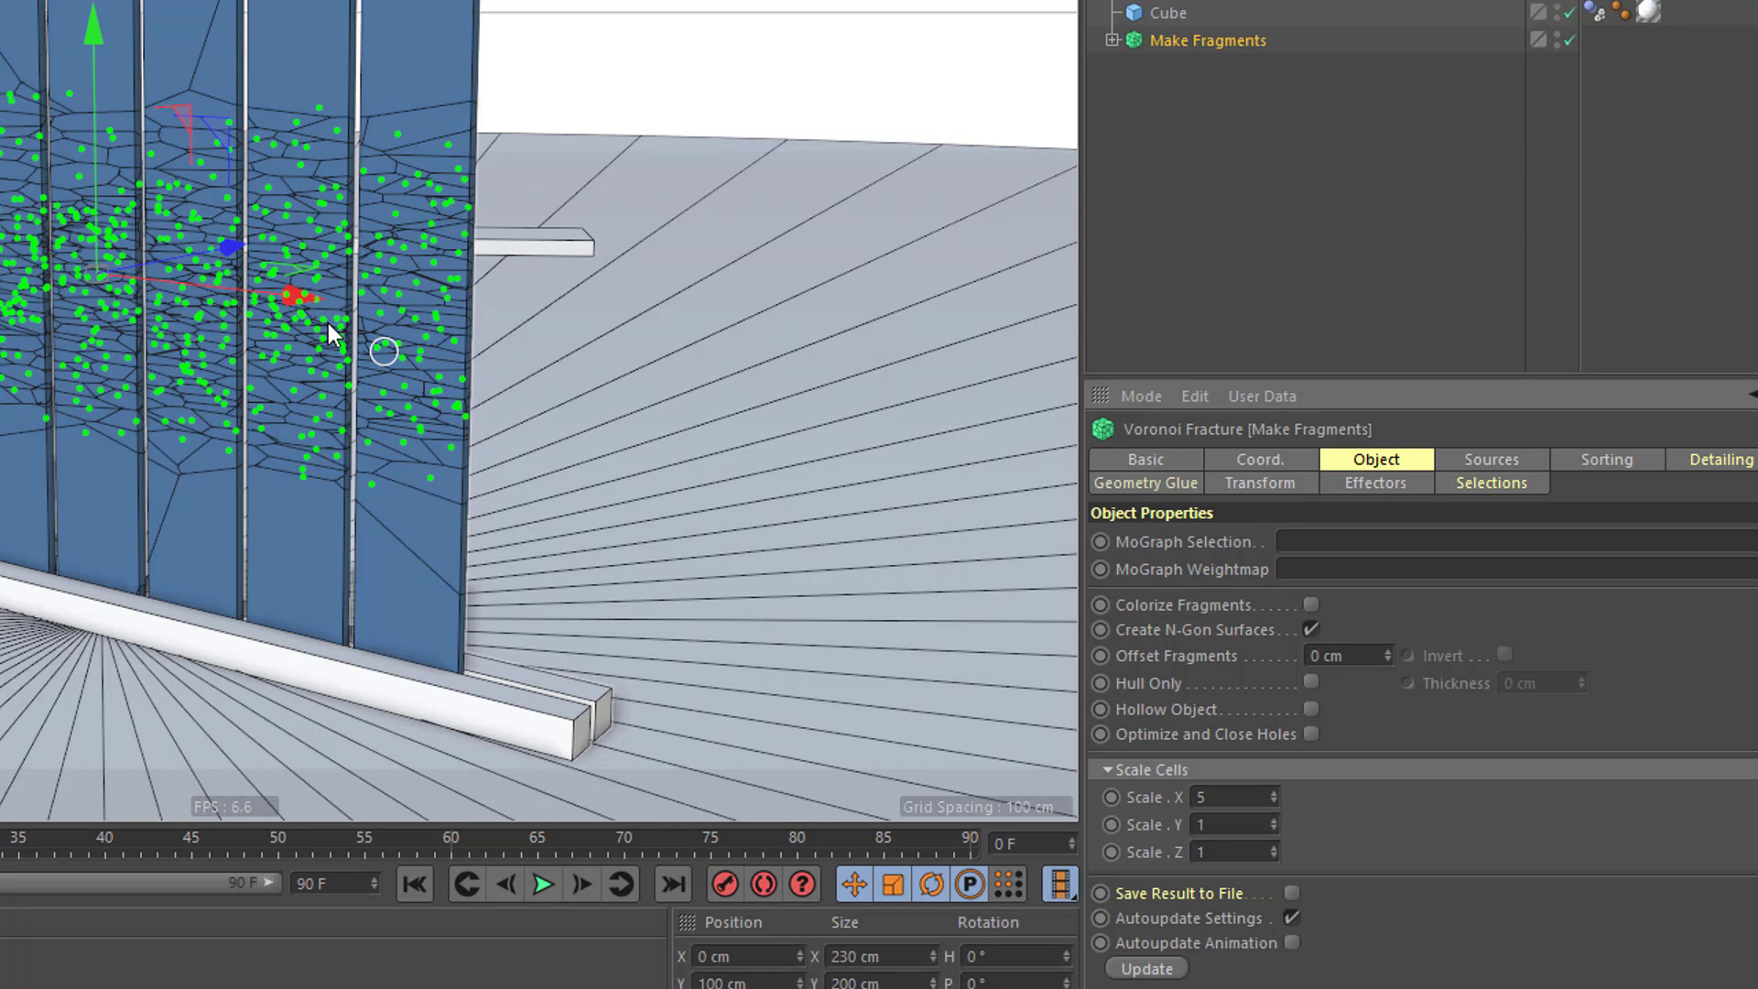
Deselect Make Fragments and zoom in on the planks' long splinter-shaped cells
left_click(1227, 797)
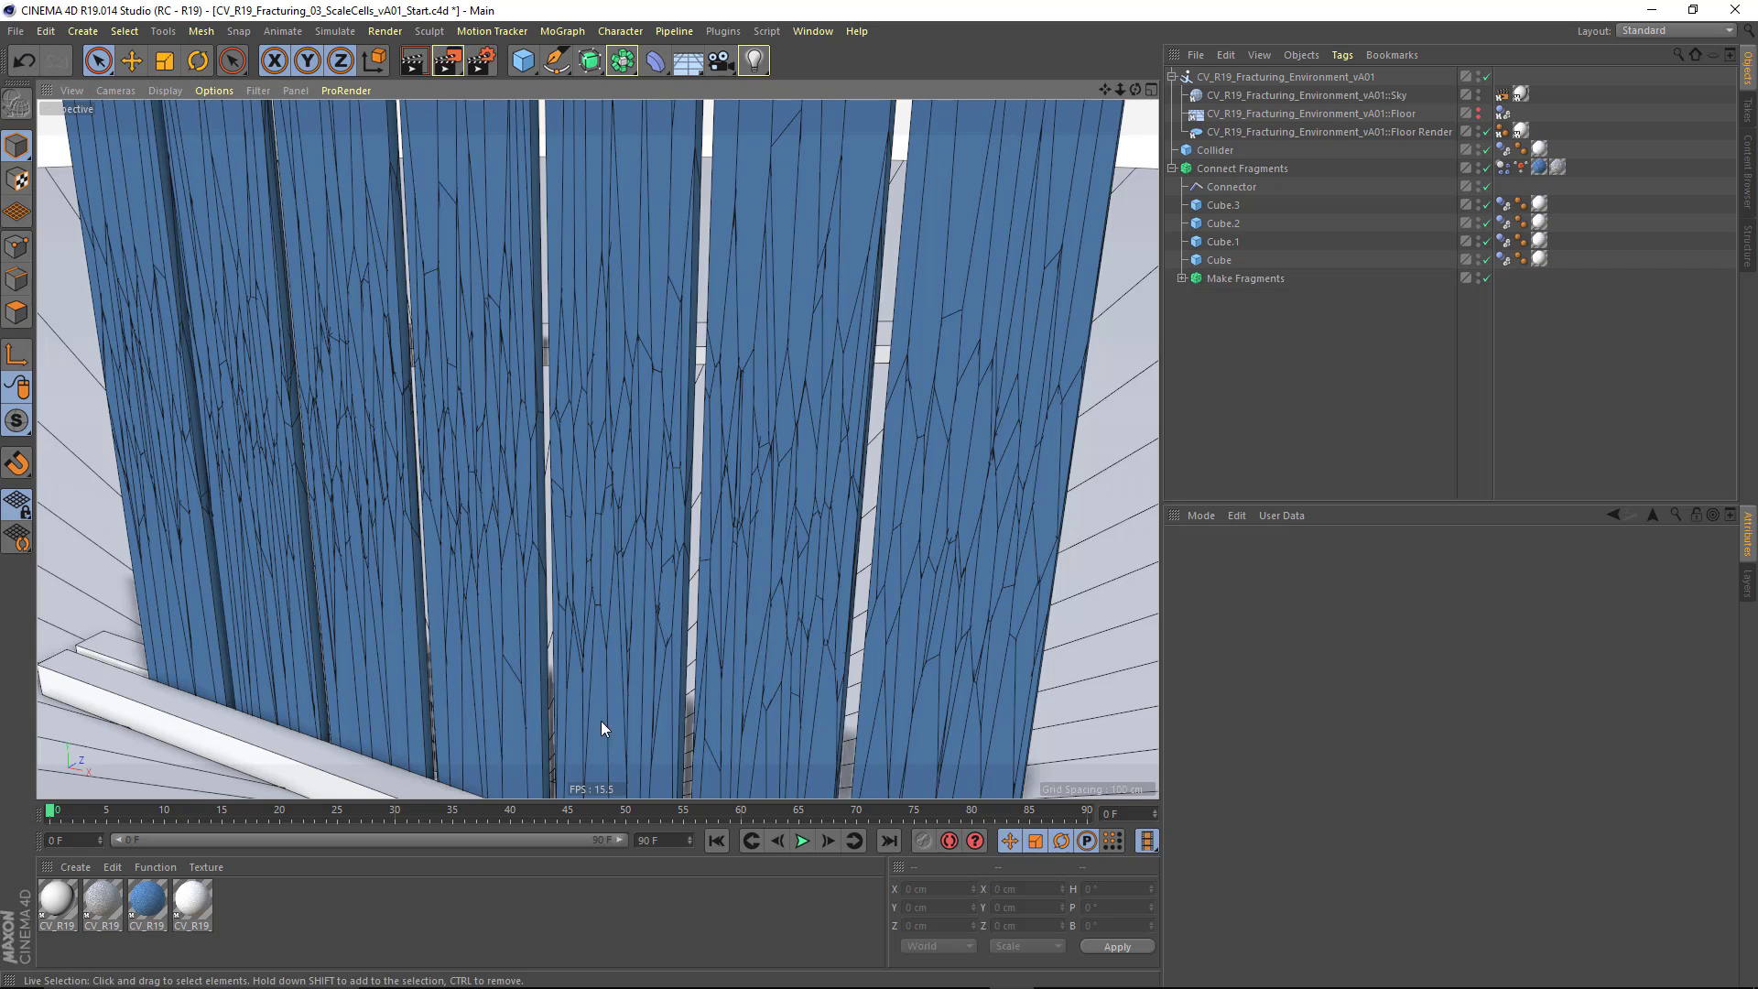
Run the timeline so the blue planks splinter into long shards
left_click(802, 840)
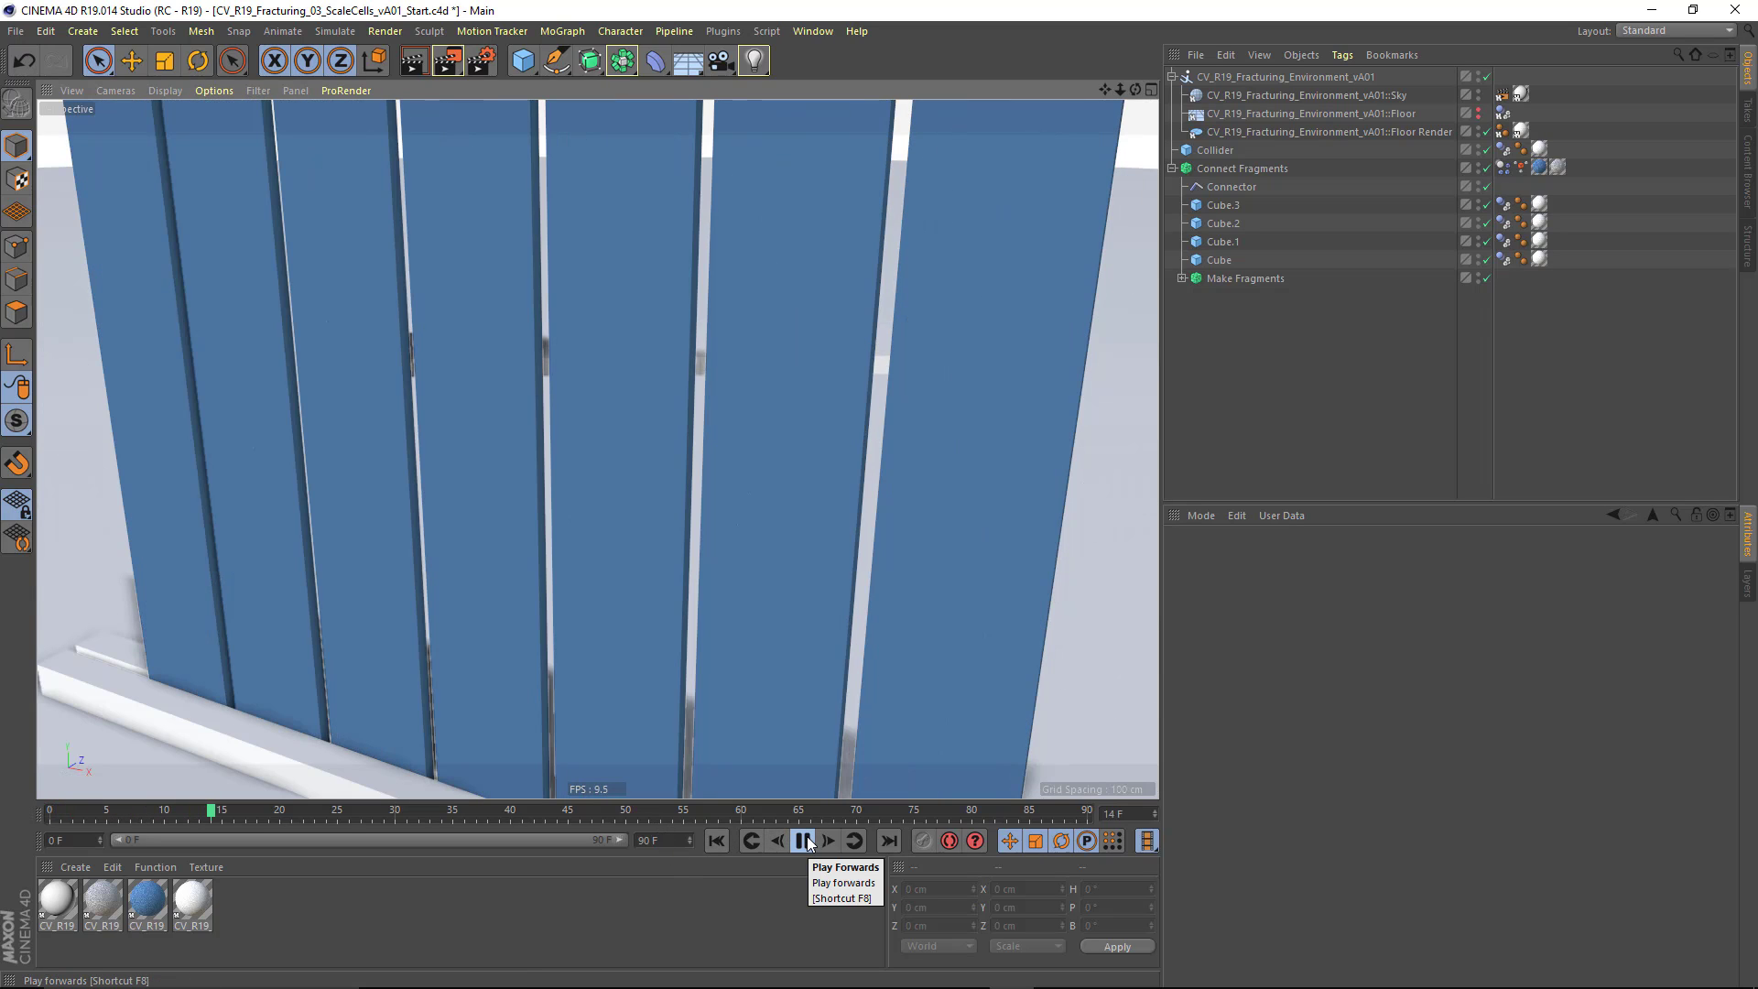
left_click(807, 840)
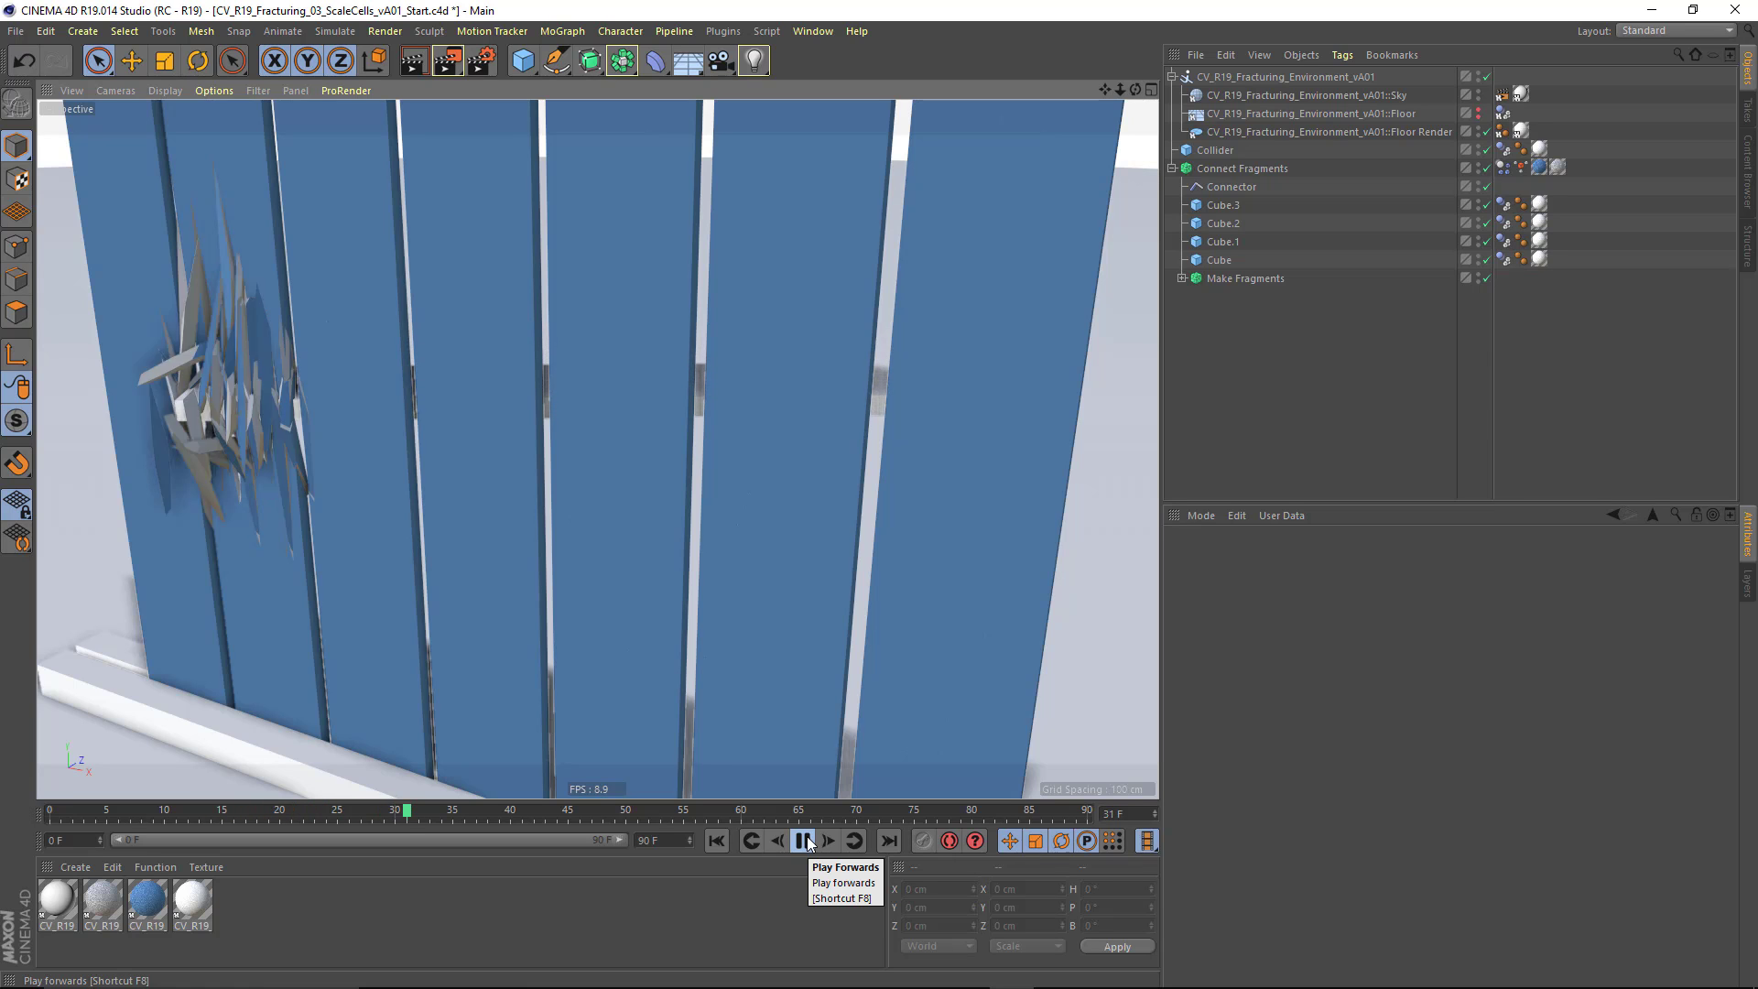
left_click(806, 840)
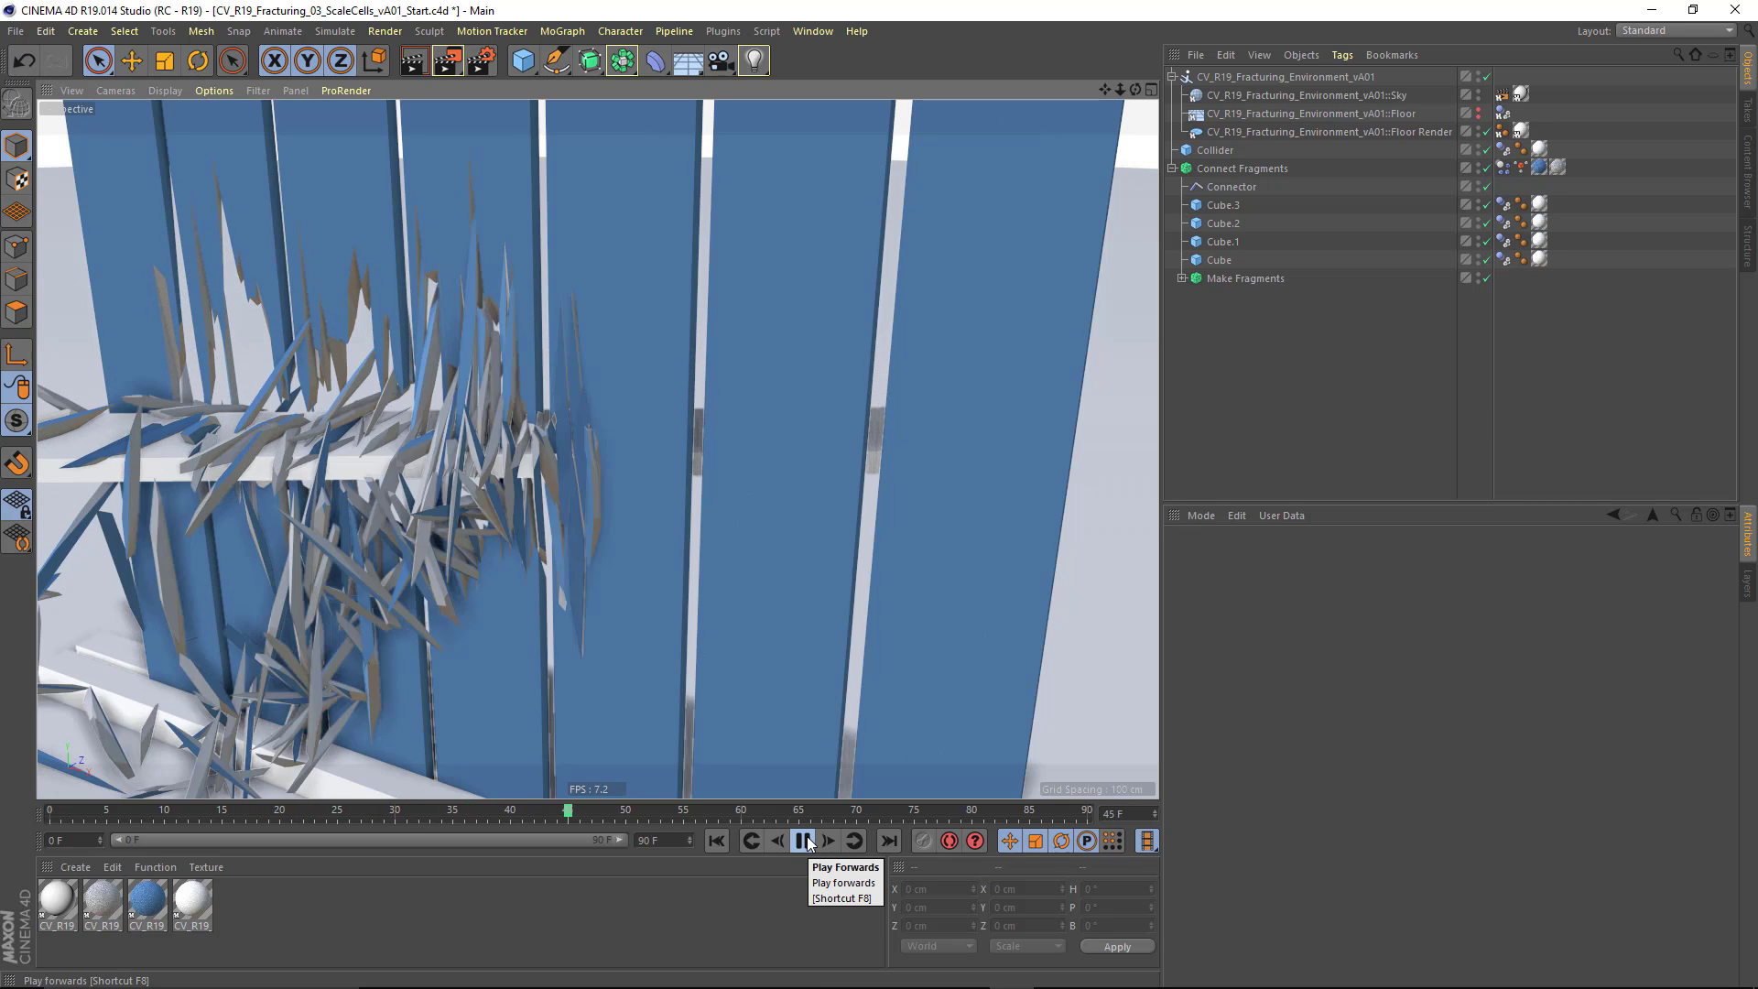
left_click(806, 841)
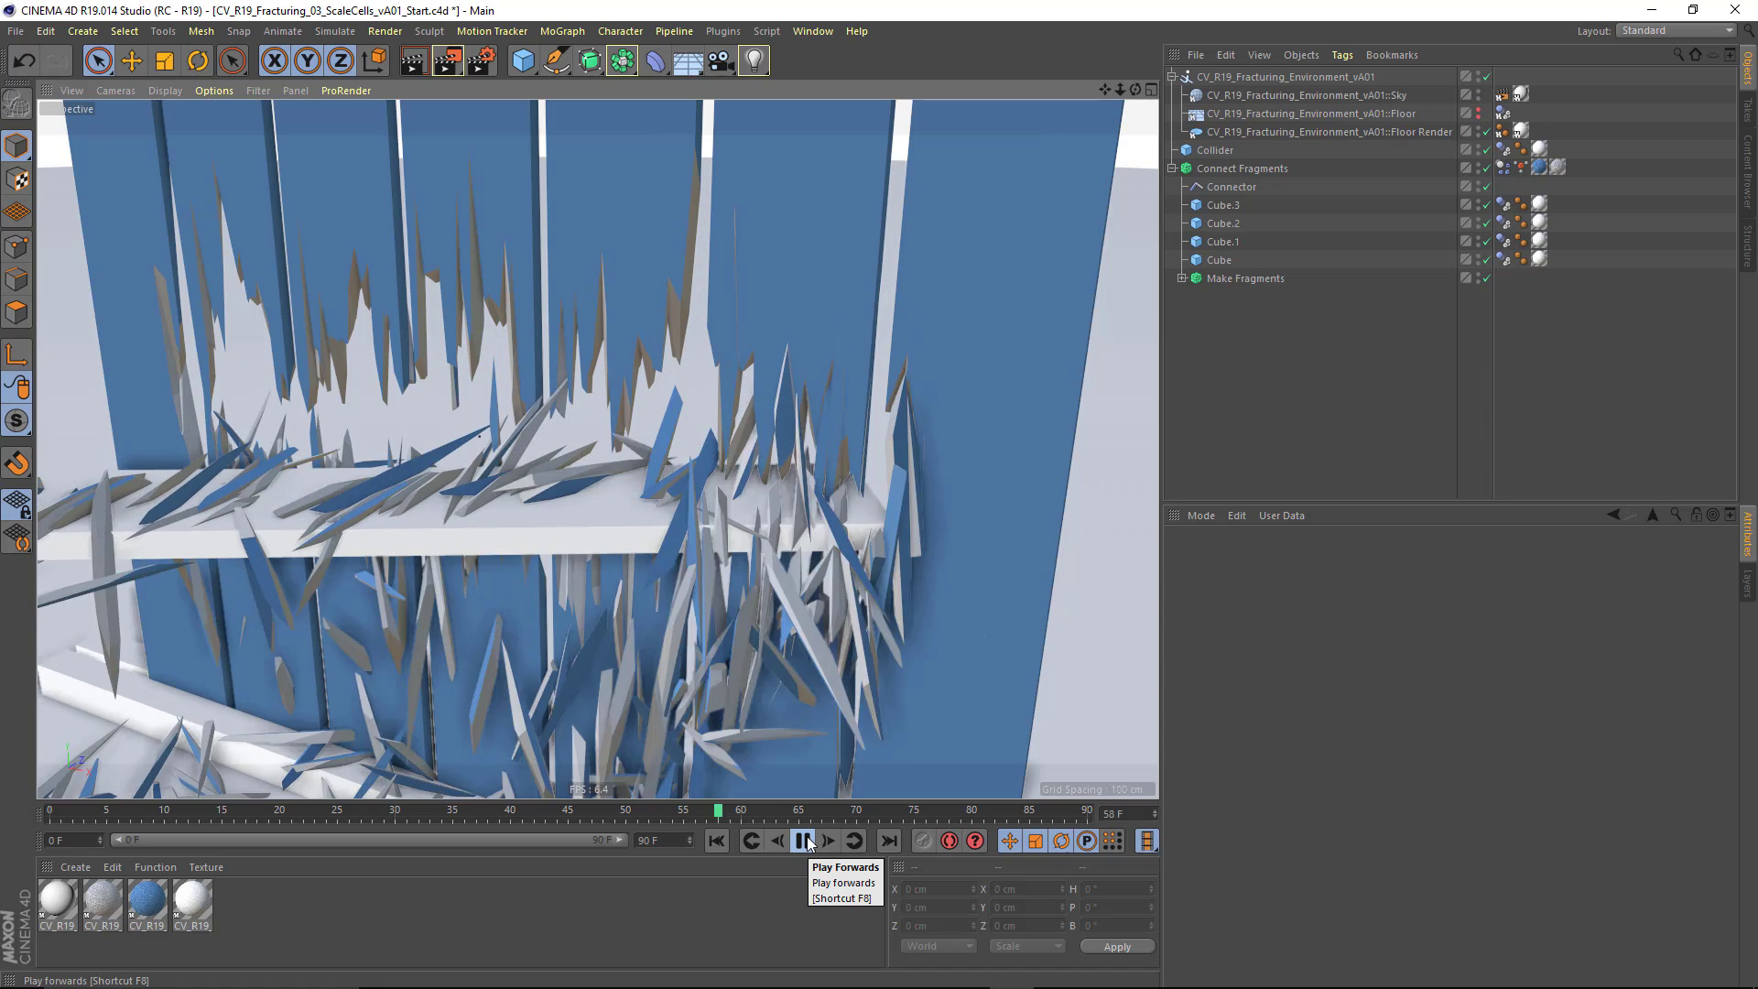
left_click(806, 840)
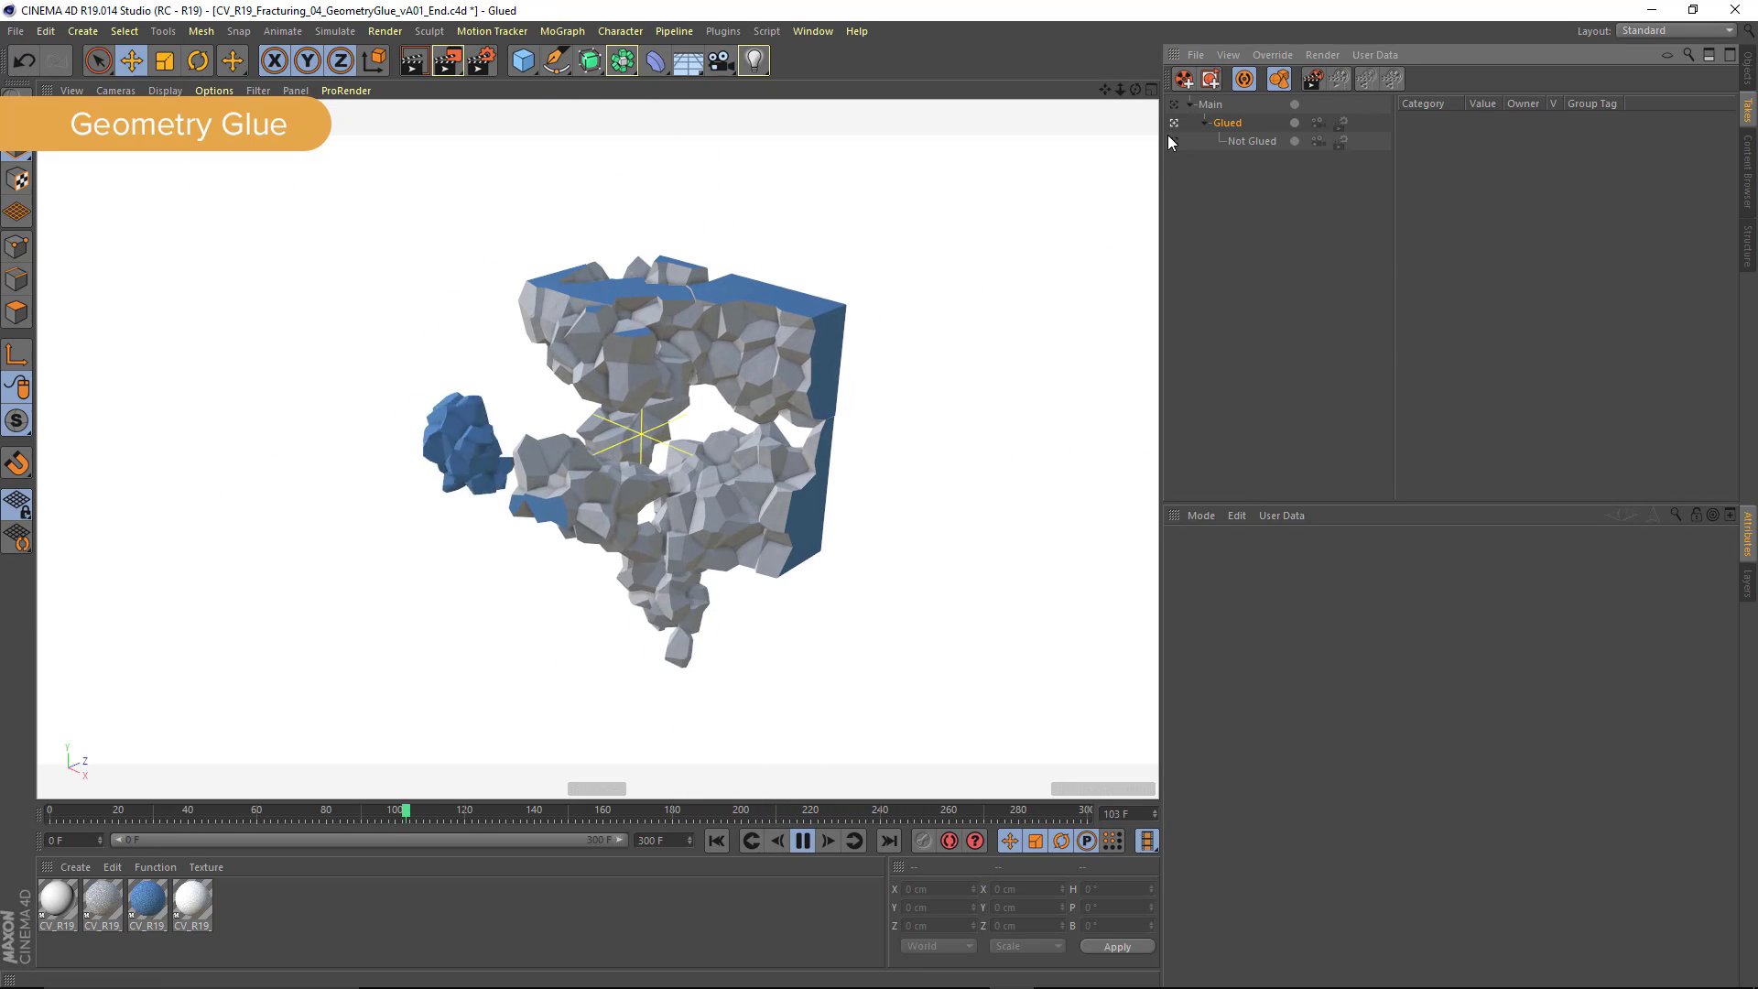
Switch to the Geometry Glue start scene via the viewport Projects menu and play the cube's fracture
left_click(608, 809)
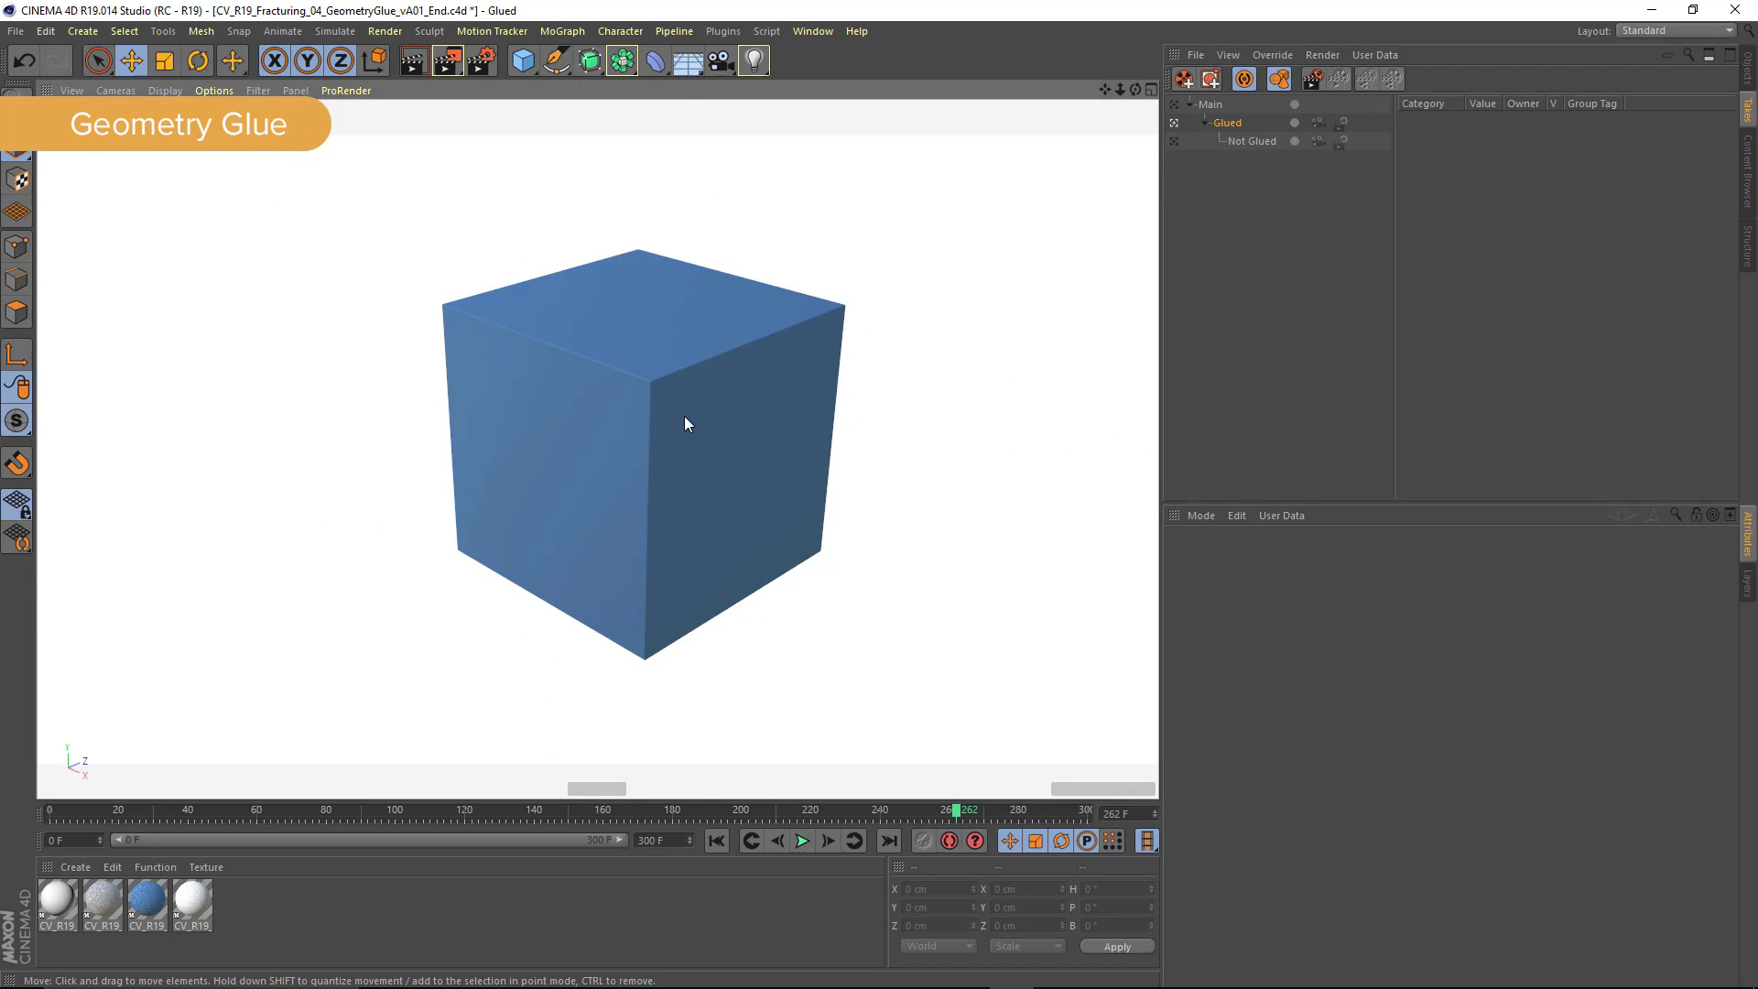
right_click(683, 448)
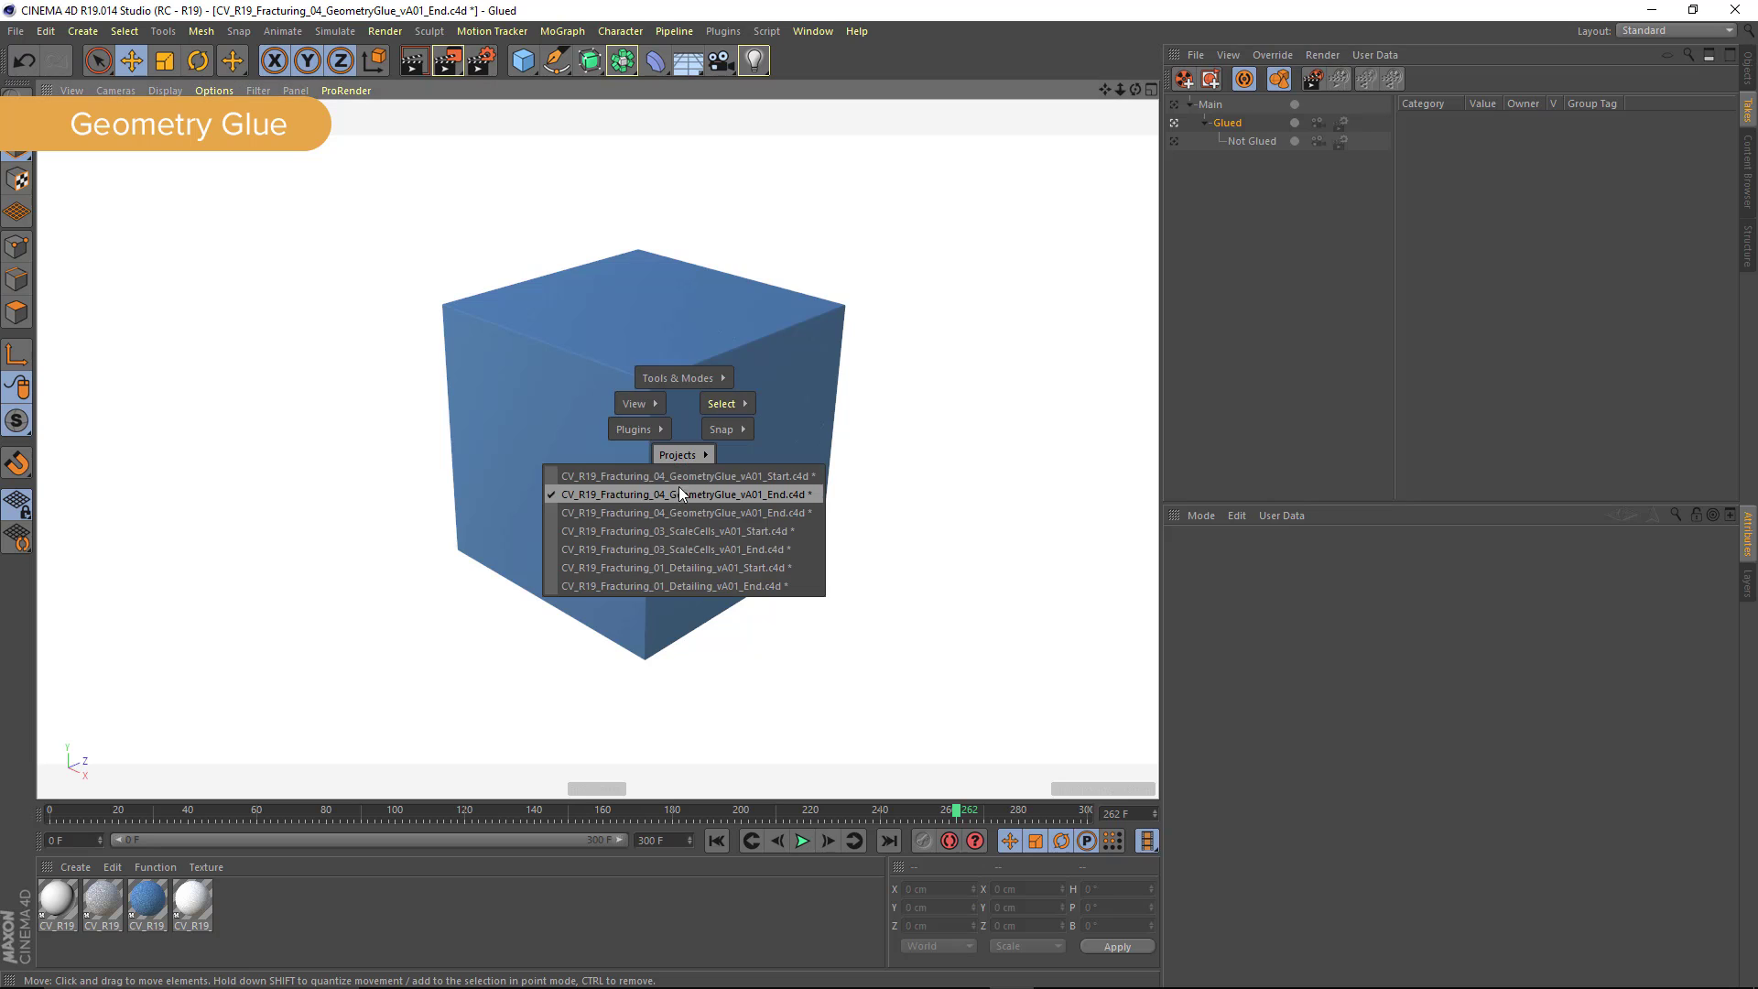
left_click(674, 476)
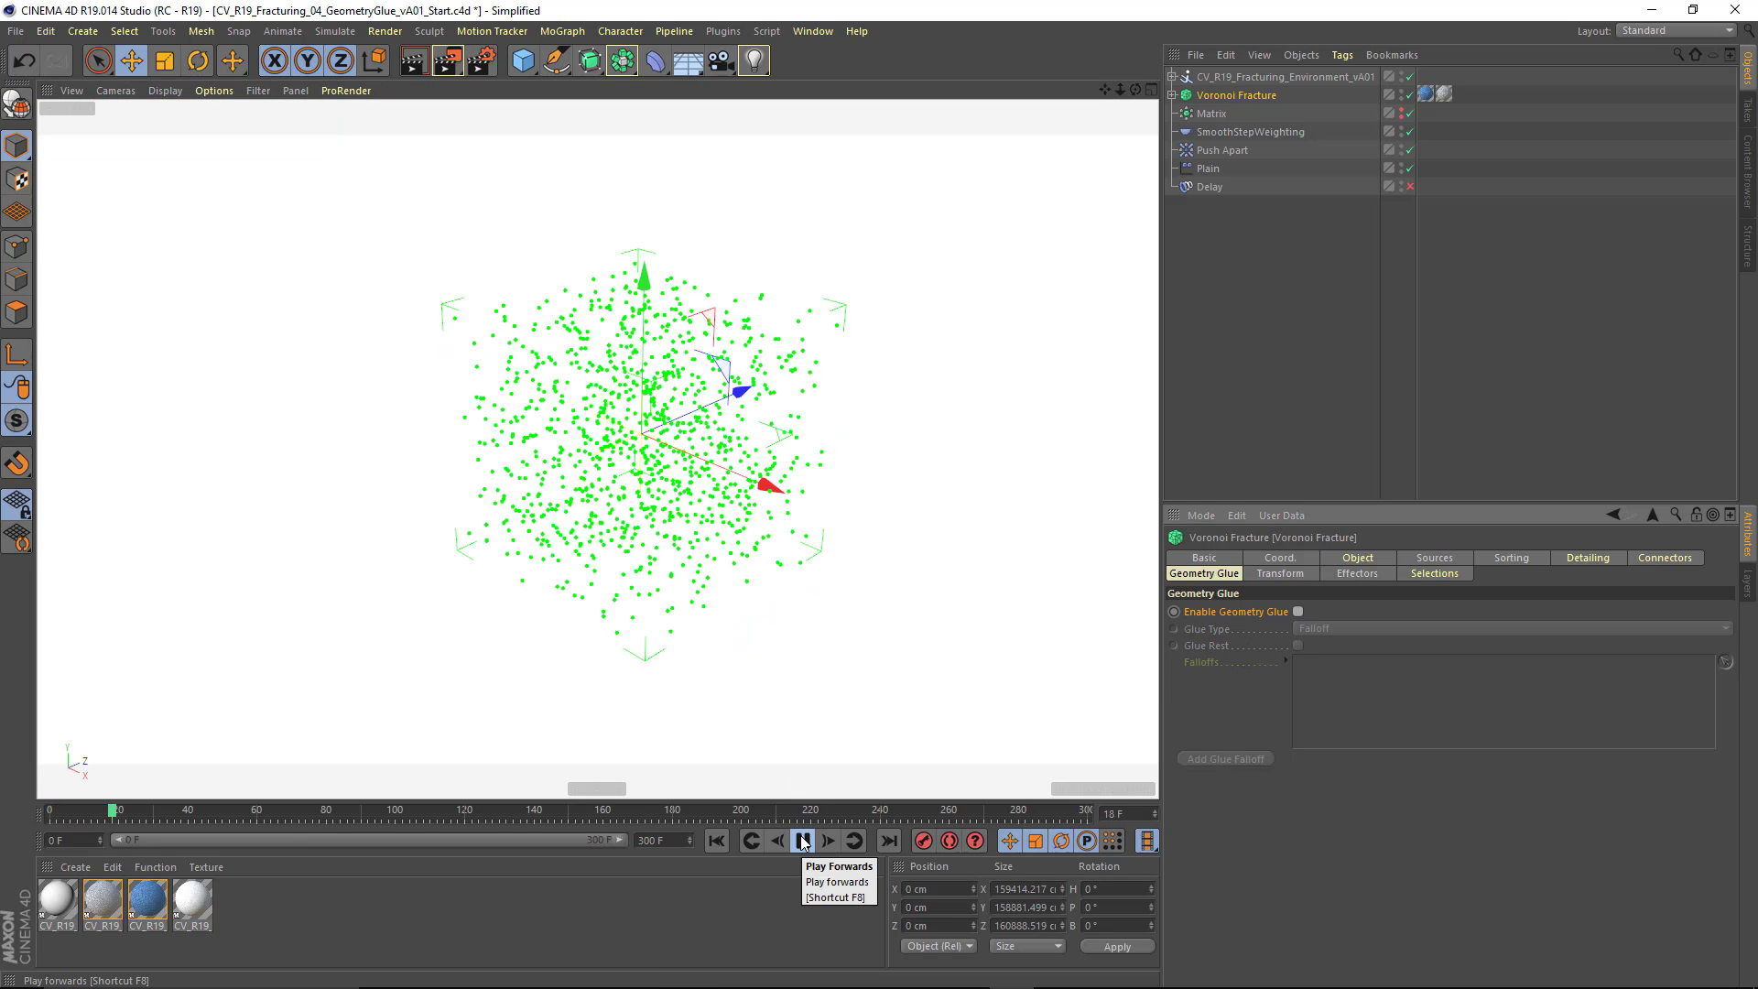
left_click(802, 840)
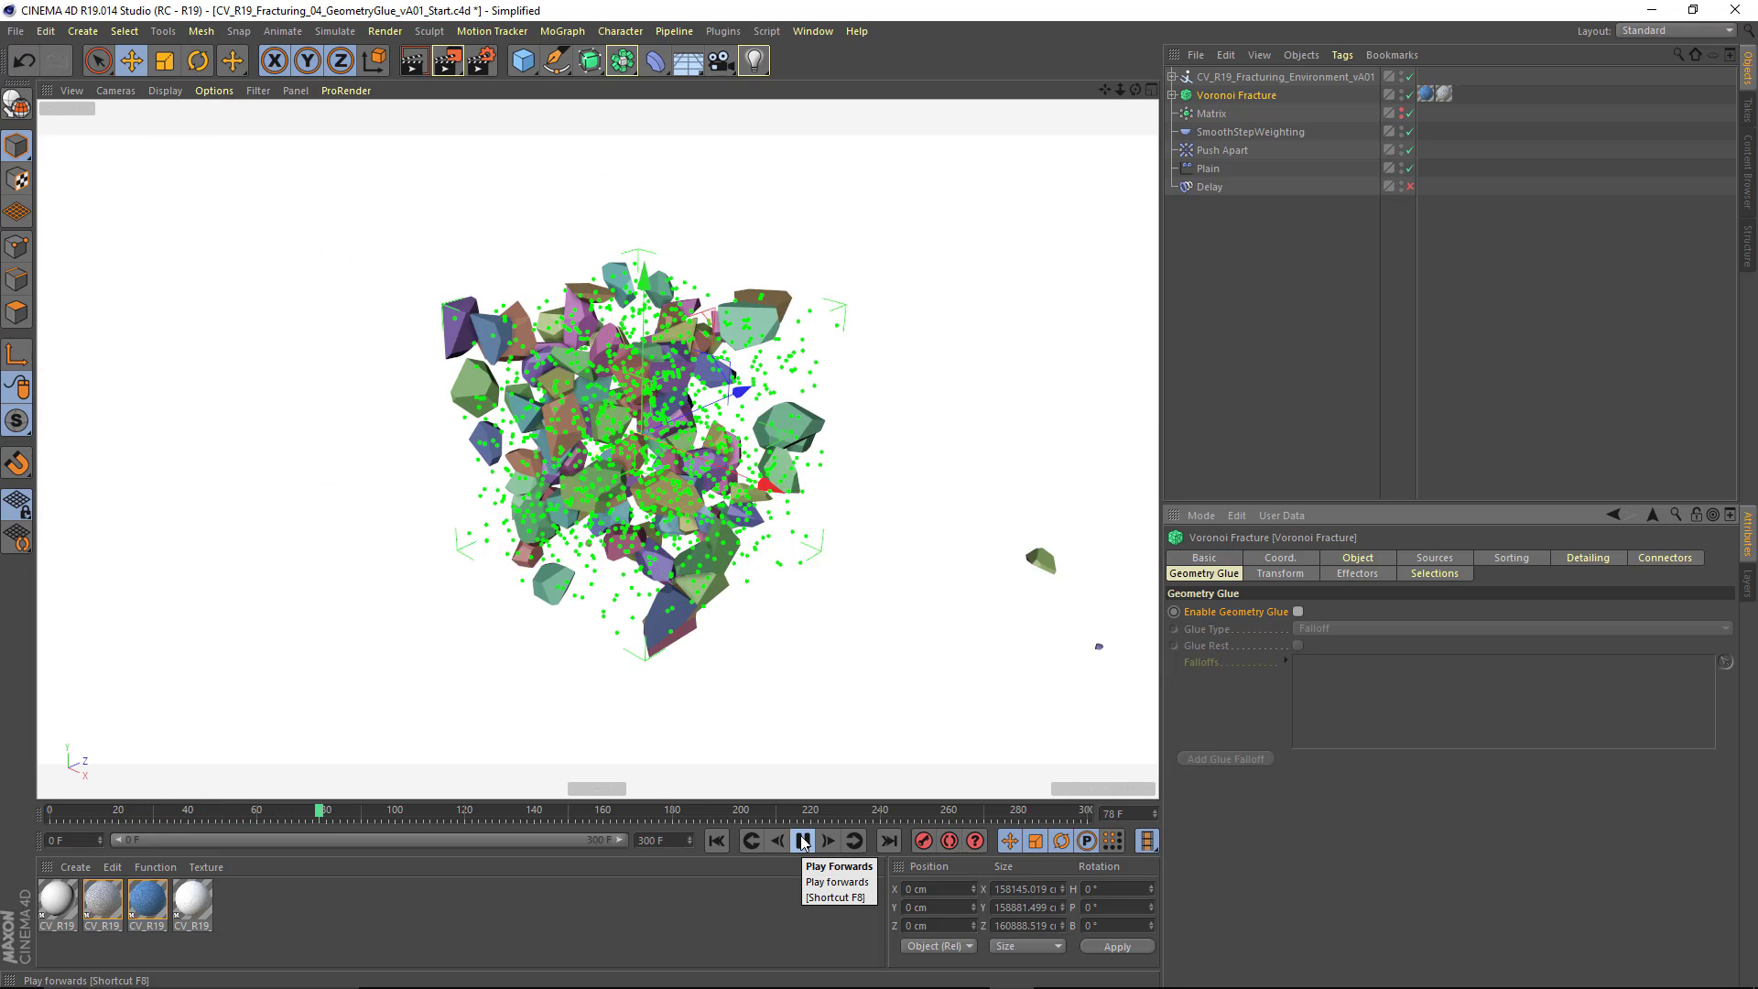
left_click(800, 840)
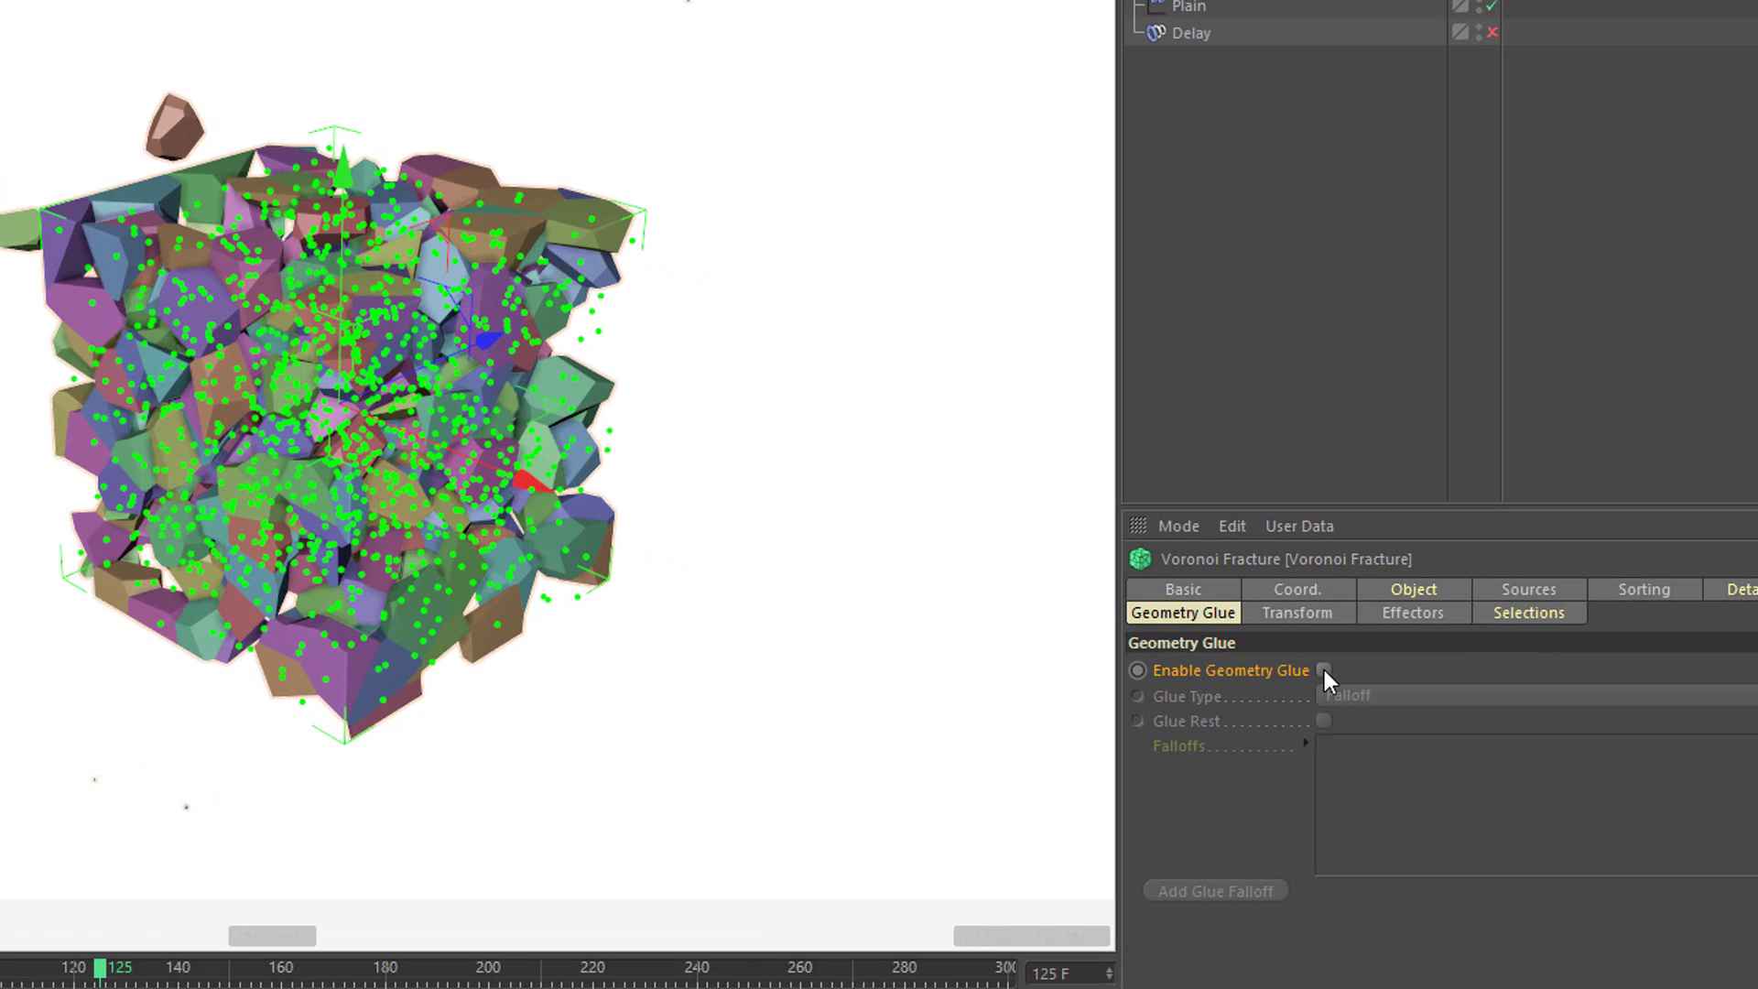
Enable Geometry Glue with Glue Type Cluster and Cluster Amount 36 so the cube breaks into larger chunks
left_click(1322, 670)
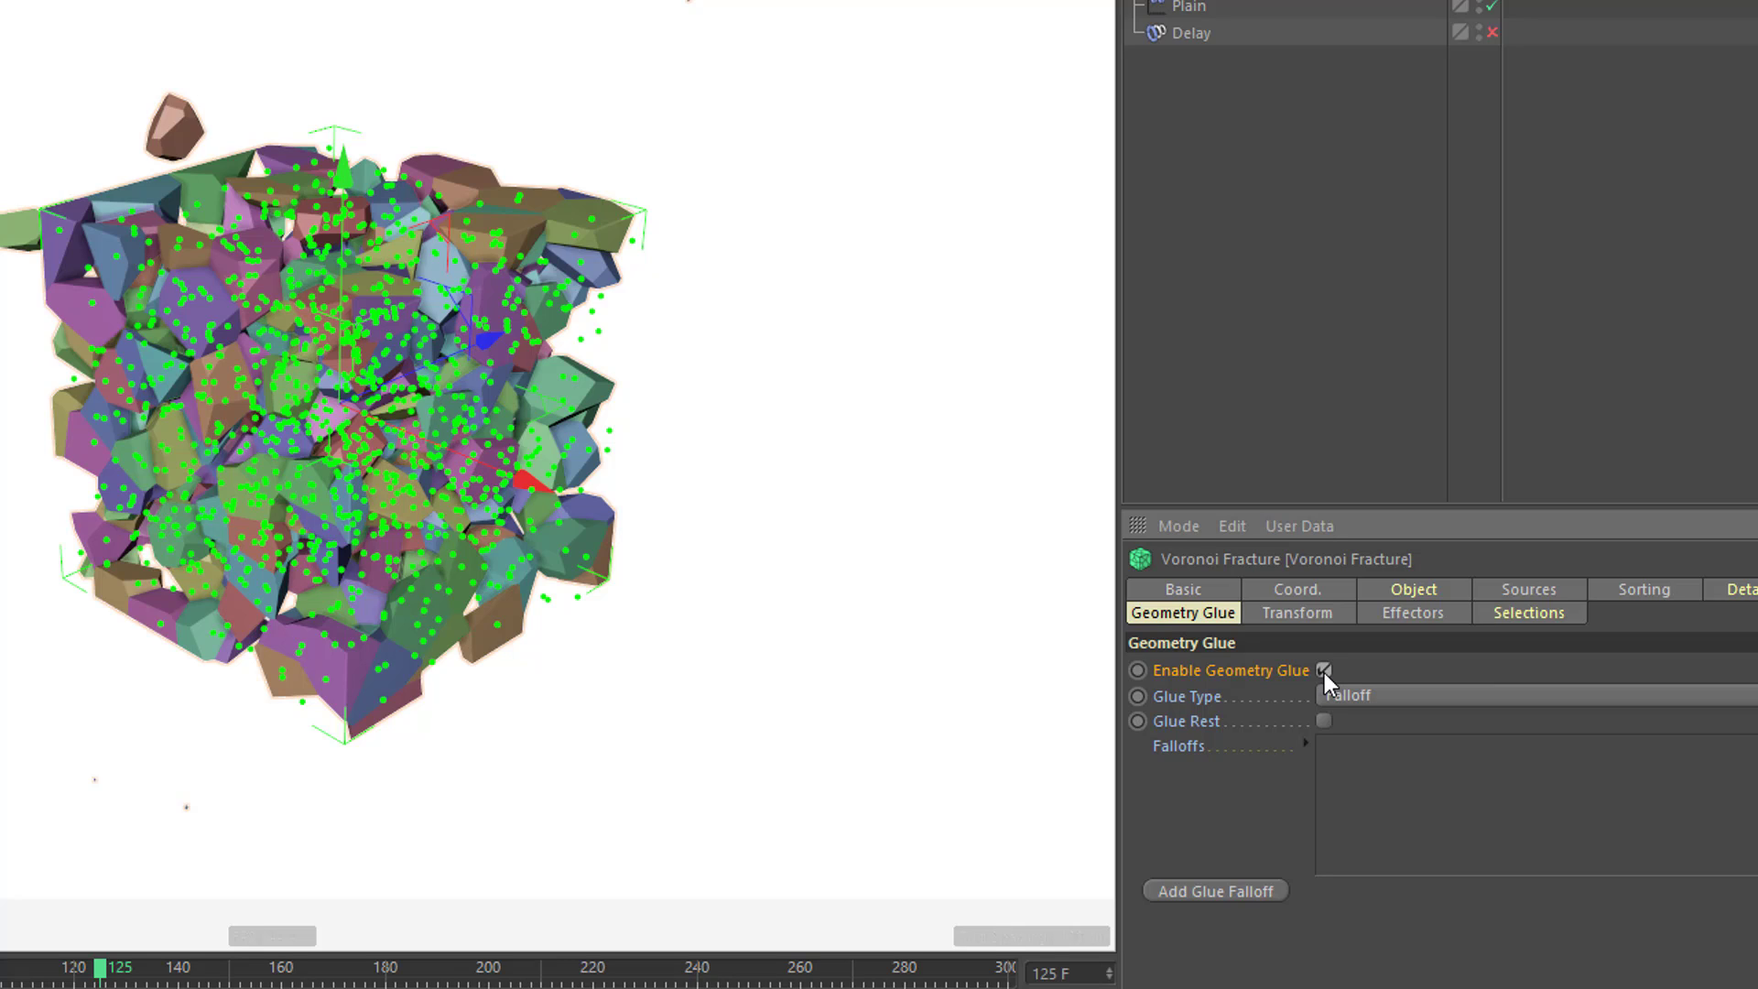
left_click(1346, 696)
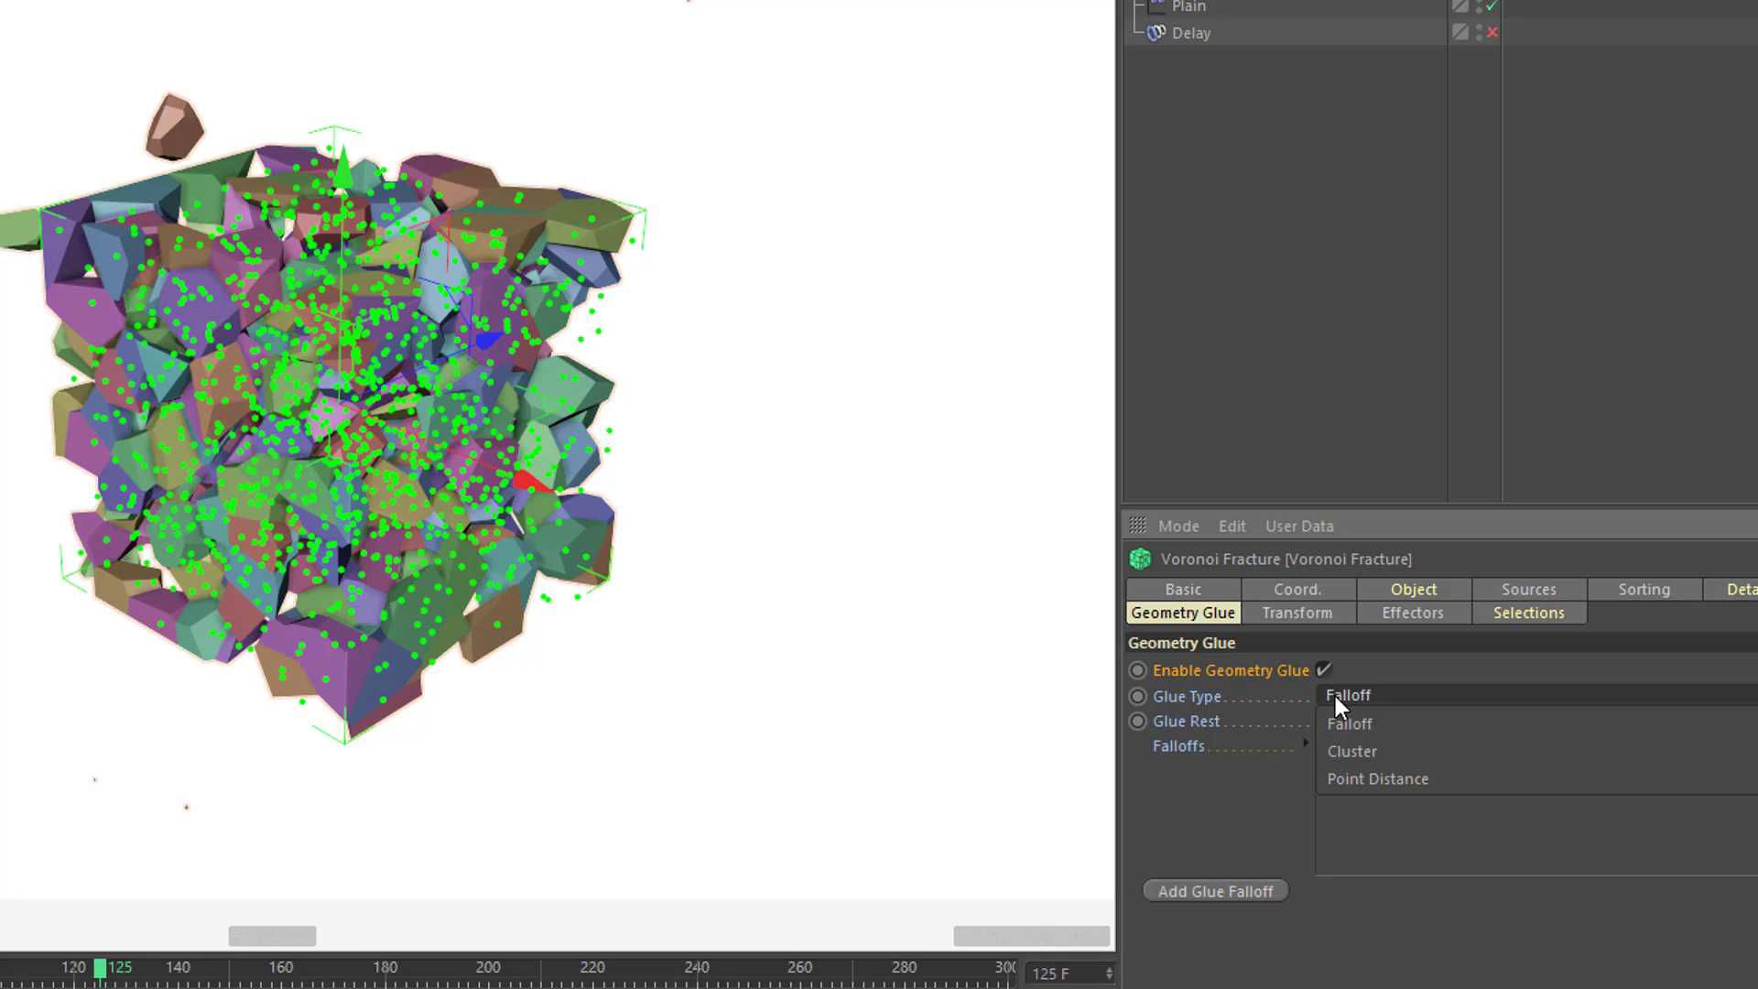
mouse_move(1352, 751)
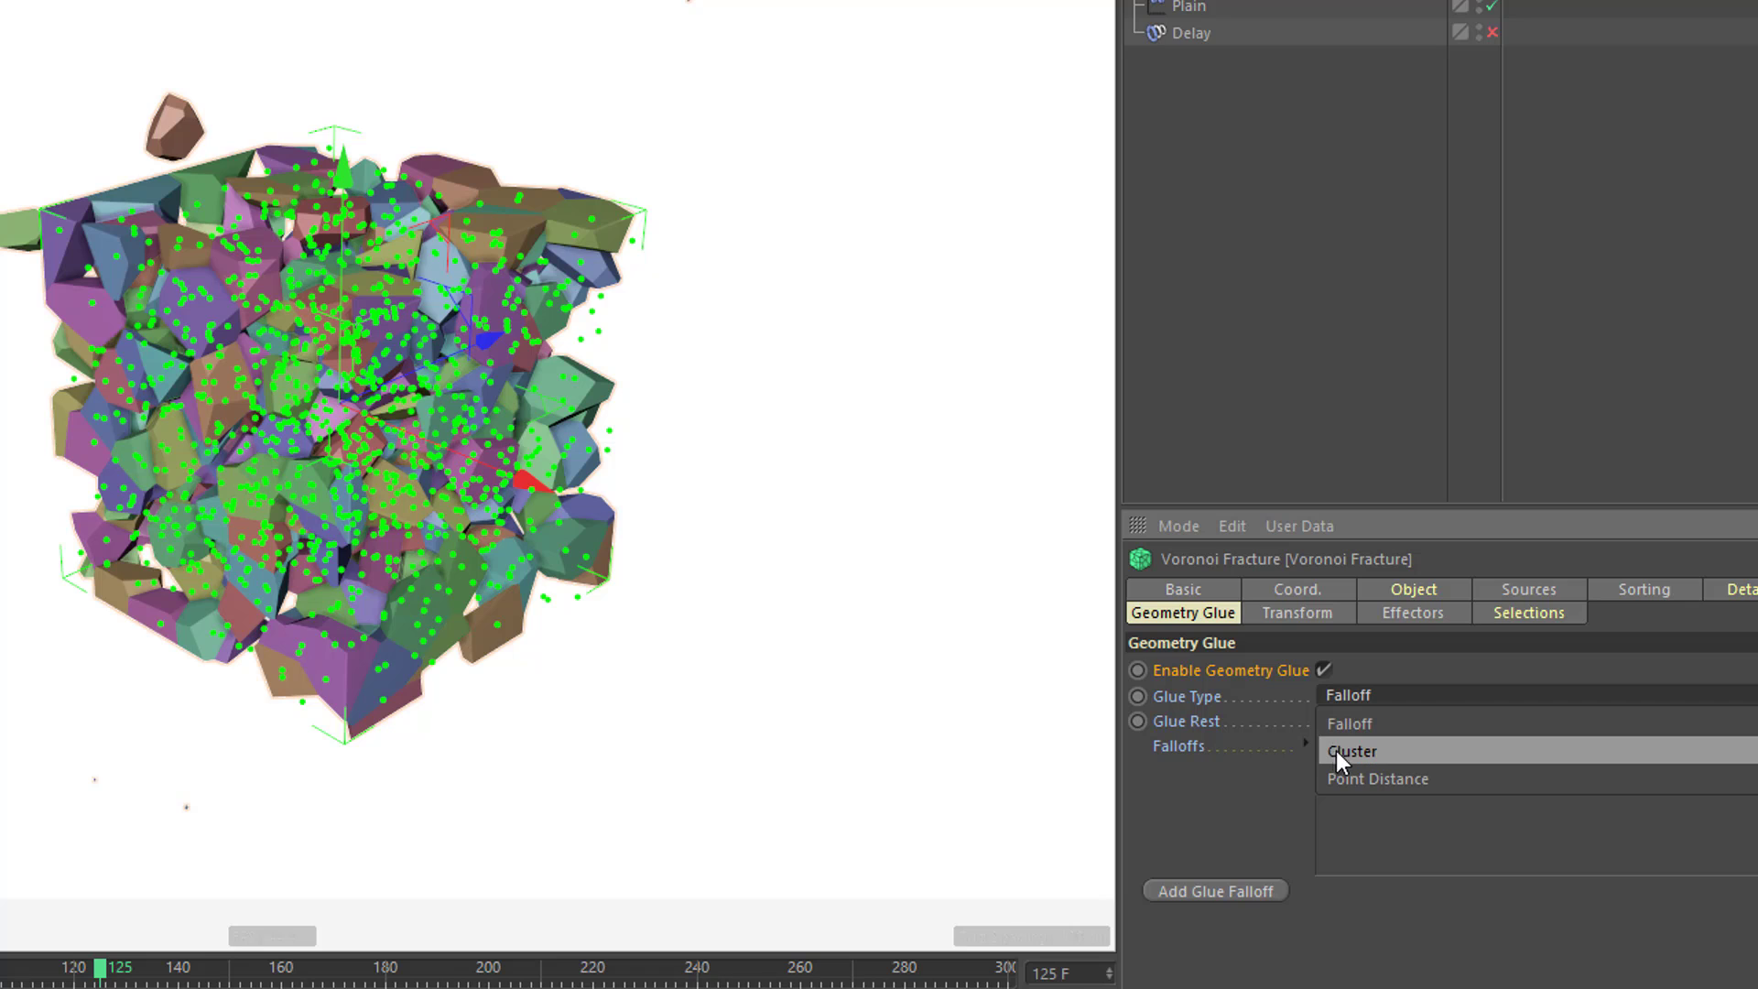
left_click(1351, 751)
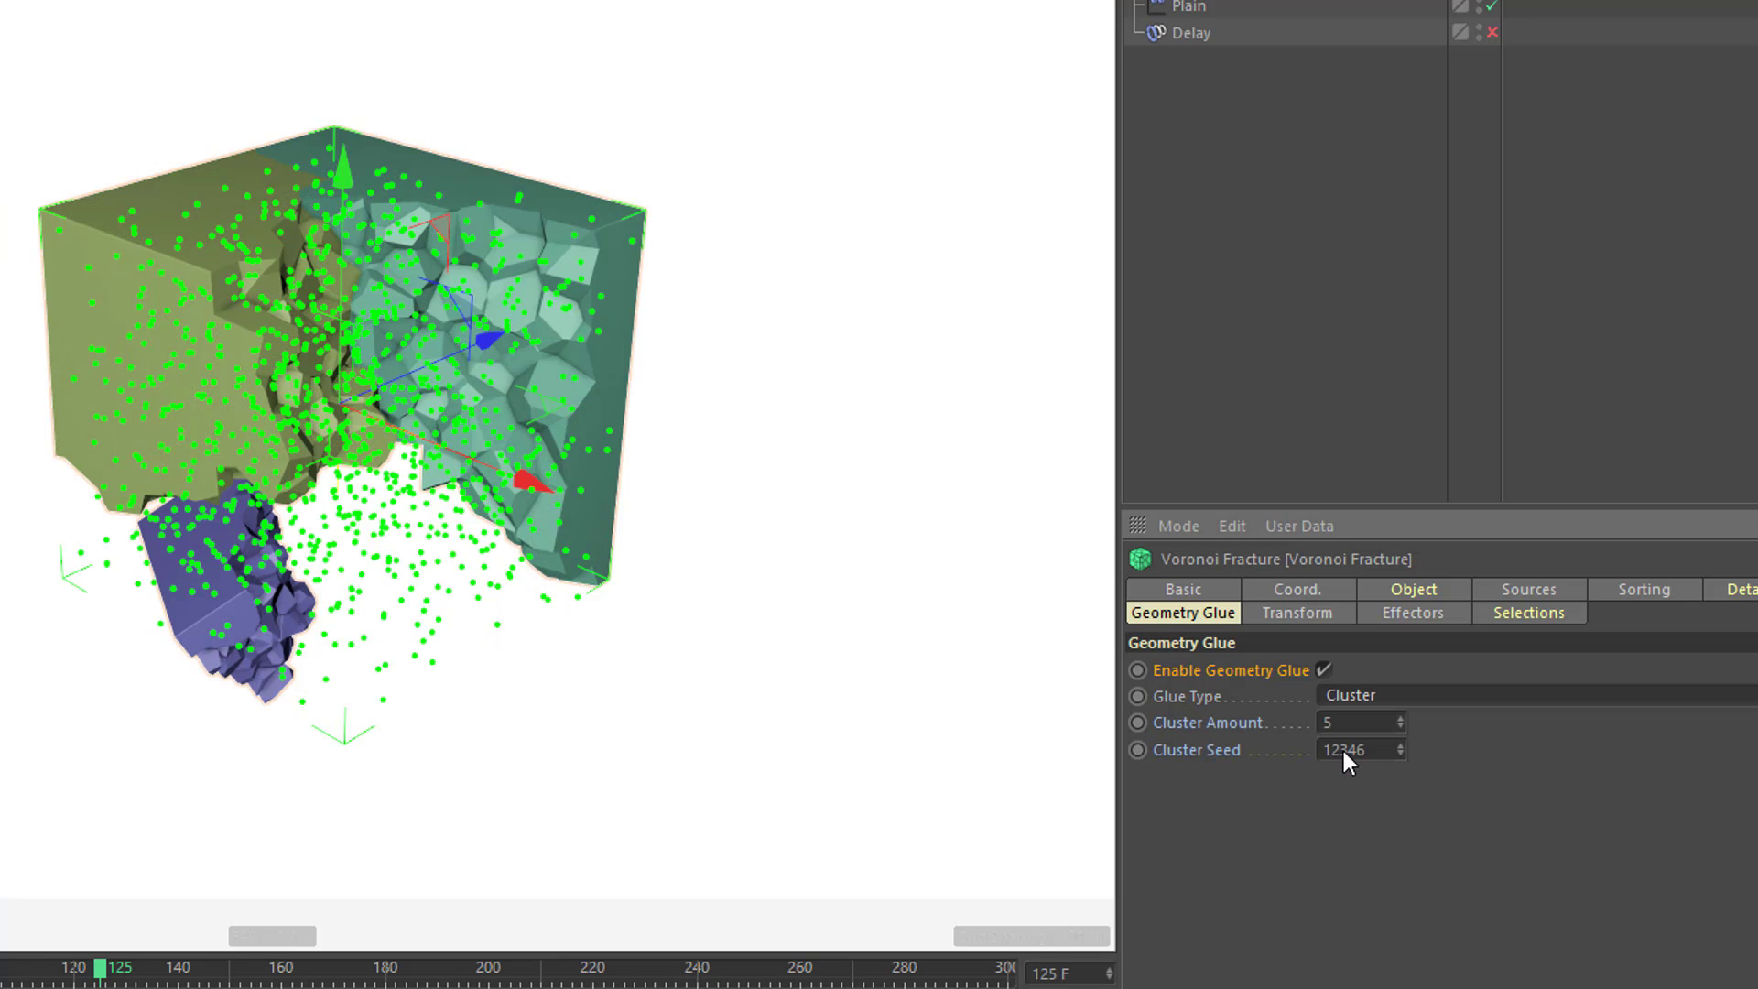
mouse_move(1256, 728)
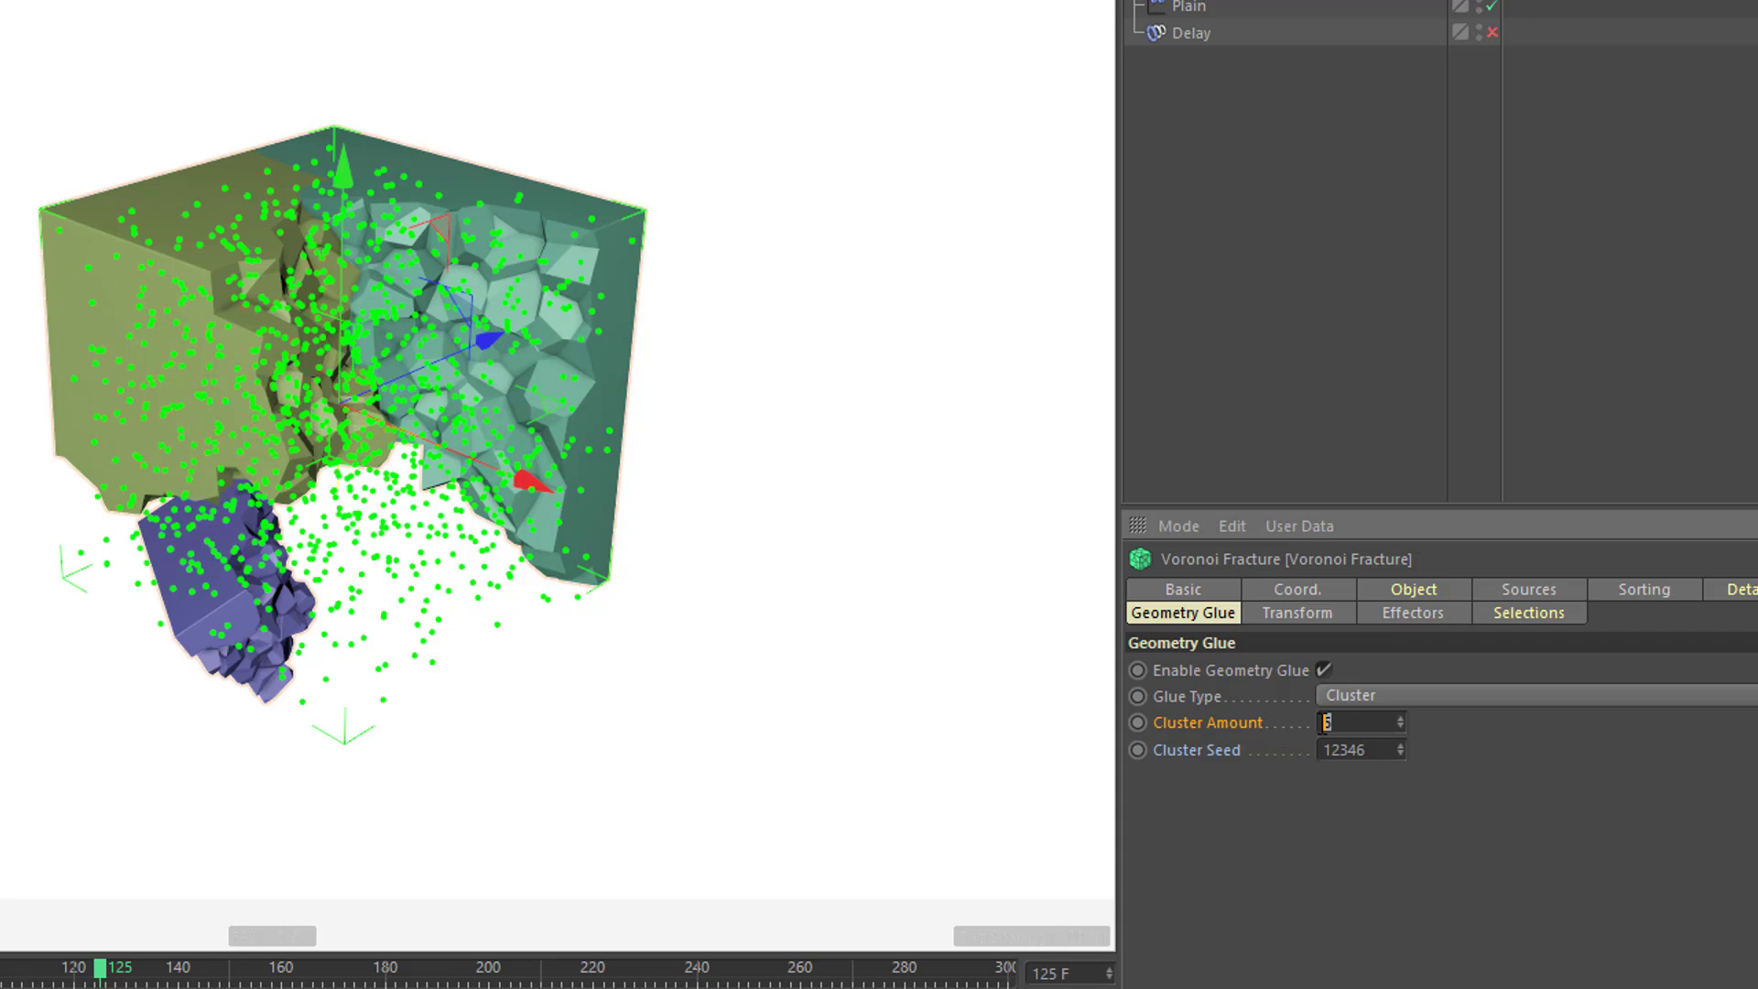
type("14")
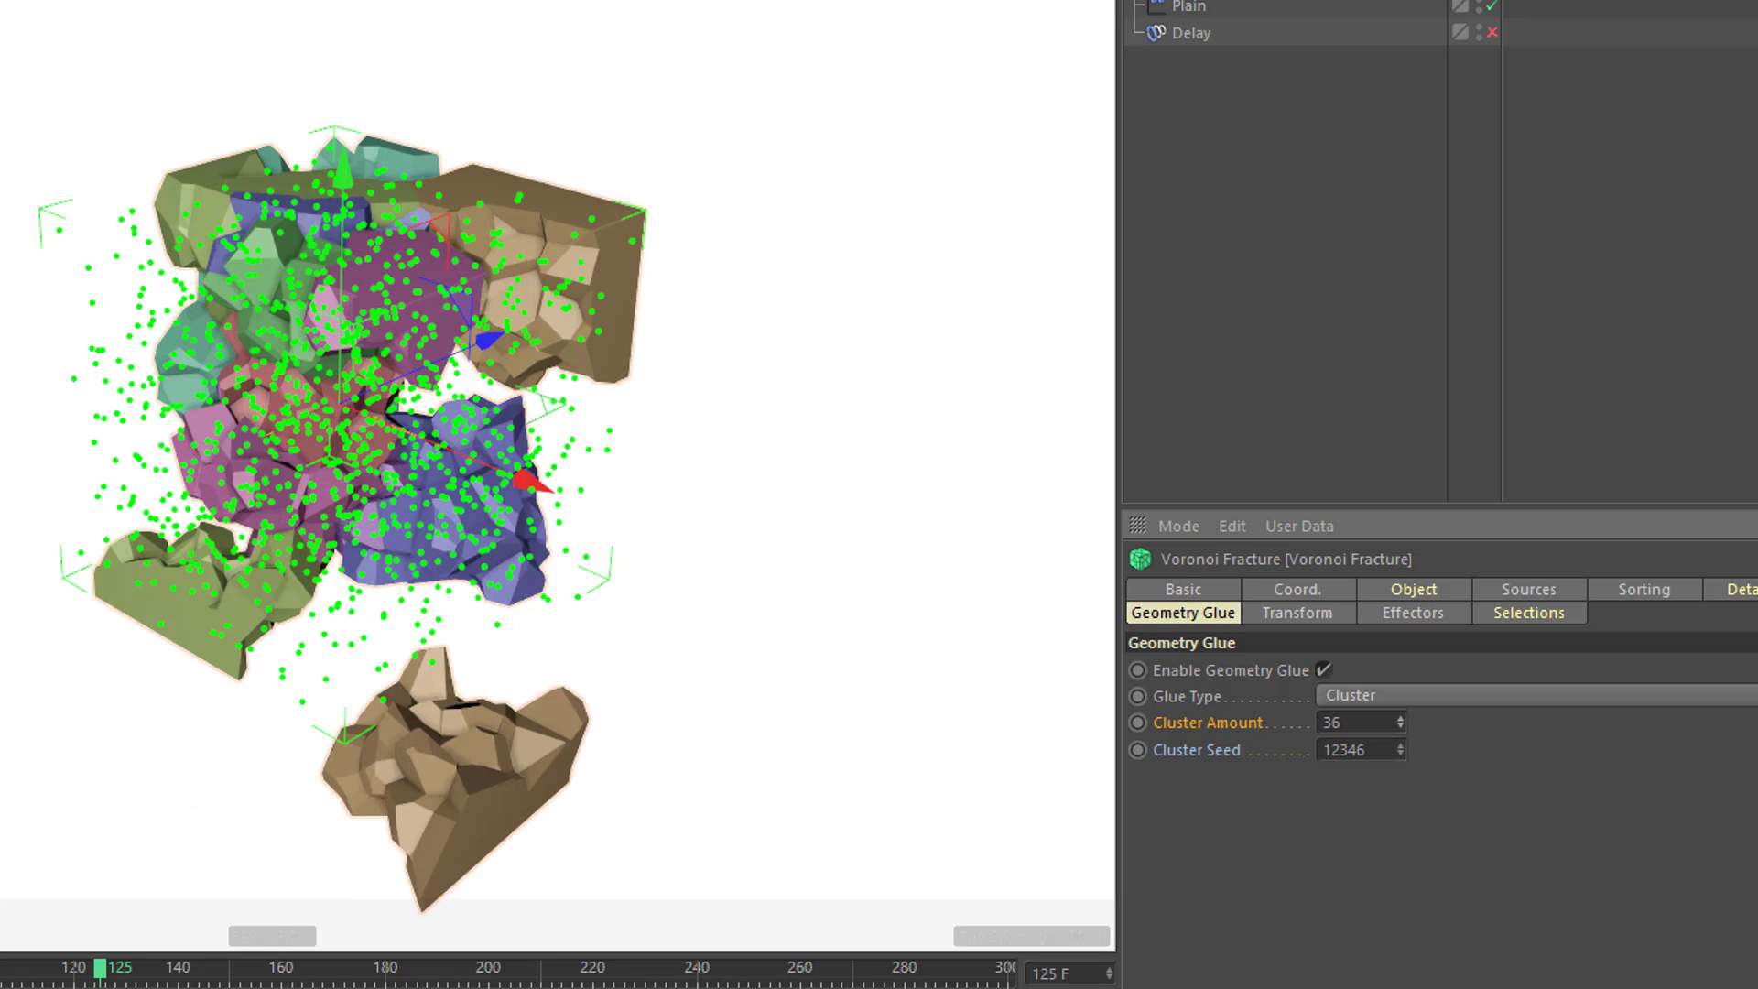
left_click(1393, 722)
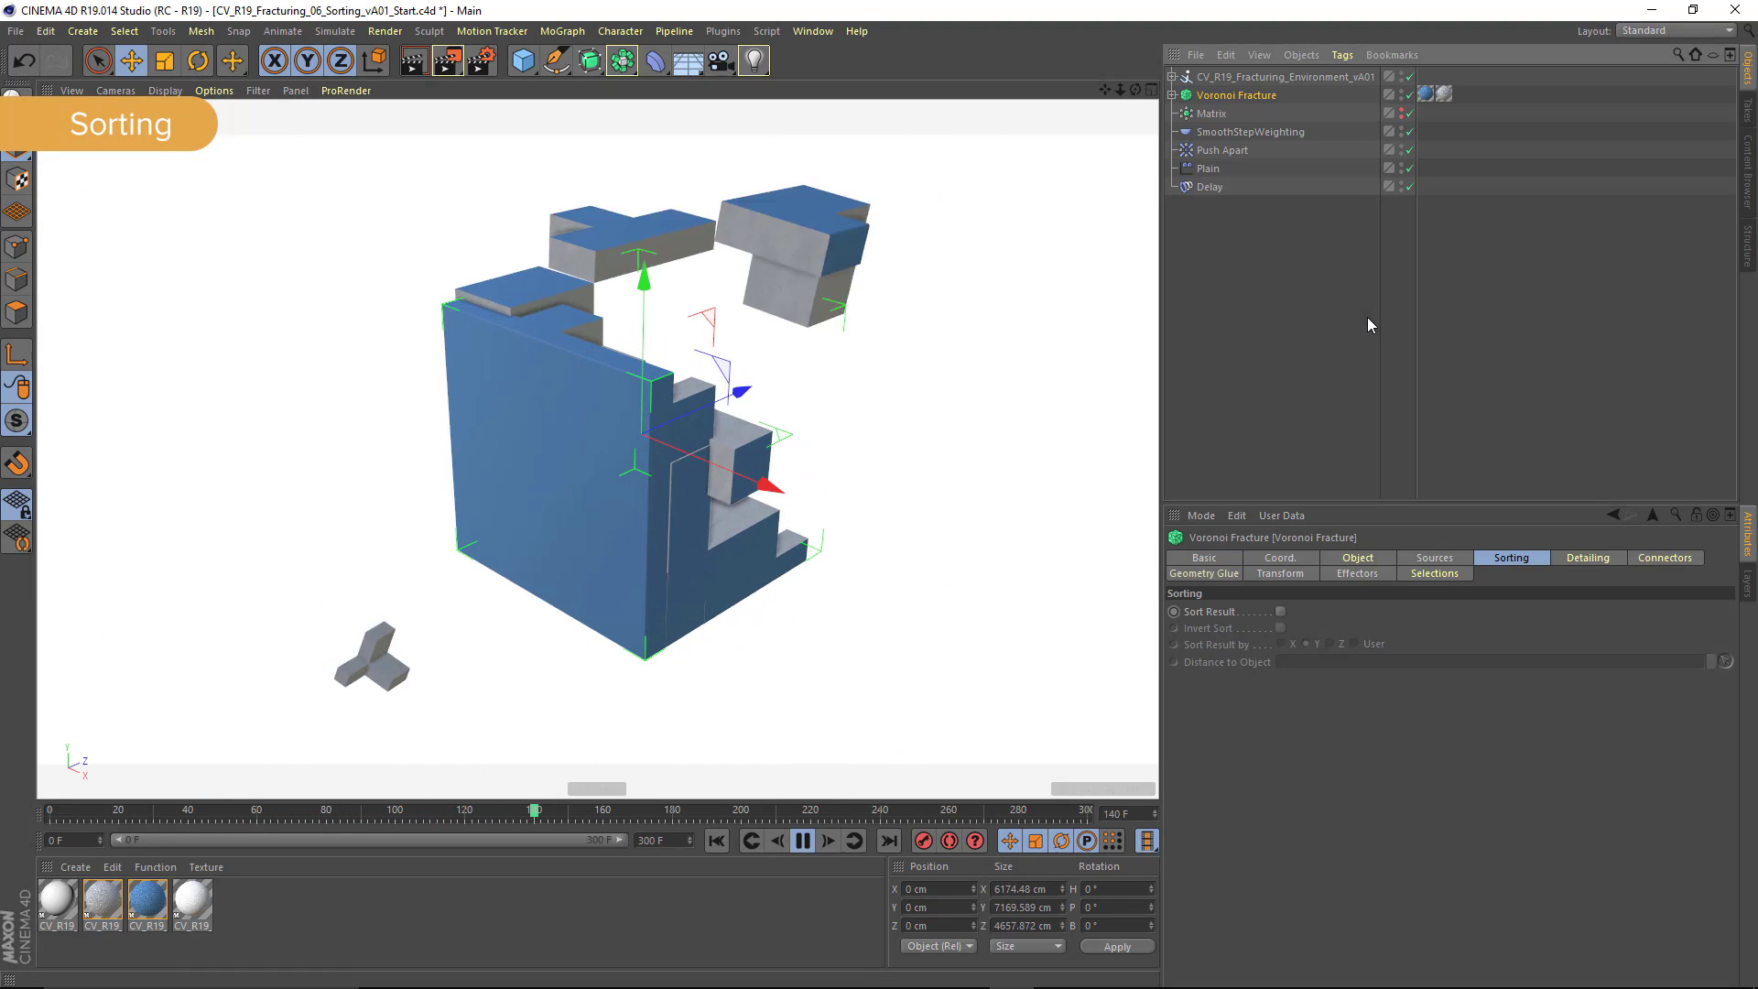
Play the Sorting scene and enable Sort Result so fragments build on in sorted order
left_click(740, 809)
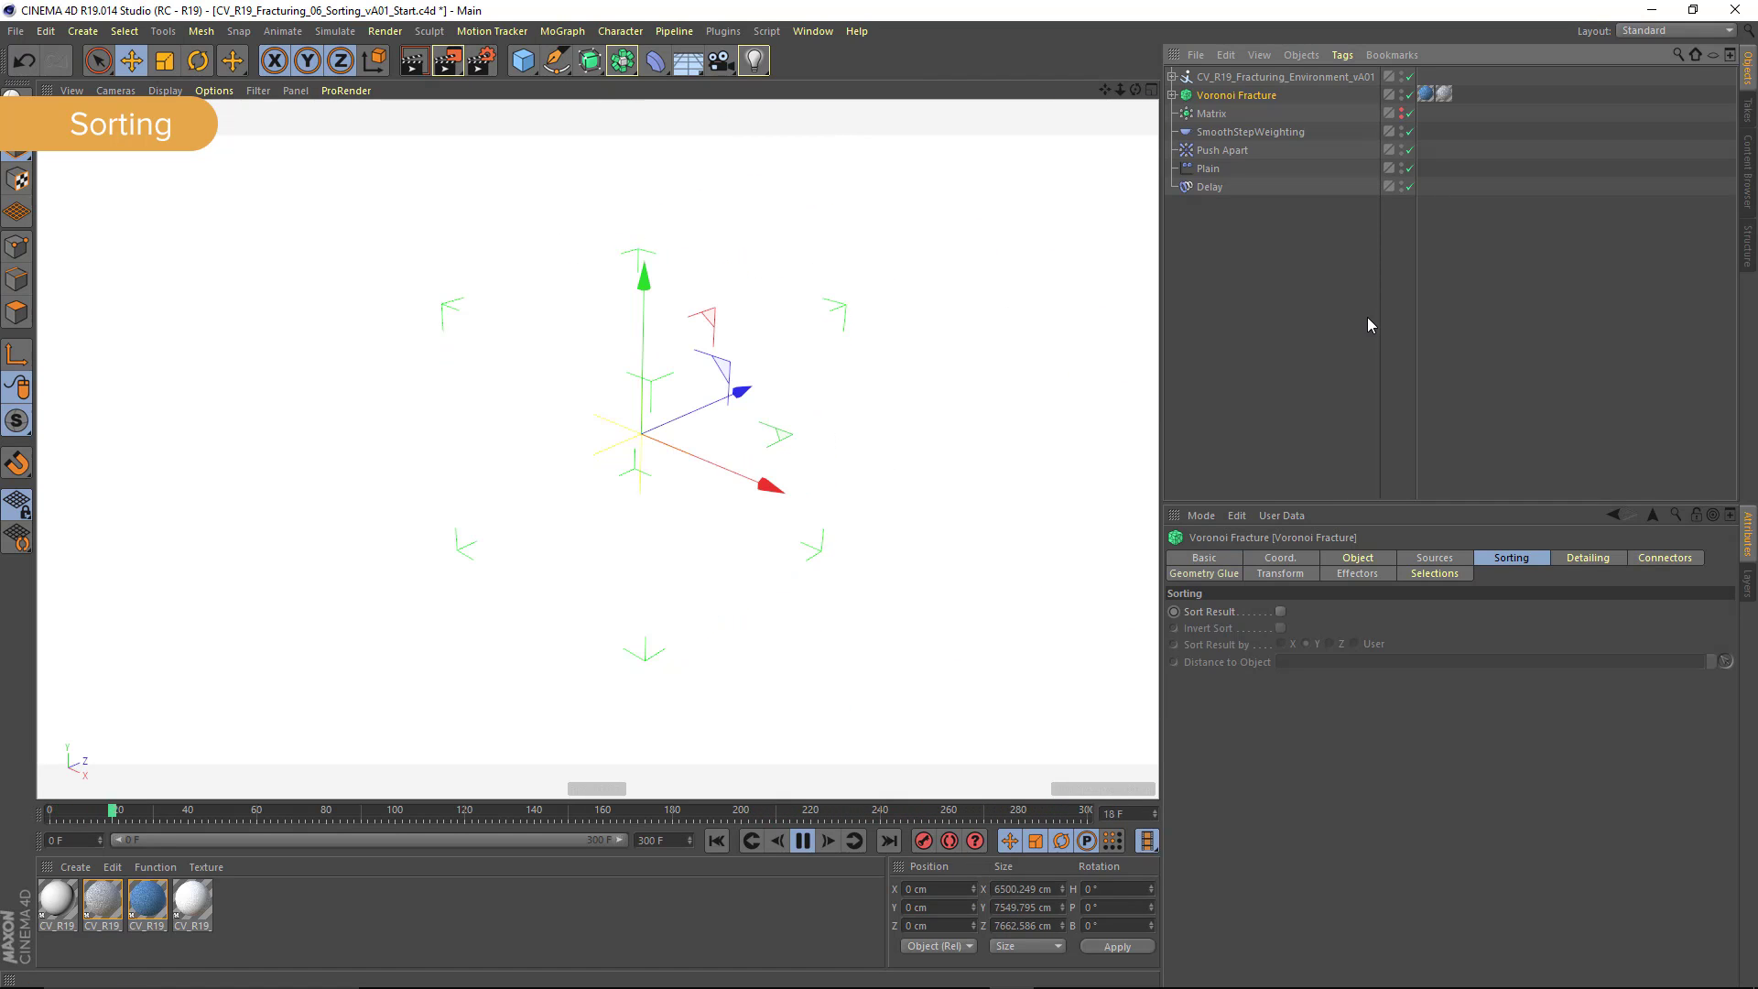
left_click(802, 841)
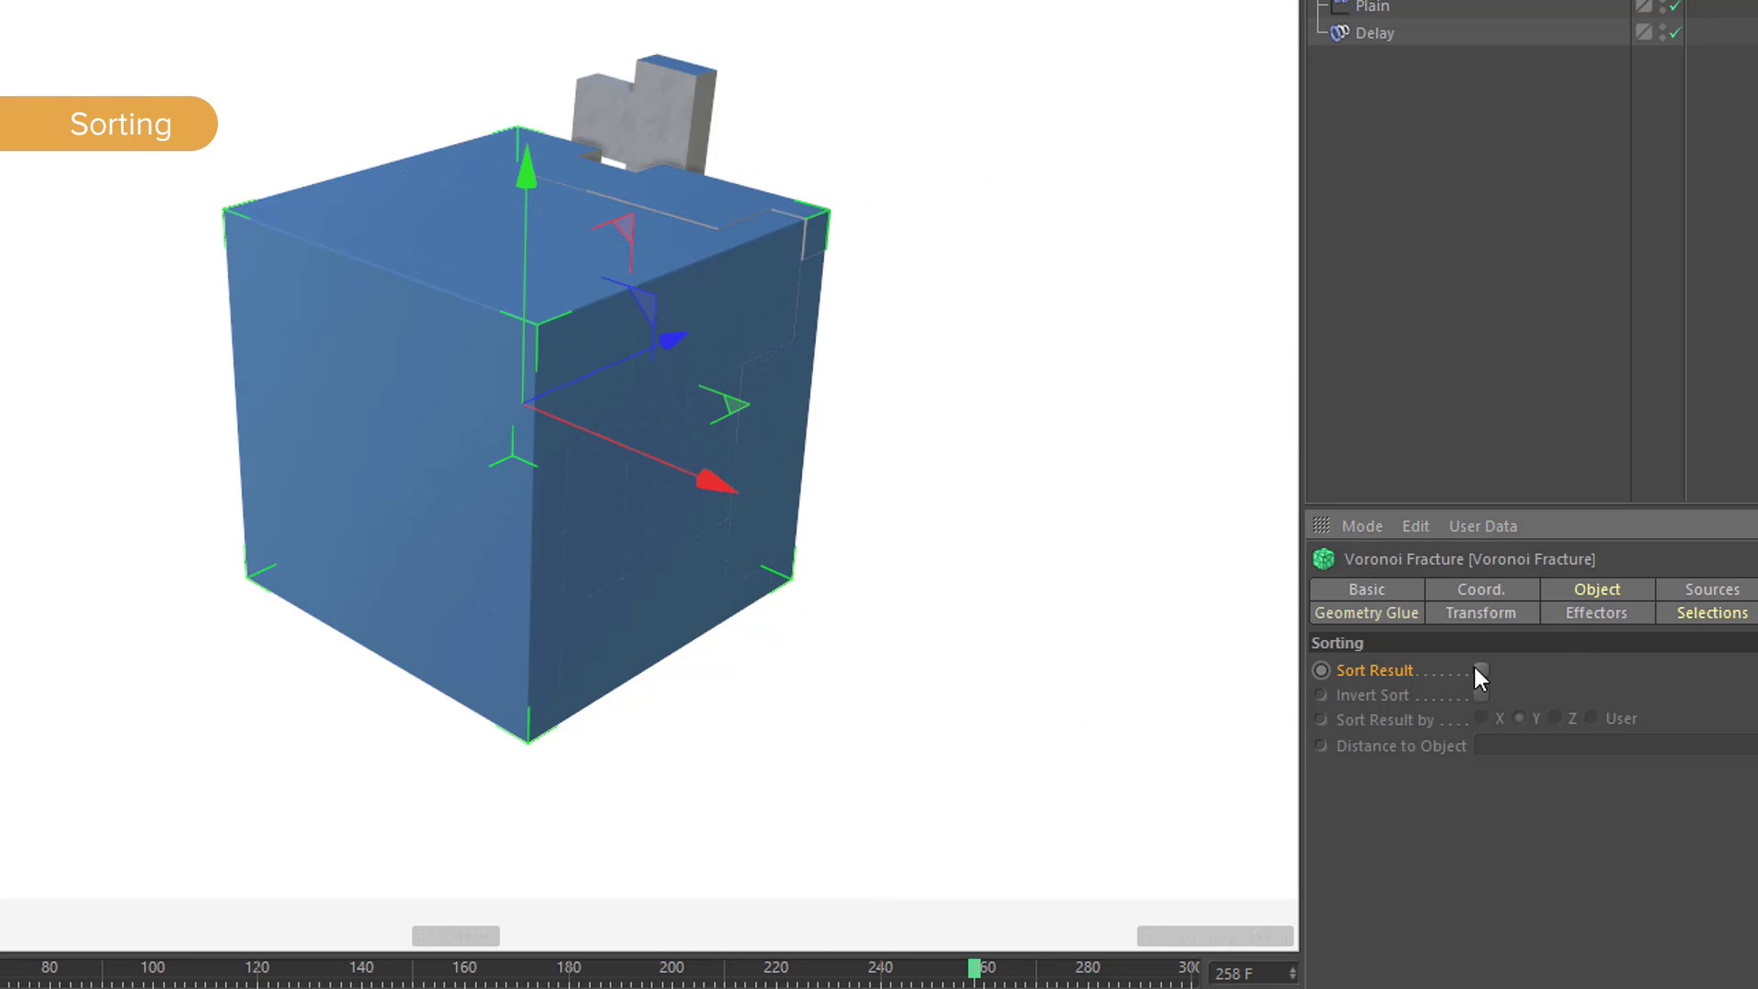
left_click(1480, 670)
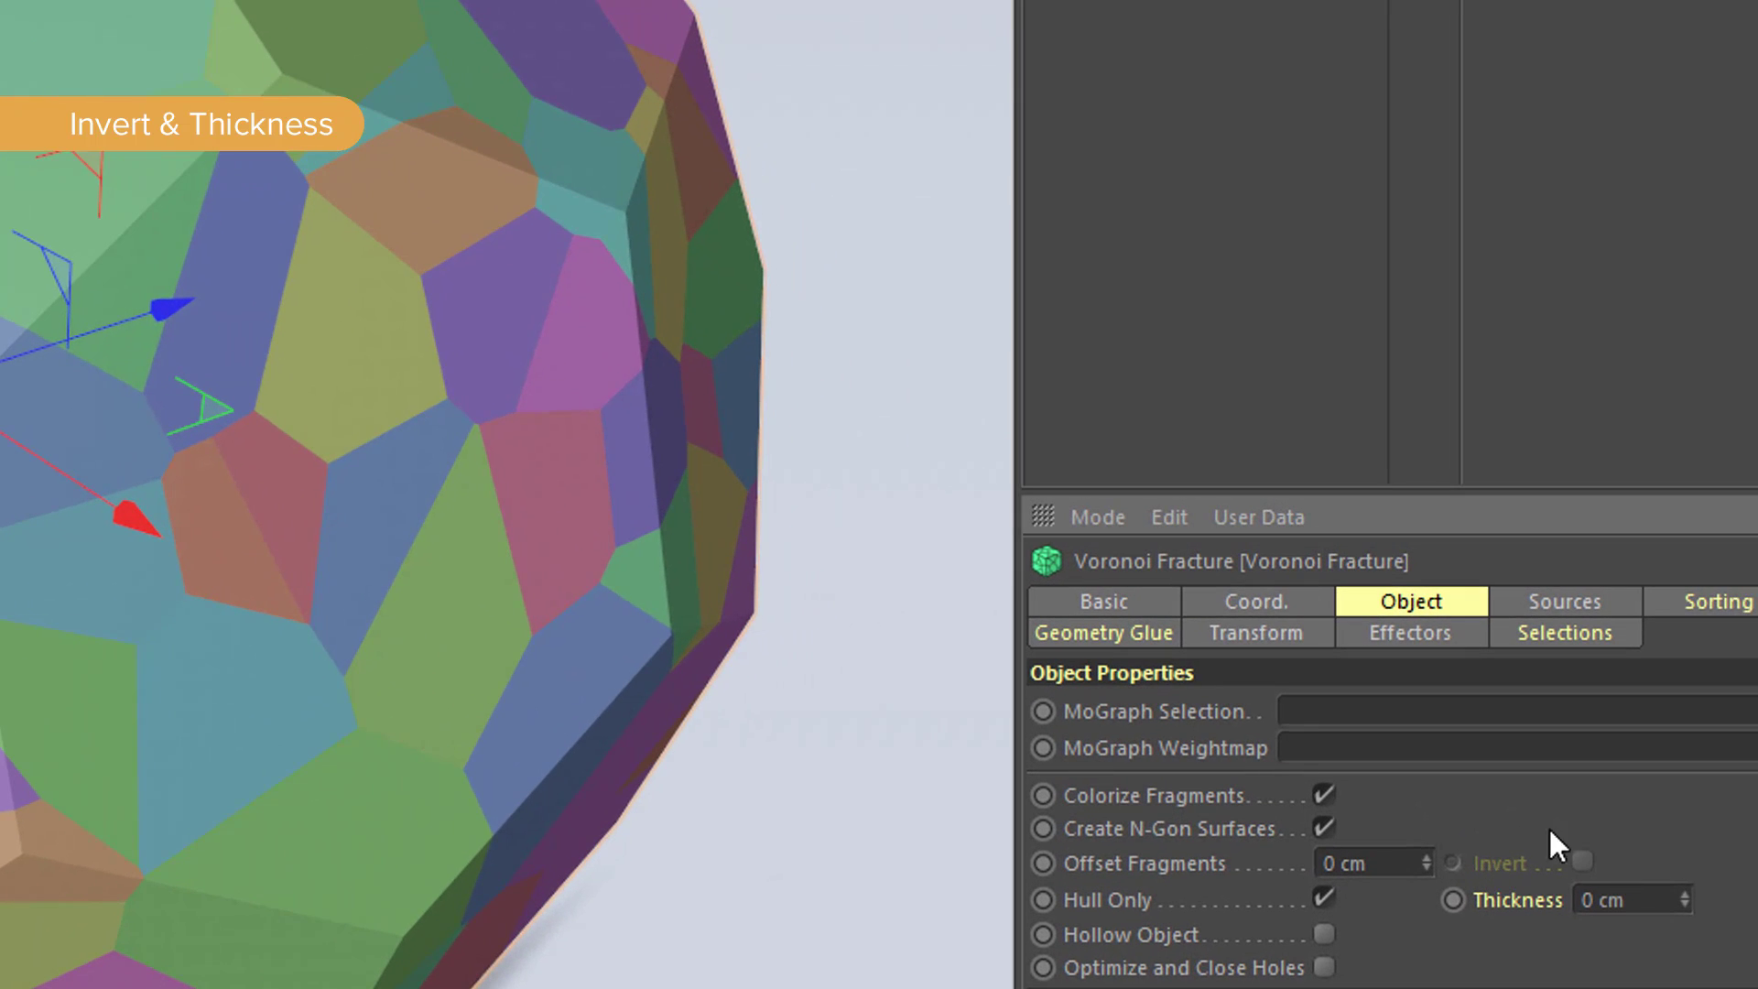
mouse_move(1143, 862)
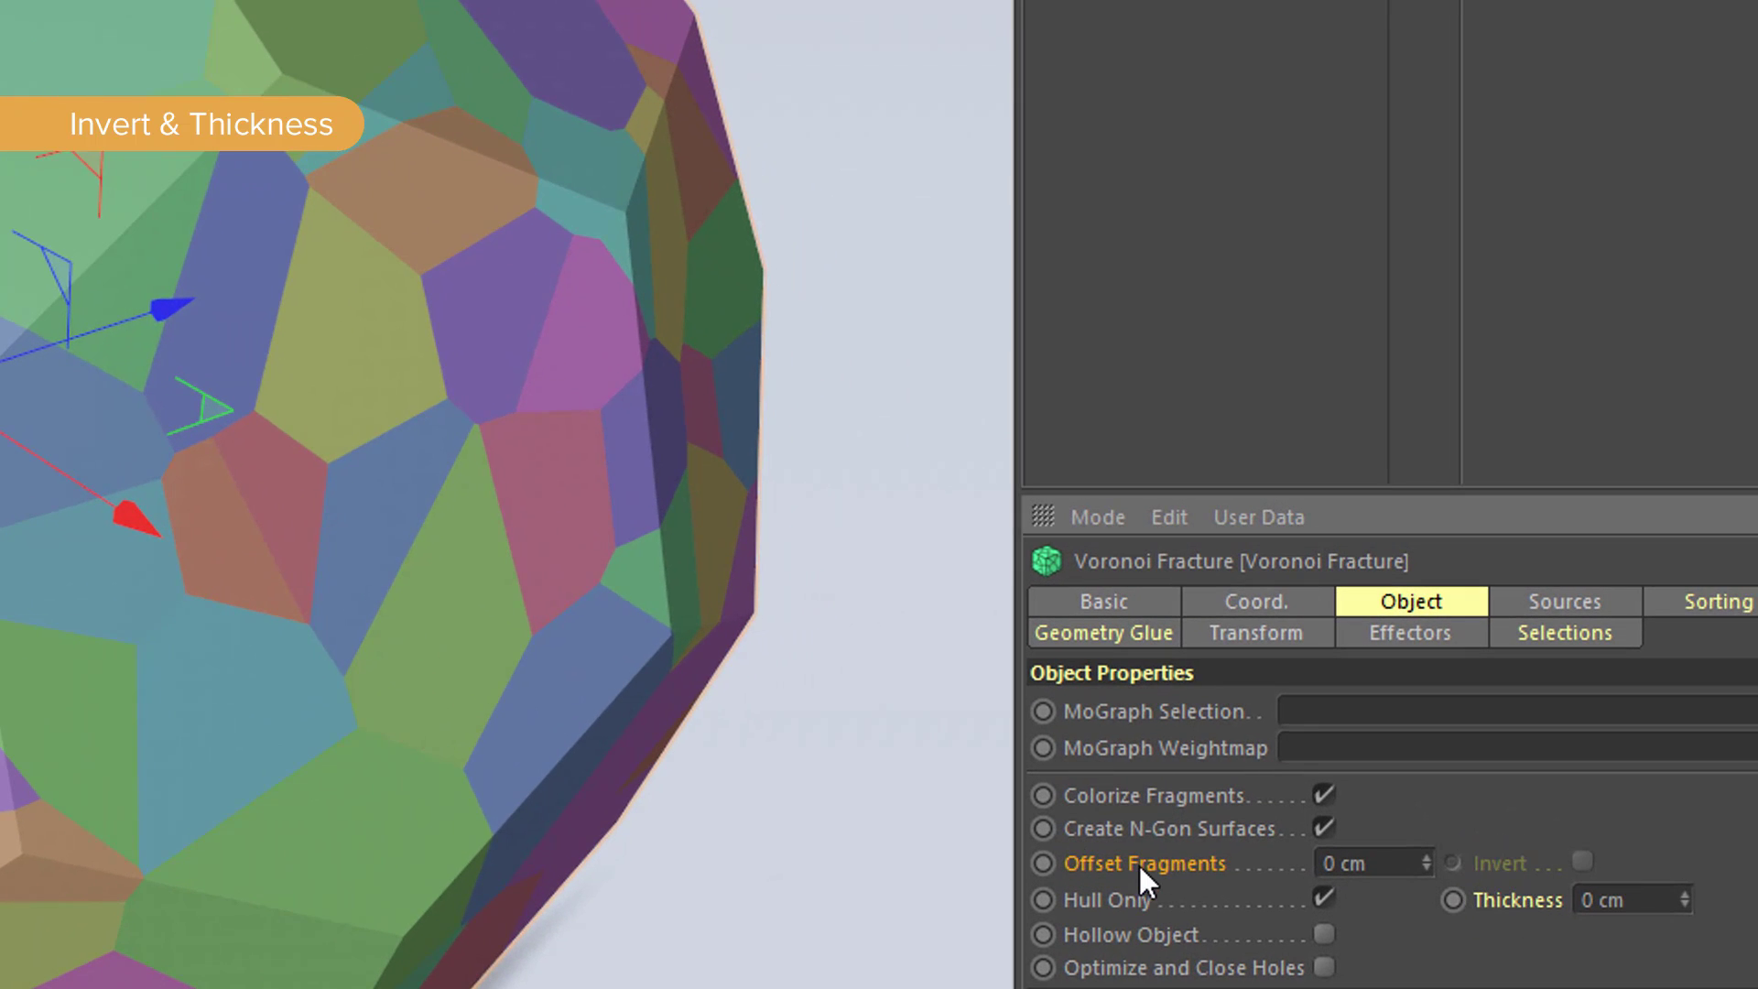
mouse_move(1430, 882)
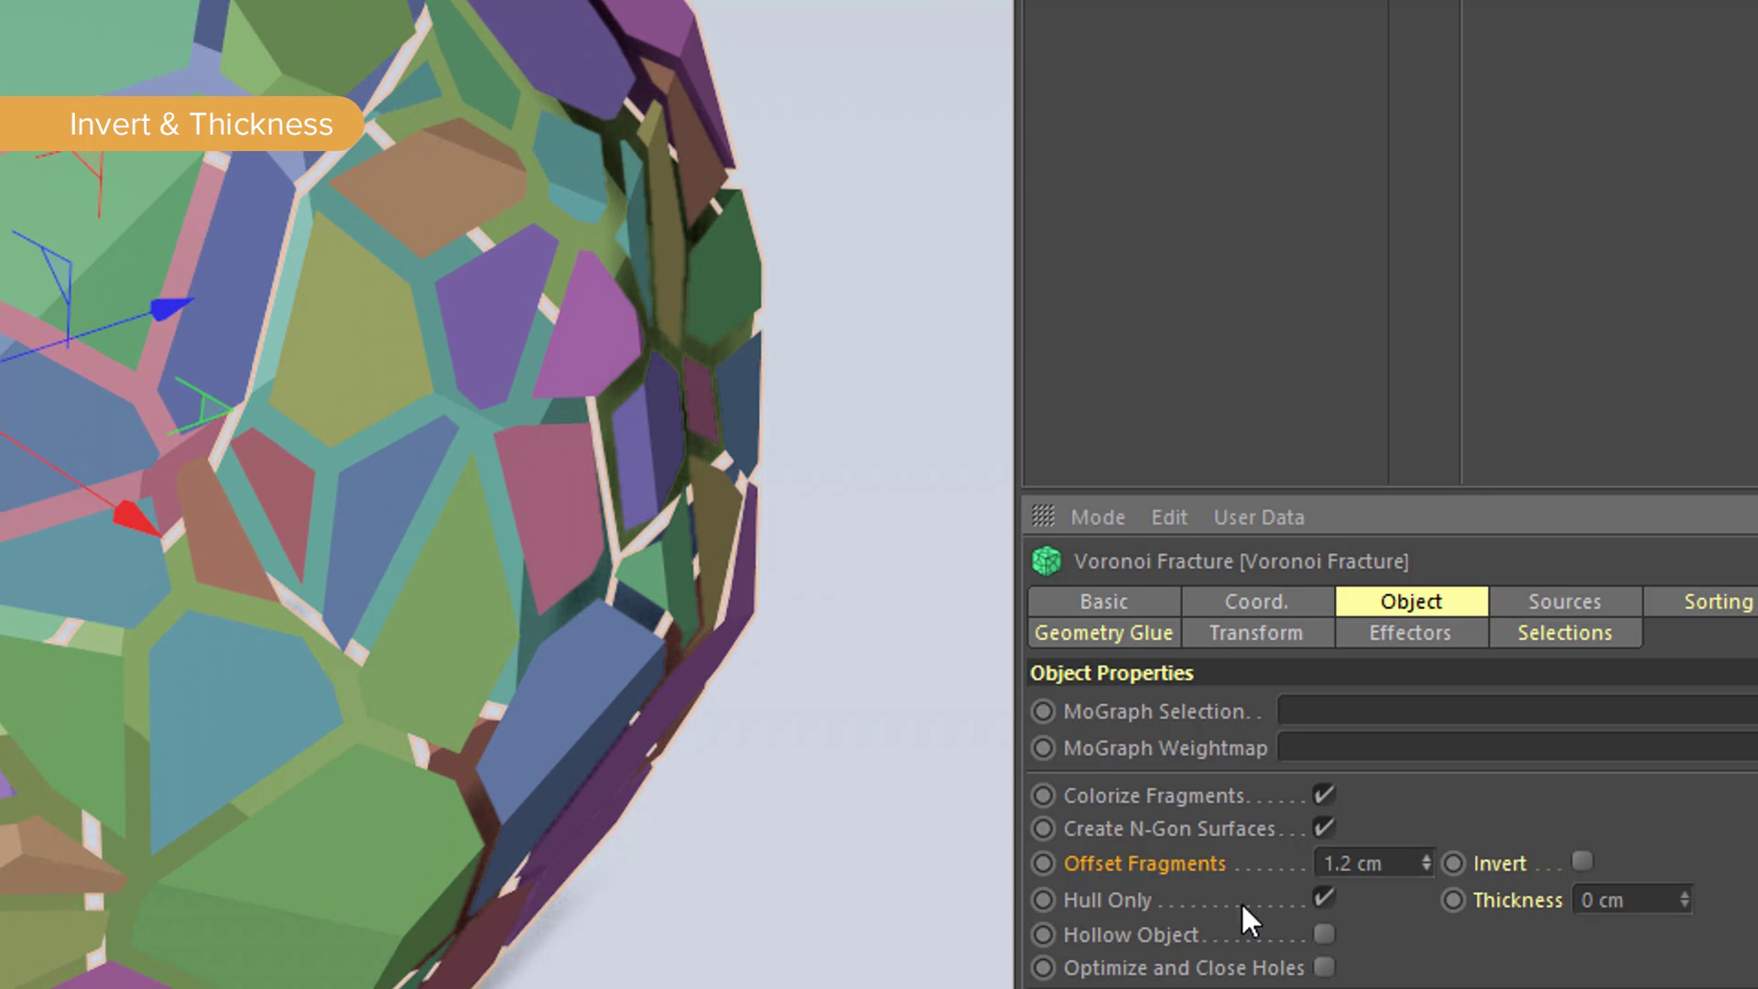
Toggle Hull Only off and back on while setting 1.2 cm fragment offset and 4 cm thickness
left_click(1322, 899)
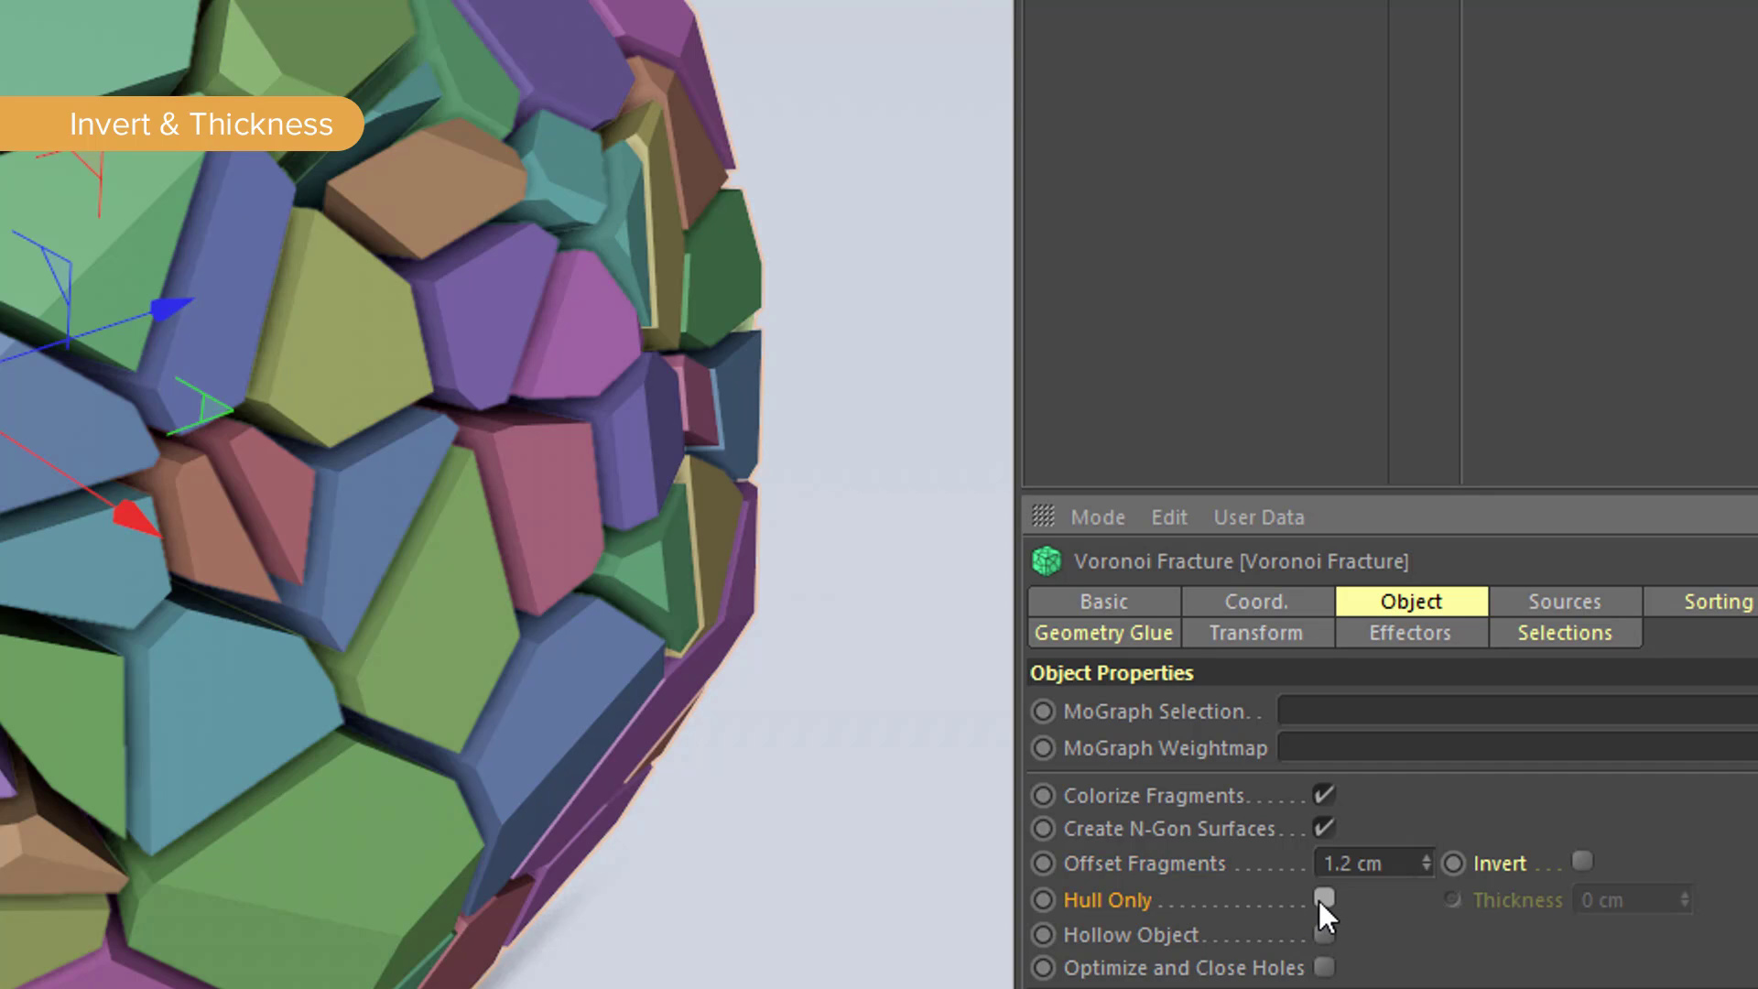
left_click(1322, 899)
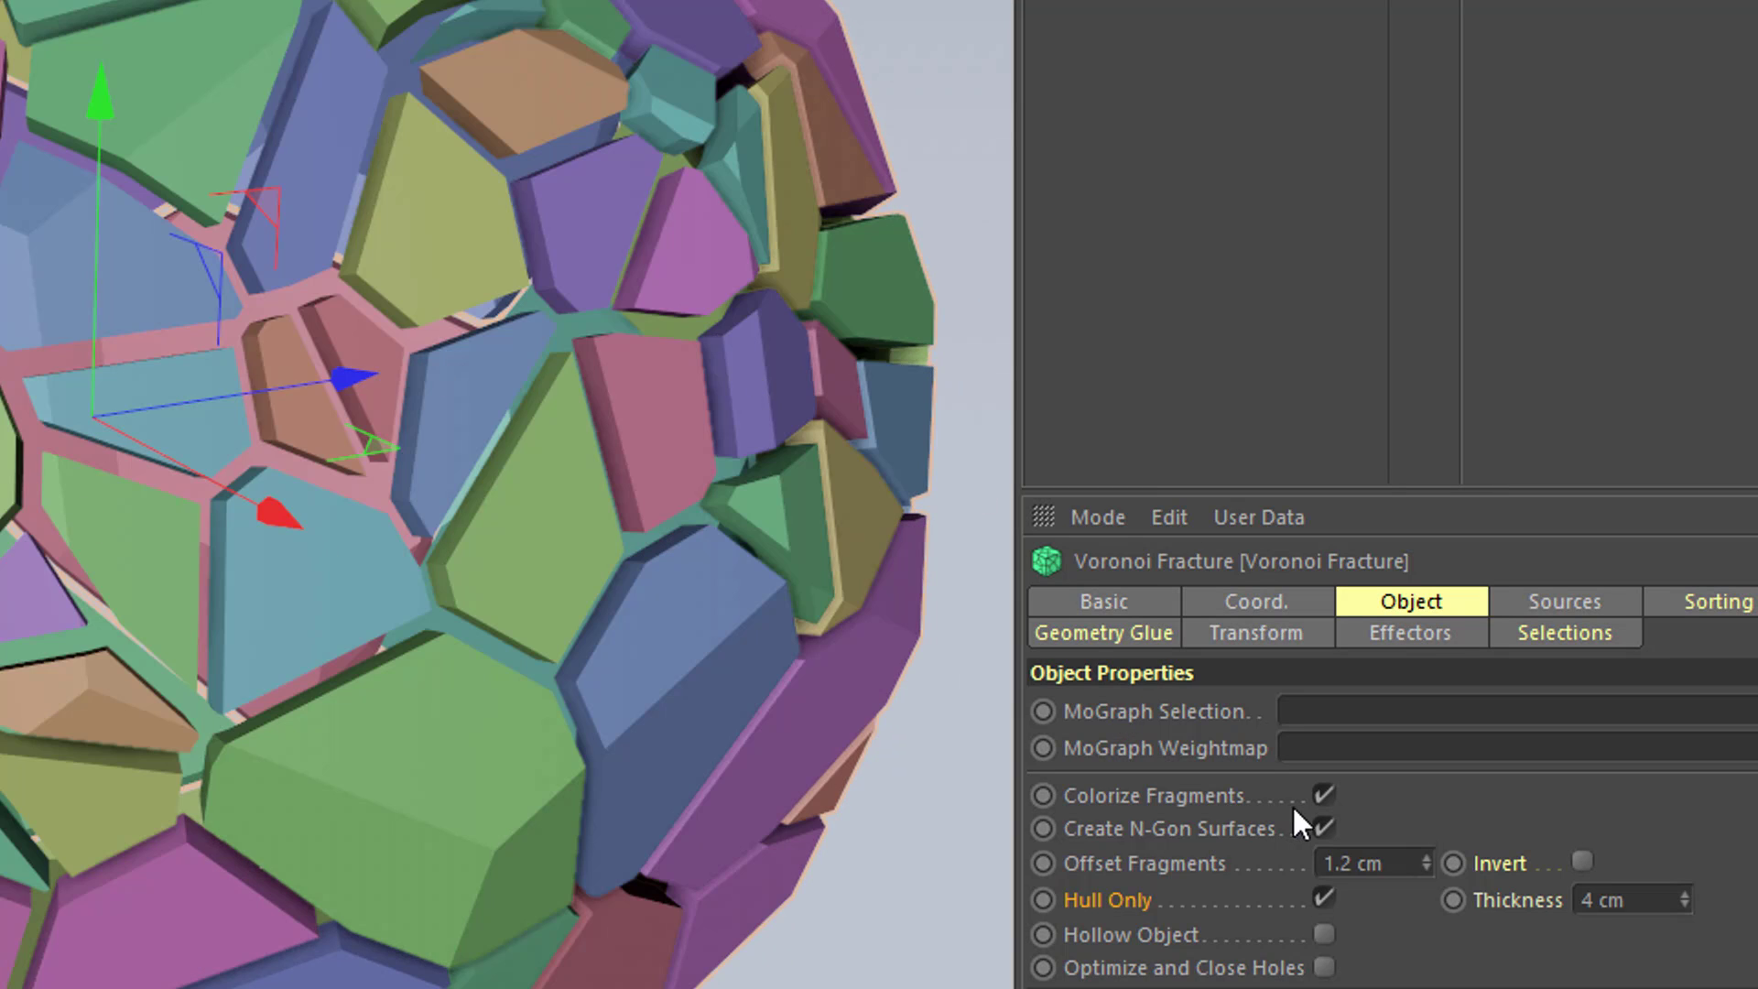
mouse_move(1501, 886)
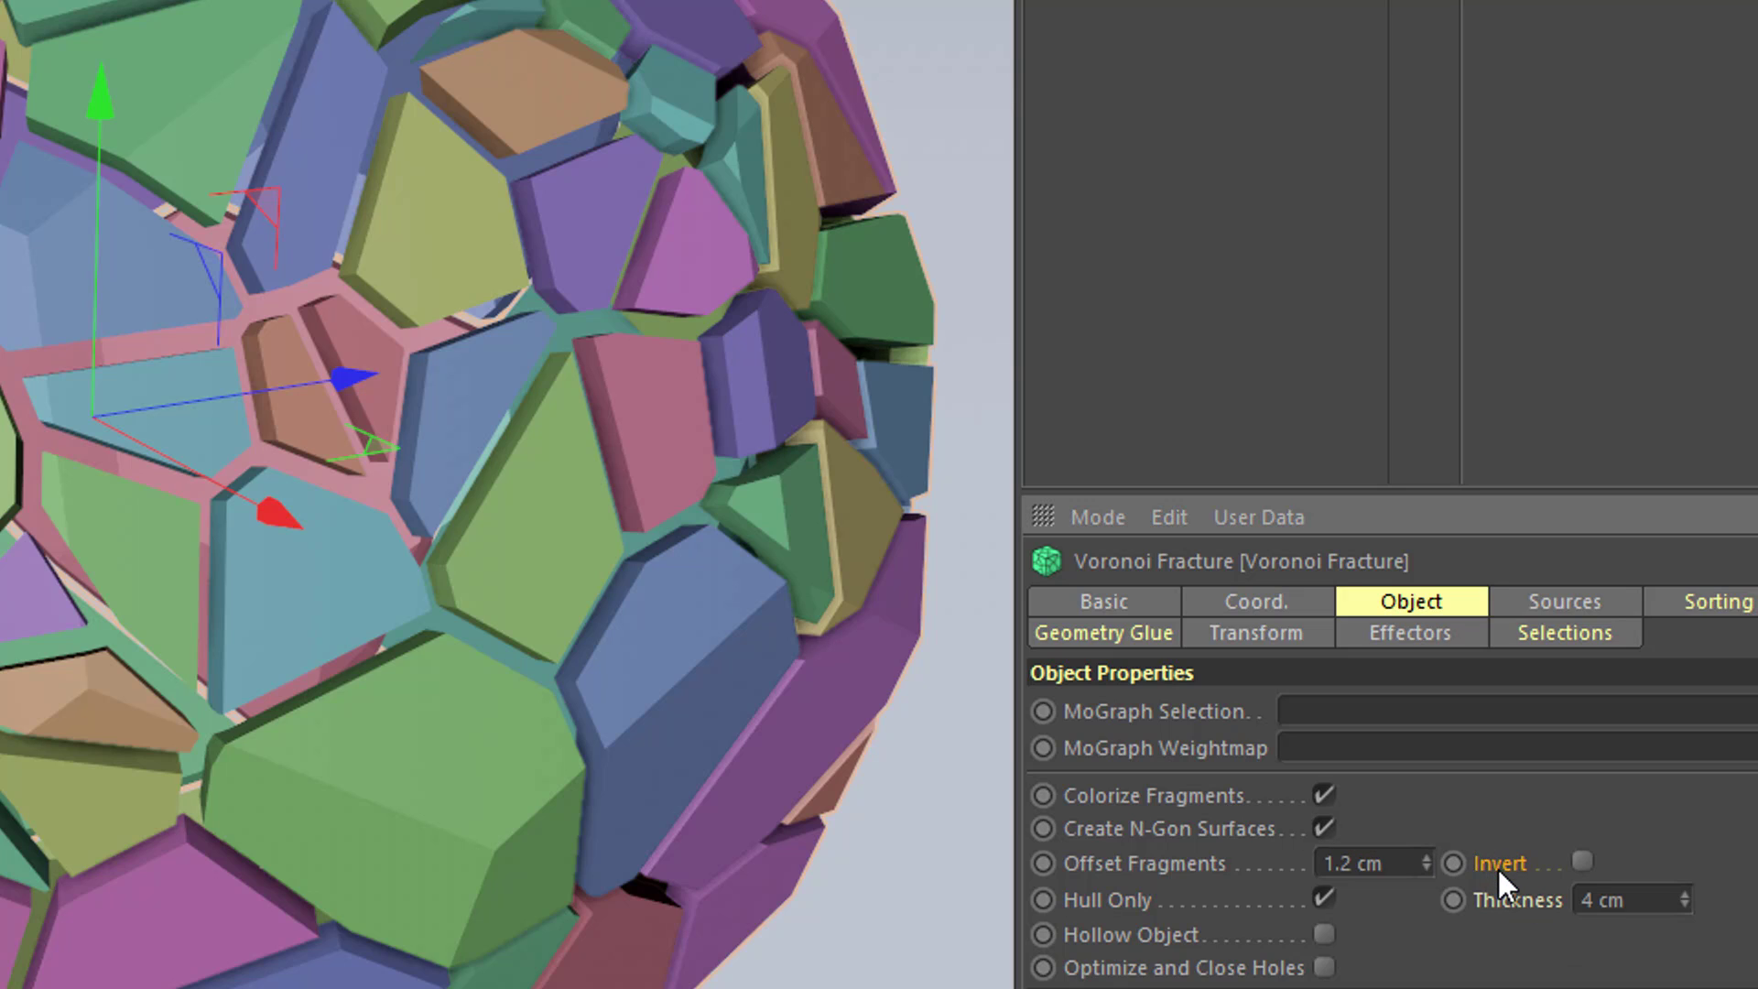
mouse_move(1578, 888)
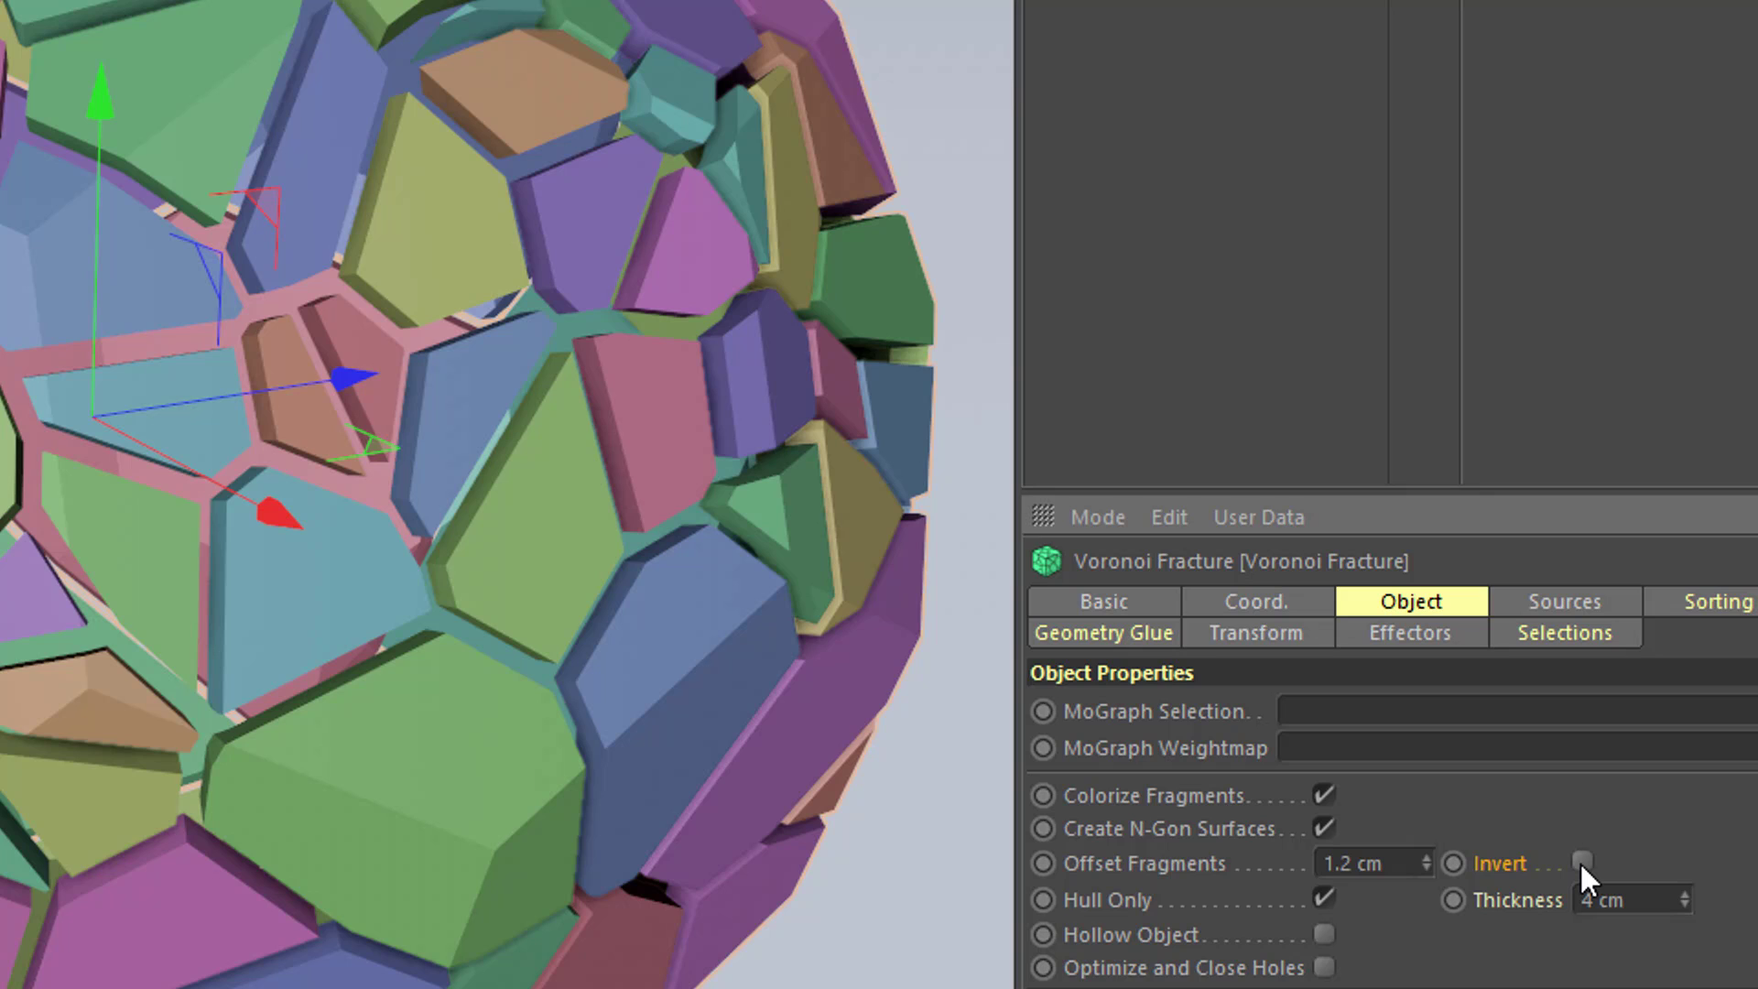
Enable Invert so the gaps between fragments become a solid lattice
left_click(1582, 862)
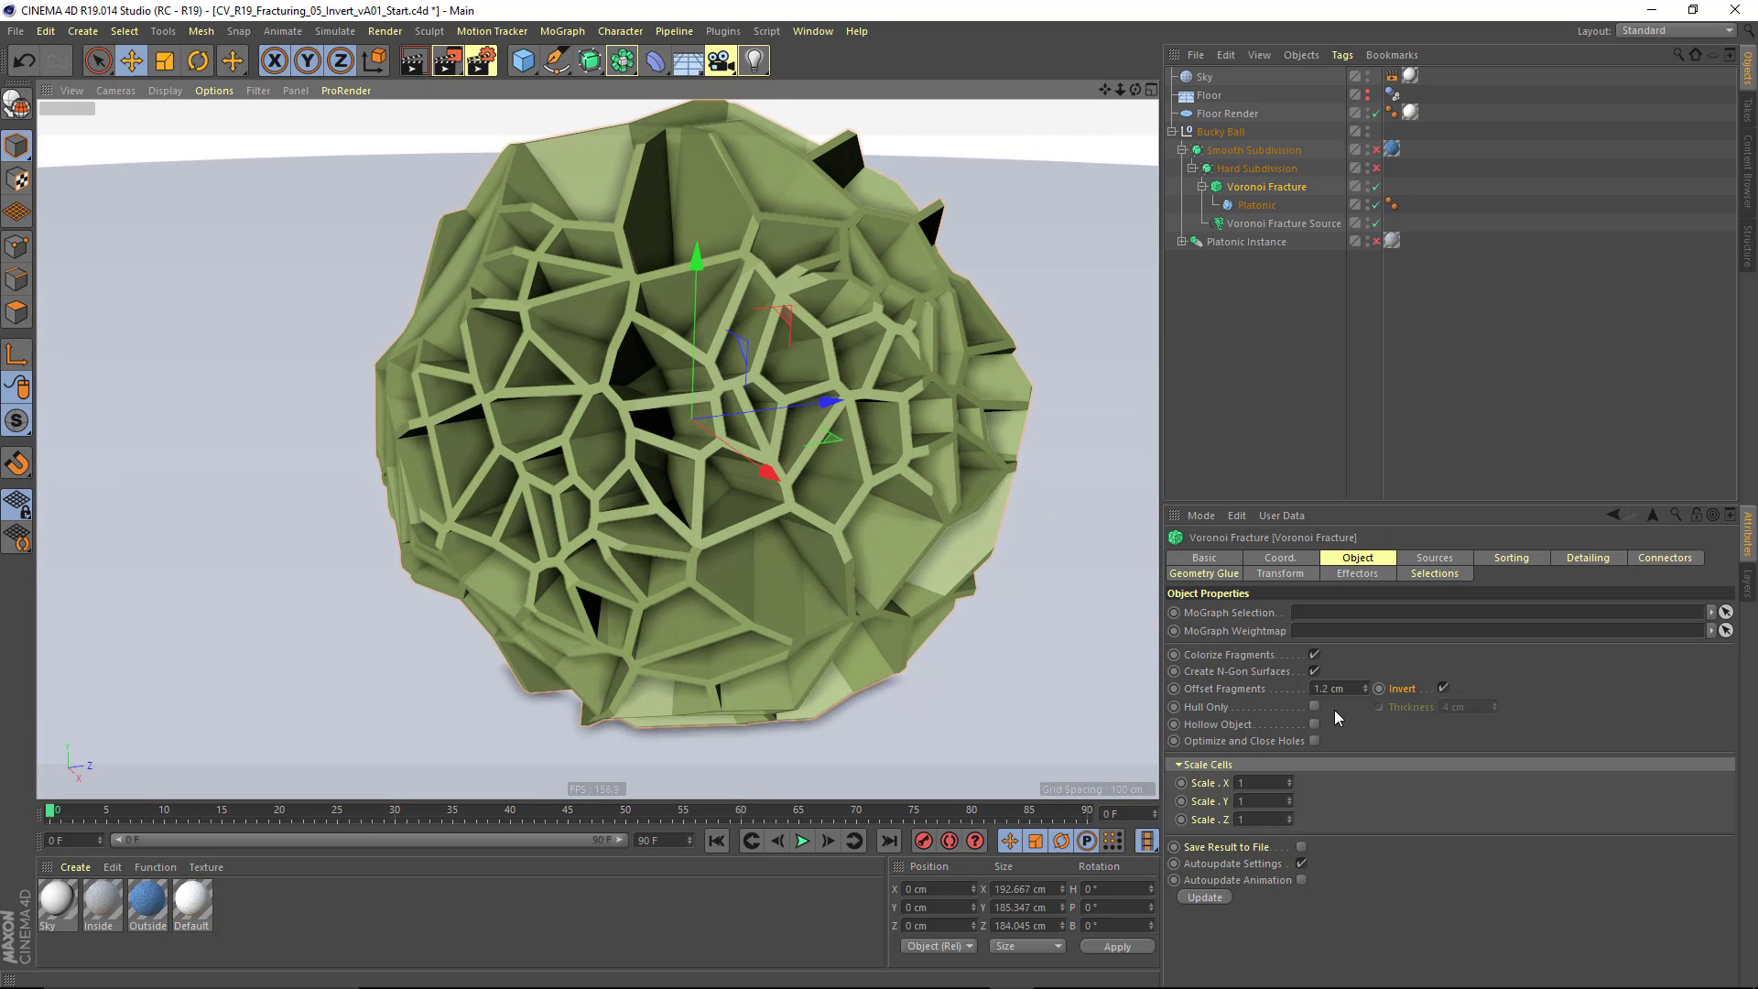
Turn Hull Only on and enable the Smooth Subdivision object for rounded blue struts
left_click(1314, 707)
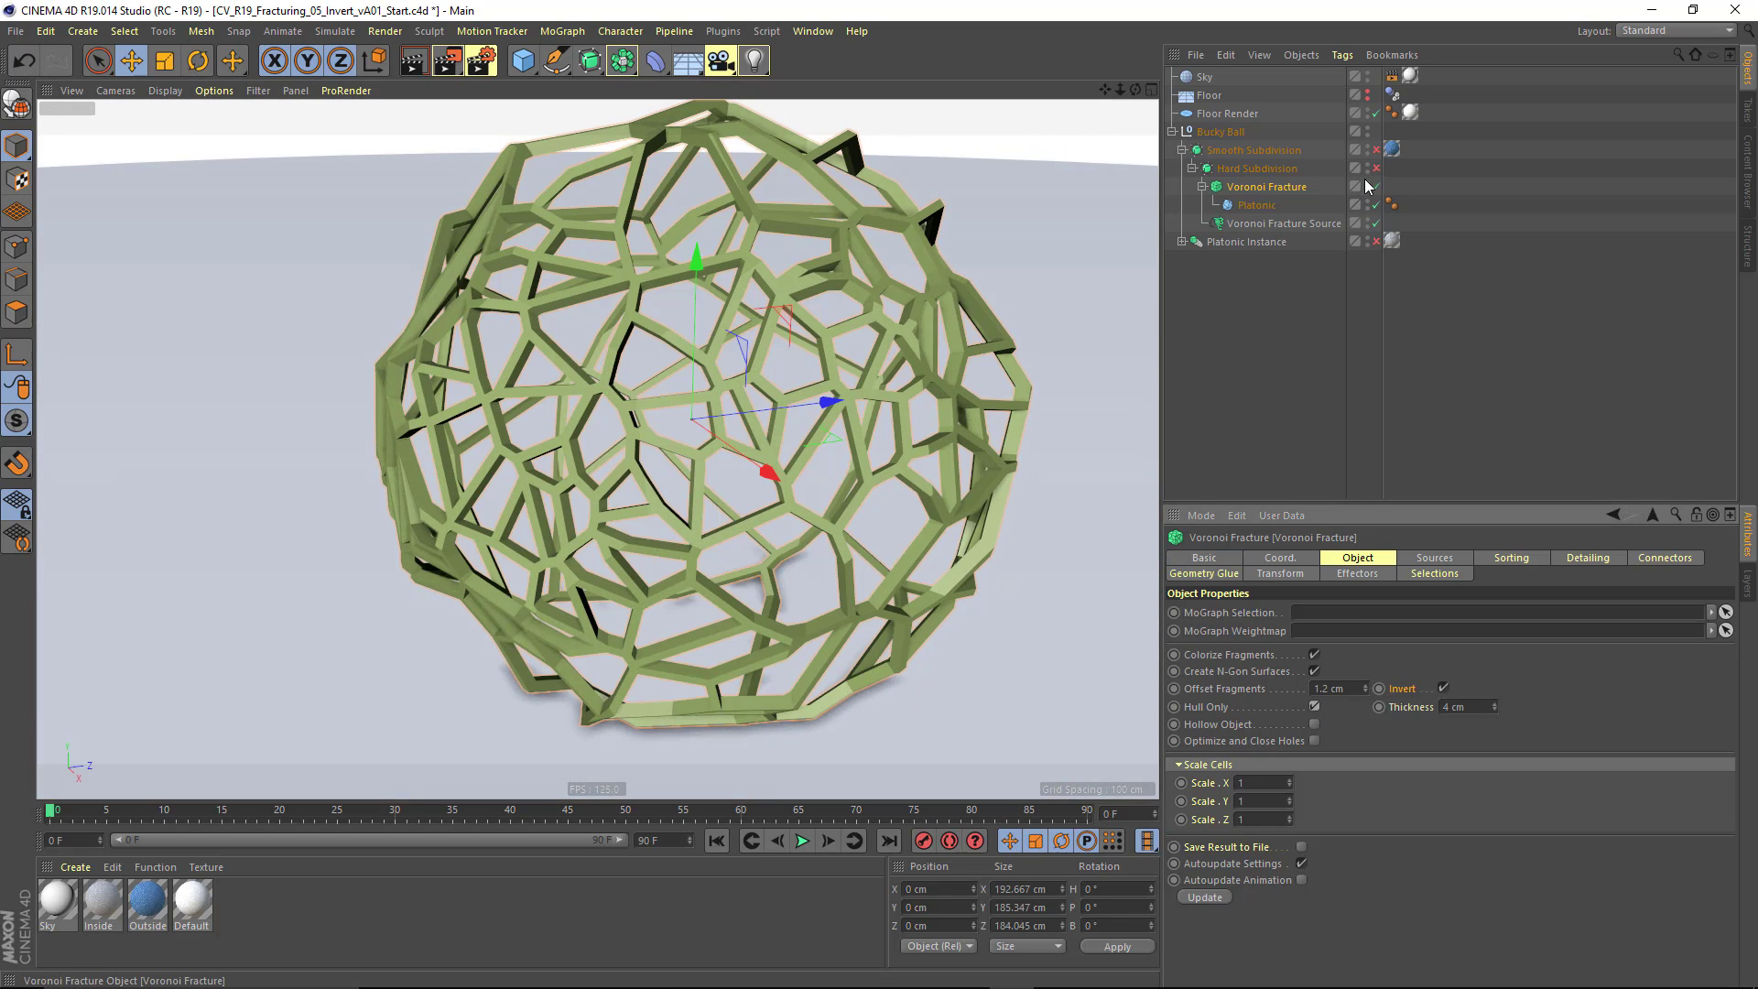
left_click(1356, 149)
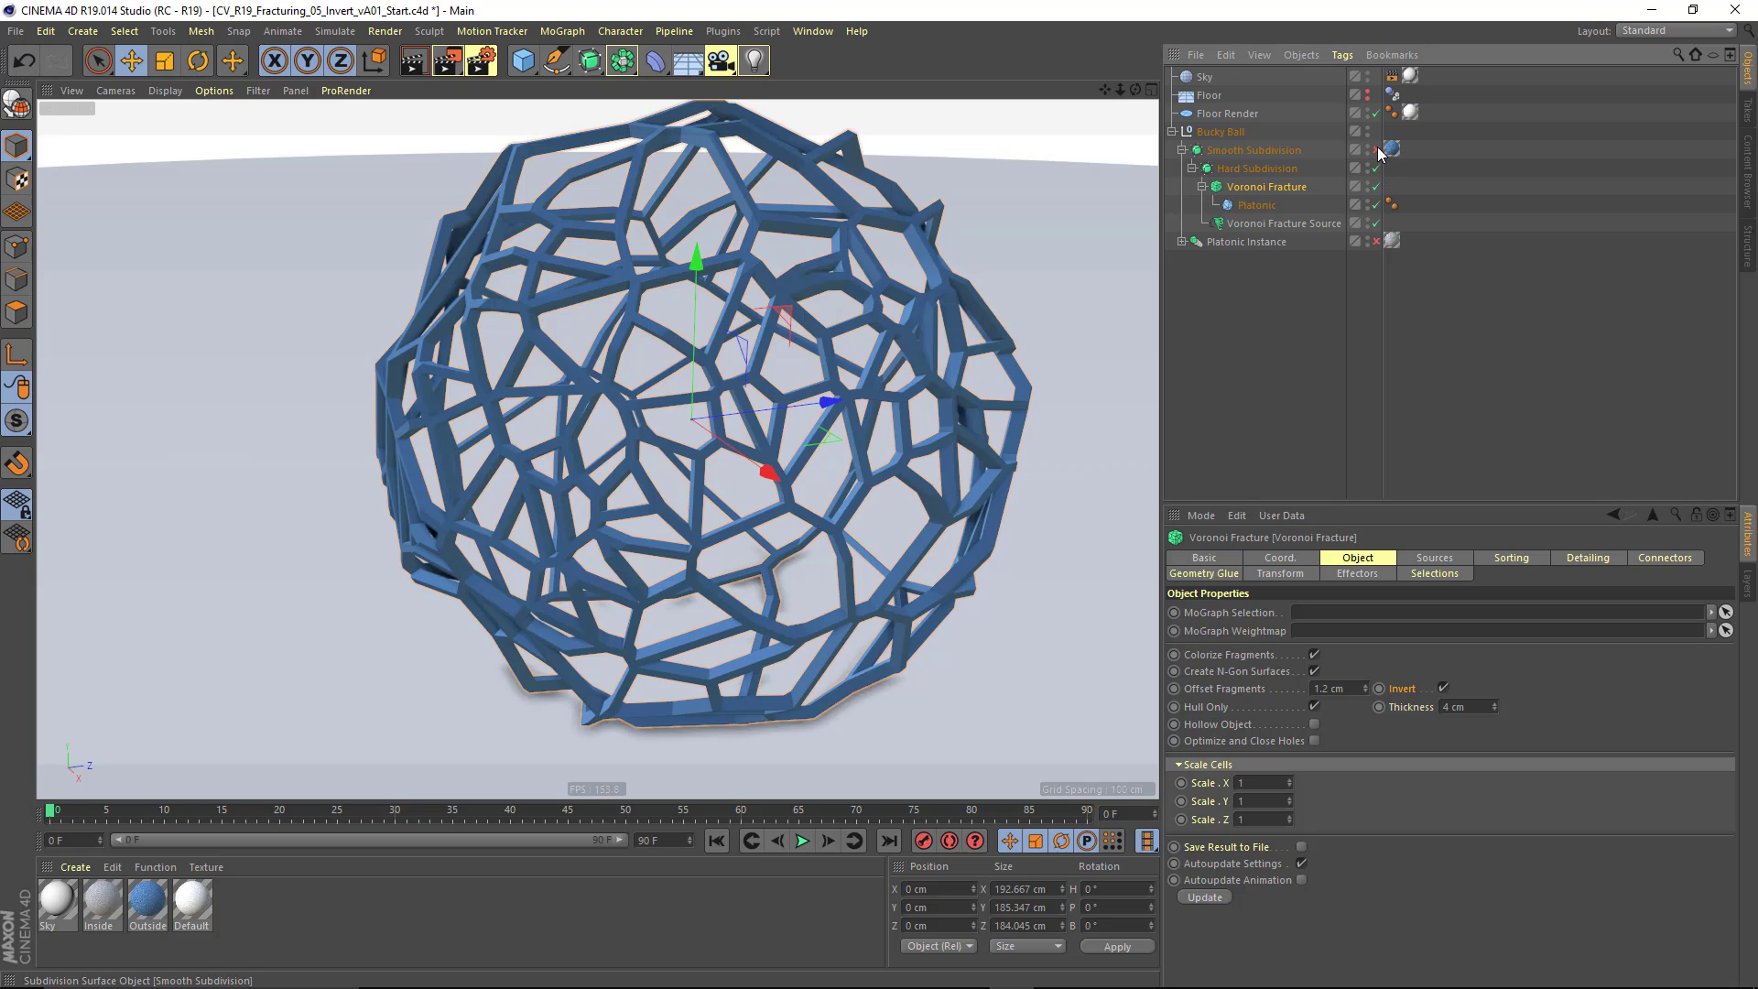
left_click(1390, 148)
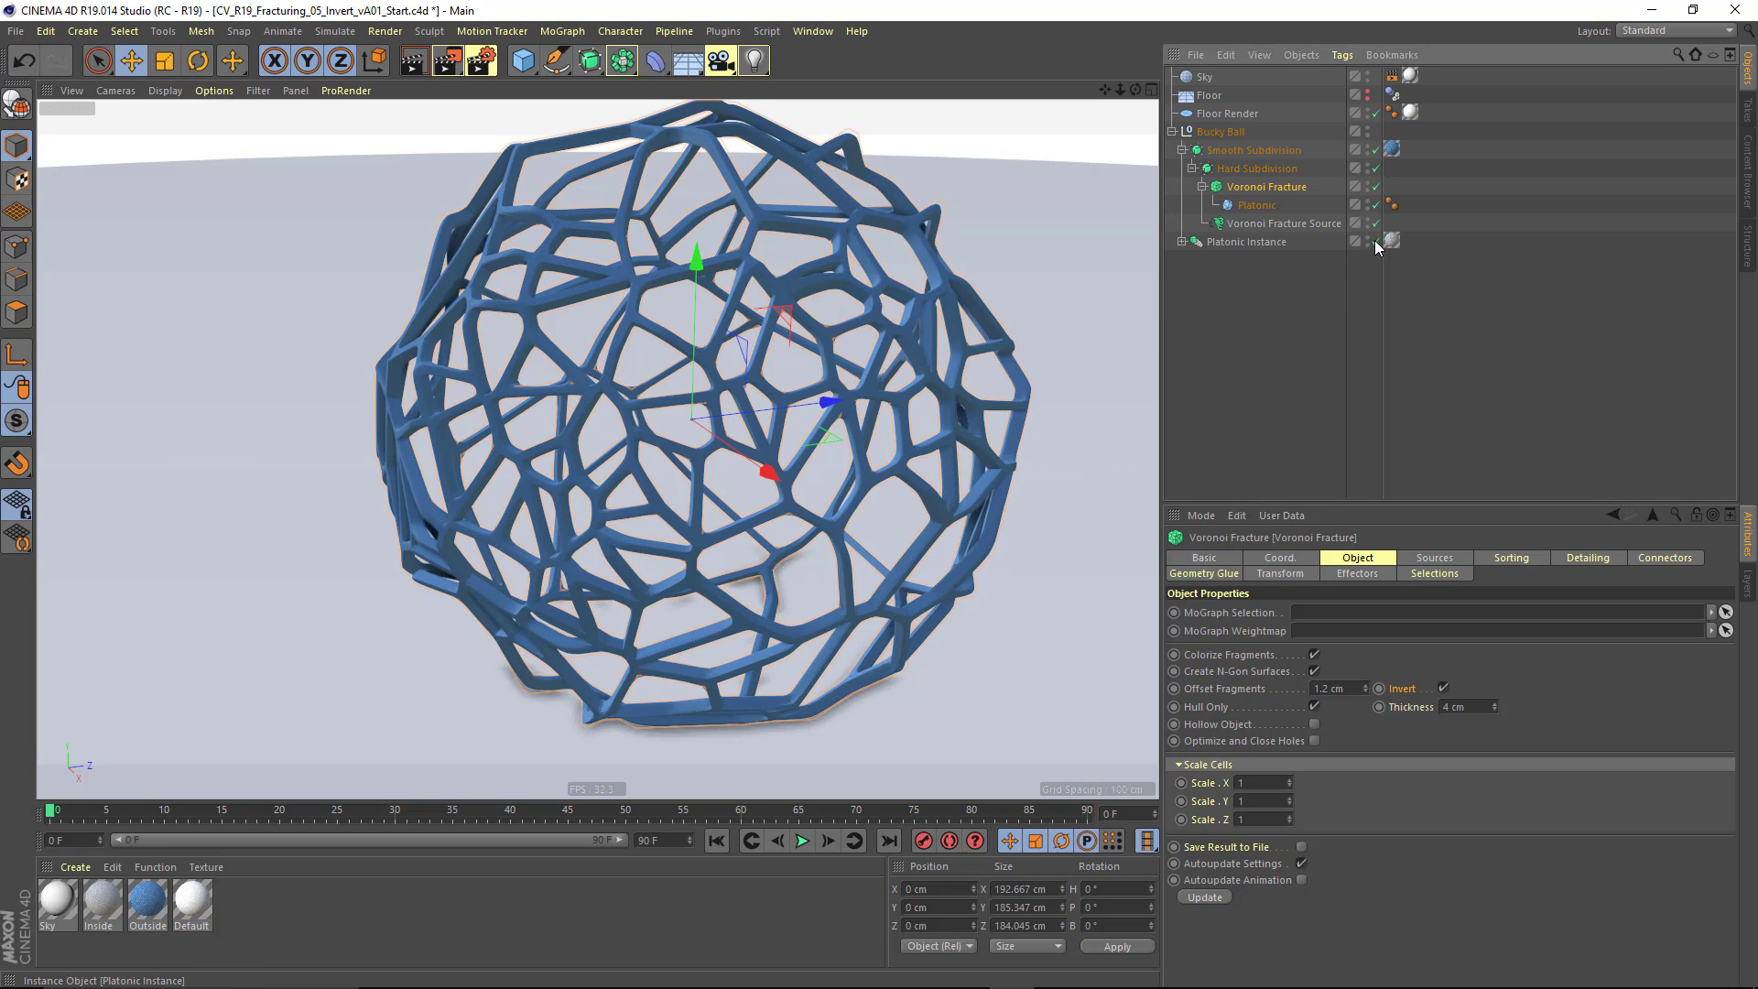